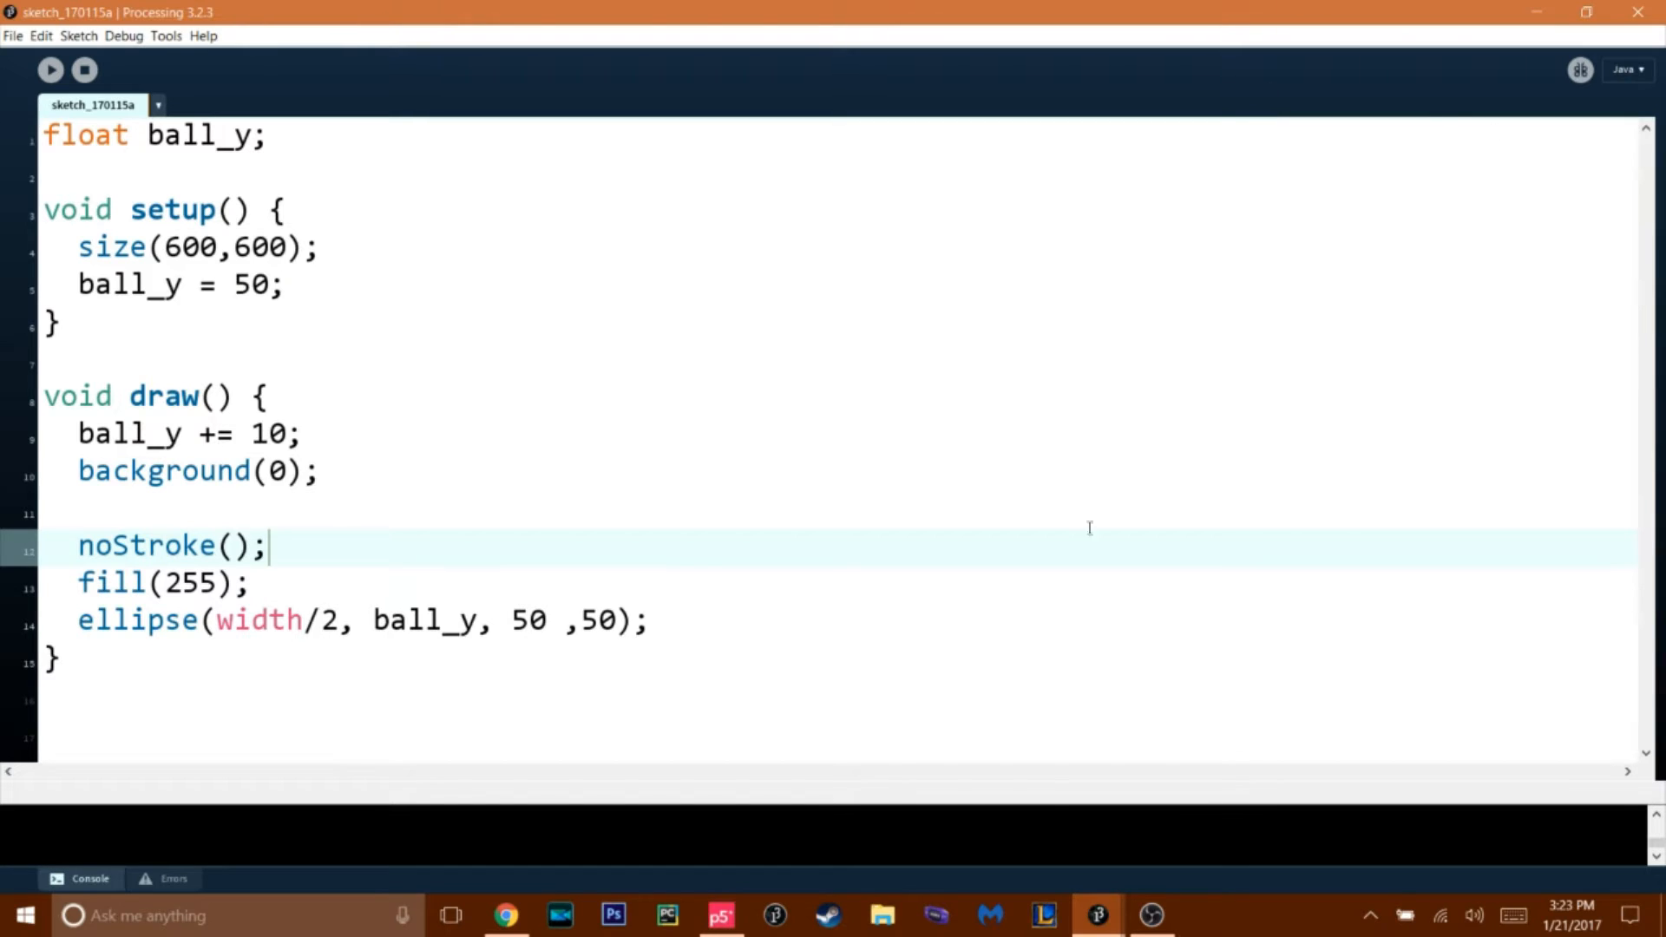
mouse_move(1097, 914)
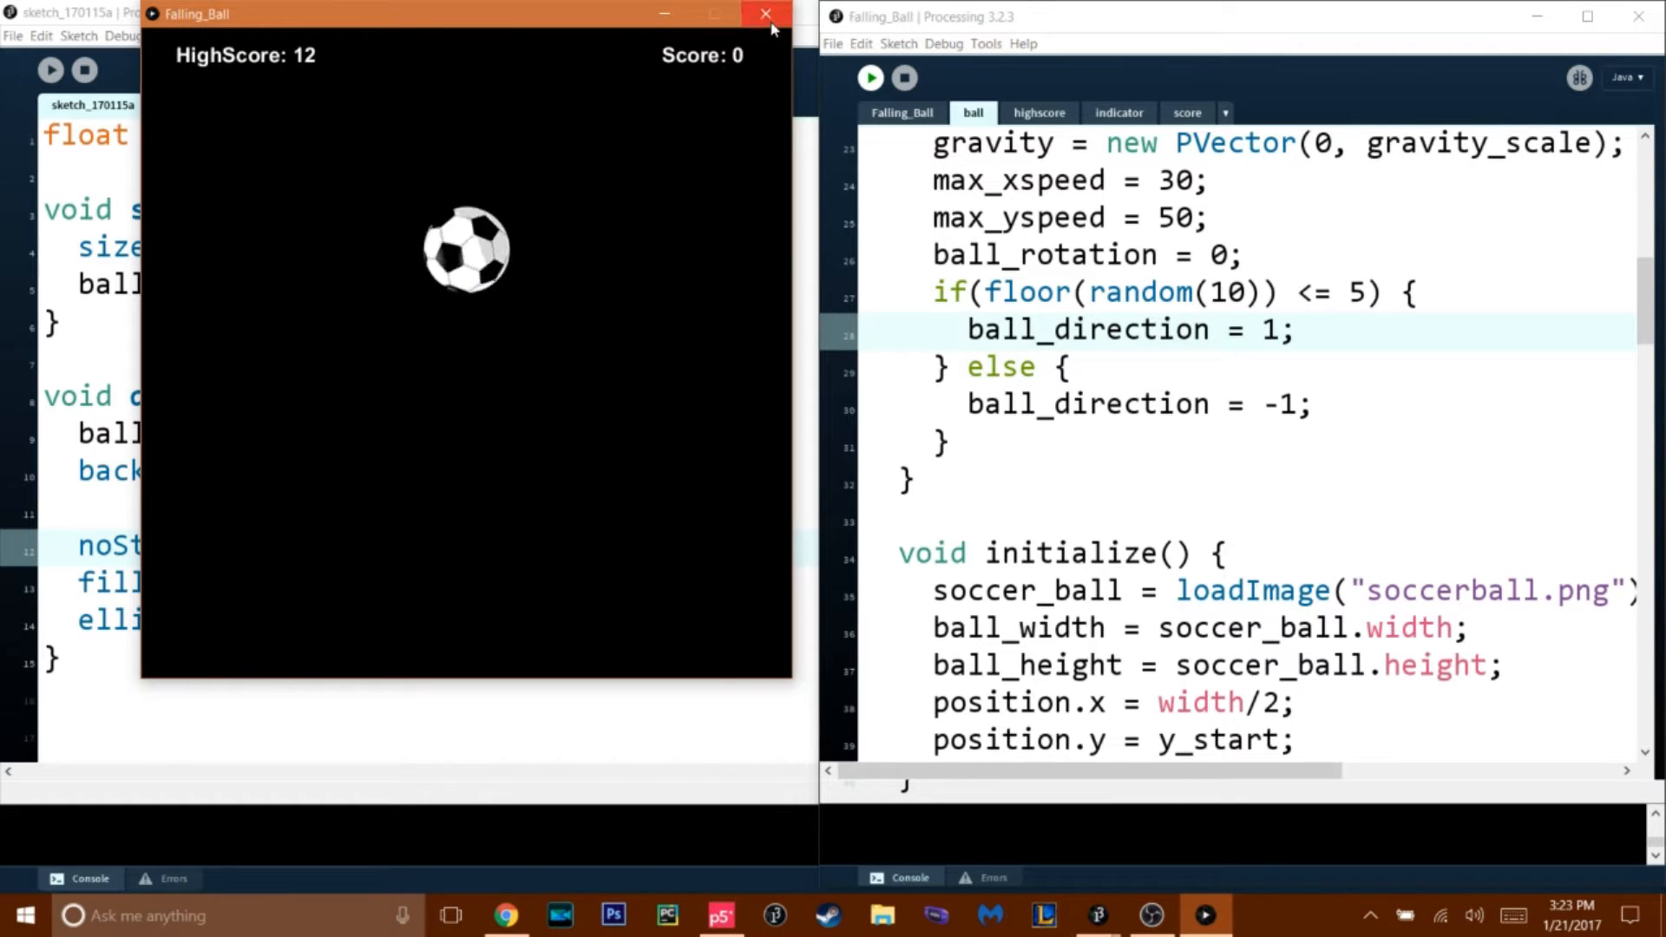
- Close the Falling_Ball demo, run the falling-circle sketch and review its setup and draw code
left_click(763, 14)
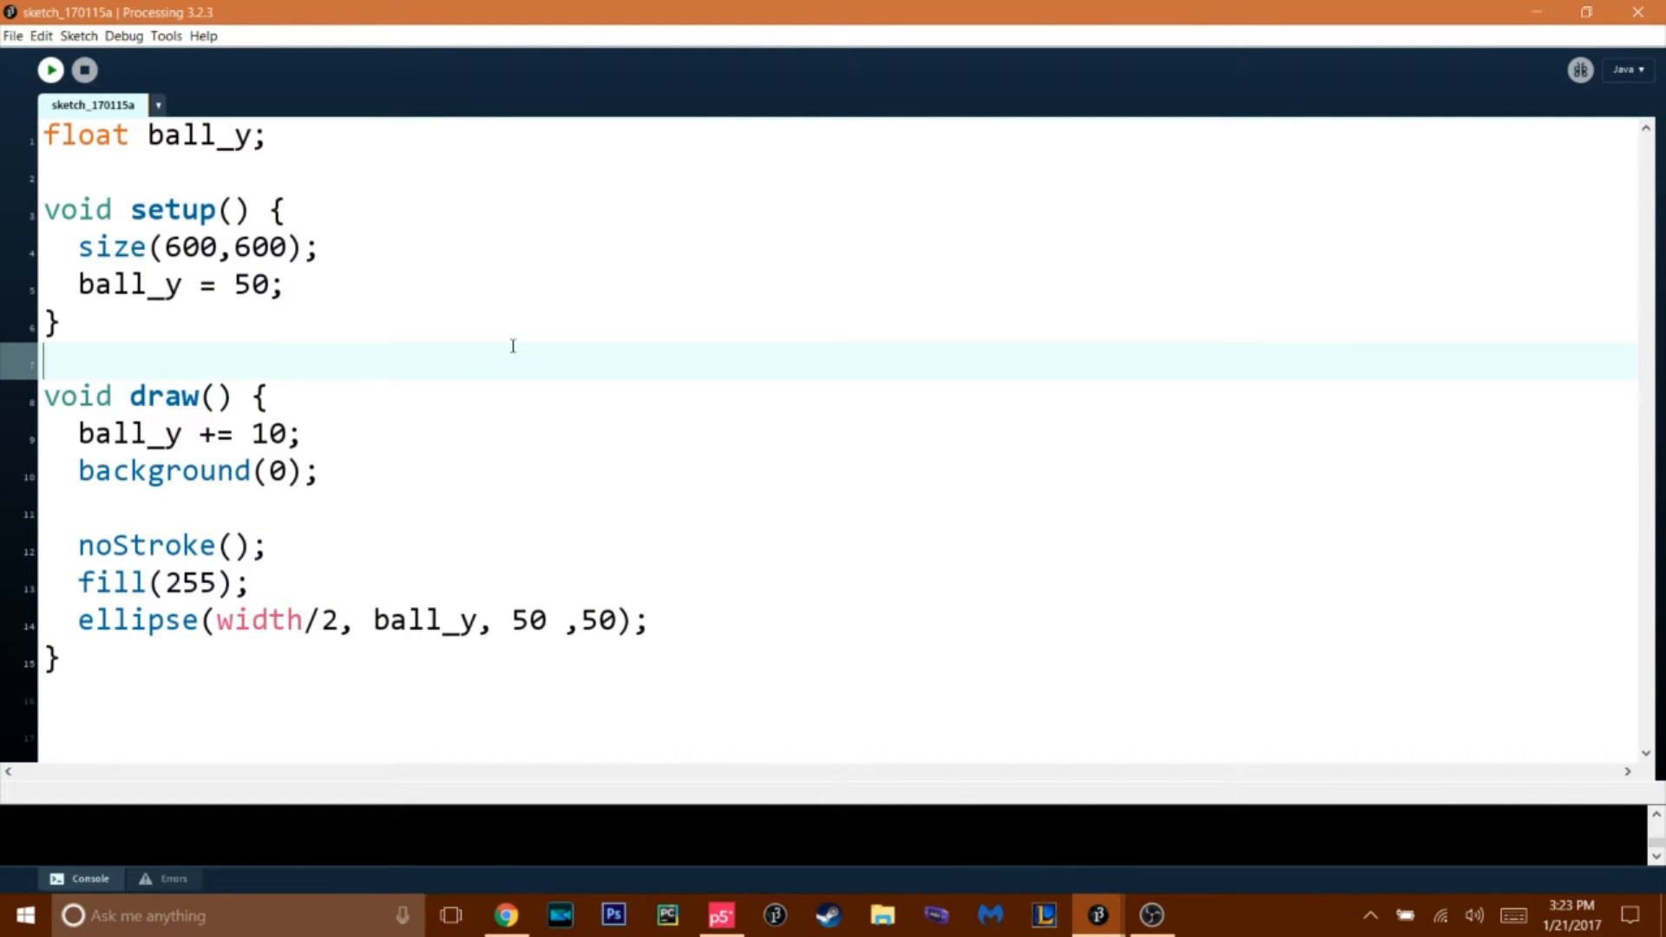
left_click(51, 69)
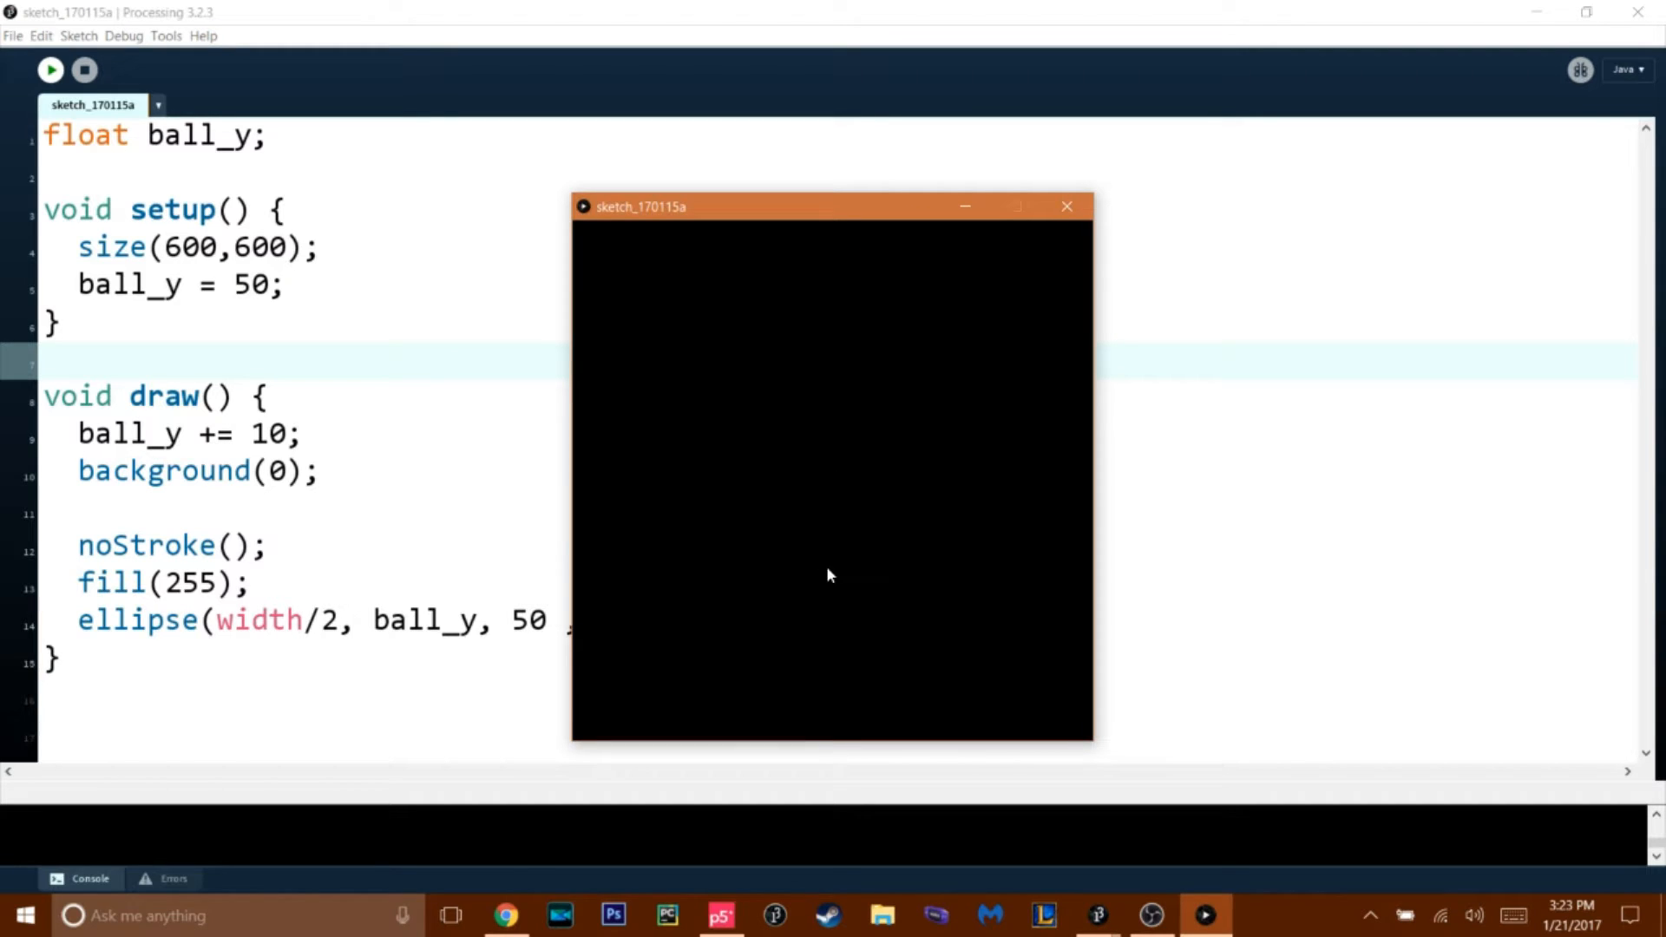
mouse_move(859, 502)
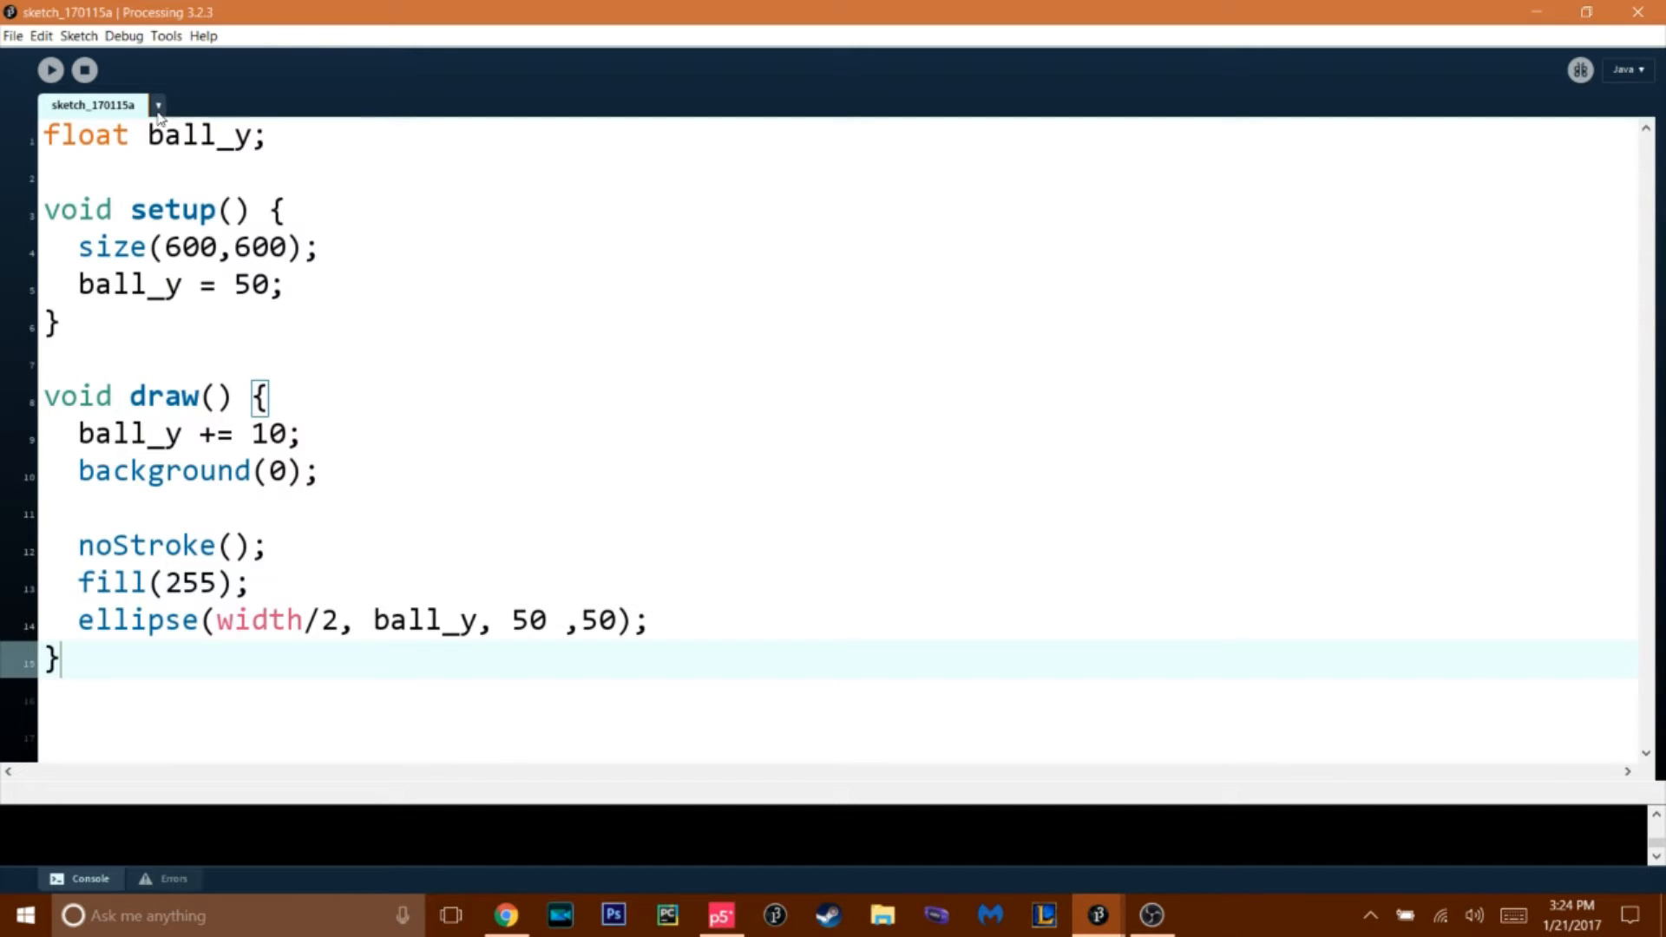
left_click_drag(316, 246, 59, 661)
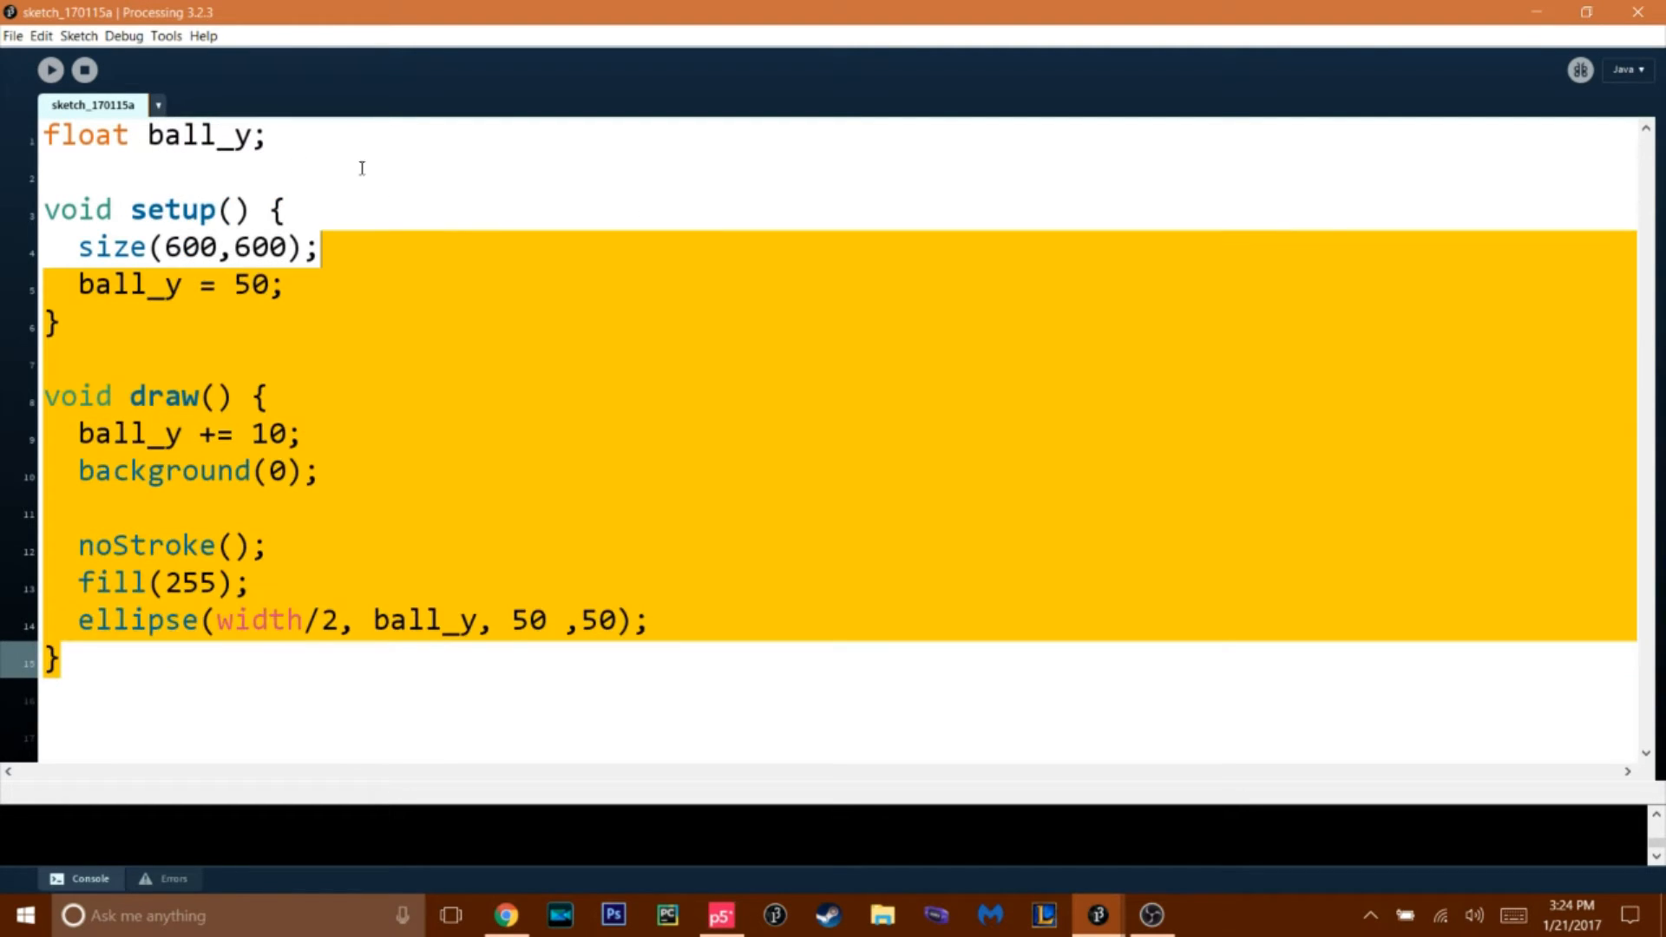
- Add a new sketch tab named ball via the tab menu's New Tab option
left_click(158, 104)
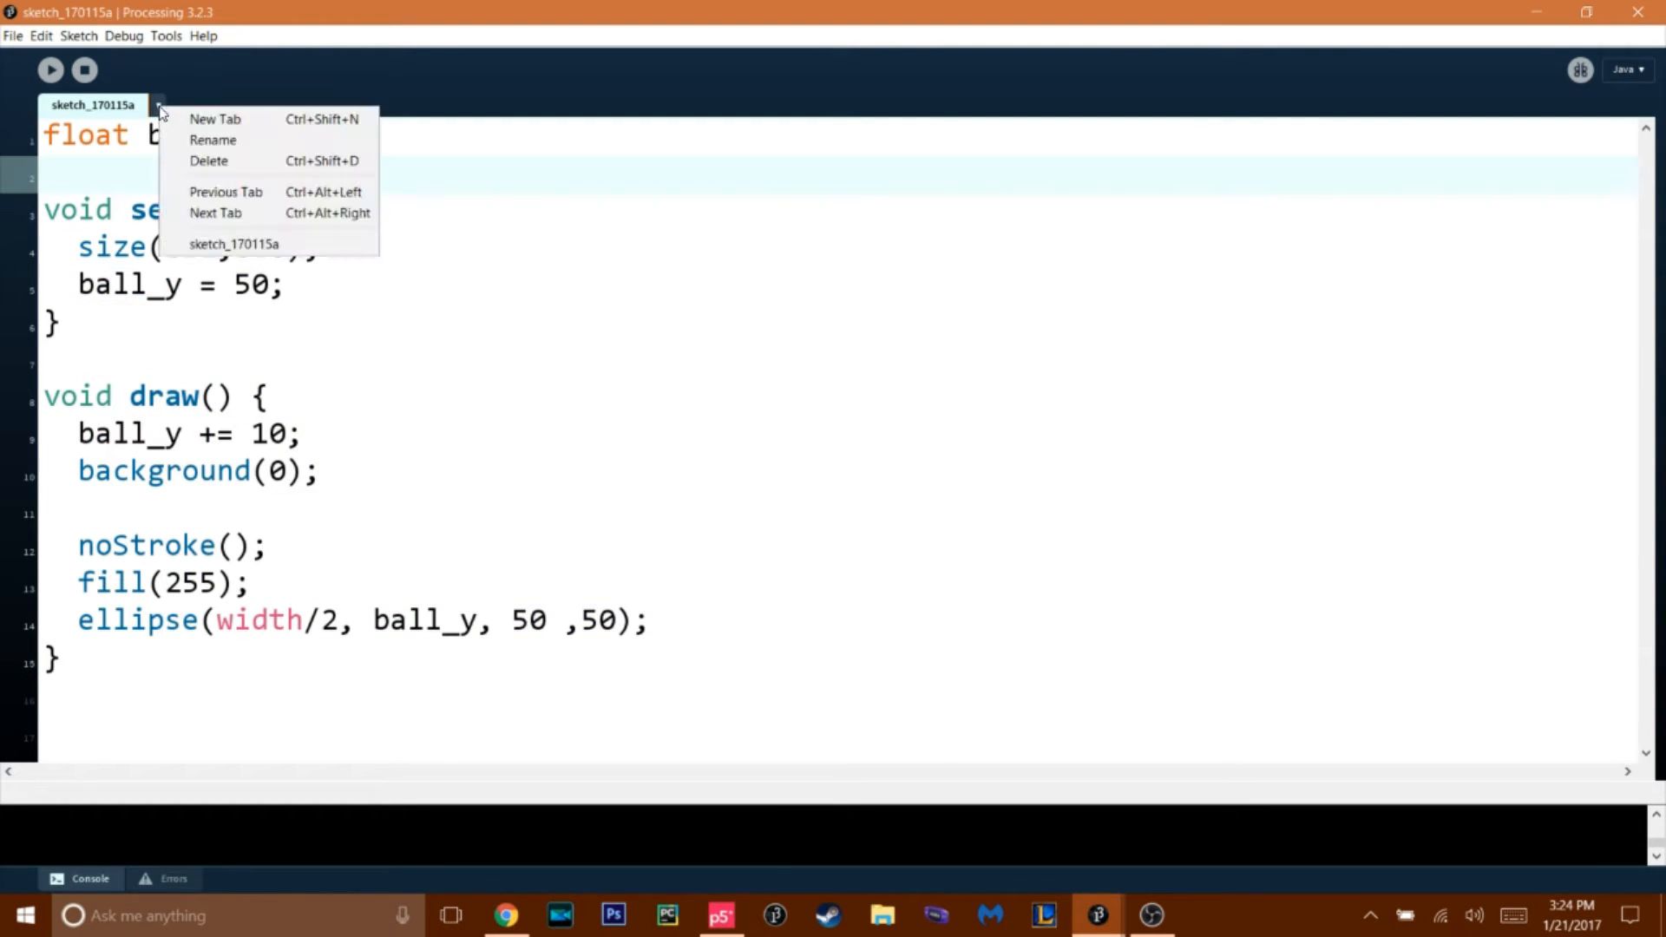
left_click(212, 139)
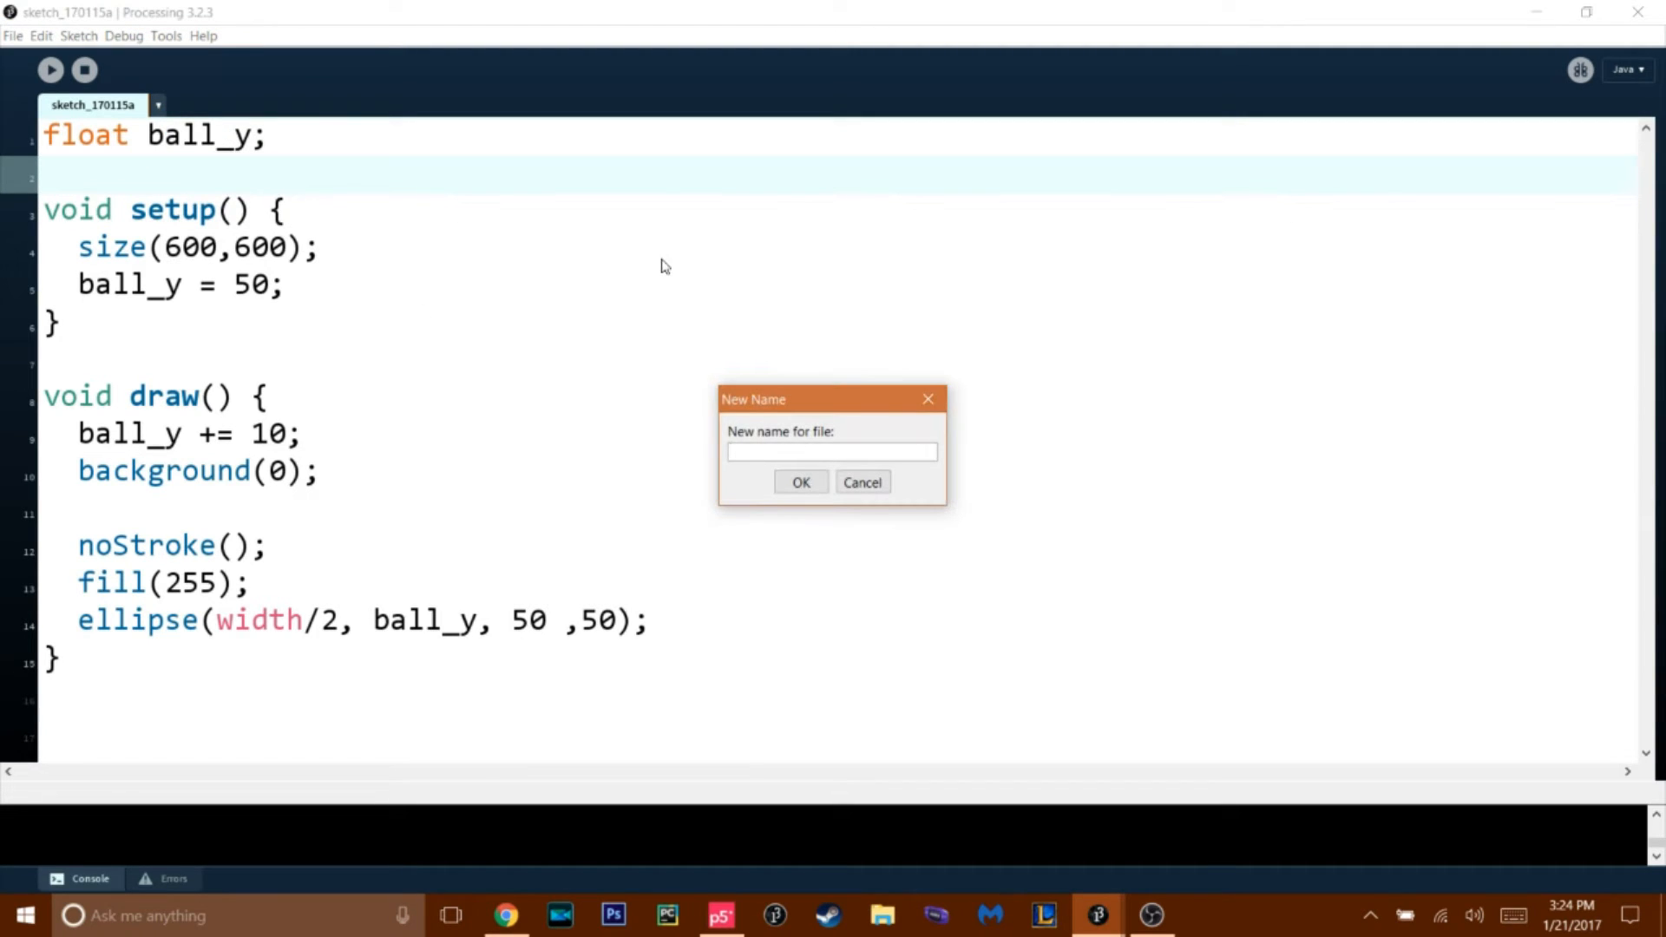
type("ball")
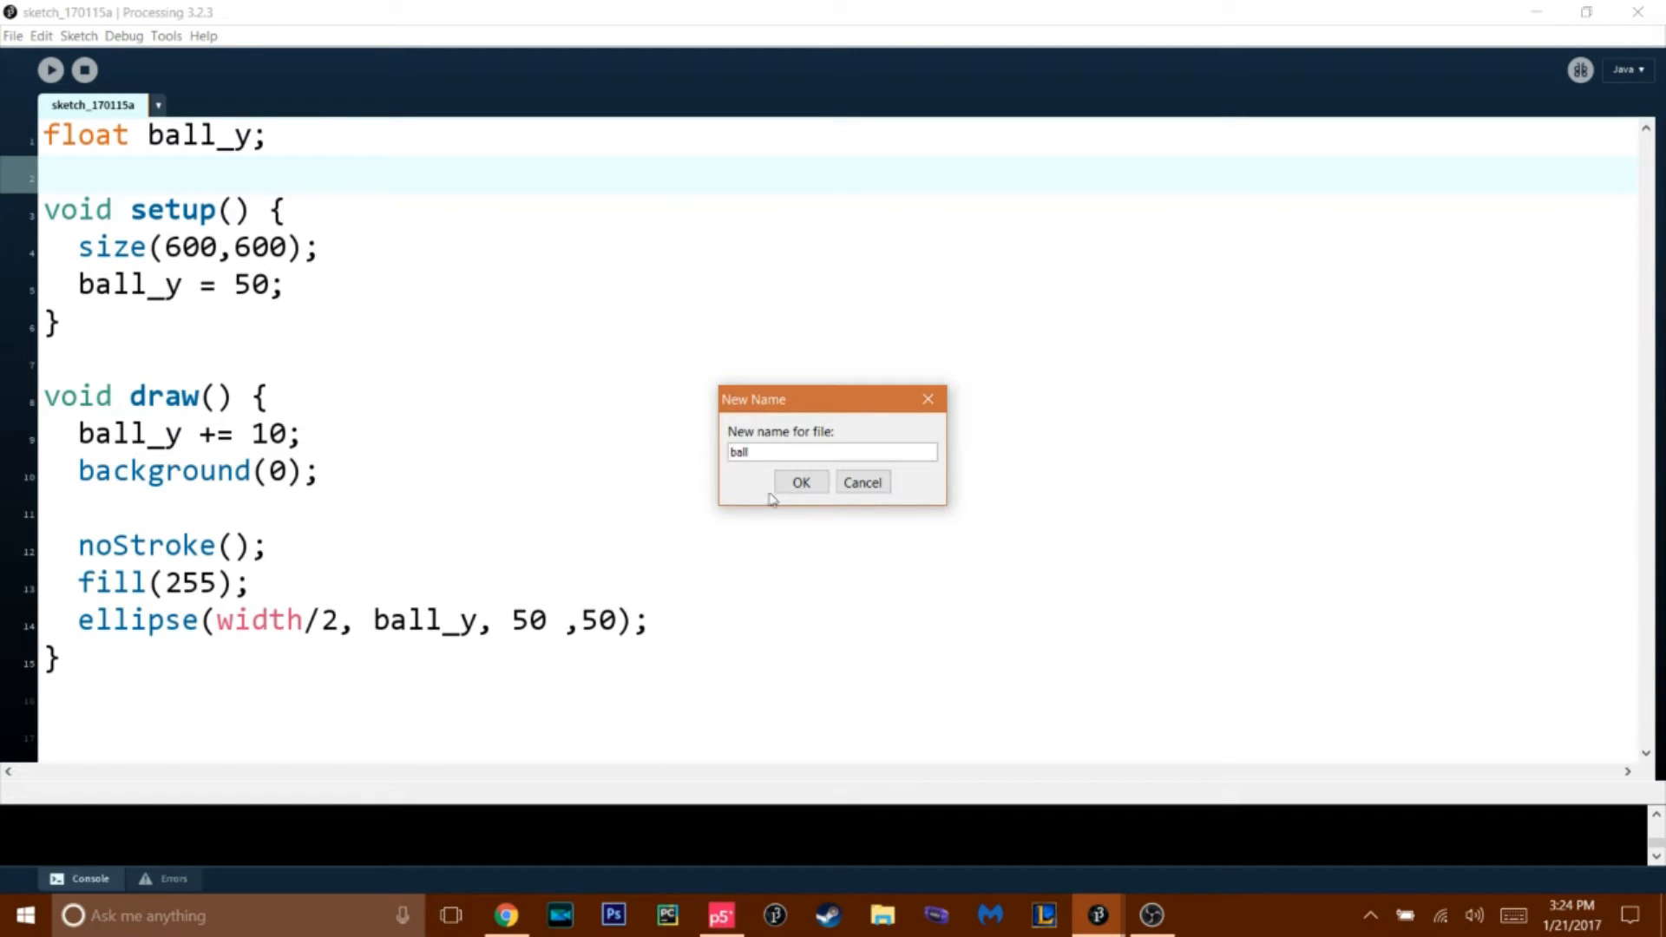
left_click(800, 481)
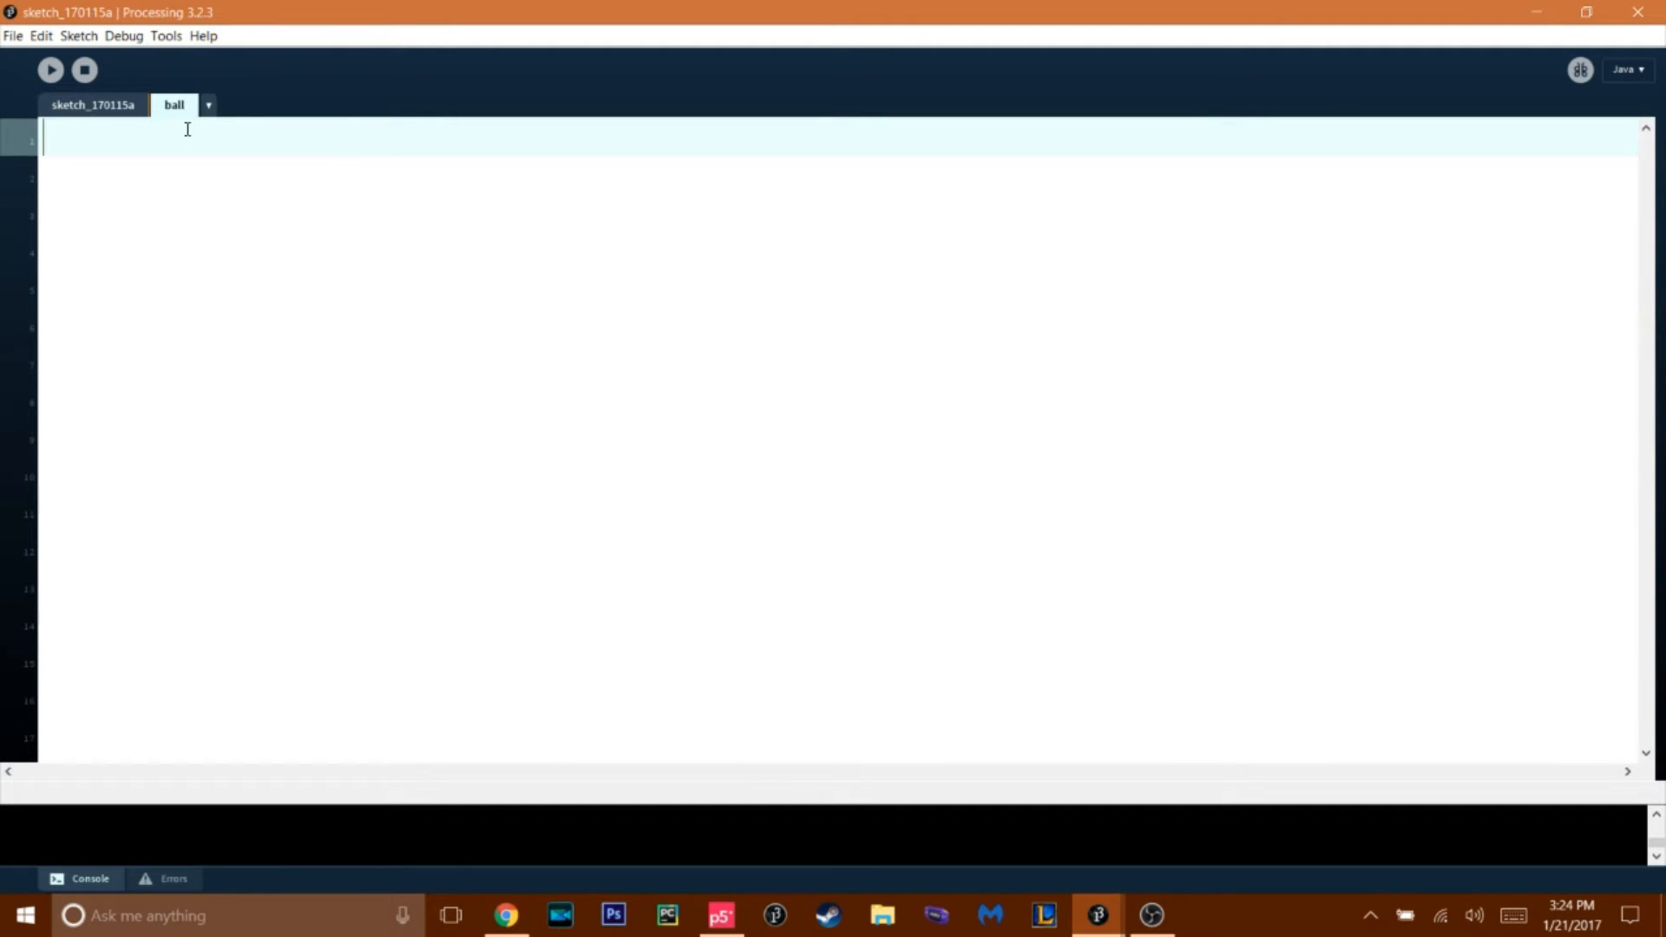
- Declare an empty class Ball {} in the ball tab
type("C")
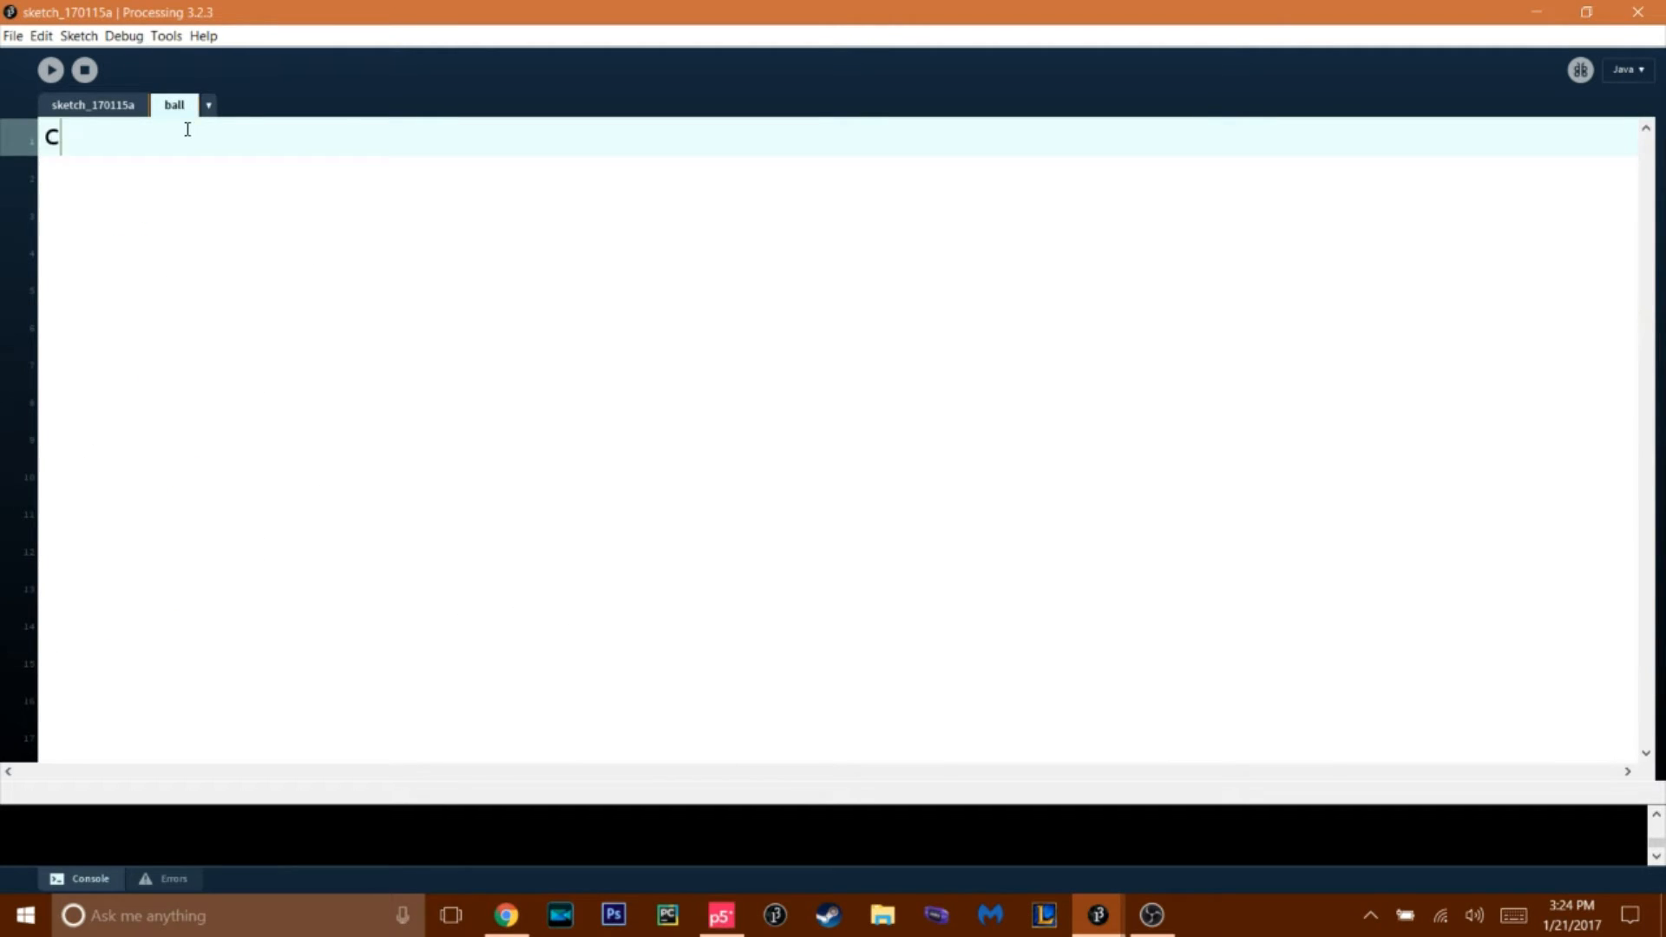
type("lass")
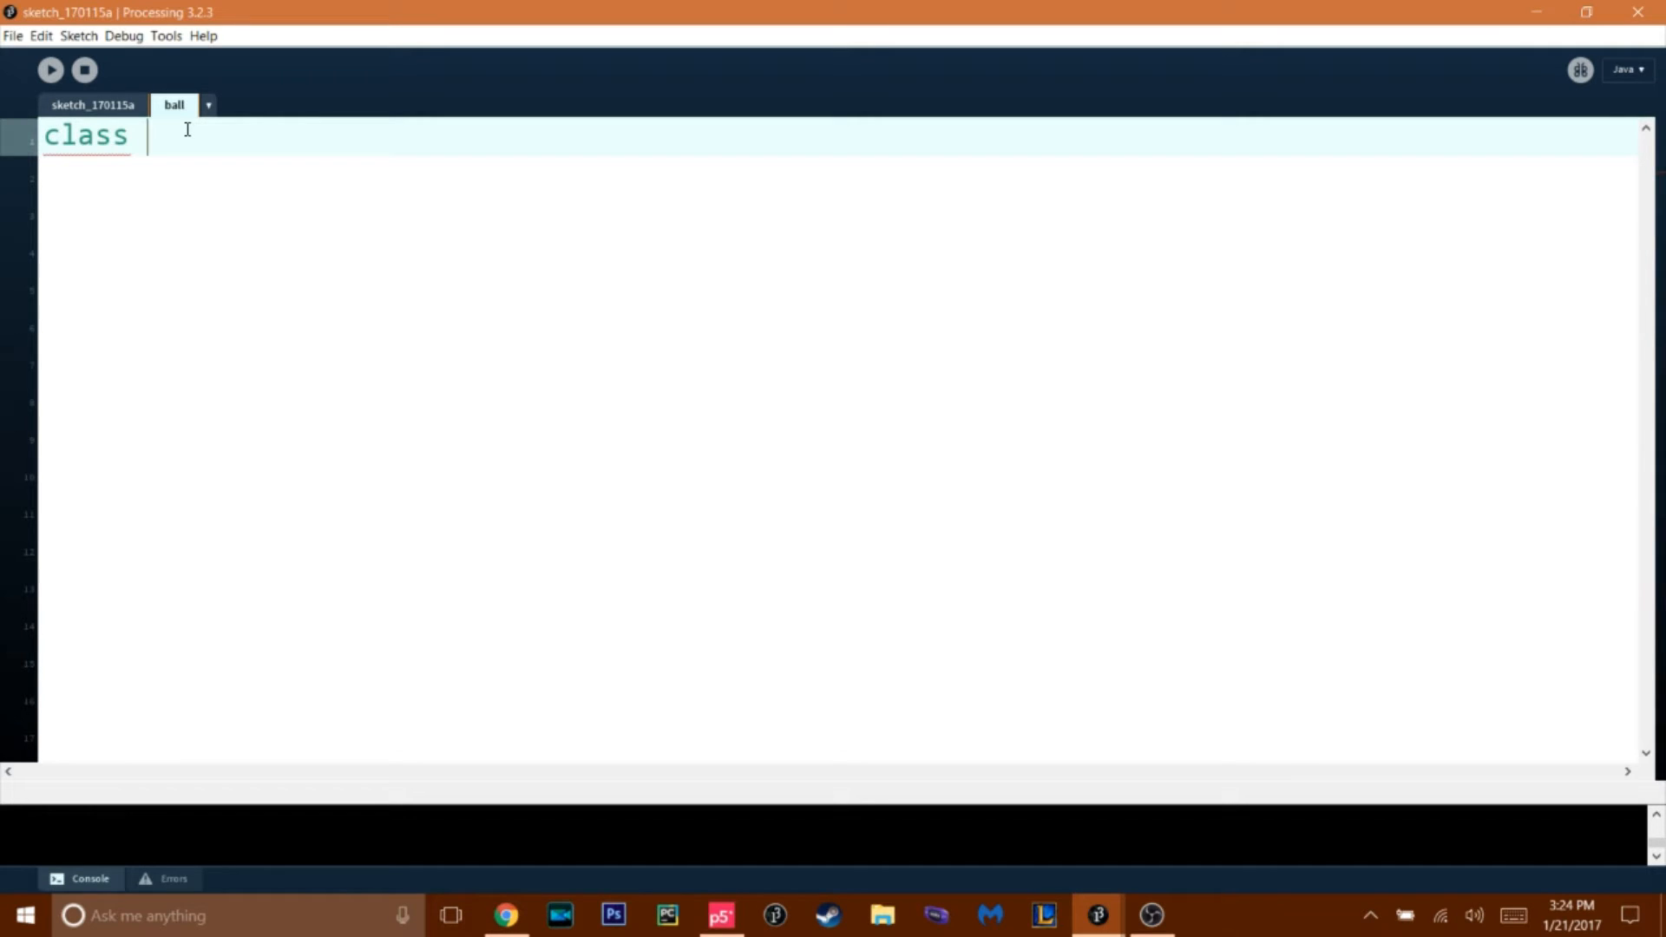
type("Ball")
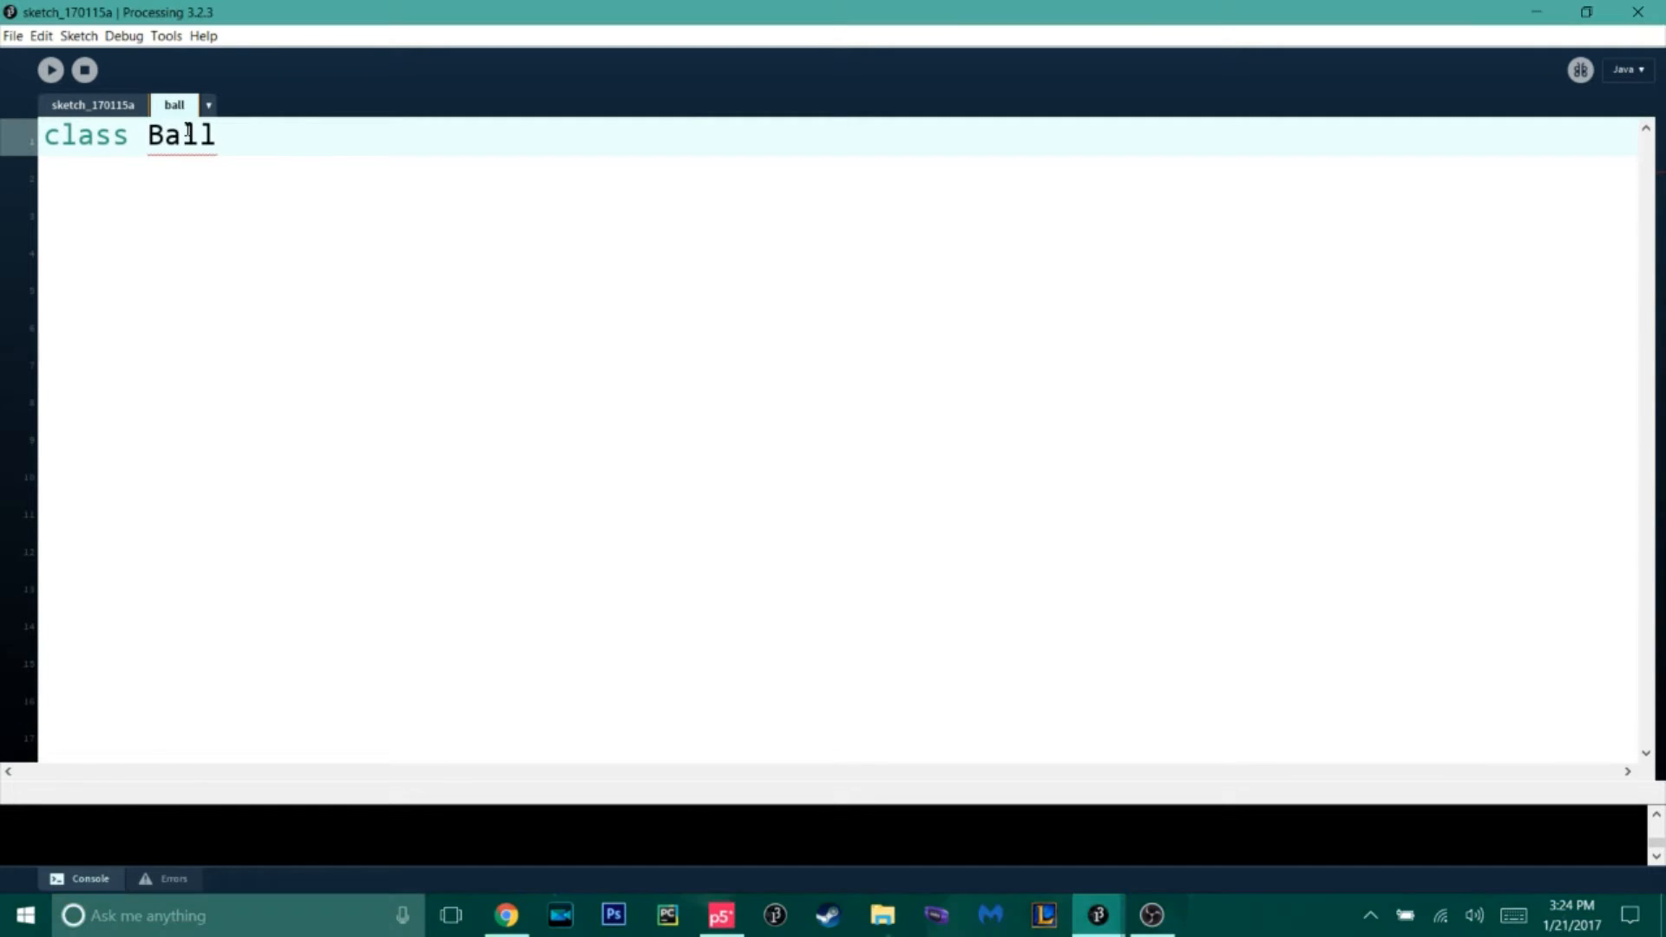
type("{}")
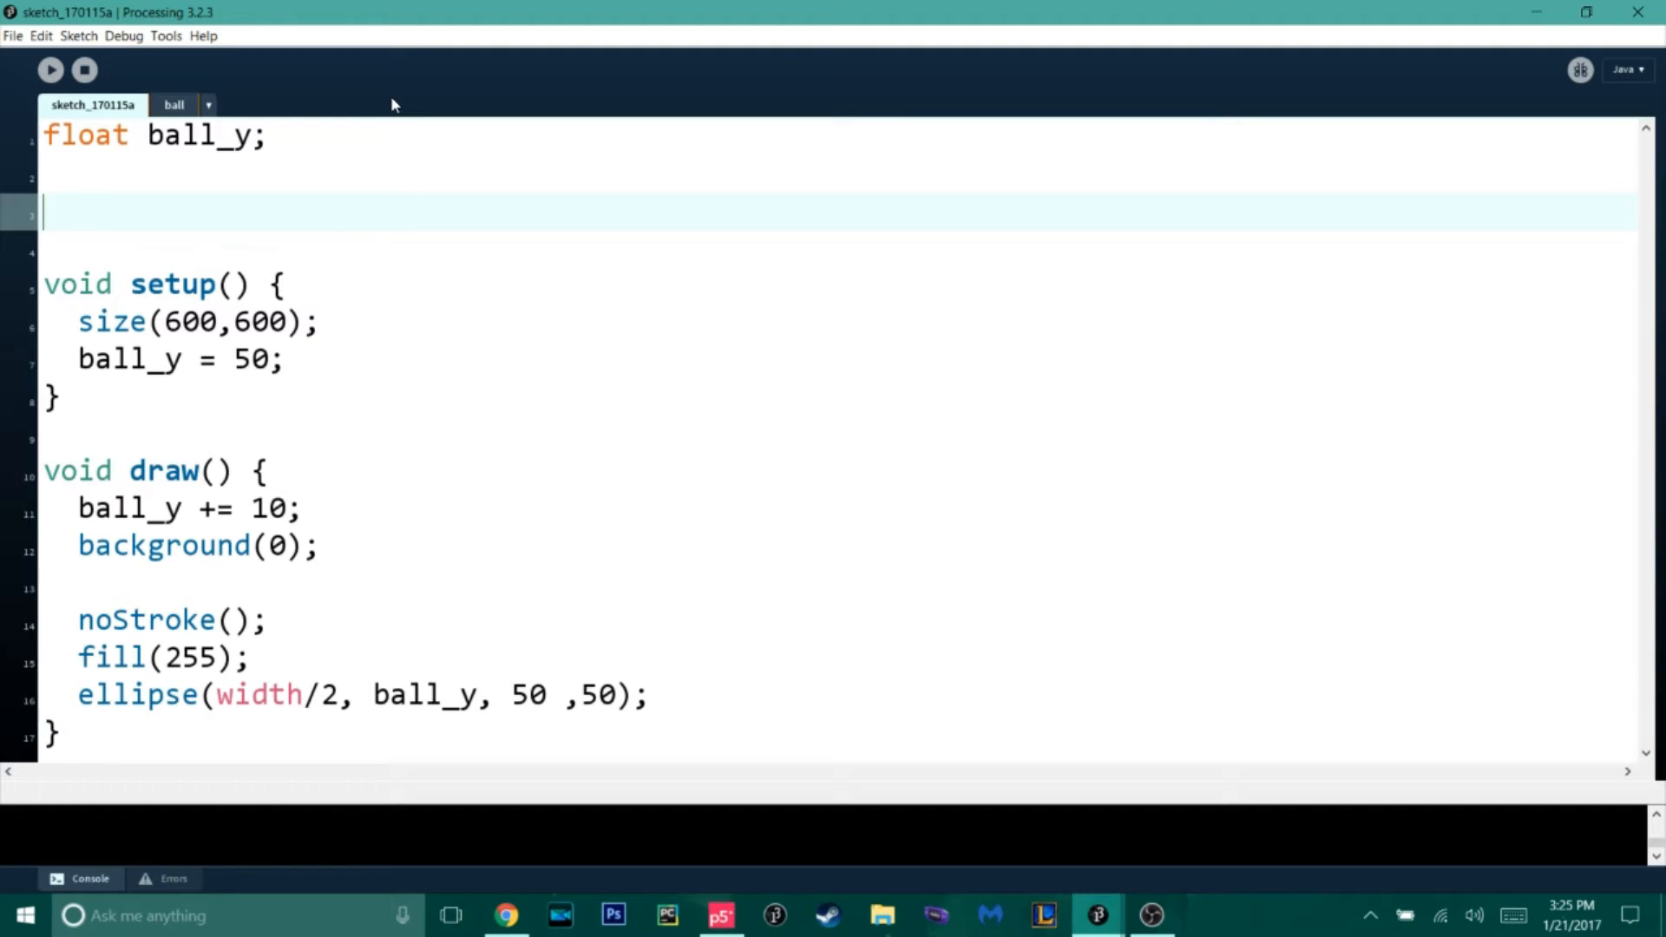
- Declare a Ball variable named ball at the top of the main sketch
type("Ball")
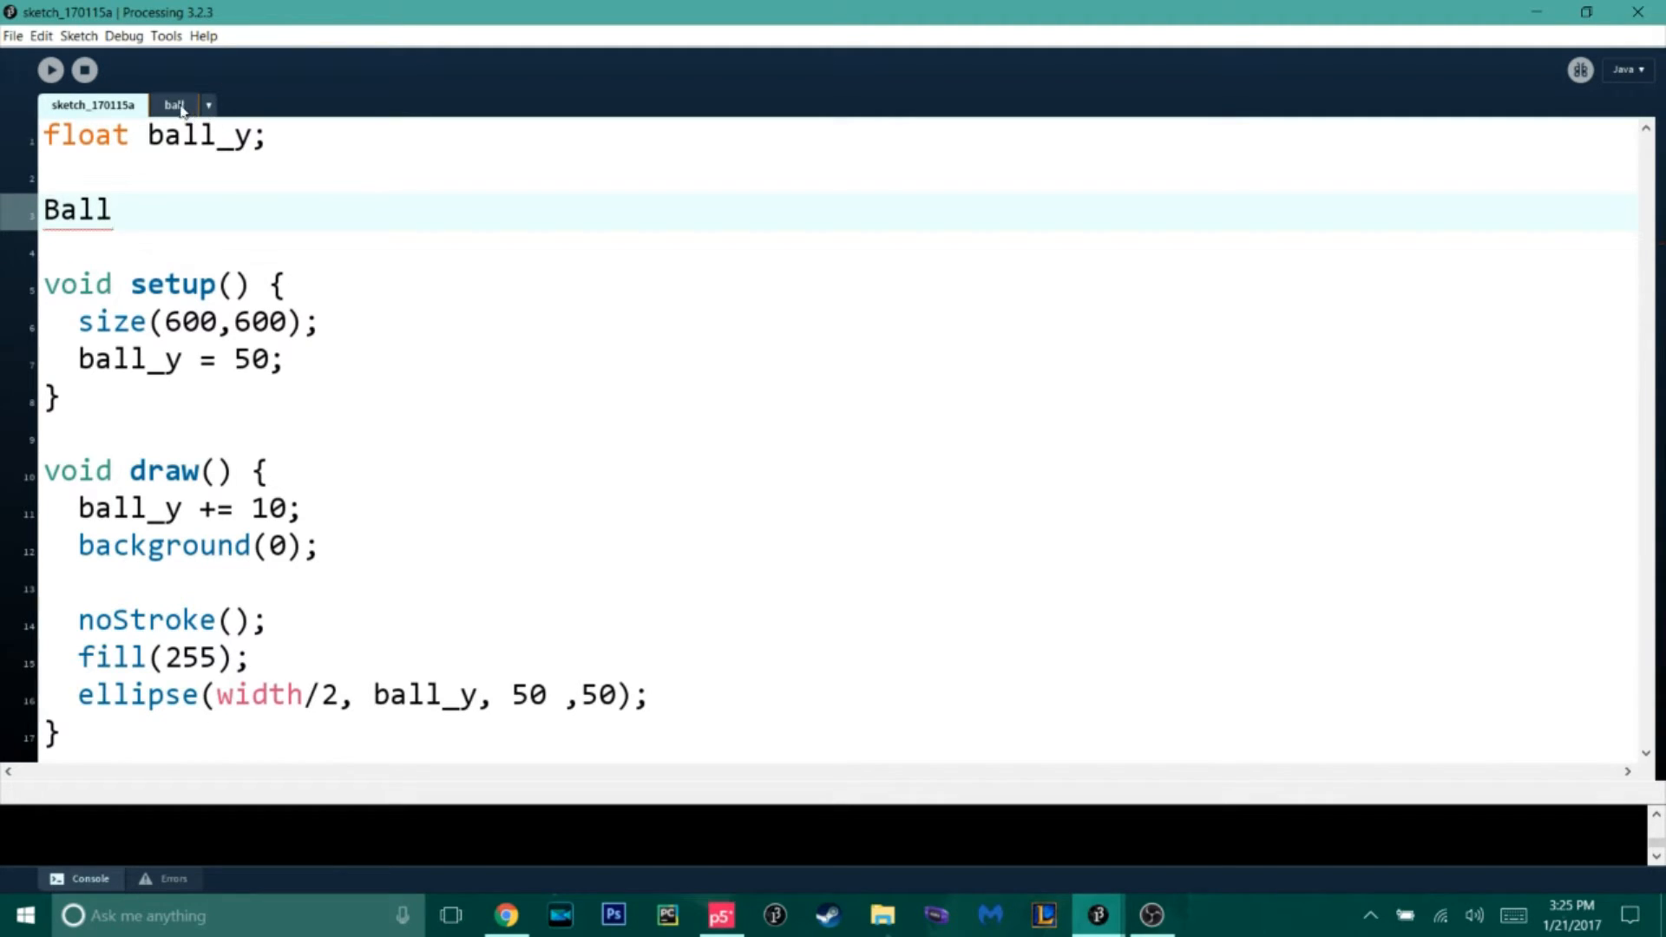
left_click(173, 104)
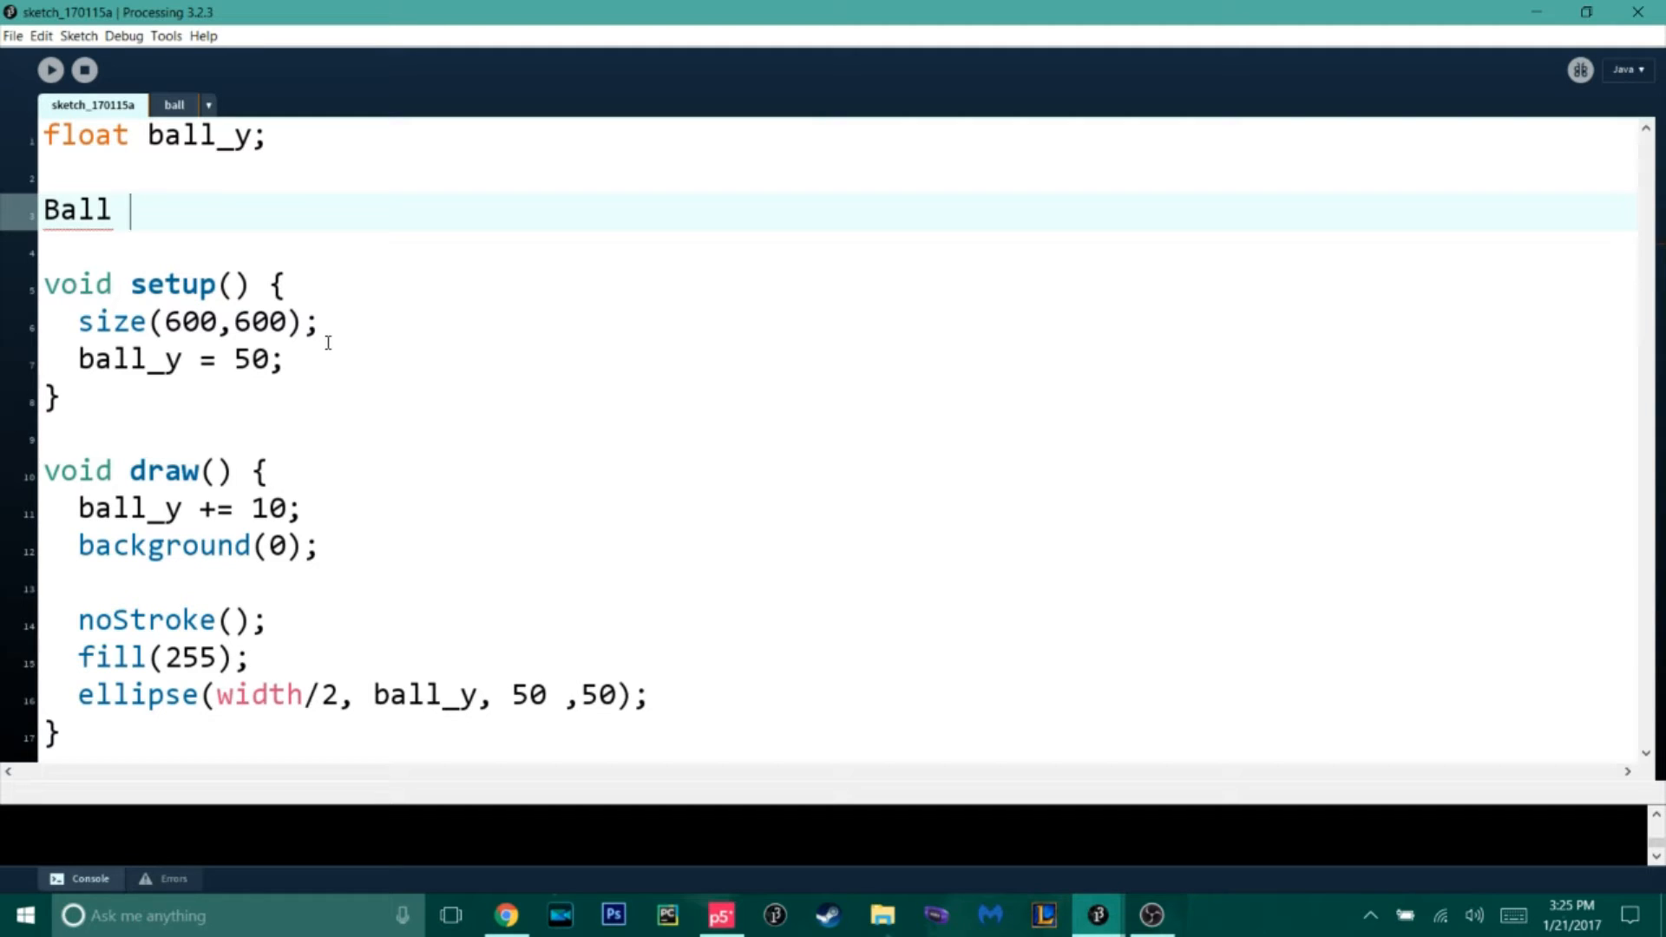
type("ball")
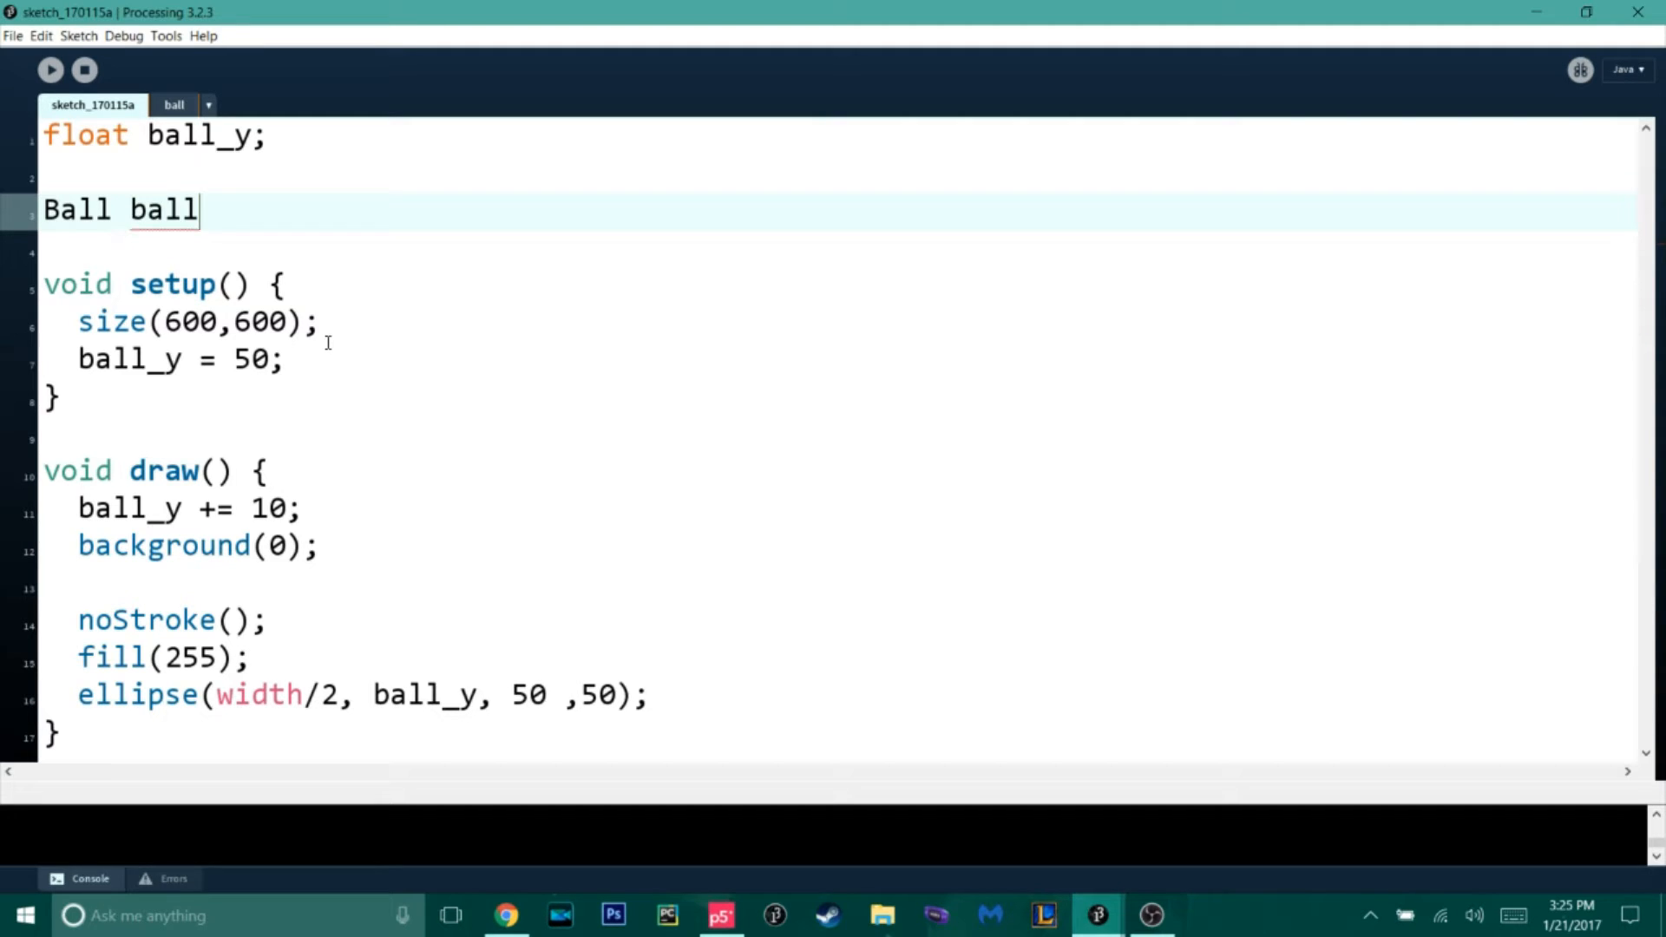
type(";")
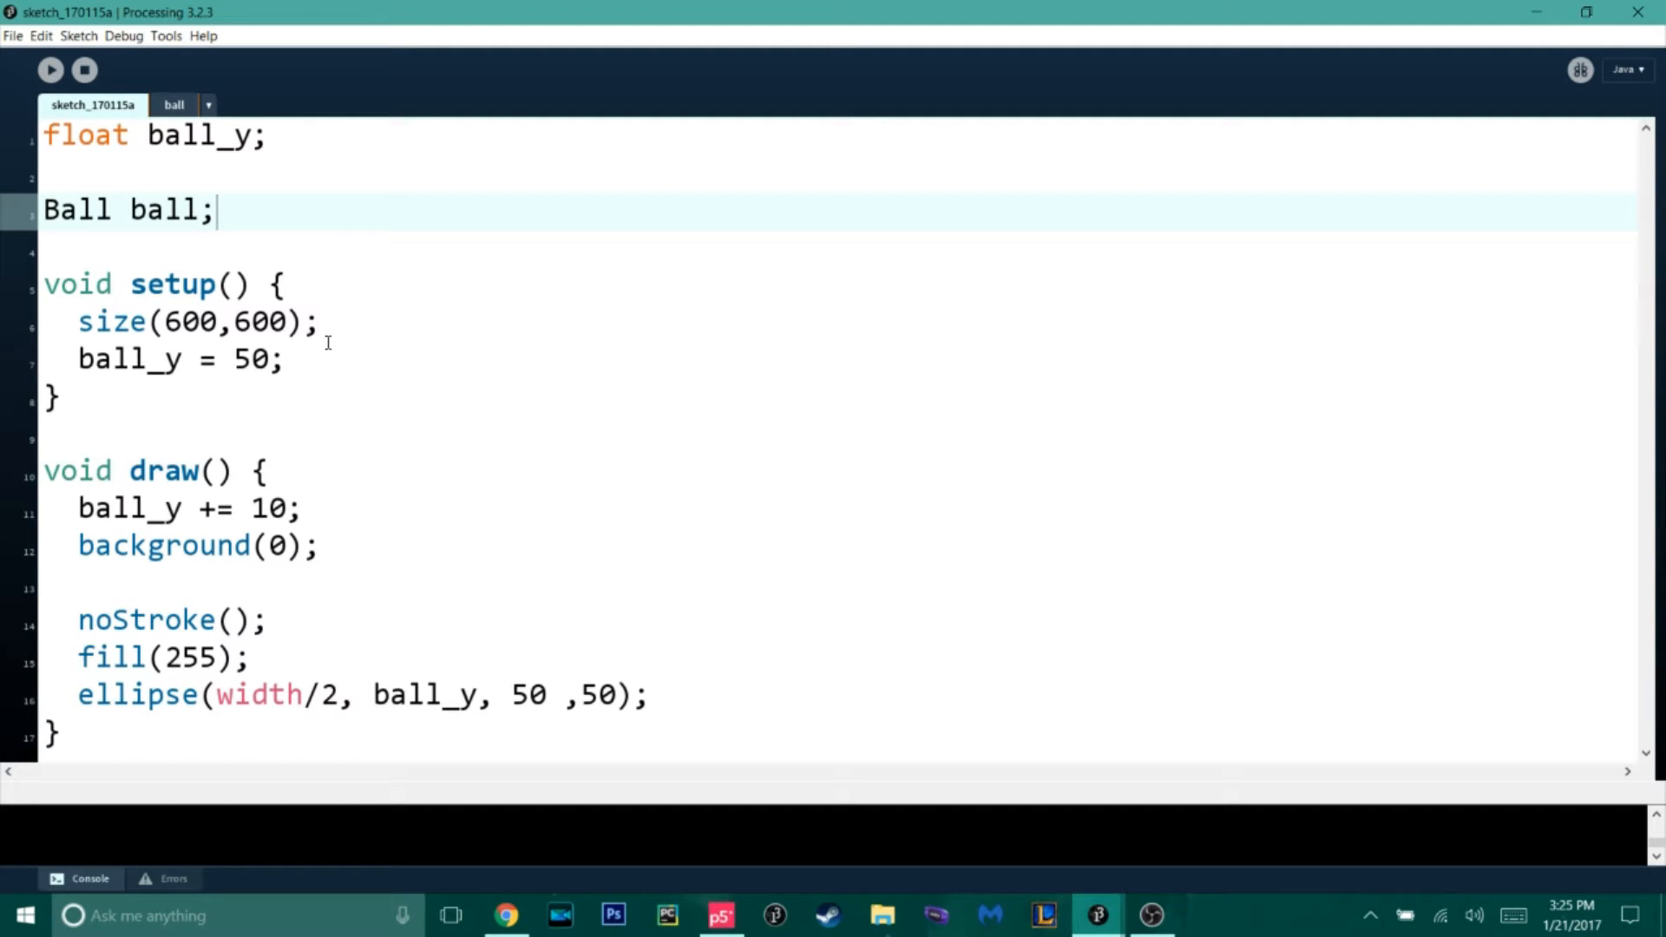
mouse_move(305, 361)
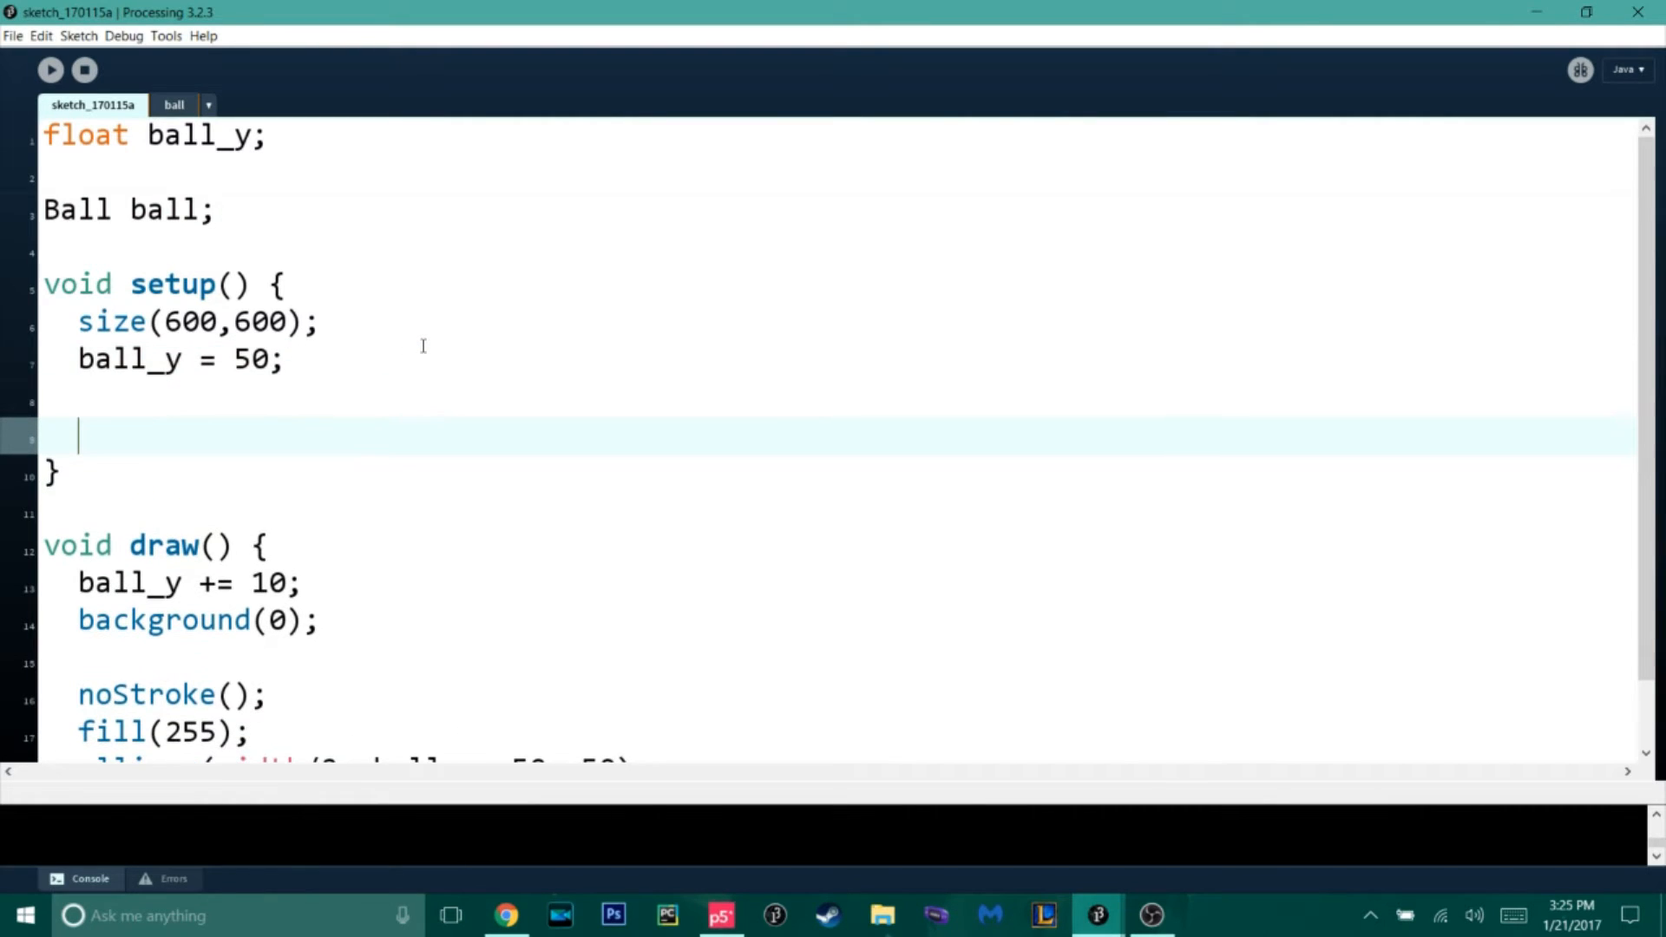
- Create ball = new Ball(); in setup, test-run the sketch and return to the Ball class
type("ba;;")
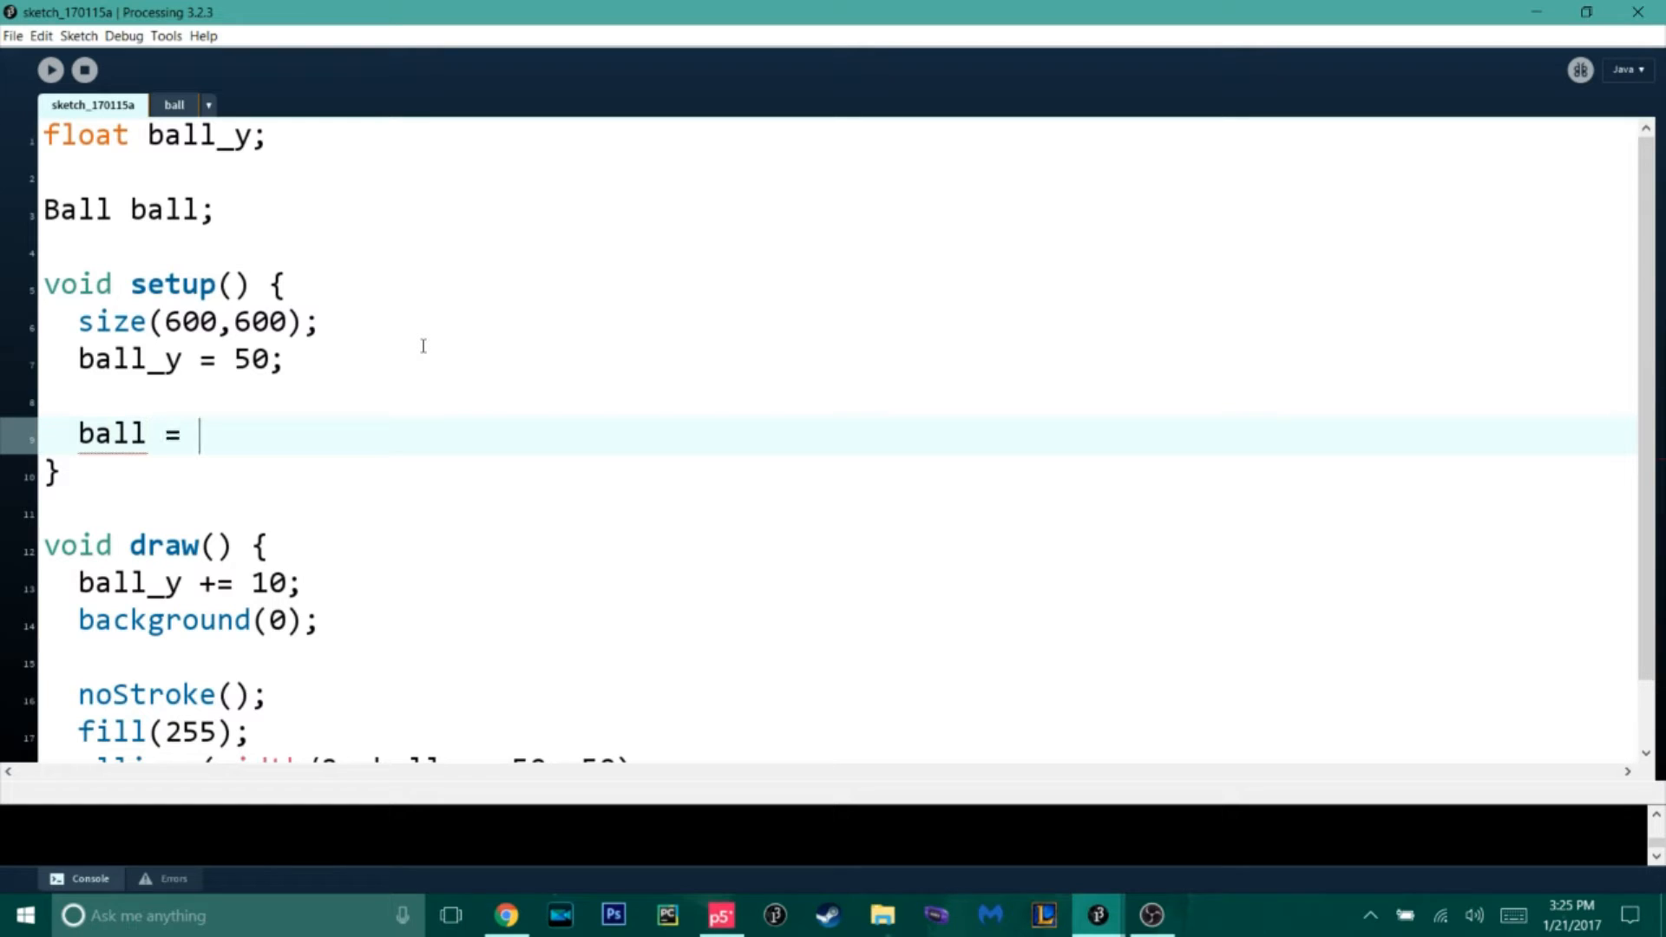
type("new Ball")
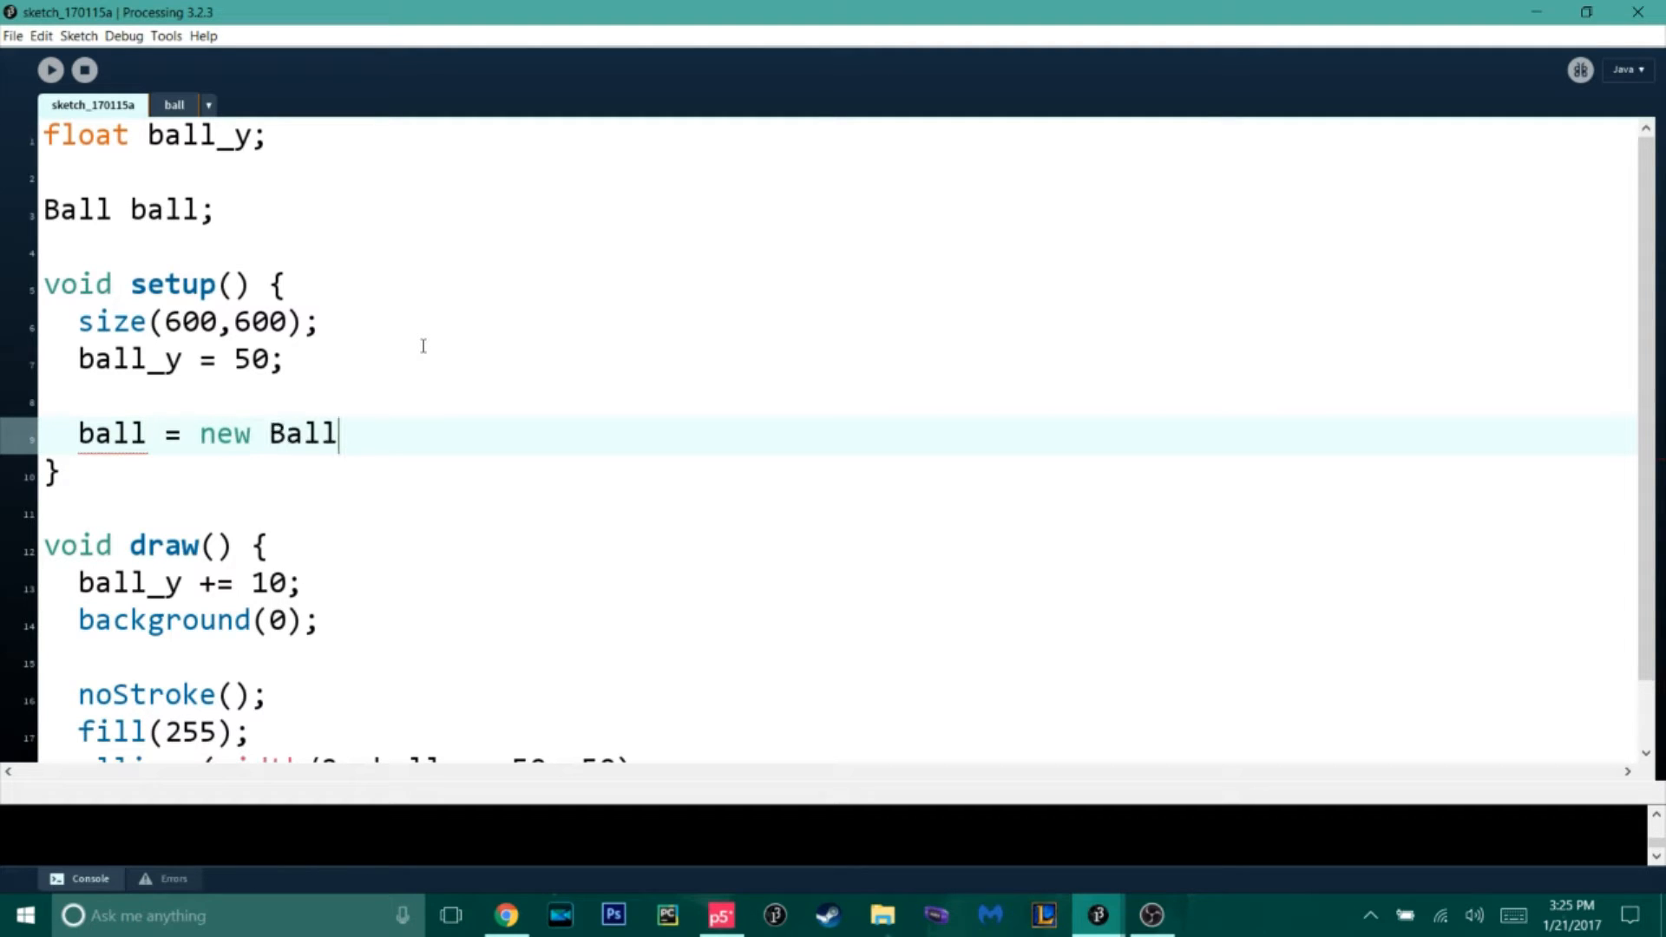
type("()")
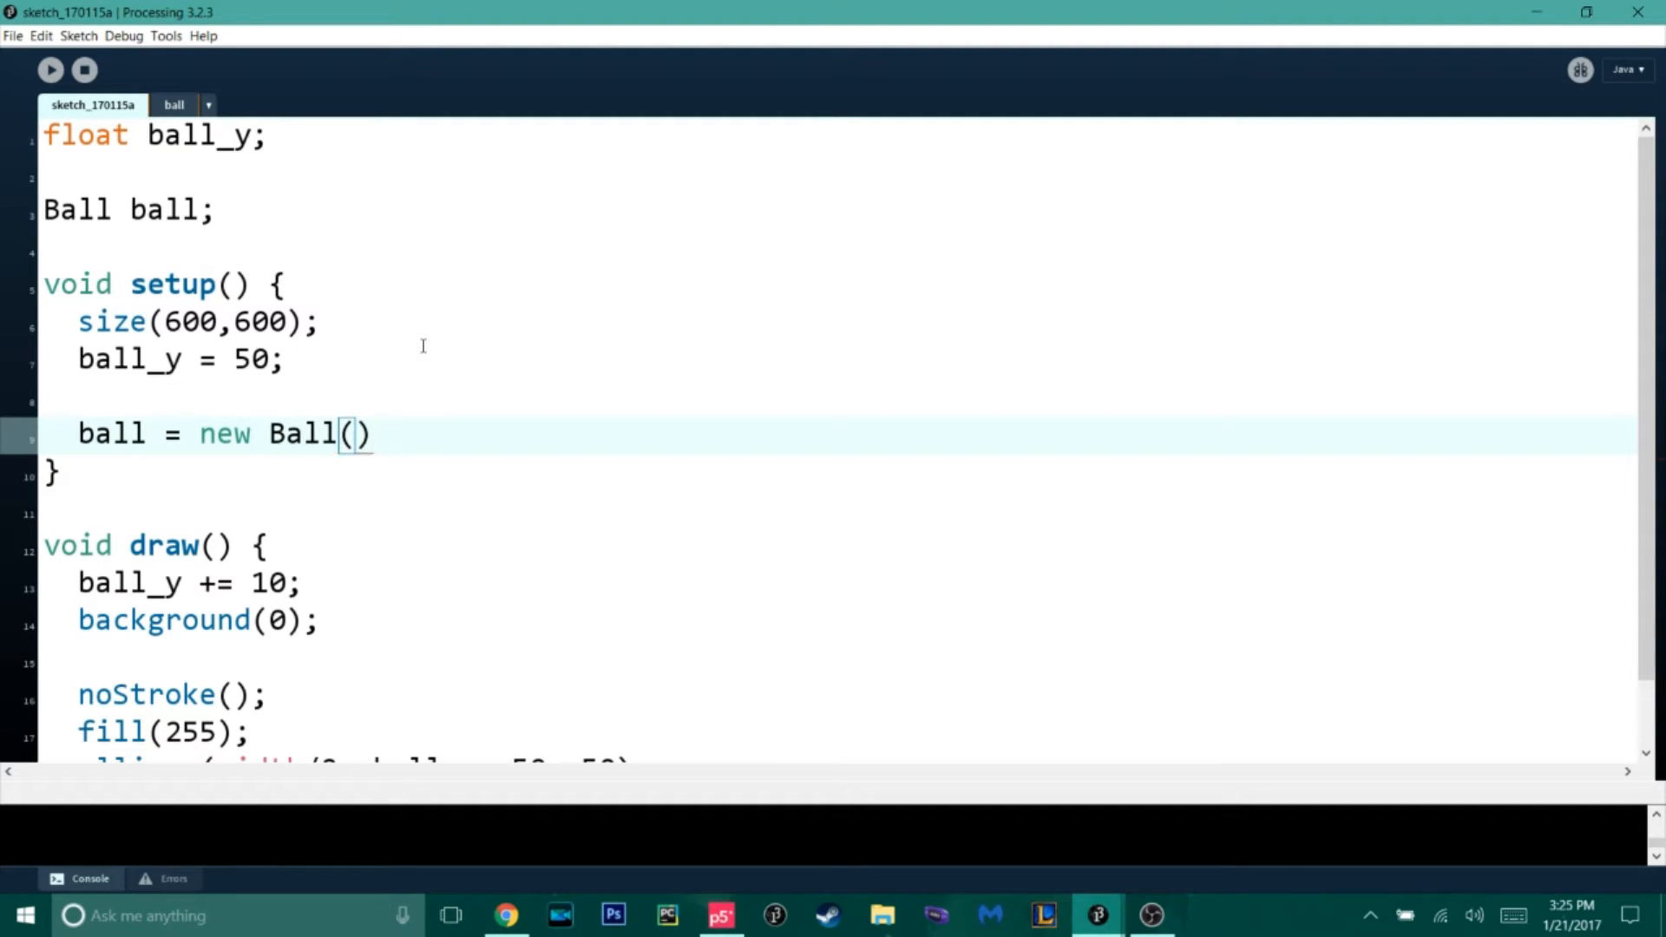
type(";")
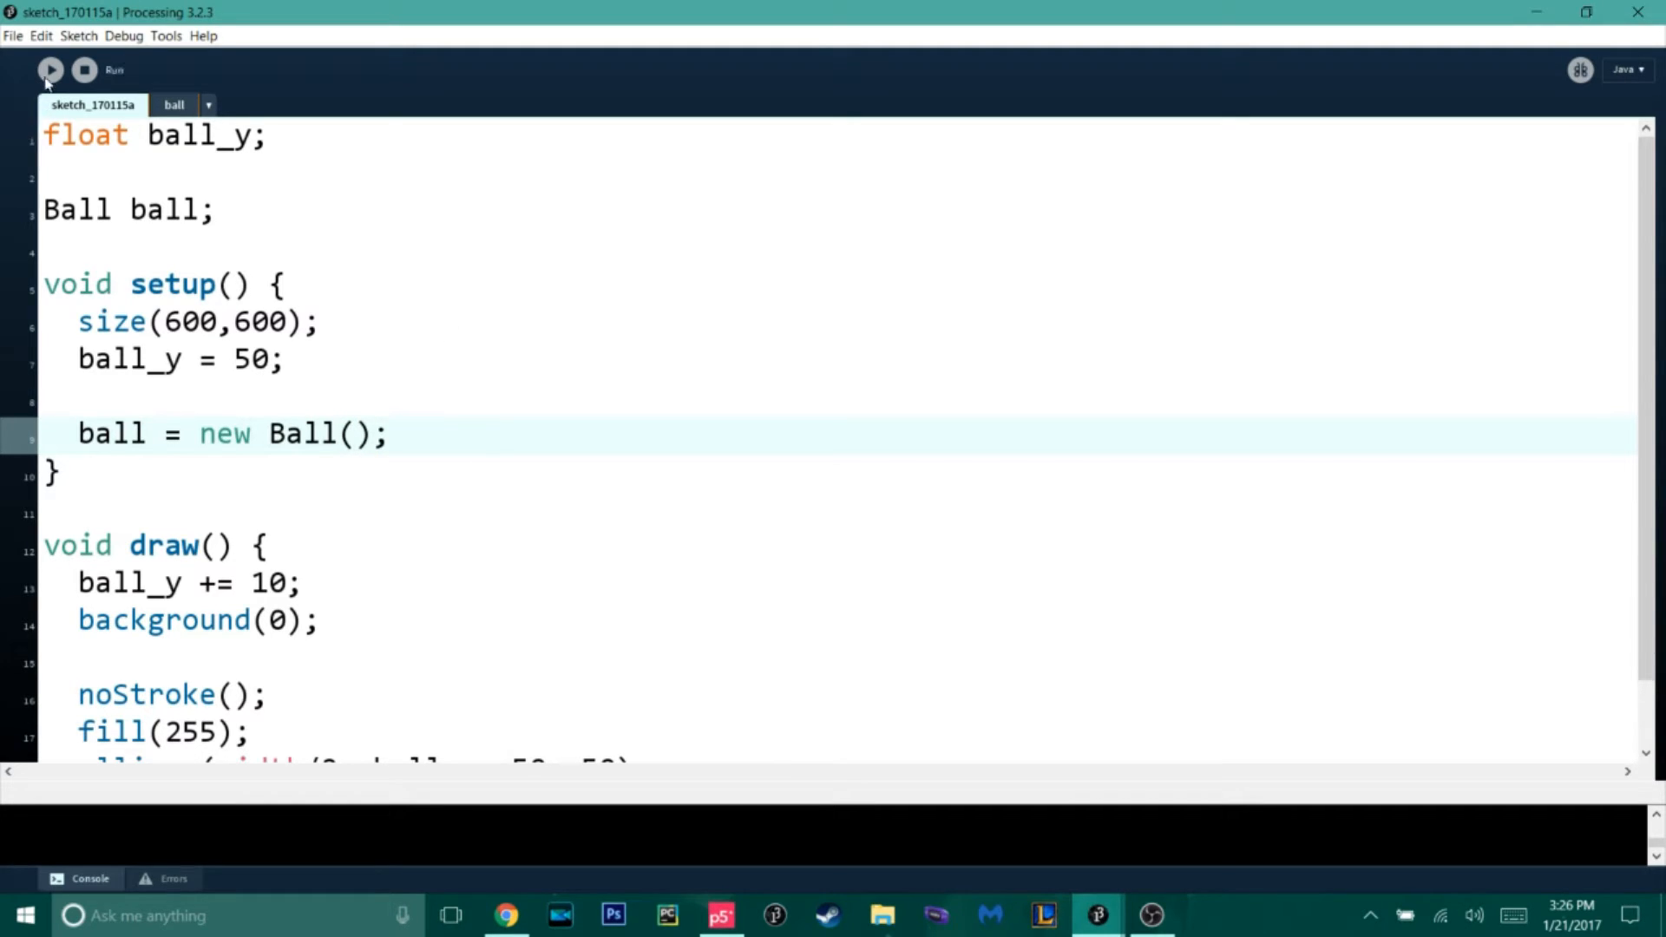
left_click(50, 69)
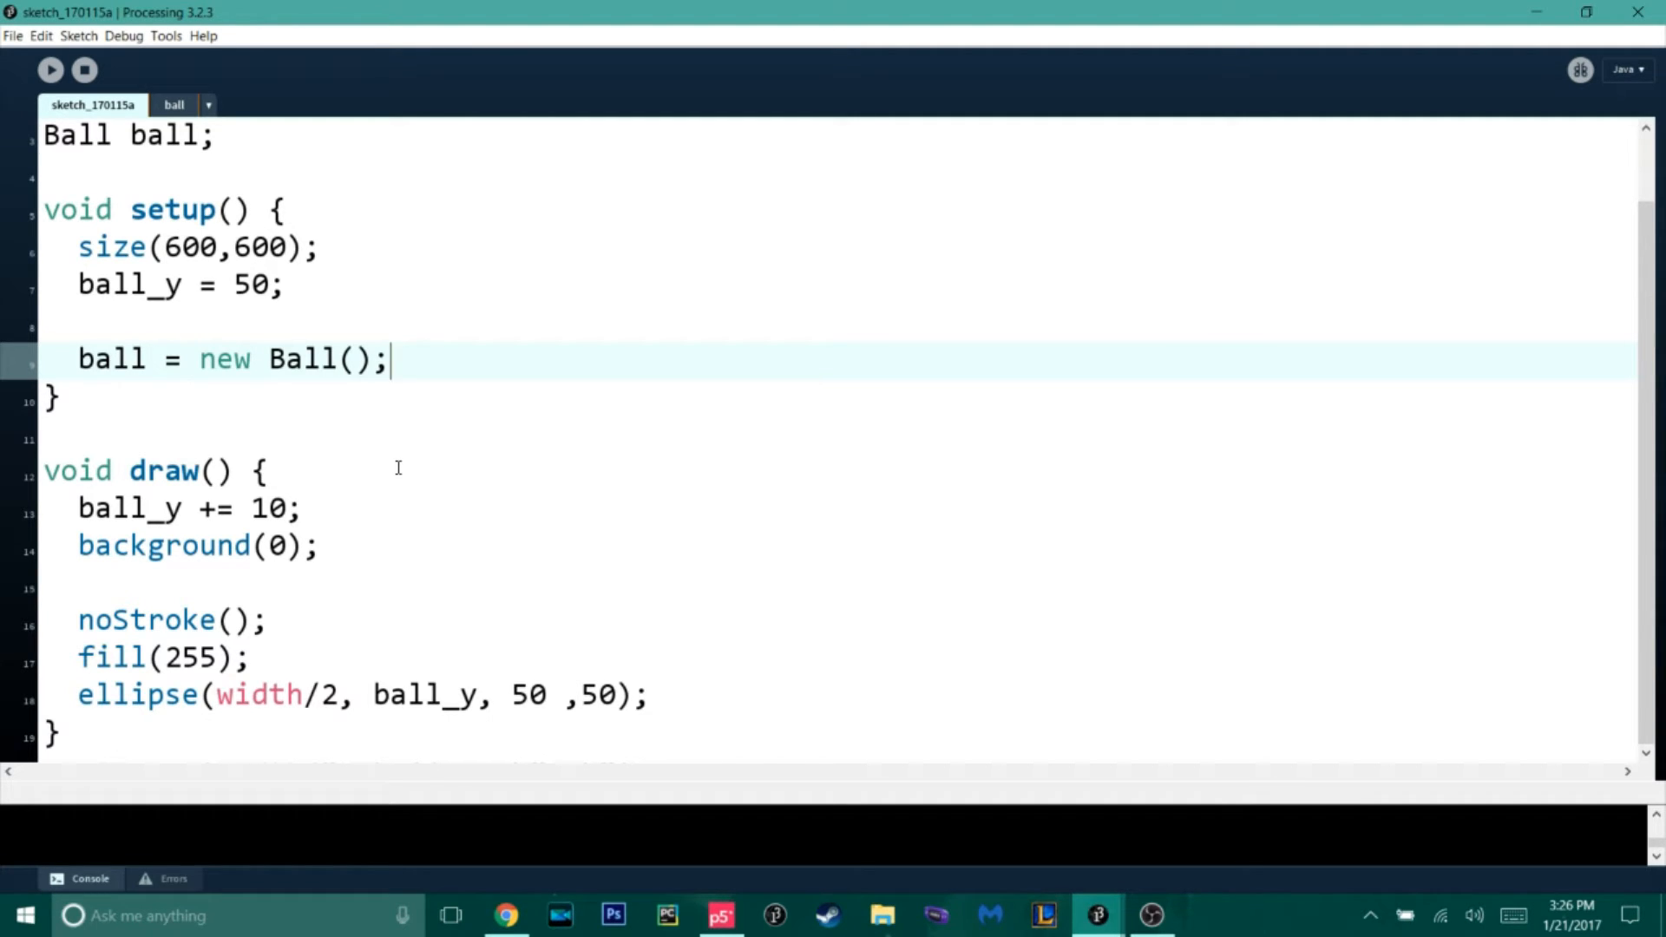
left_click(173, 105)
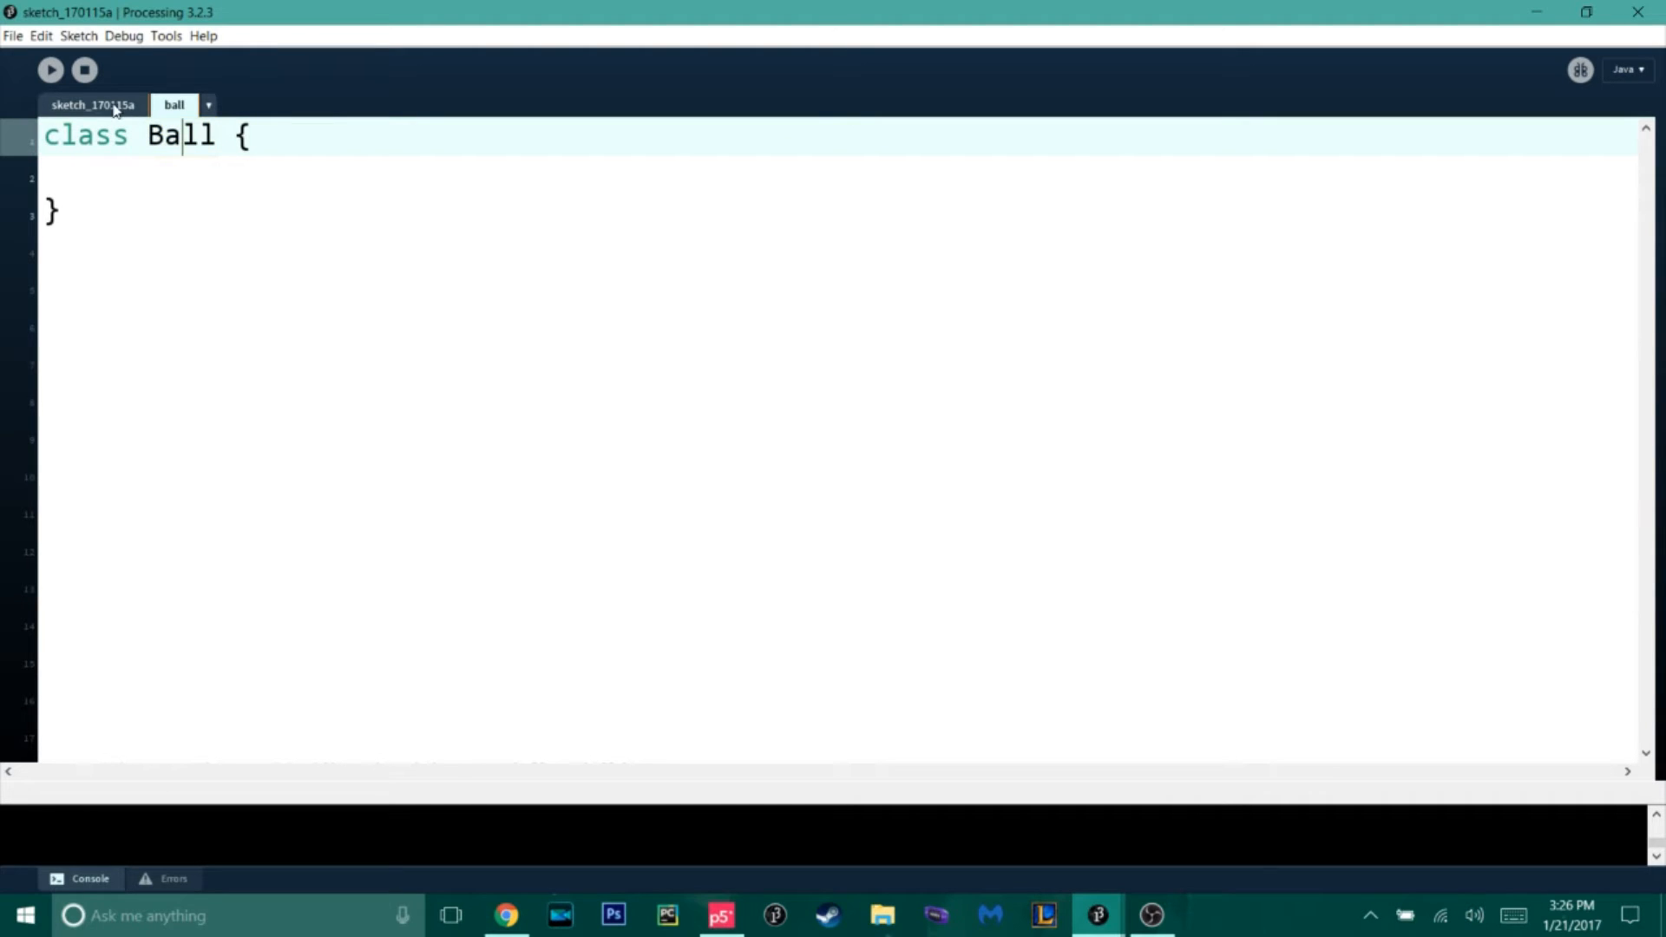
- Return to the main sketch and select the Ball type name near float ball_y
left_click(92, 104)
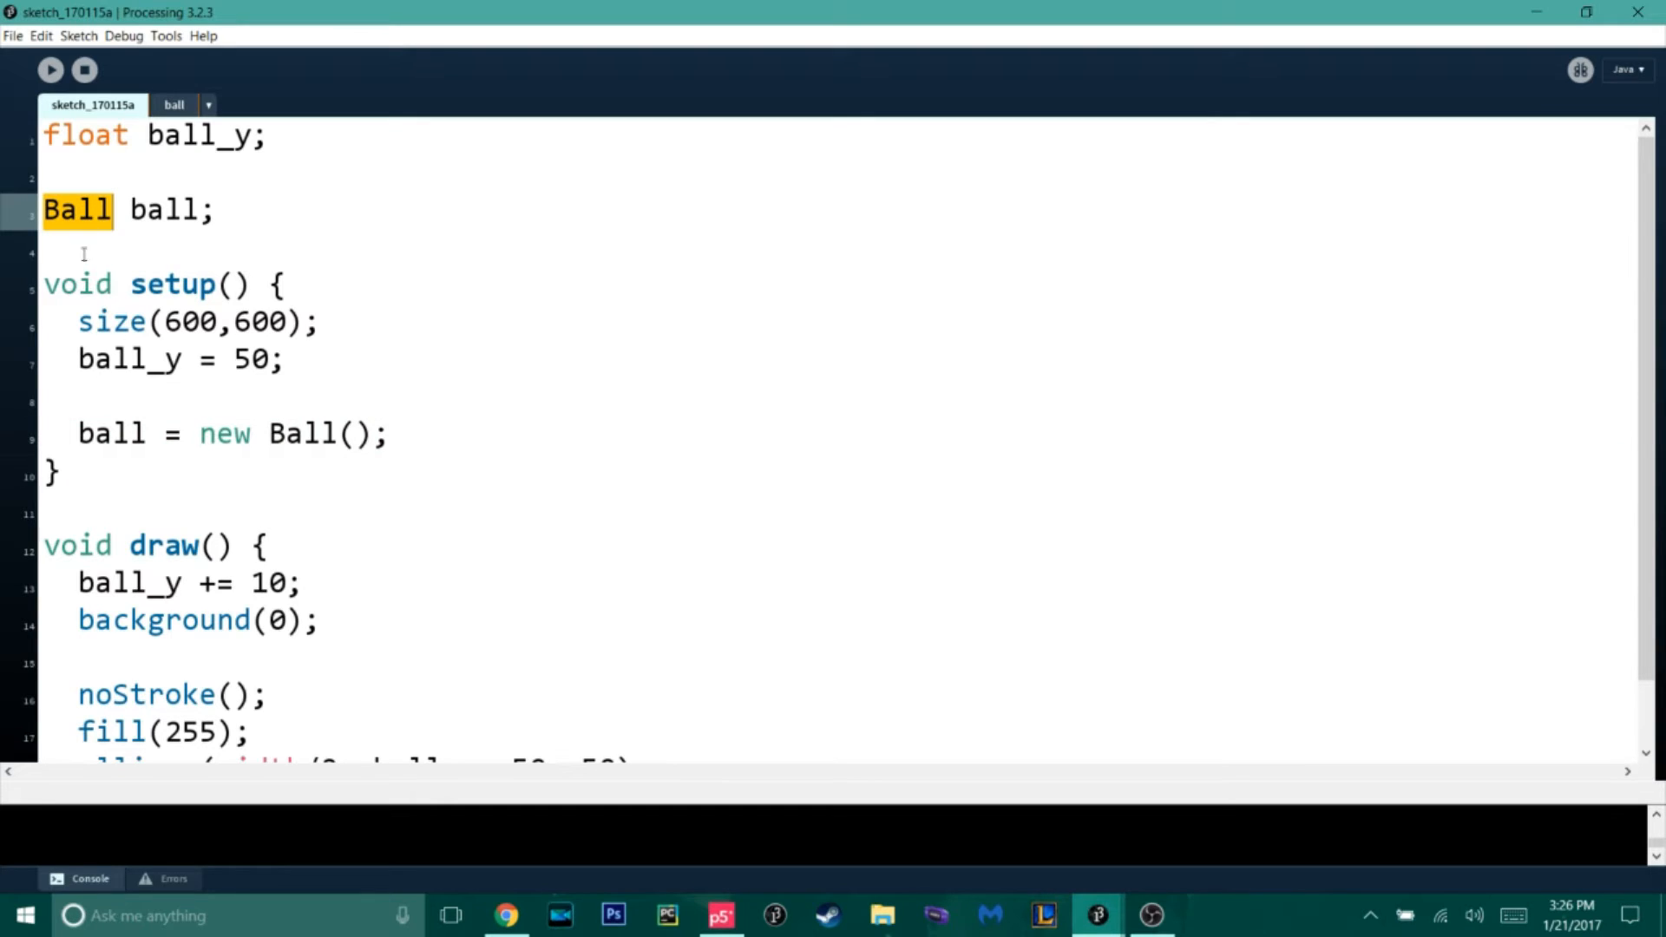
double_click(302, 433)
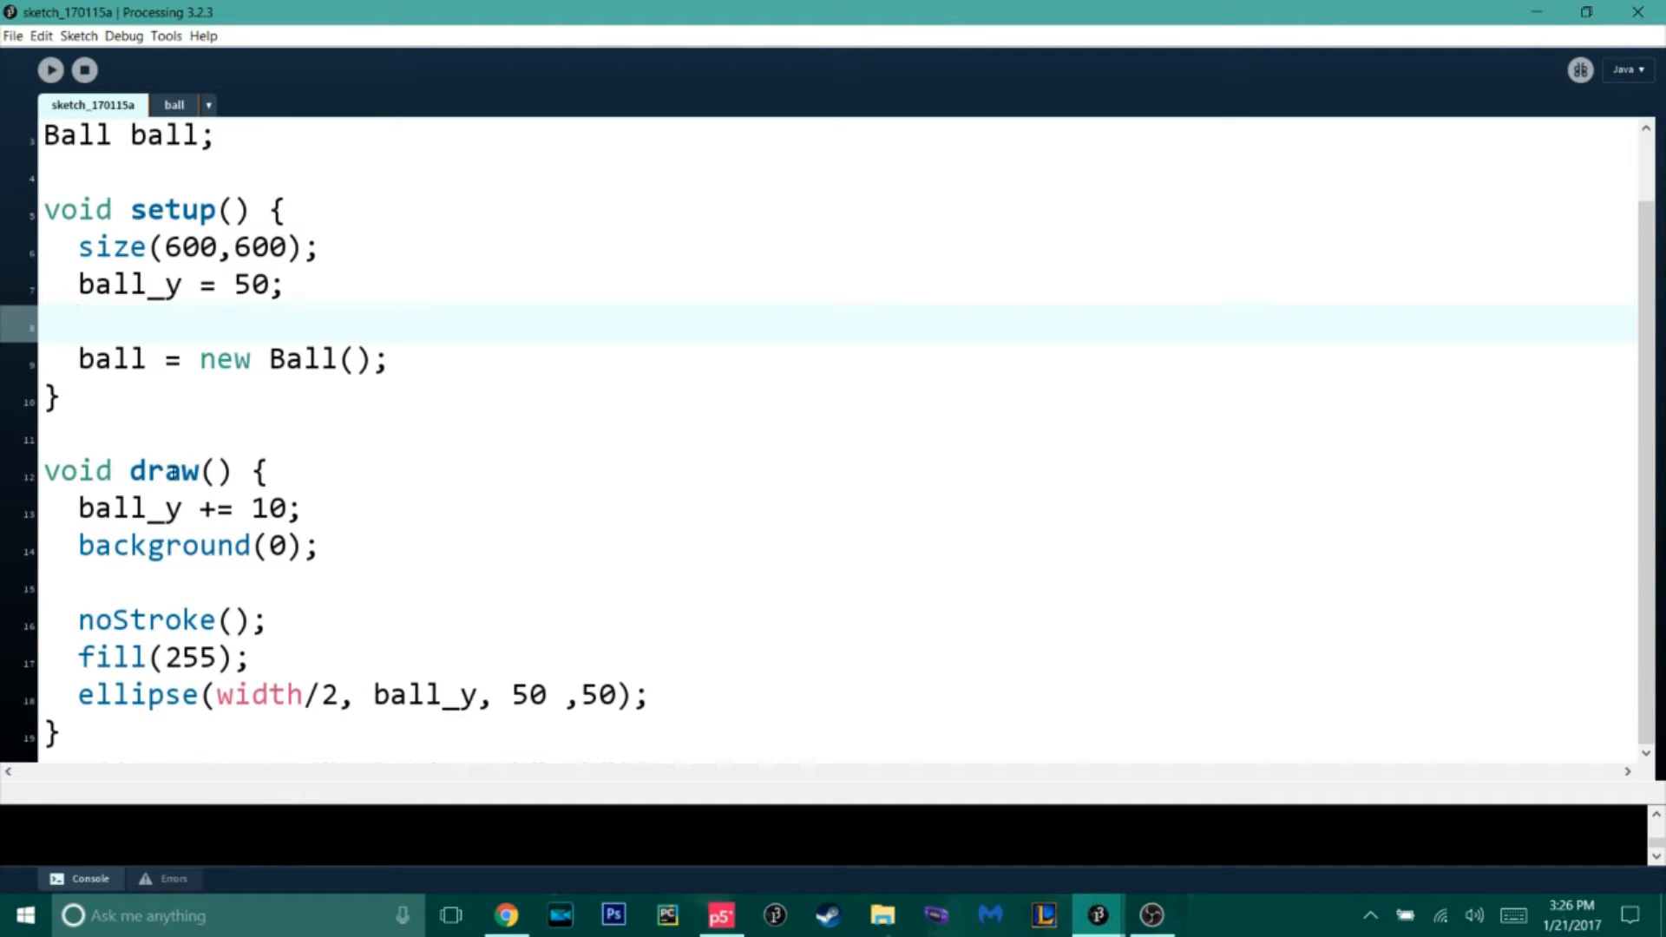
mouse_move(304, 498)
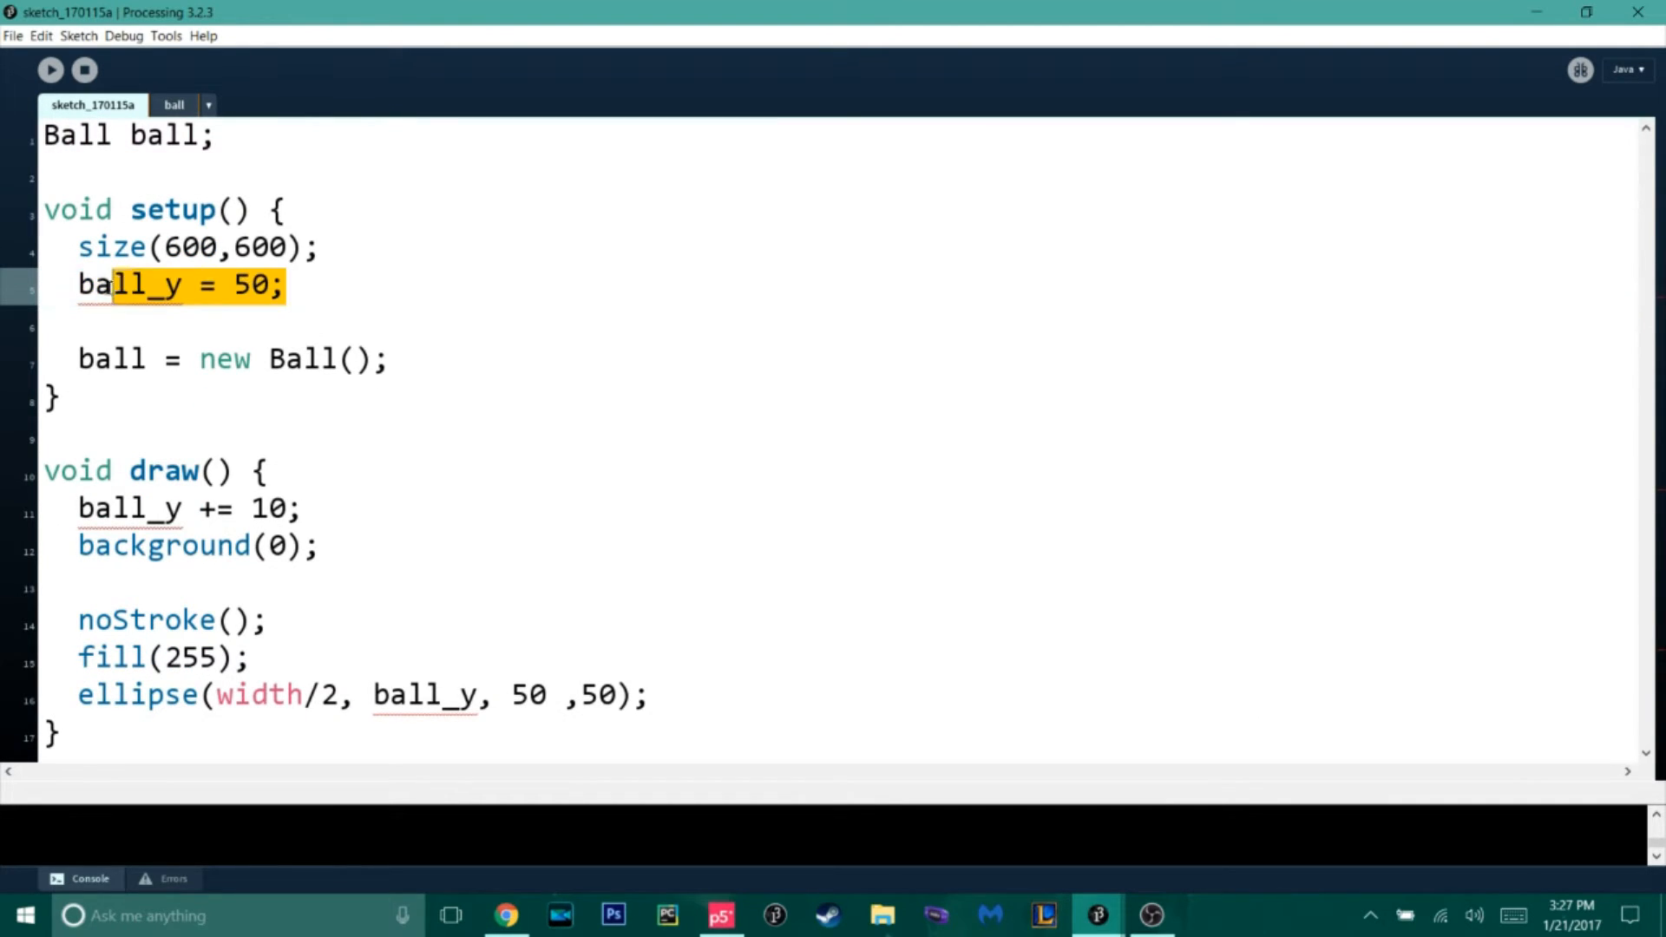
- Delete the ball_y lines and the noStroke/fill/ellipse lines from draw(), then test-run
key("Delete")
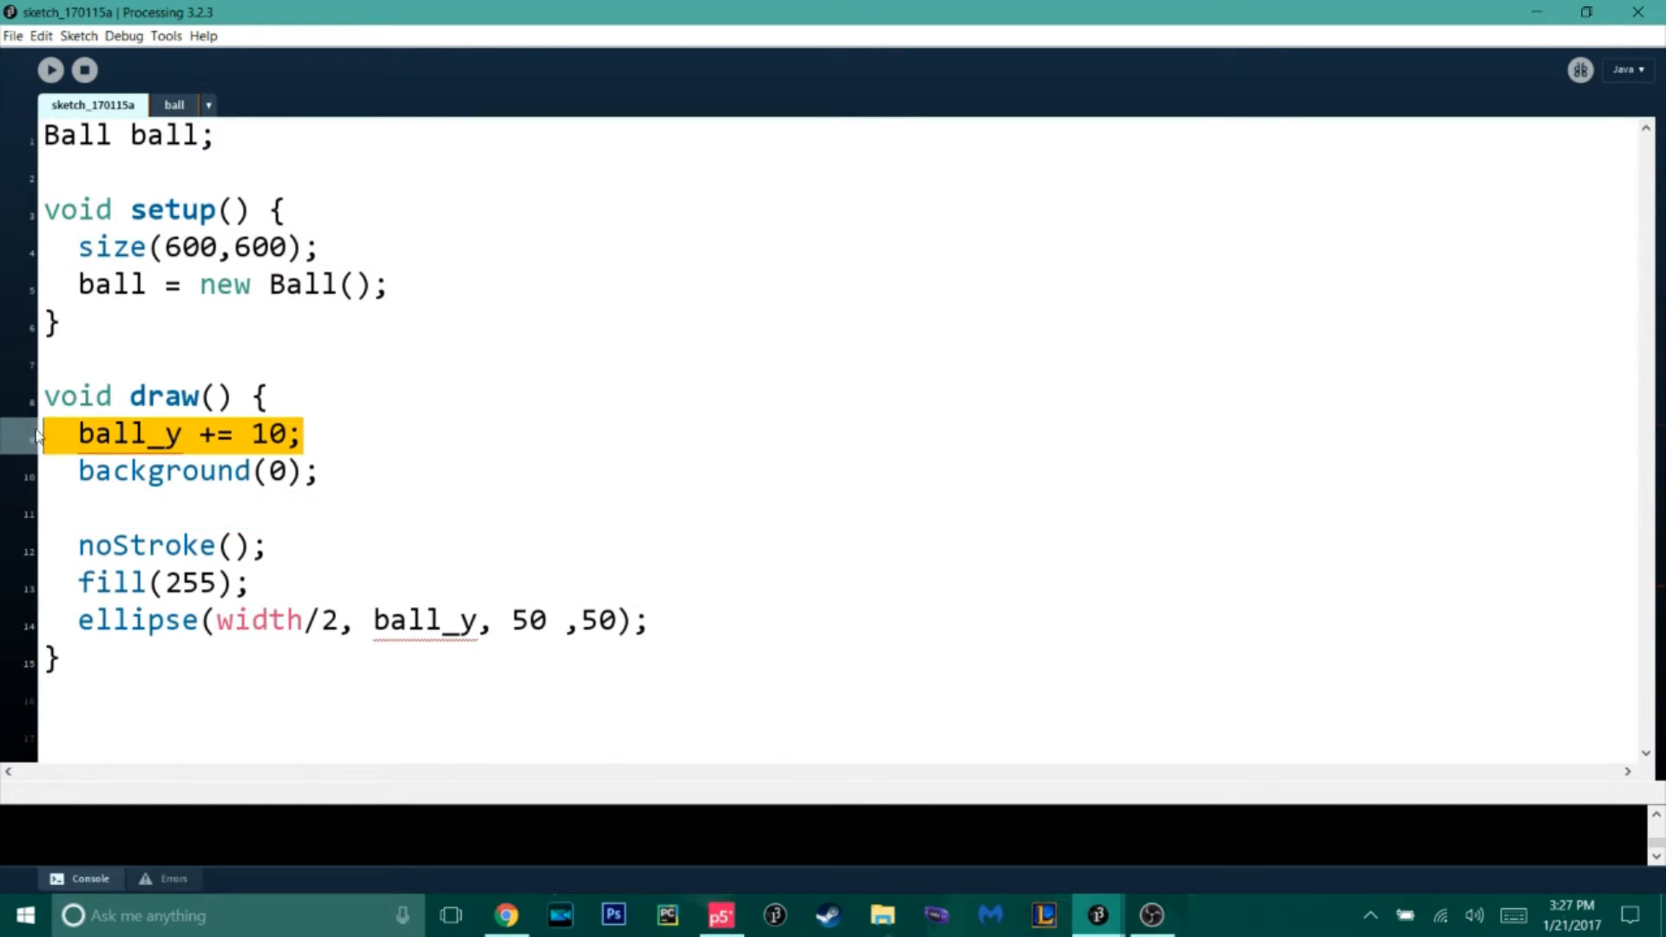
key("Delete")
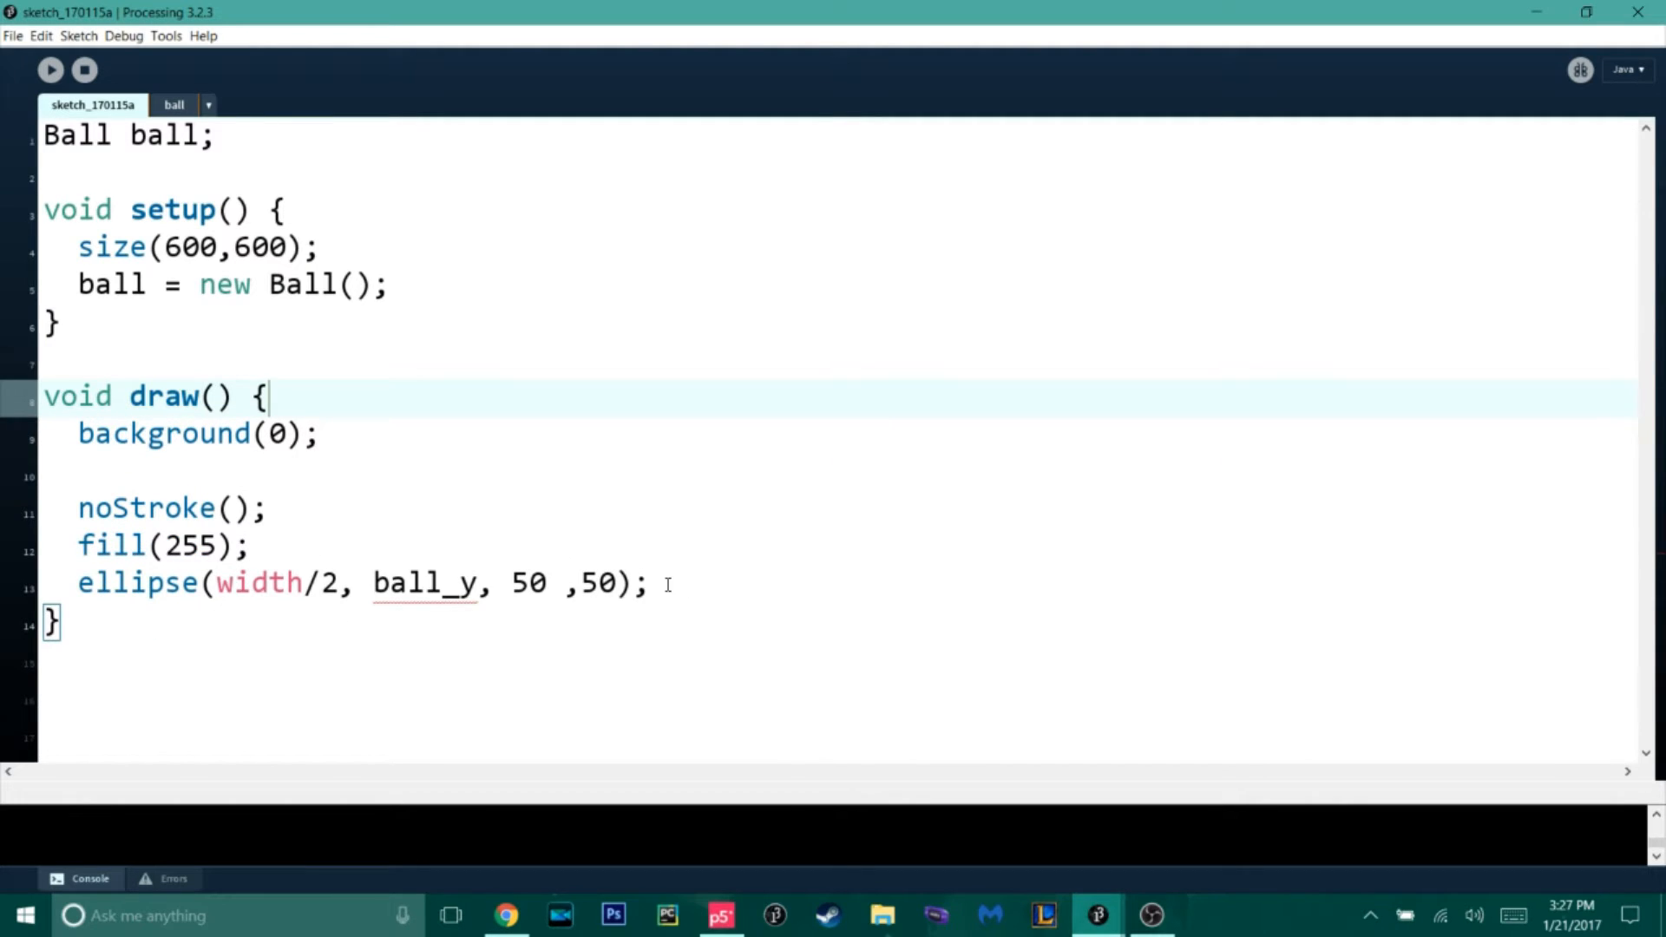
left_click_drag(79, 507, 648, 583)
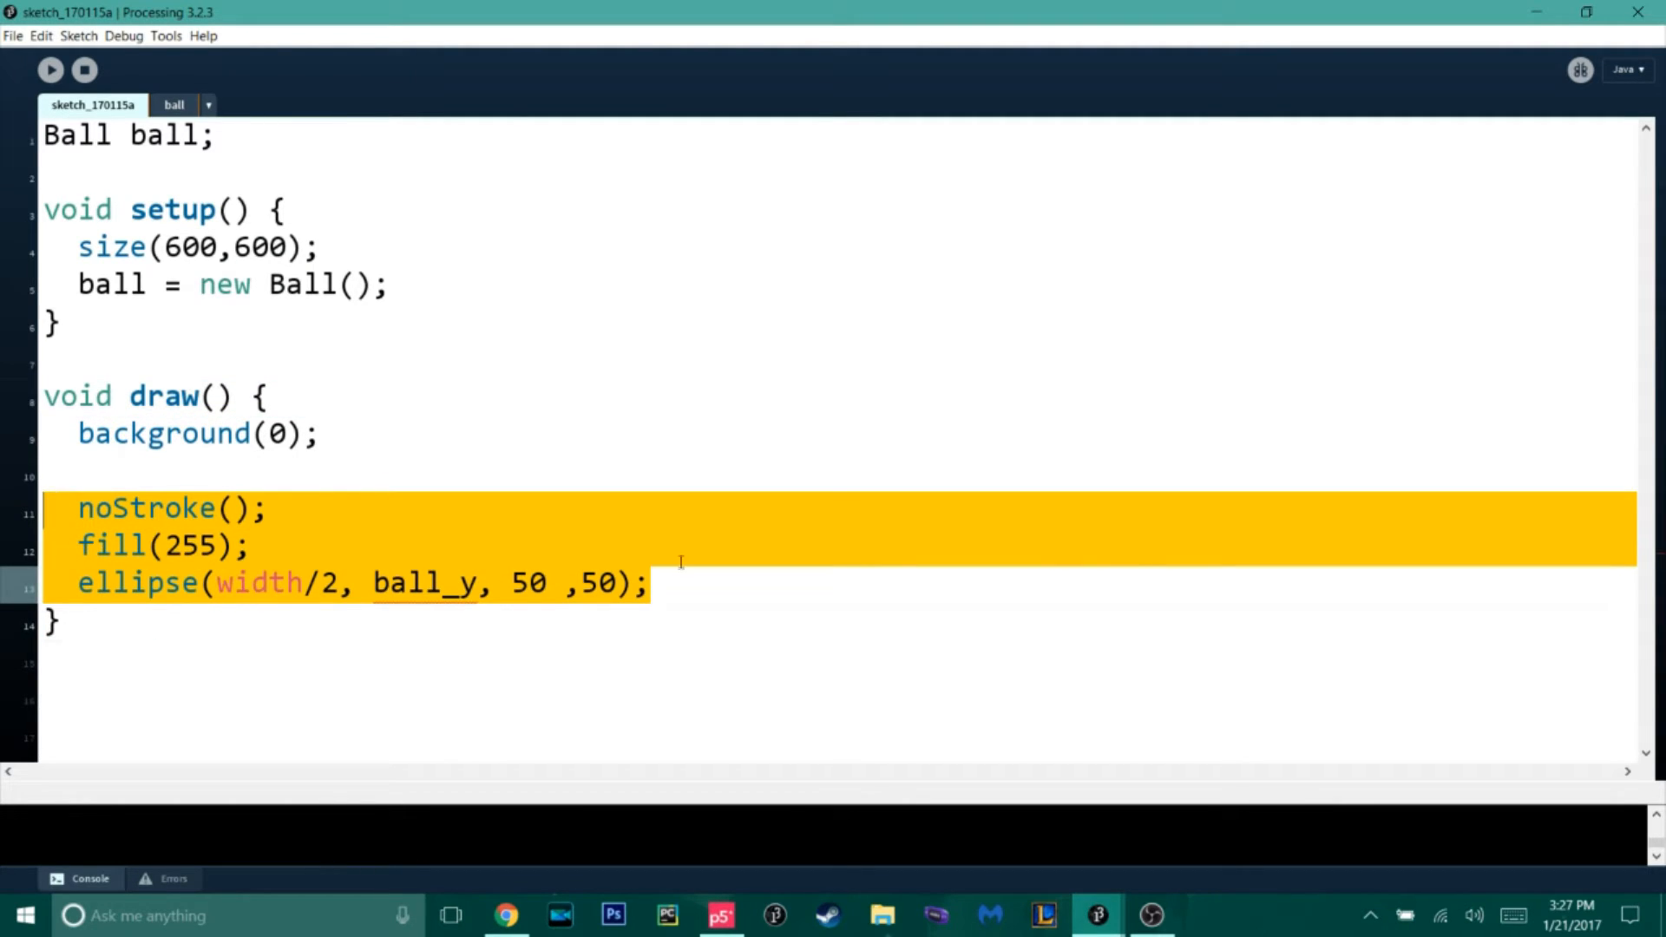
key("Delete")
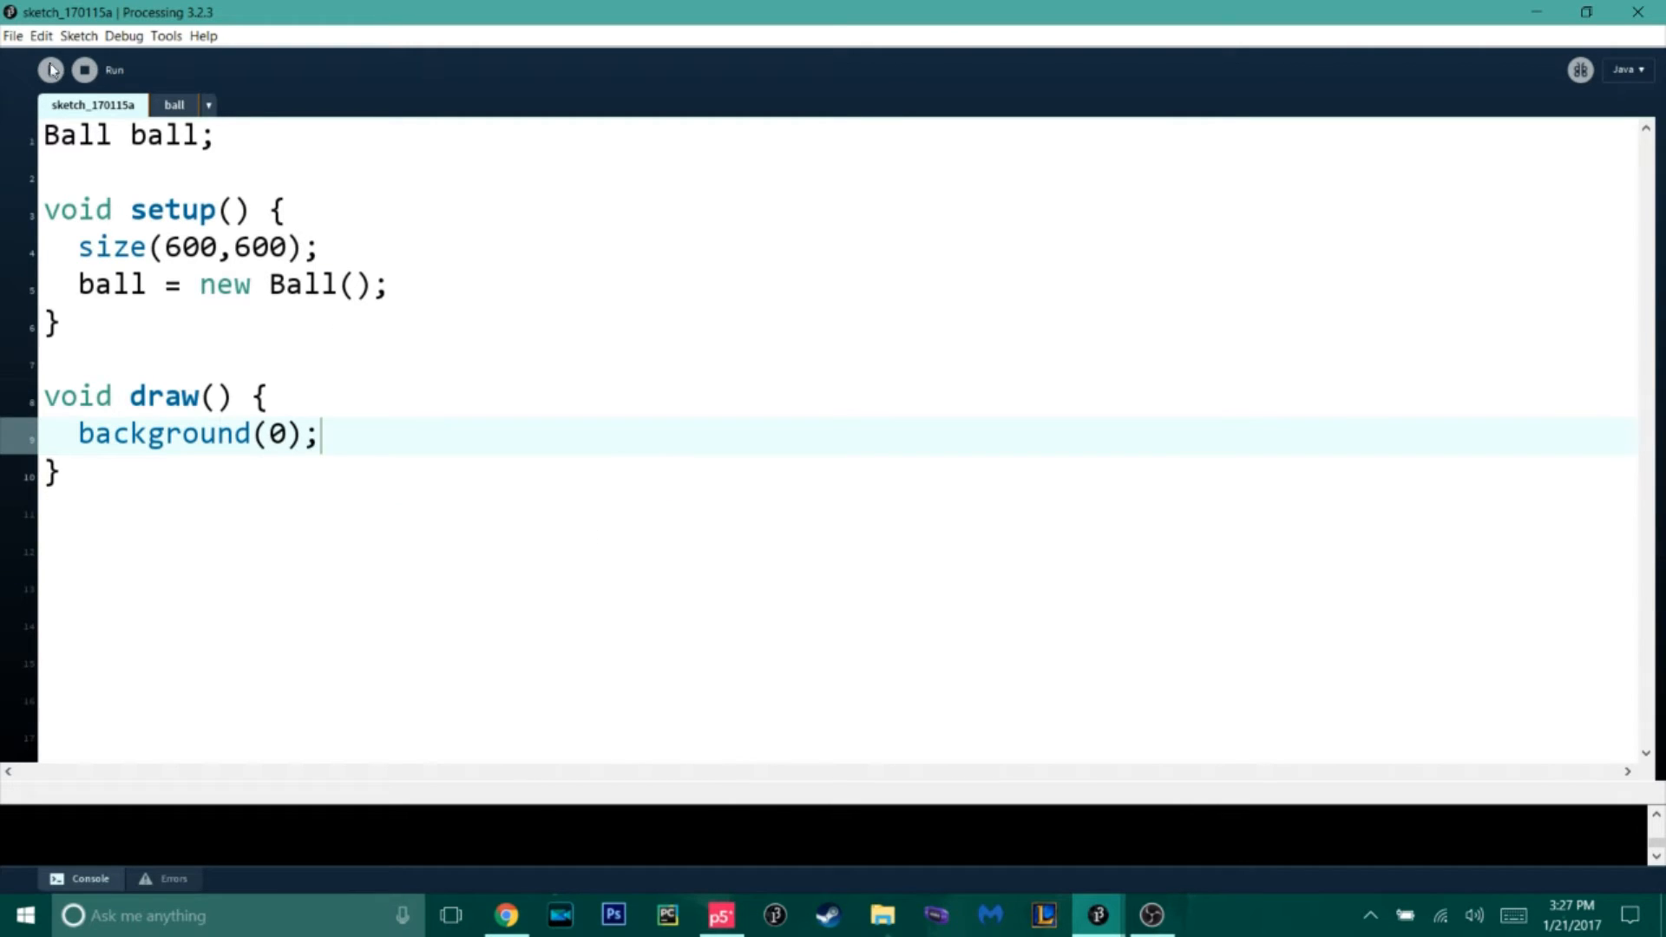
left_click(51, 69)
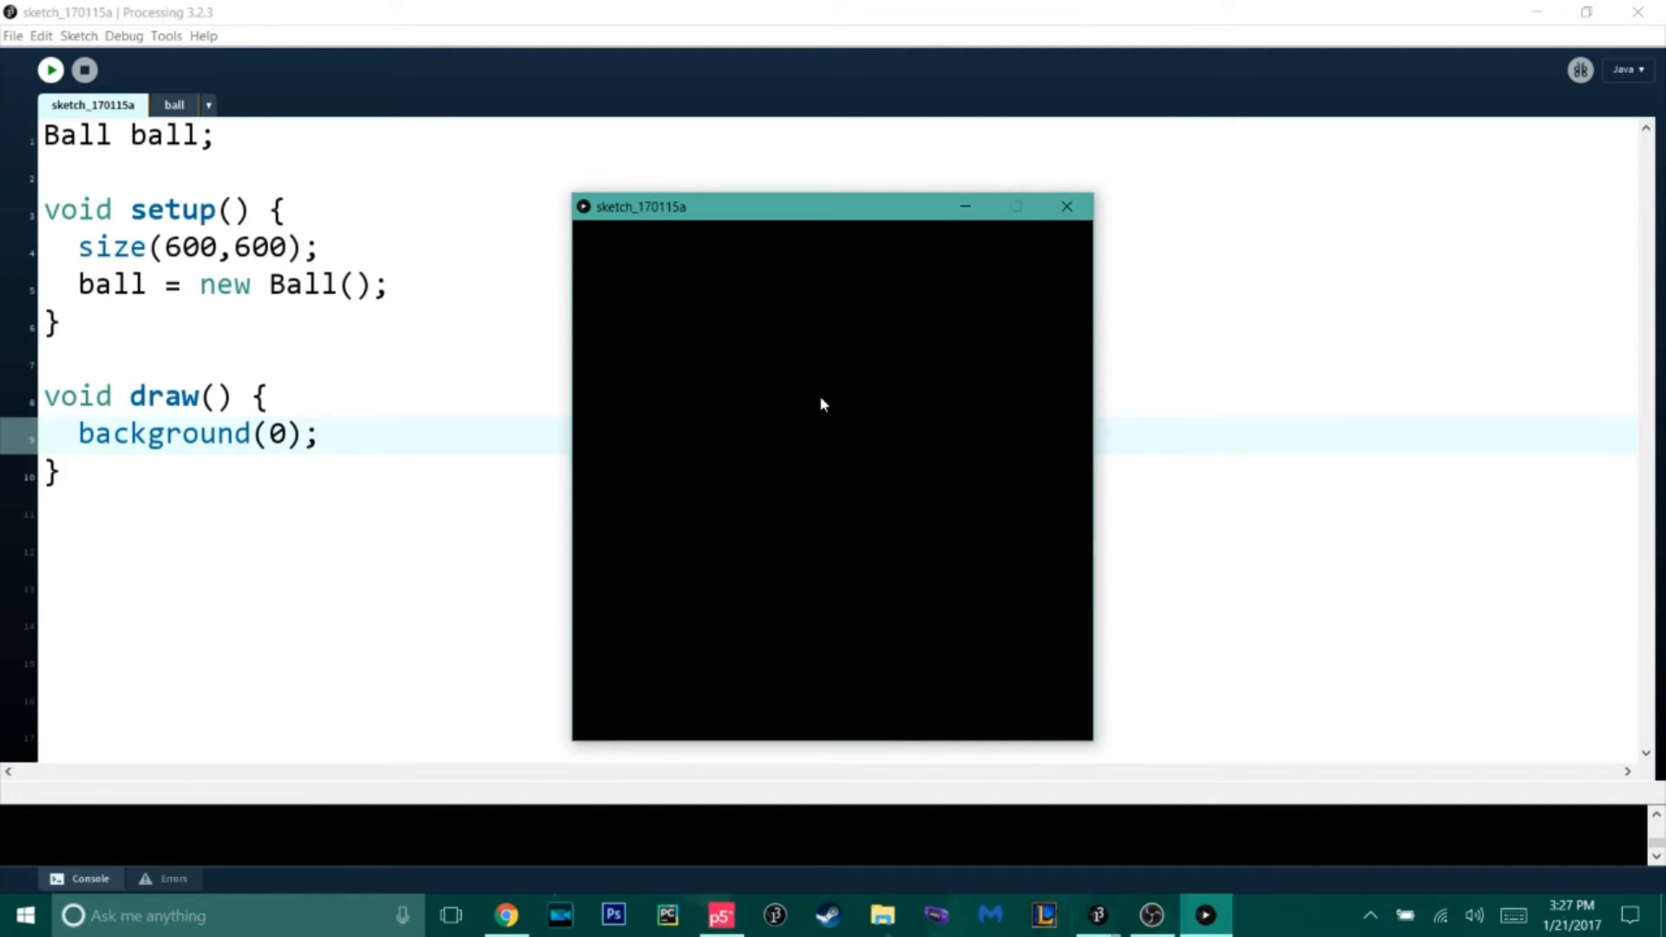
left_click(1066, 207)
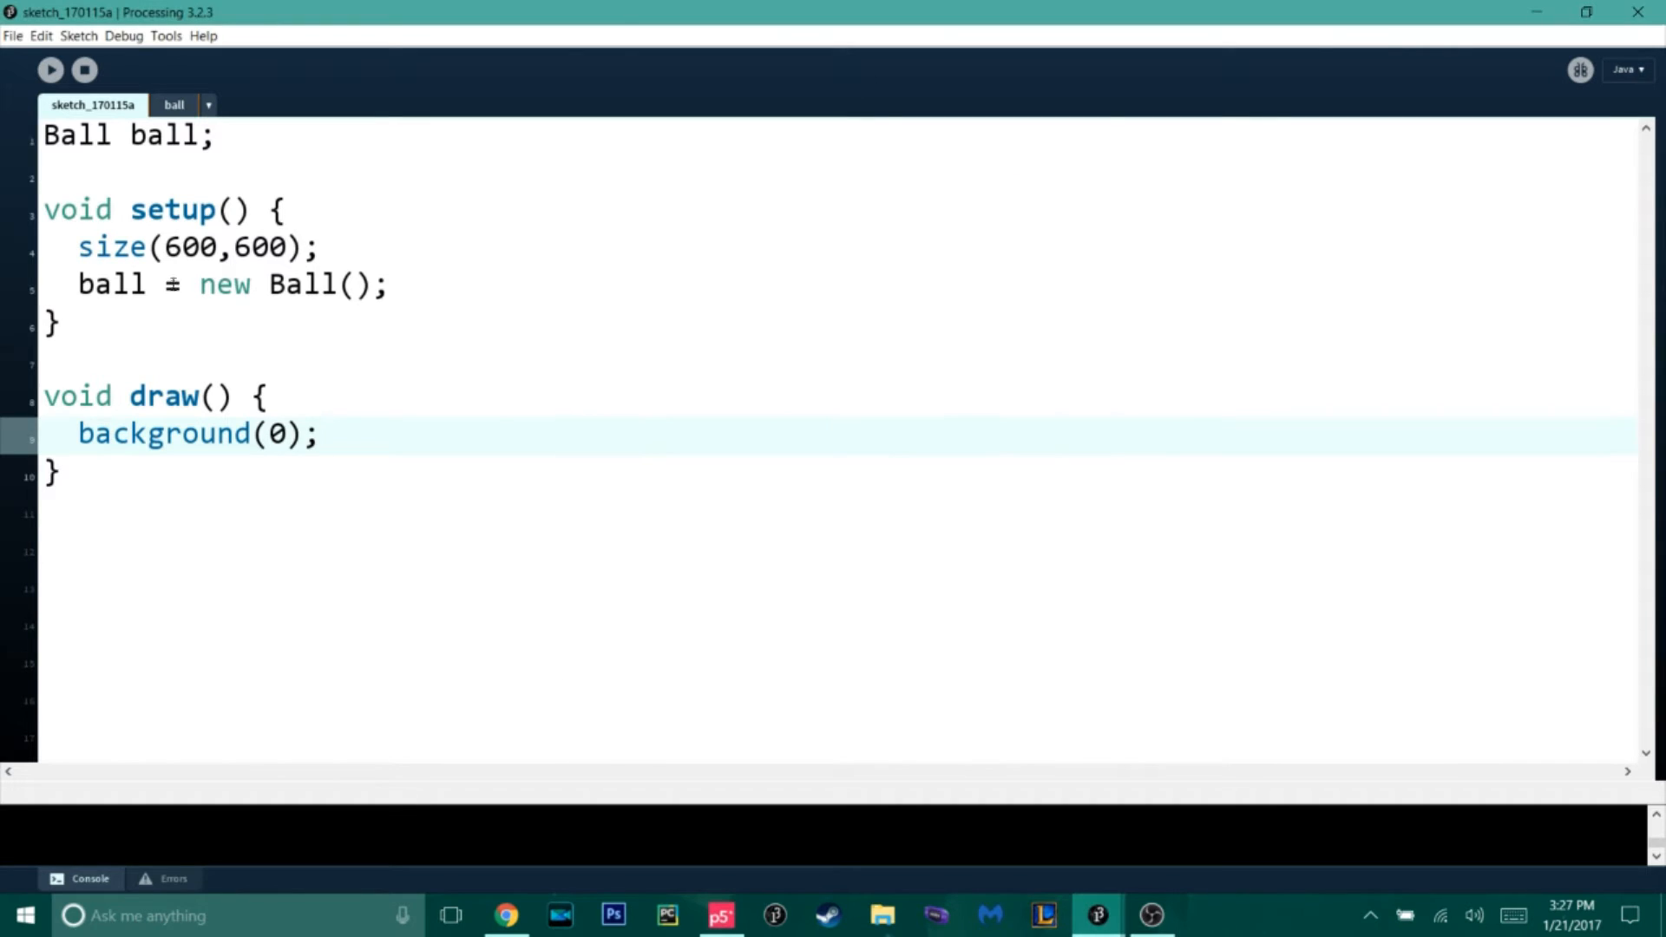
- Give class Ball the fields float xpos, ypos; and float speed;
left_click(173, 104)
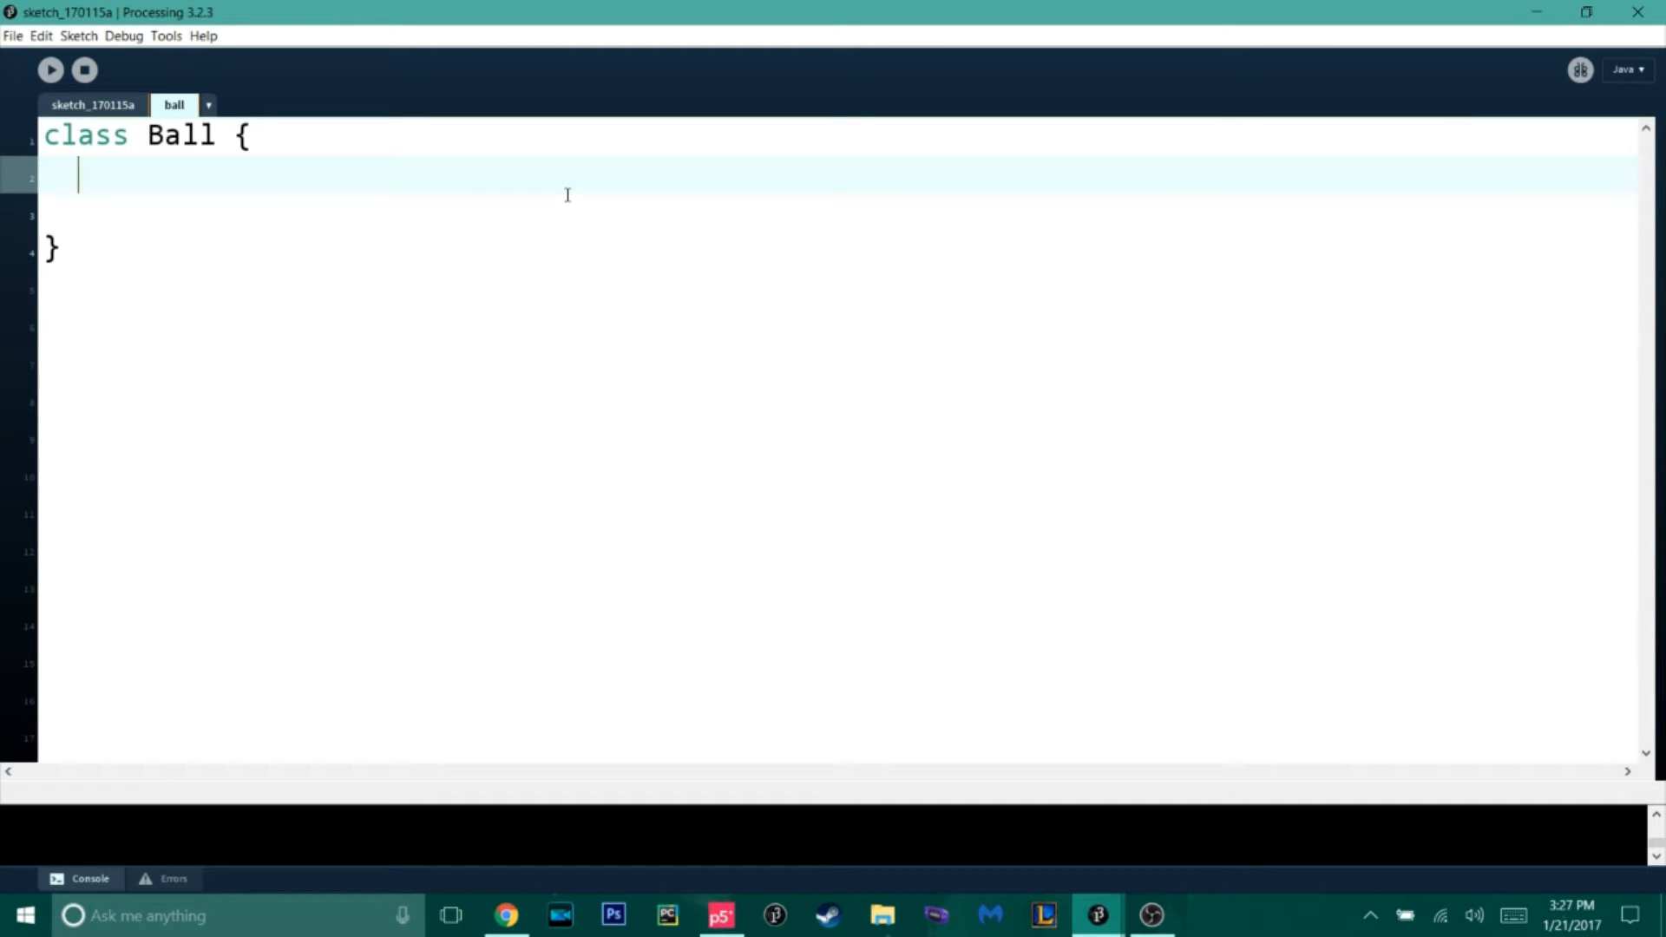
type("float")
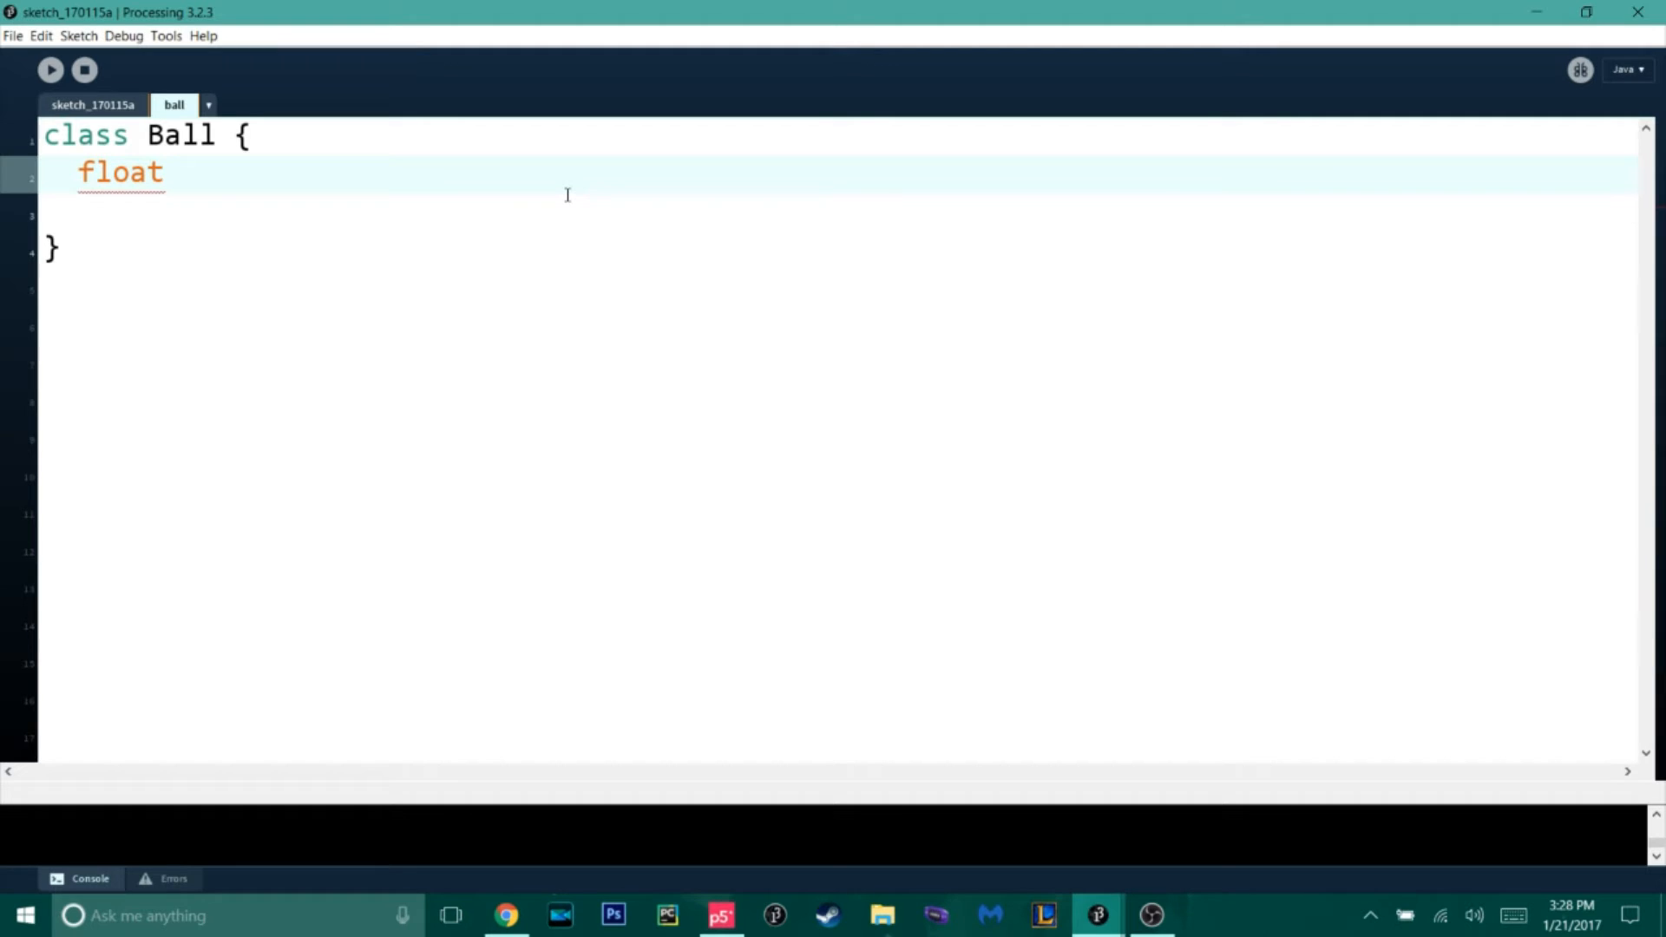
type("xpos")
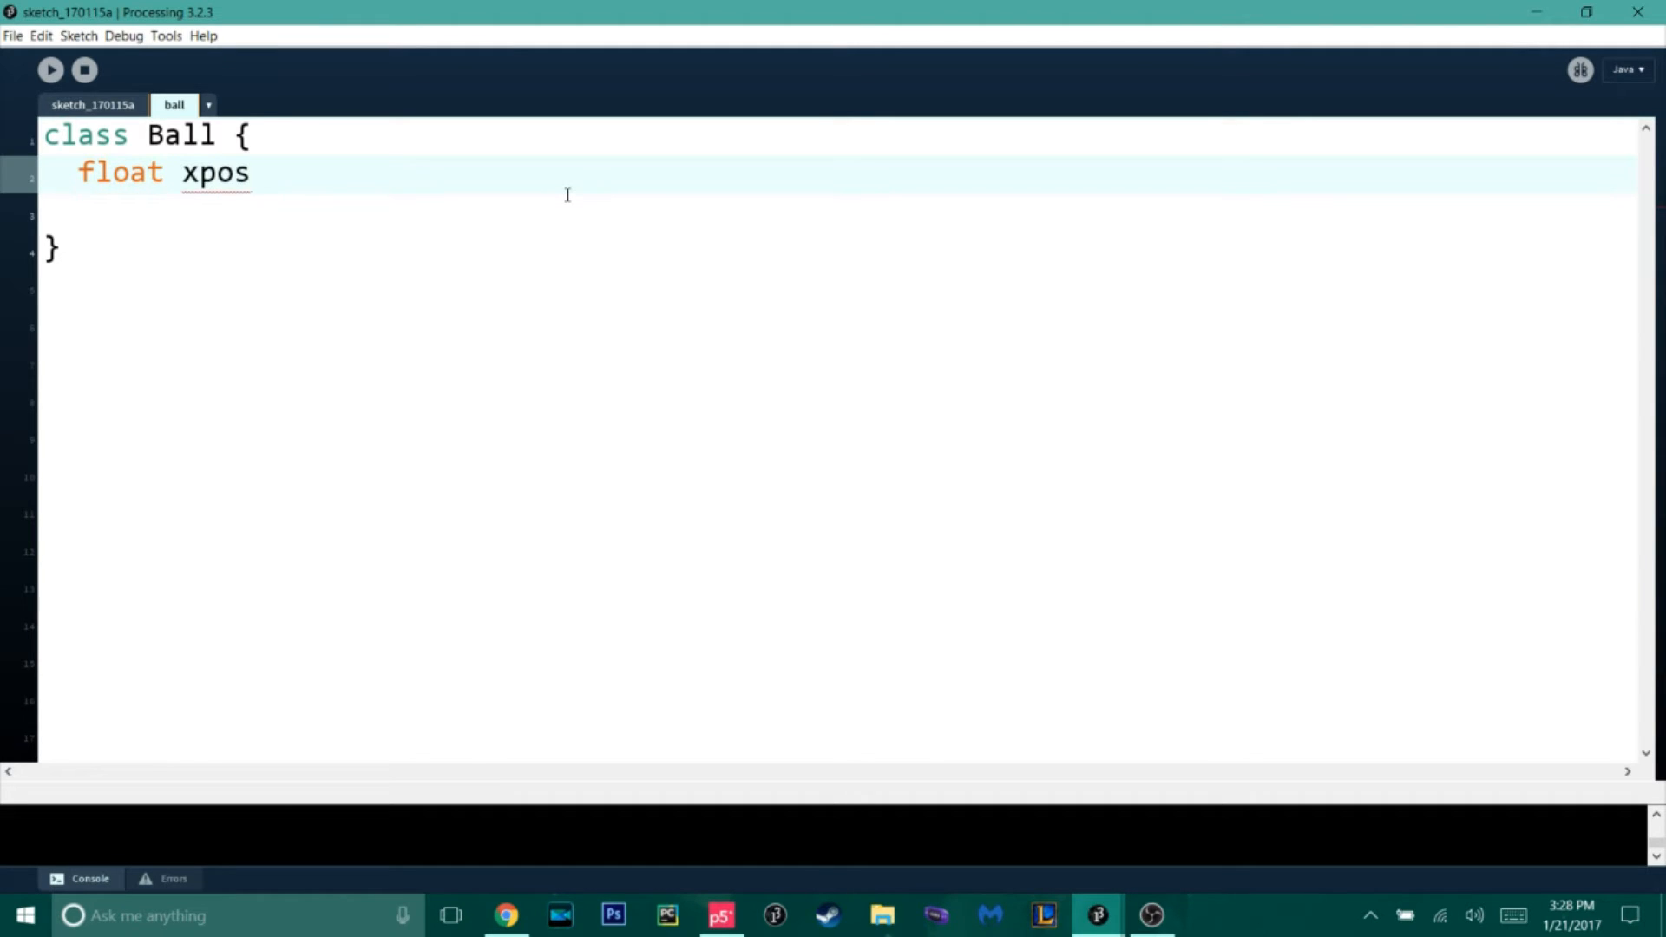
type(", ypos;")
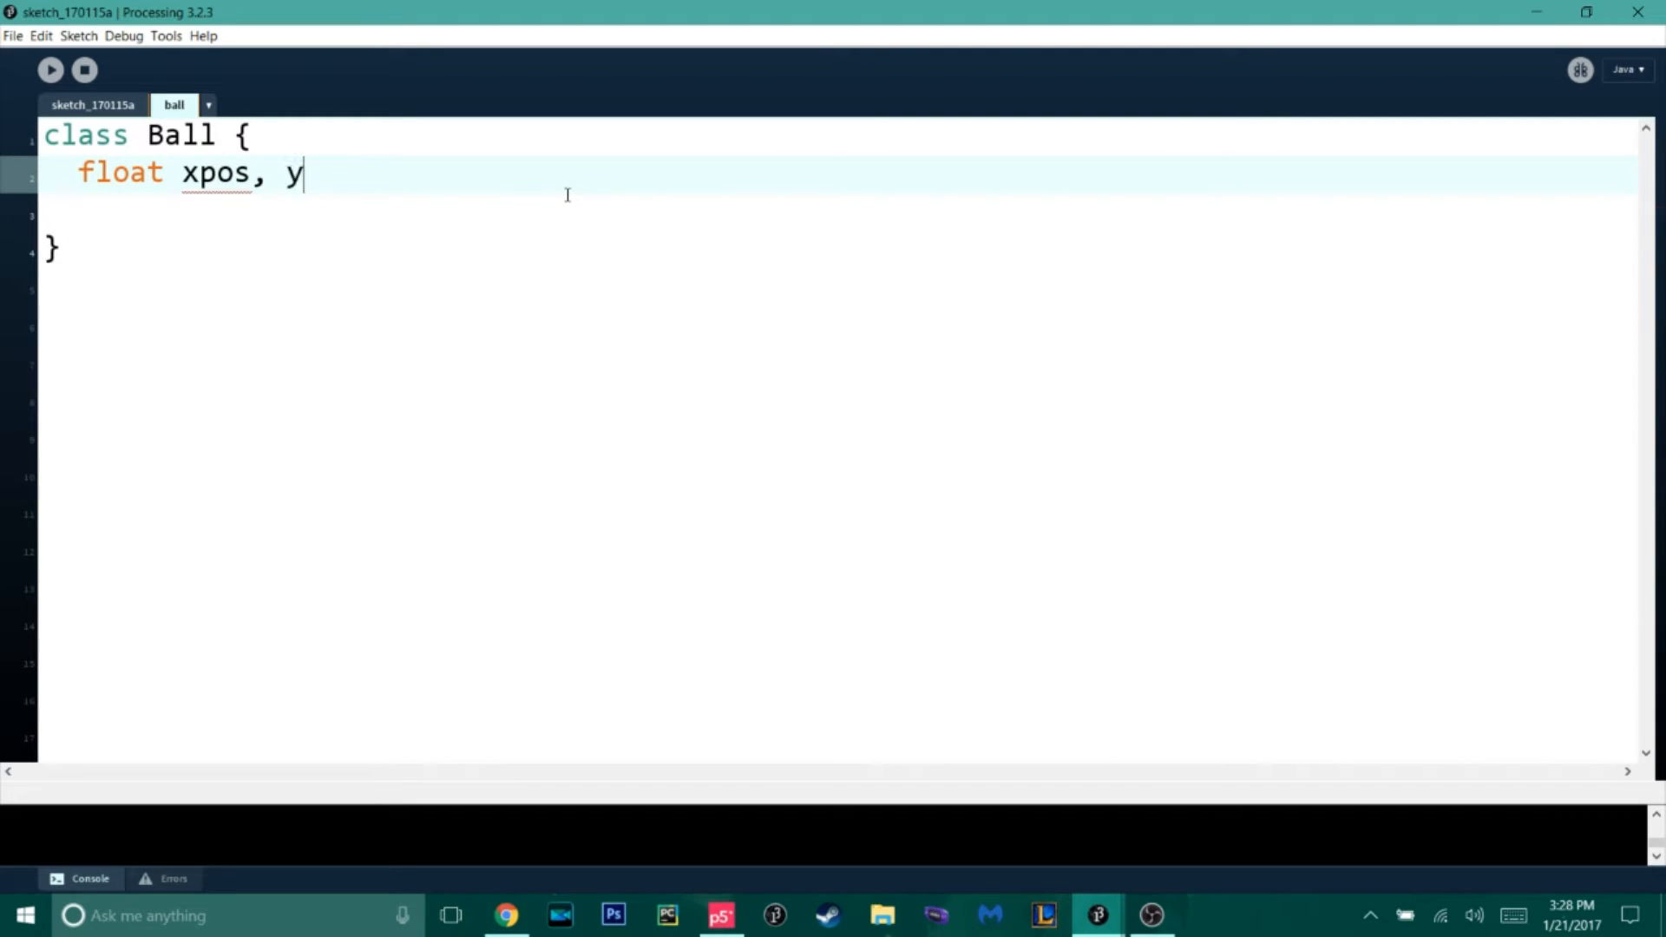
type("pos;")
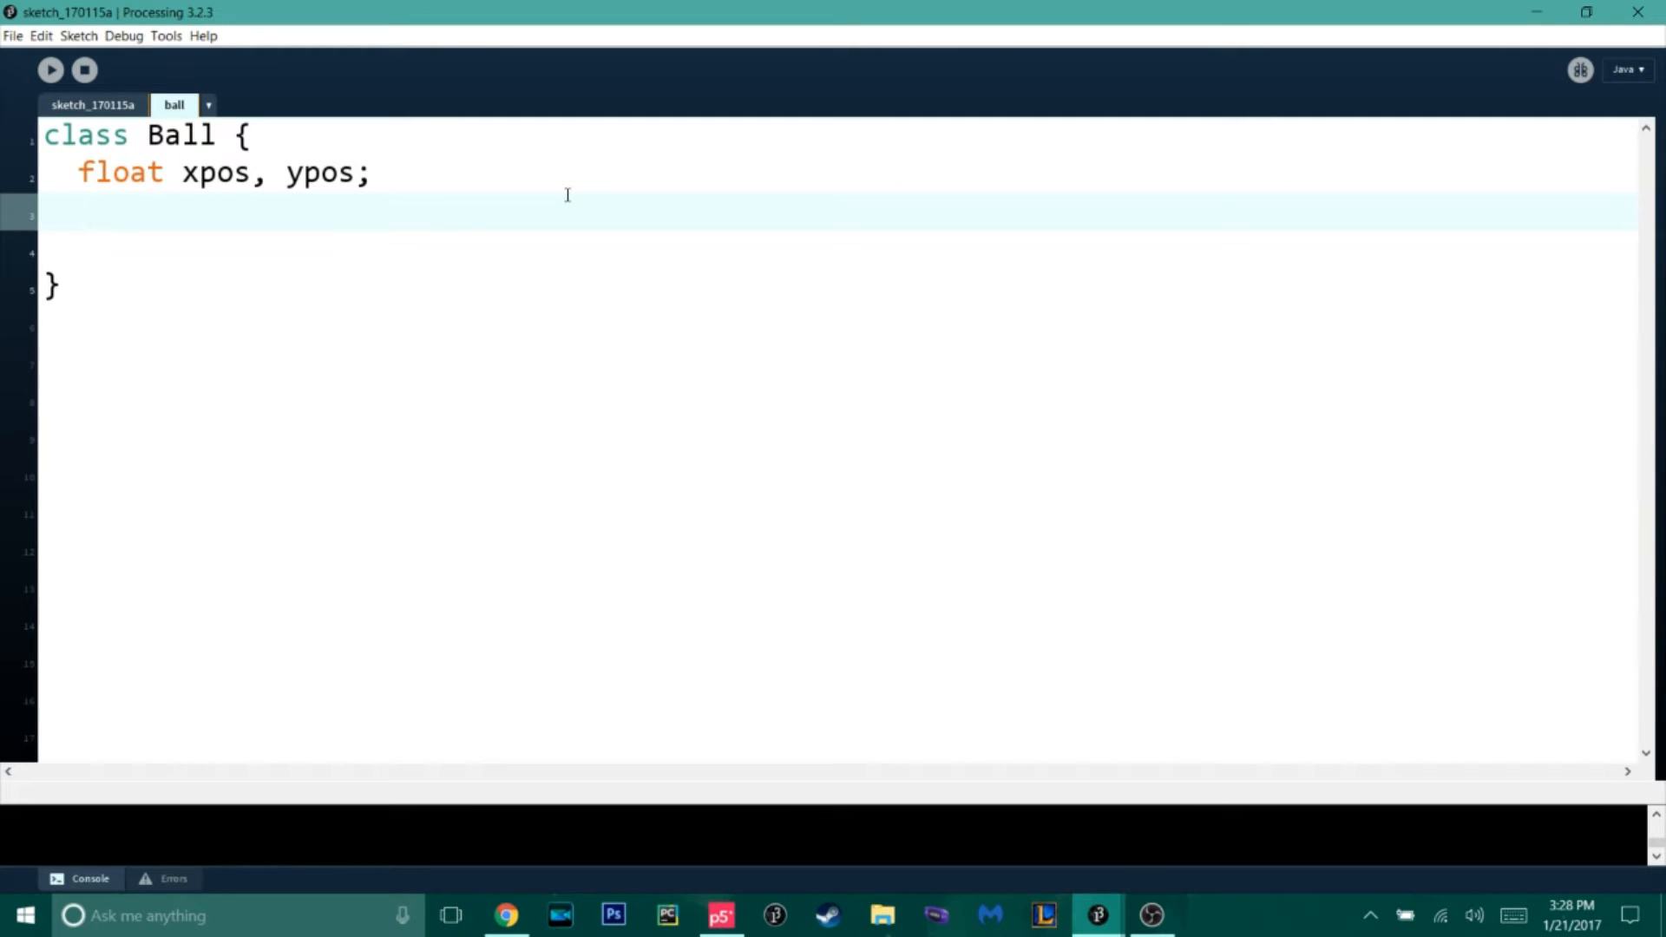
type("float speed")
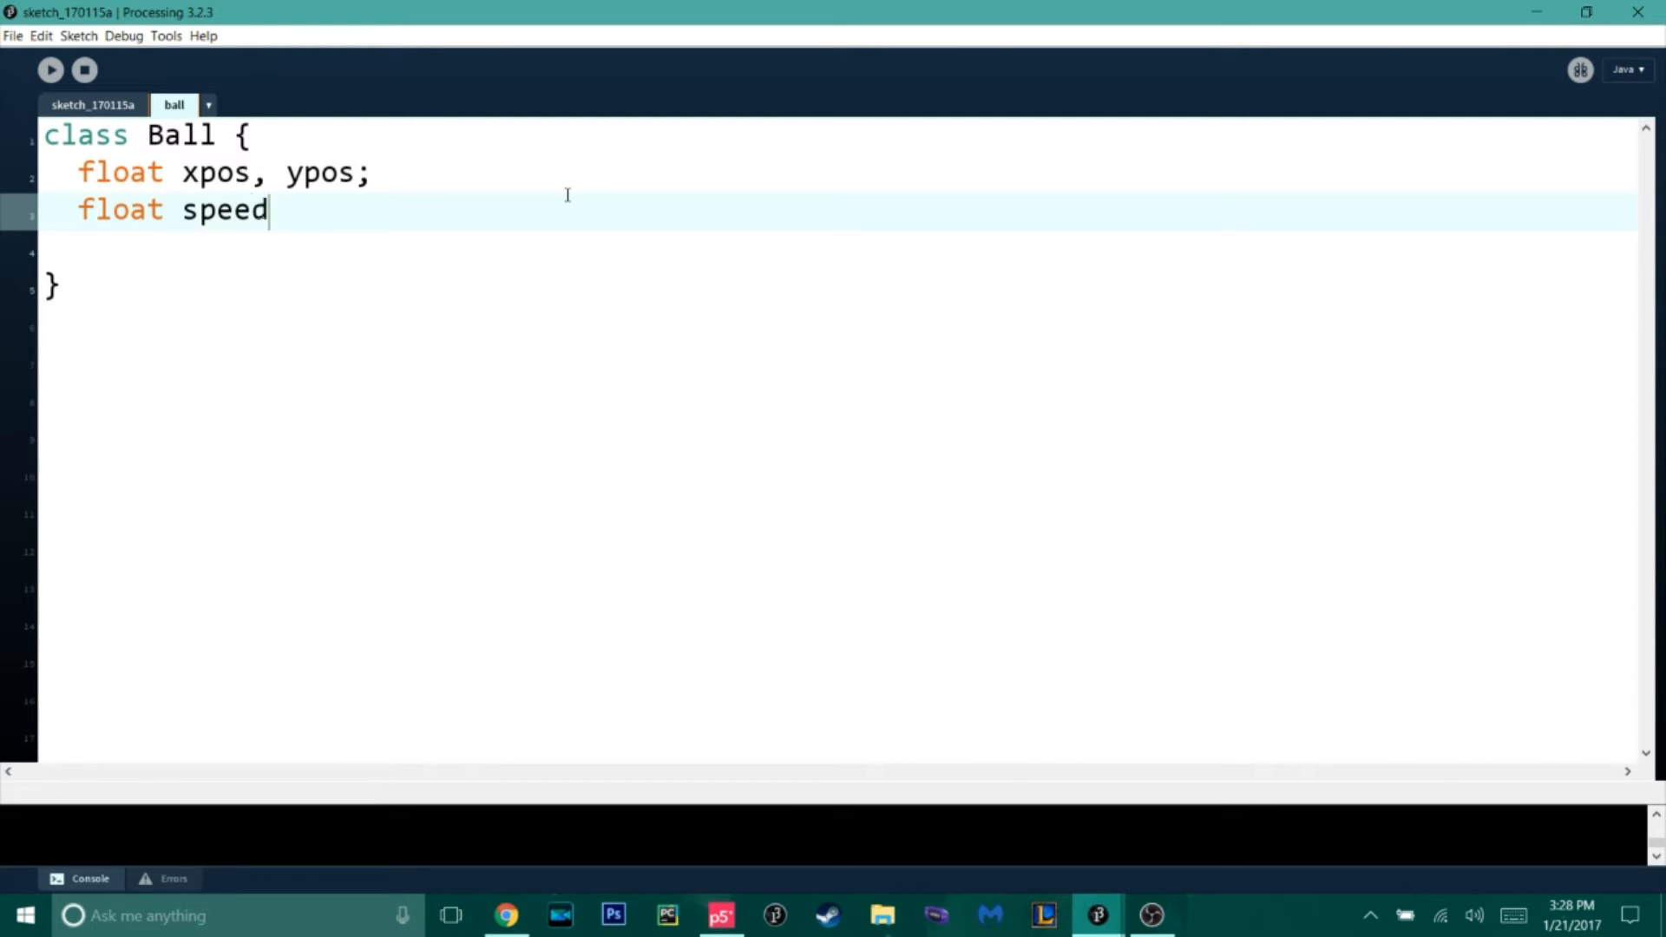
type(";")
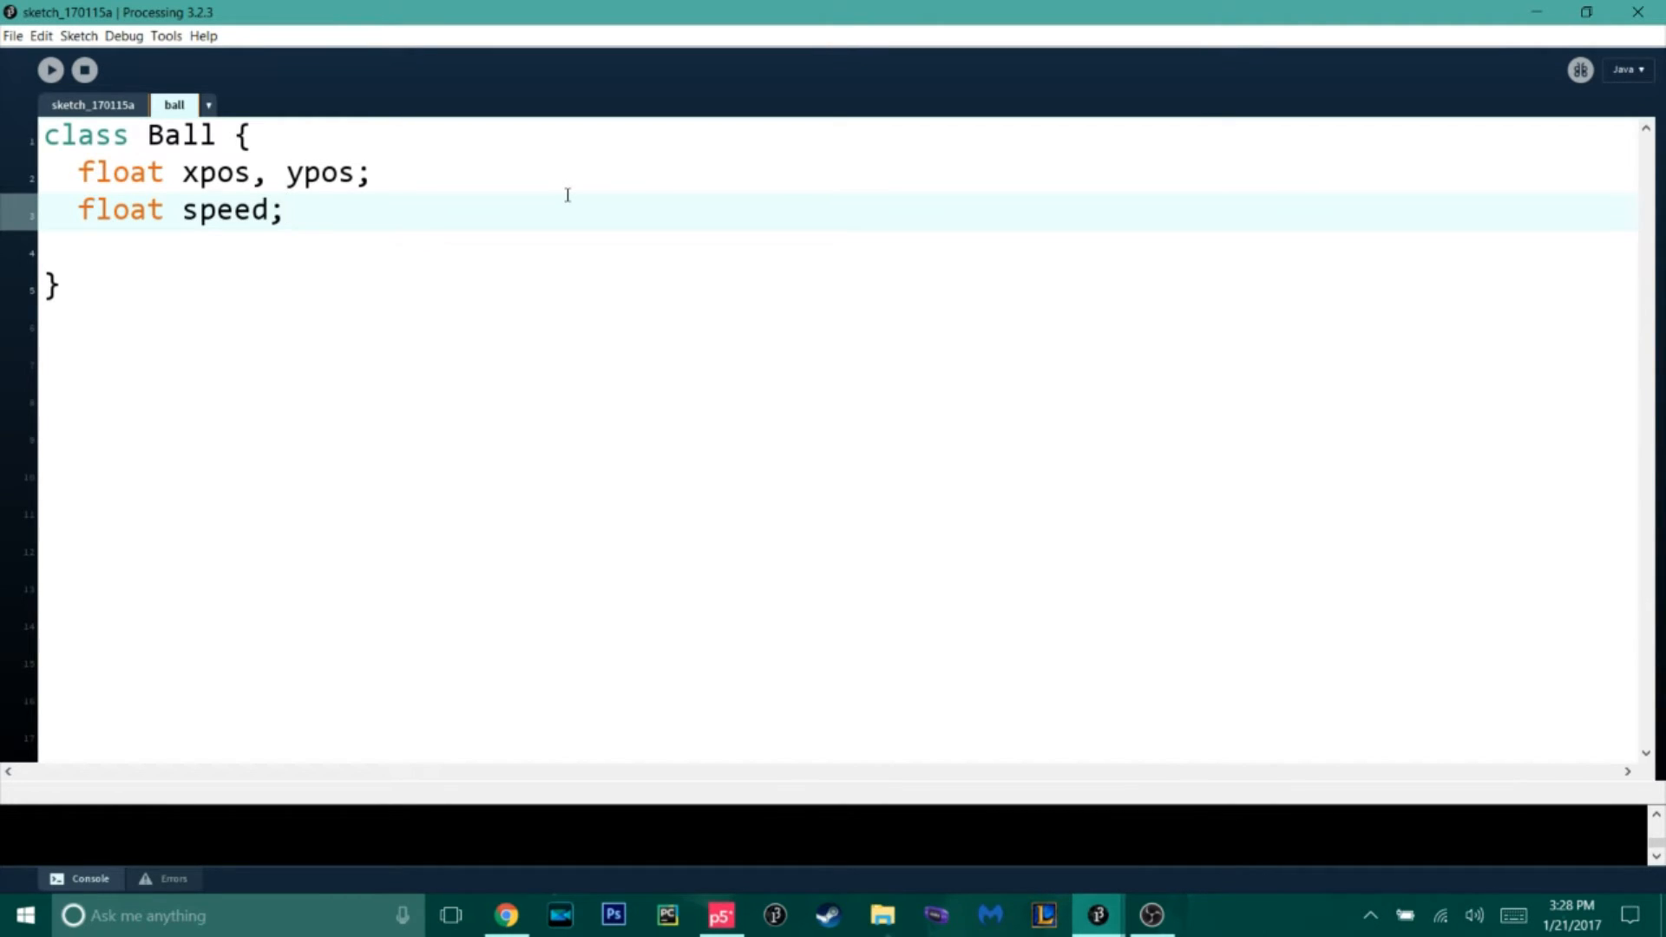
- Add a float size; field after xpos, ypos and rename it to radius
left_click(319, 172)
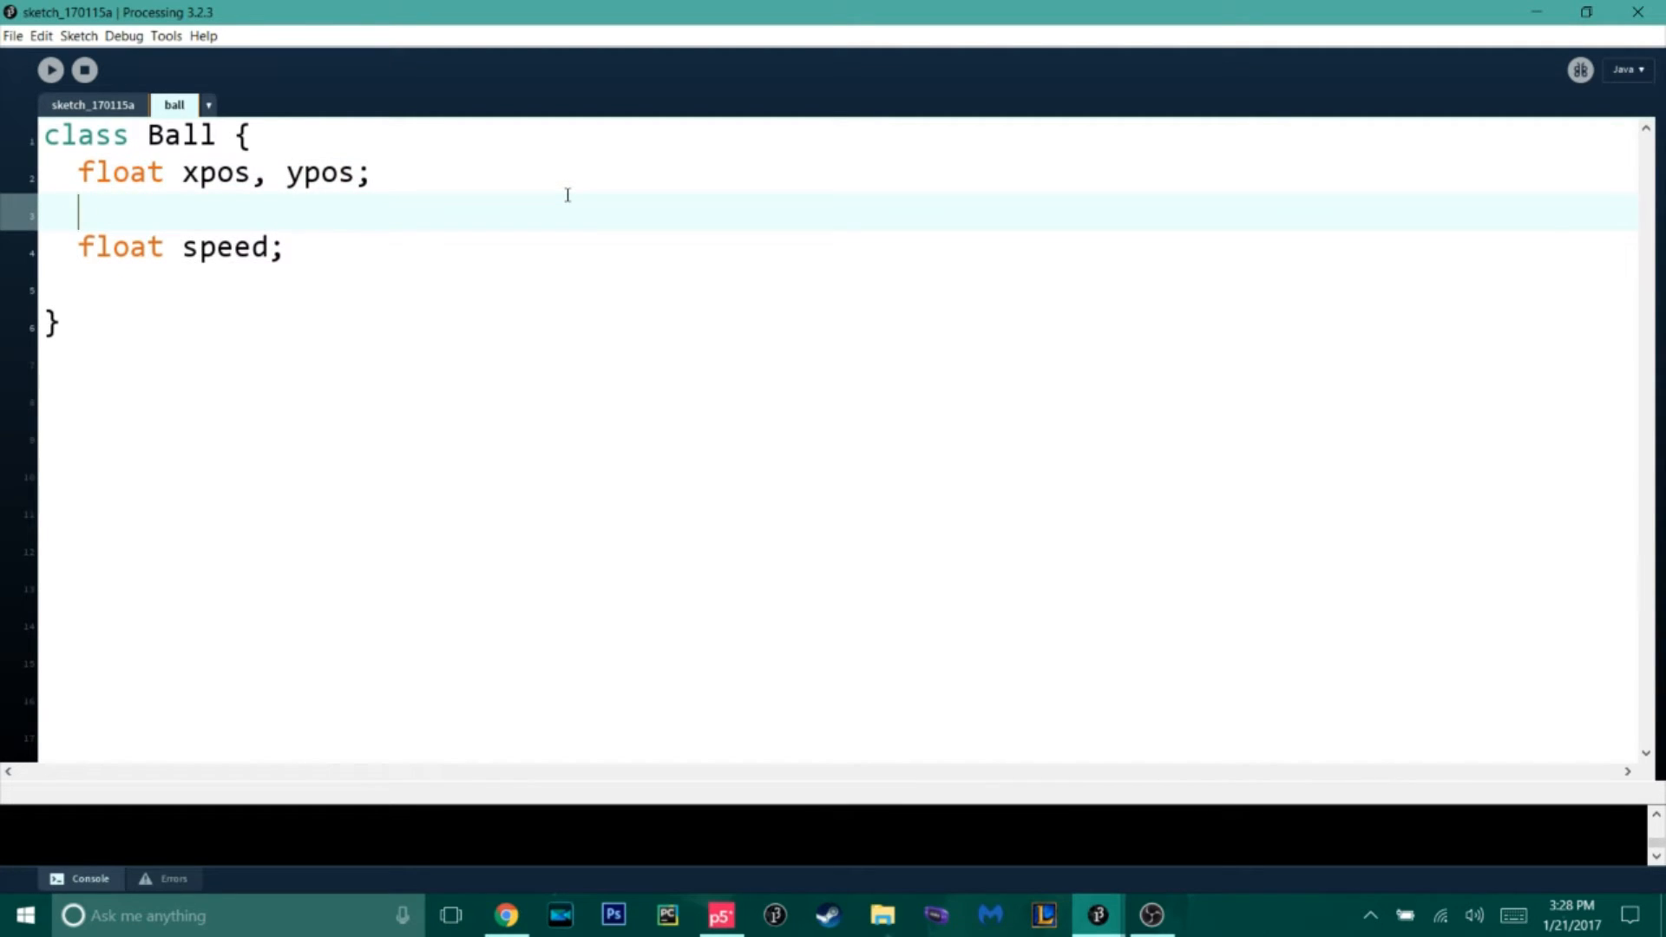
type("float size;")
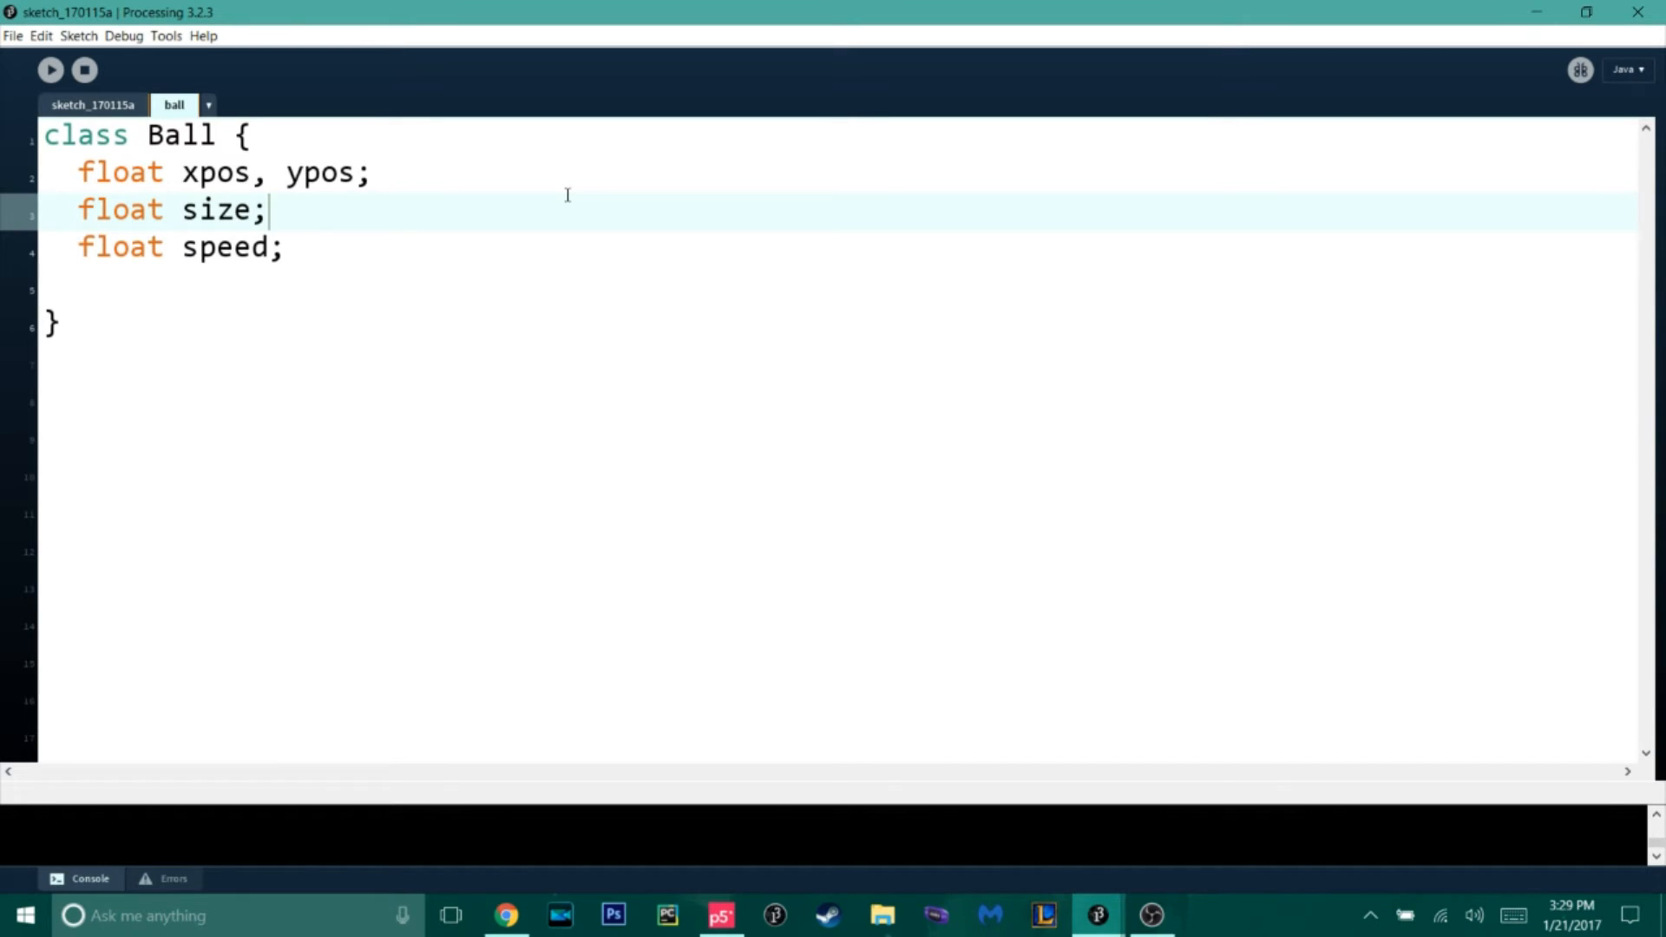
left_click(253, 210)
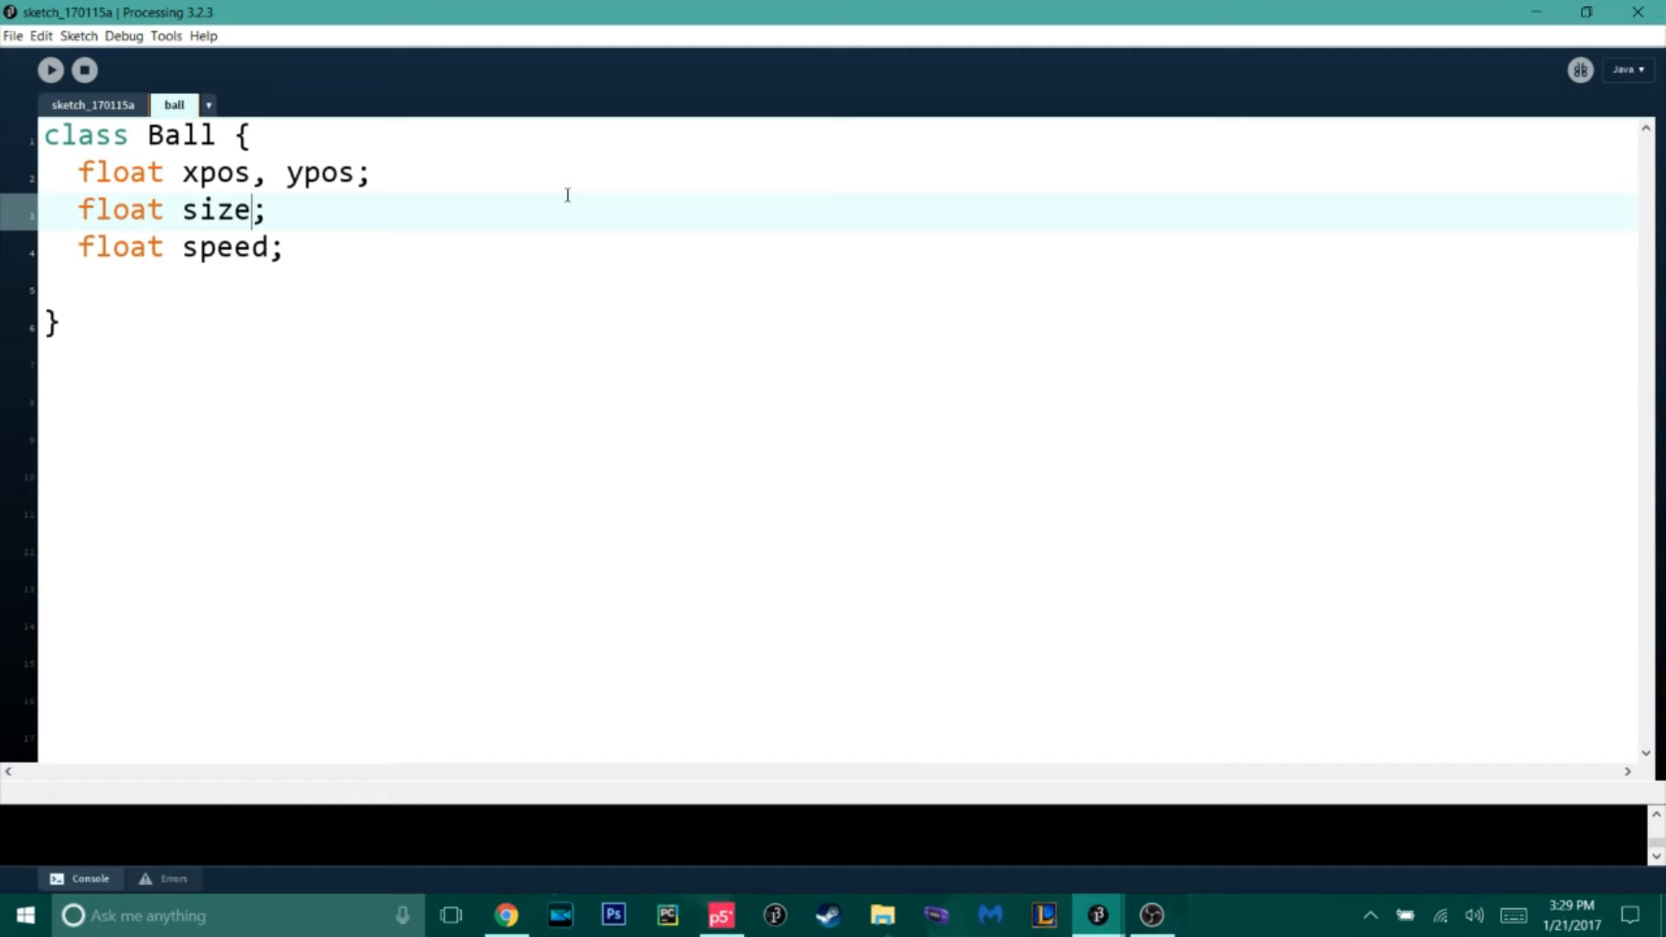
type("radius")
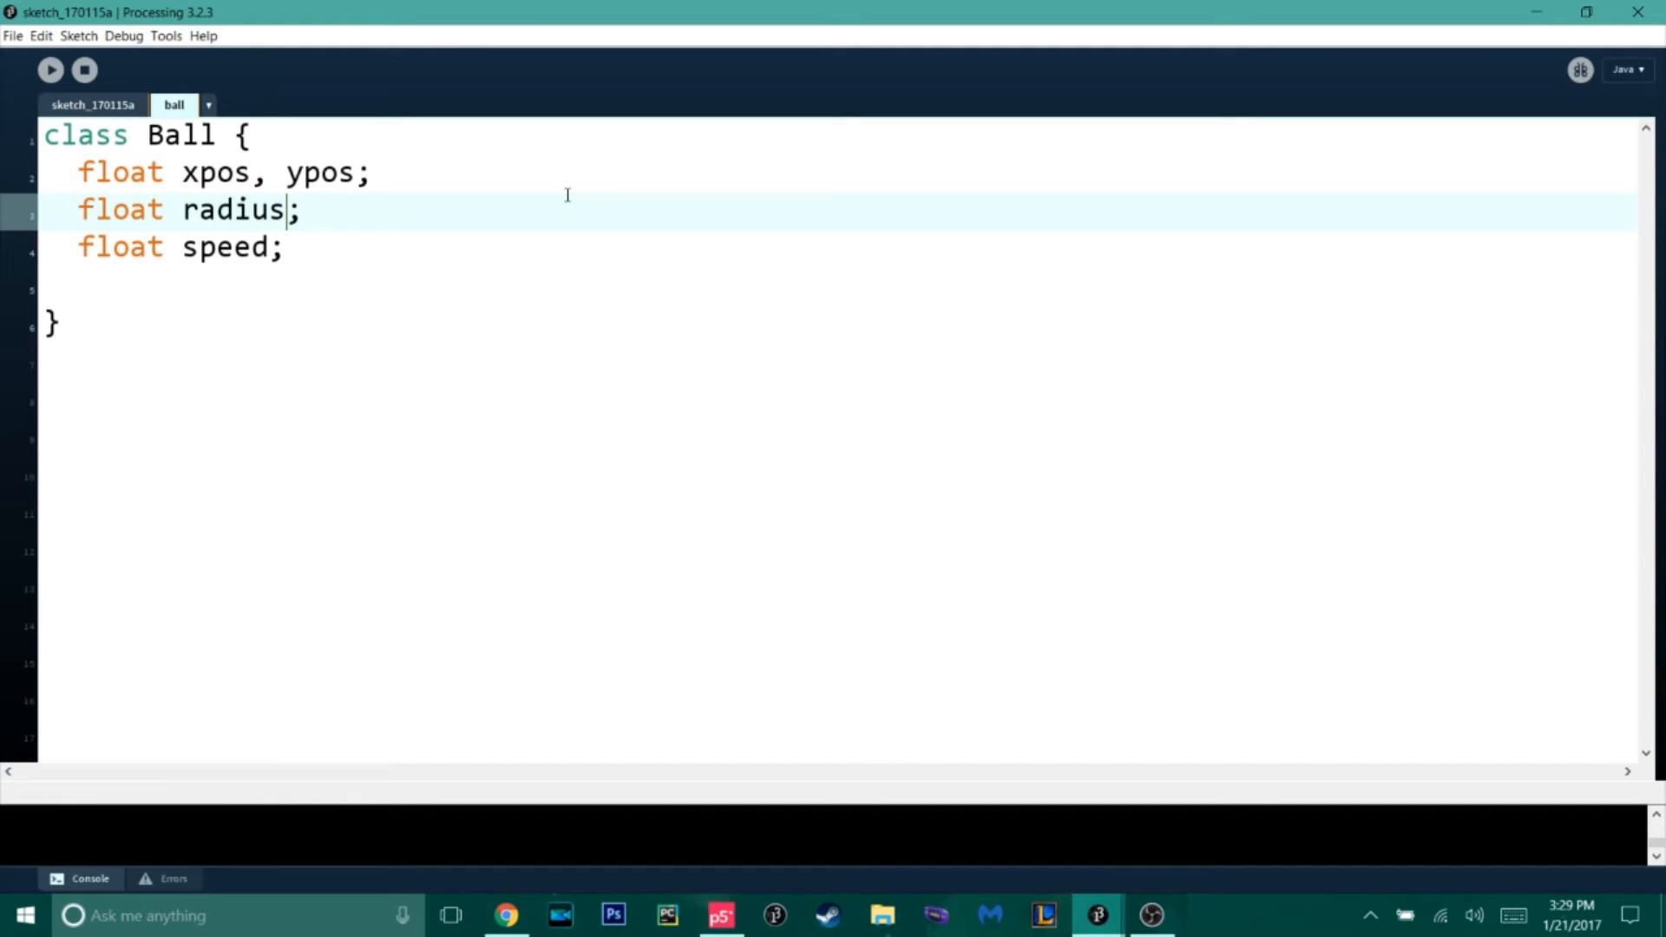
key("enter")
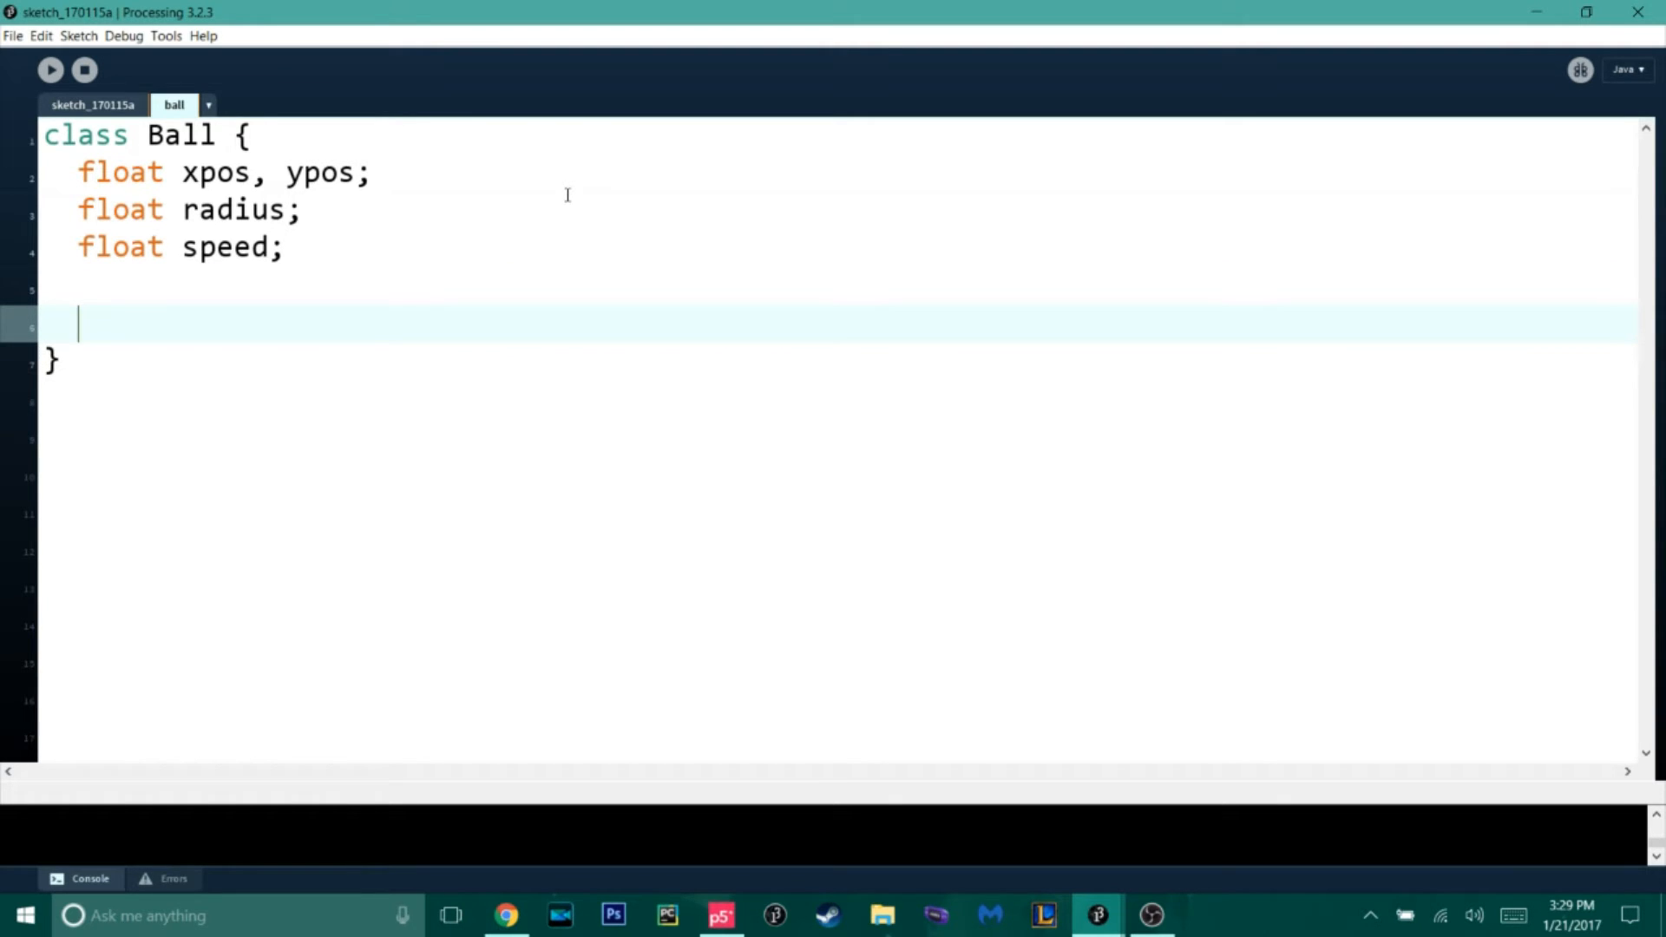
- Start a Ball() constructor with empty xpos and ypos assignments
type("Ball")
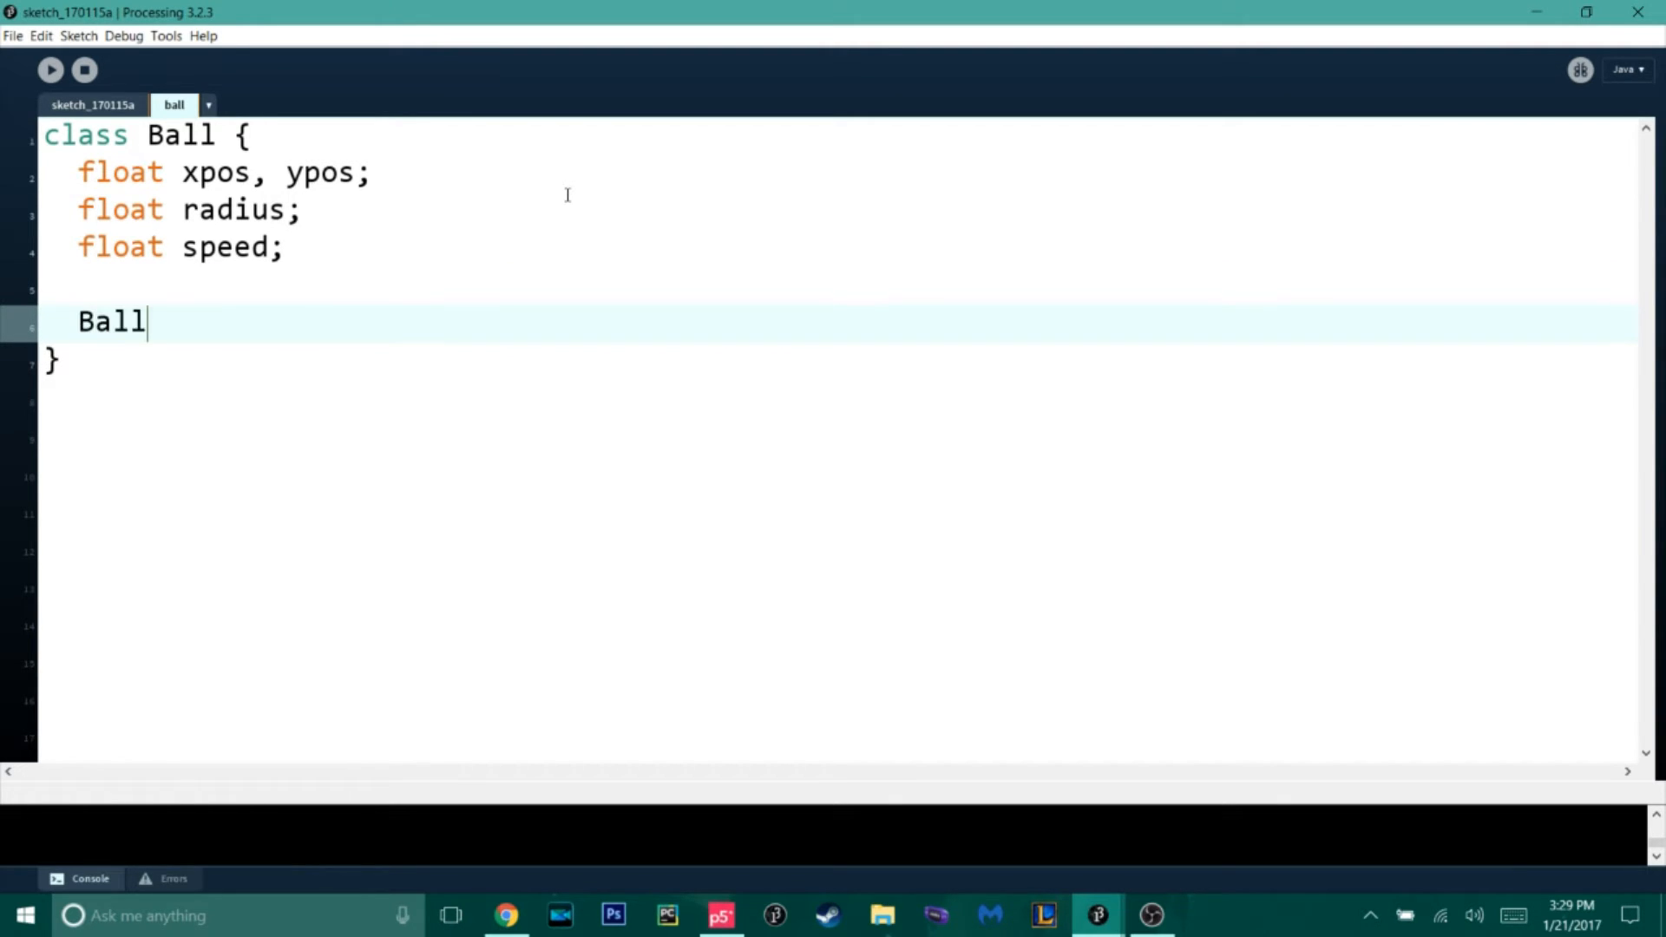
type("() {}")
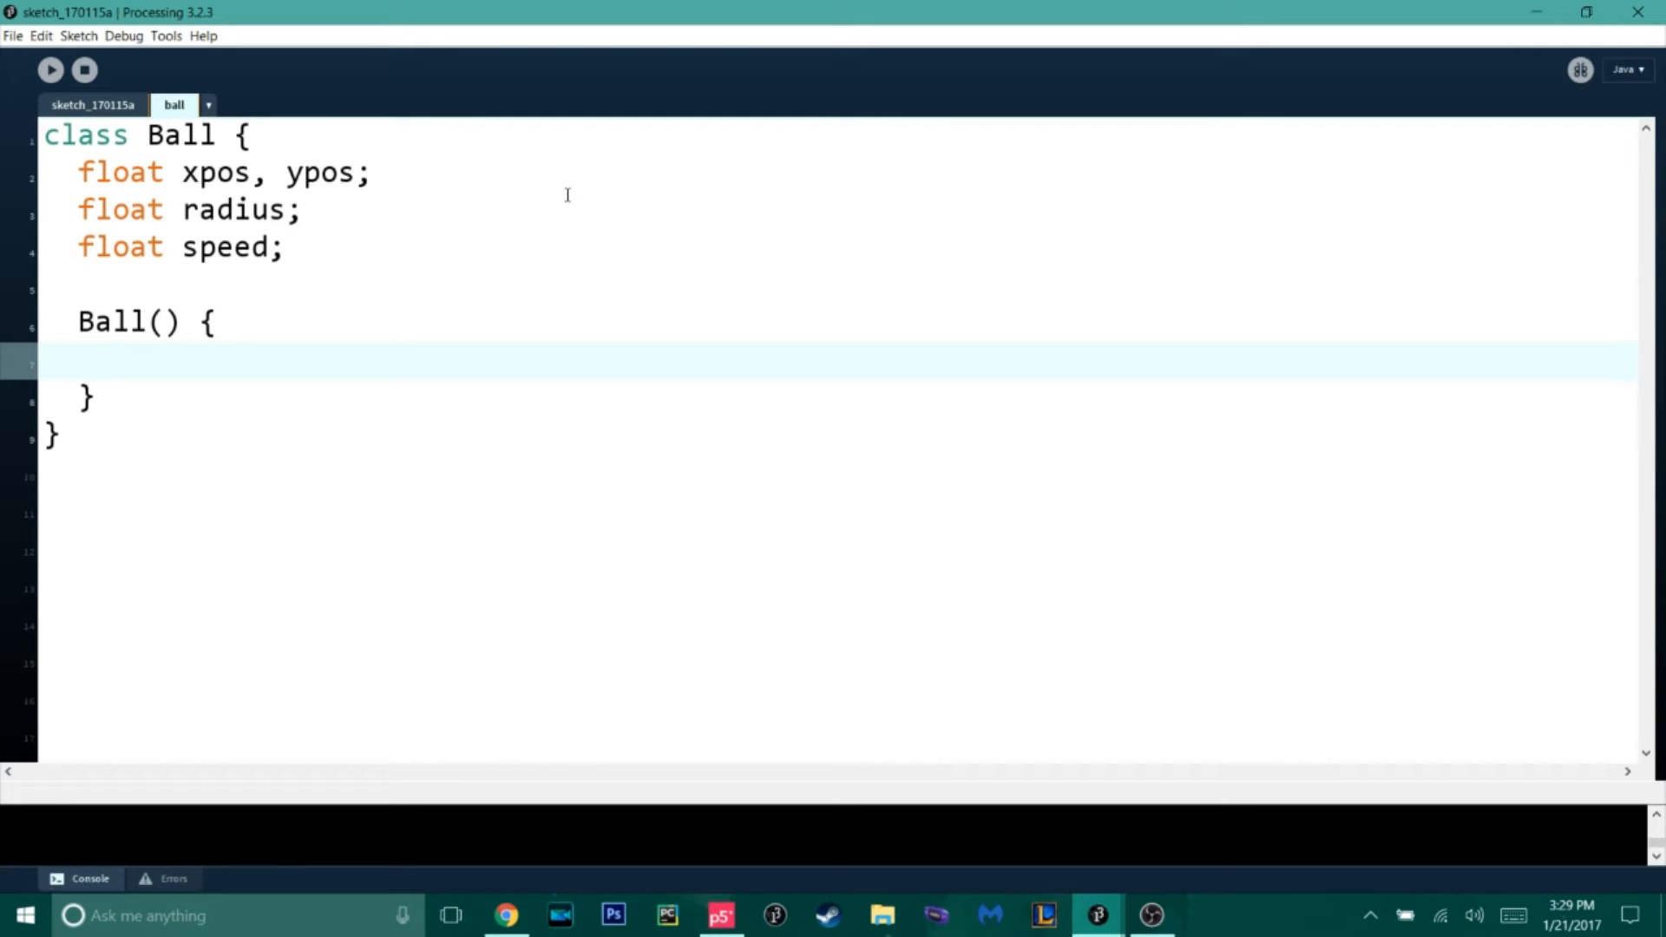
type("xpos")
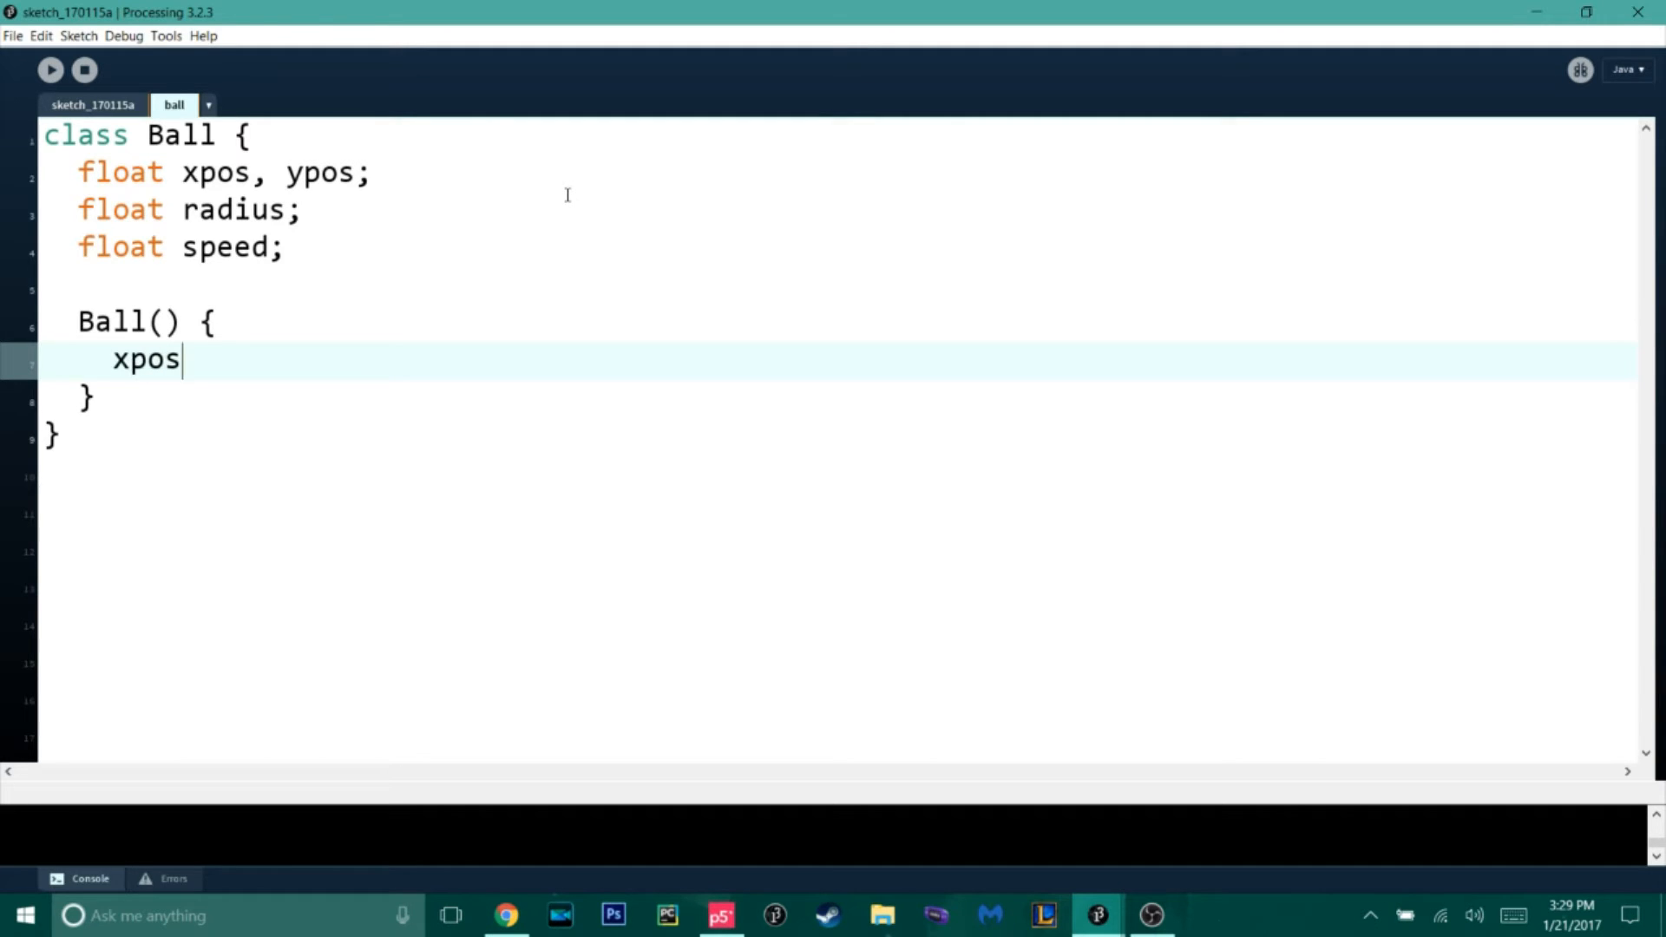
type("= ;")
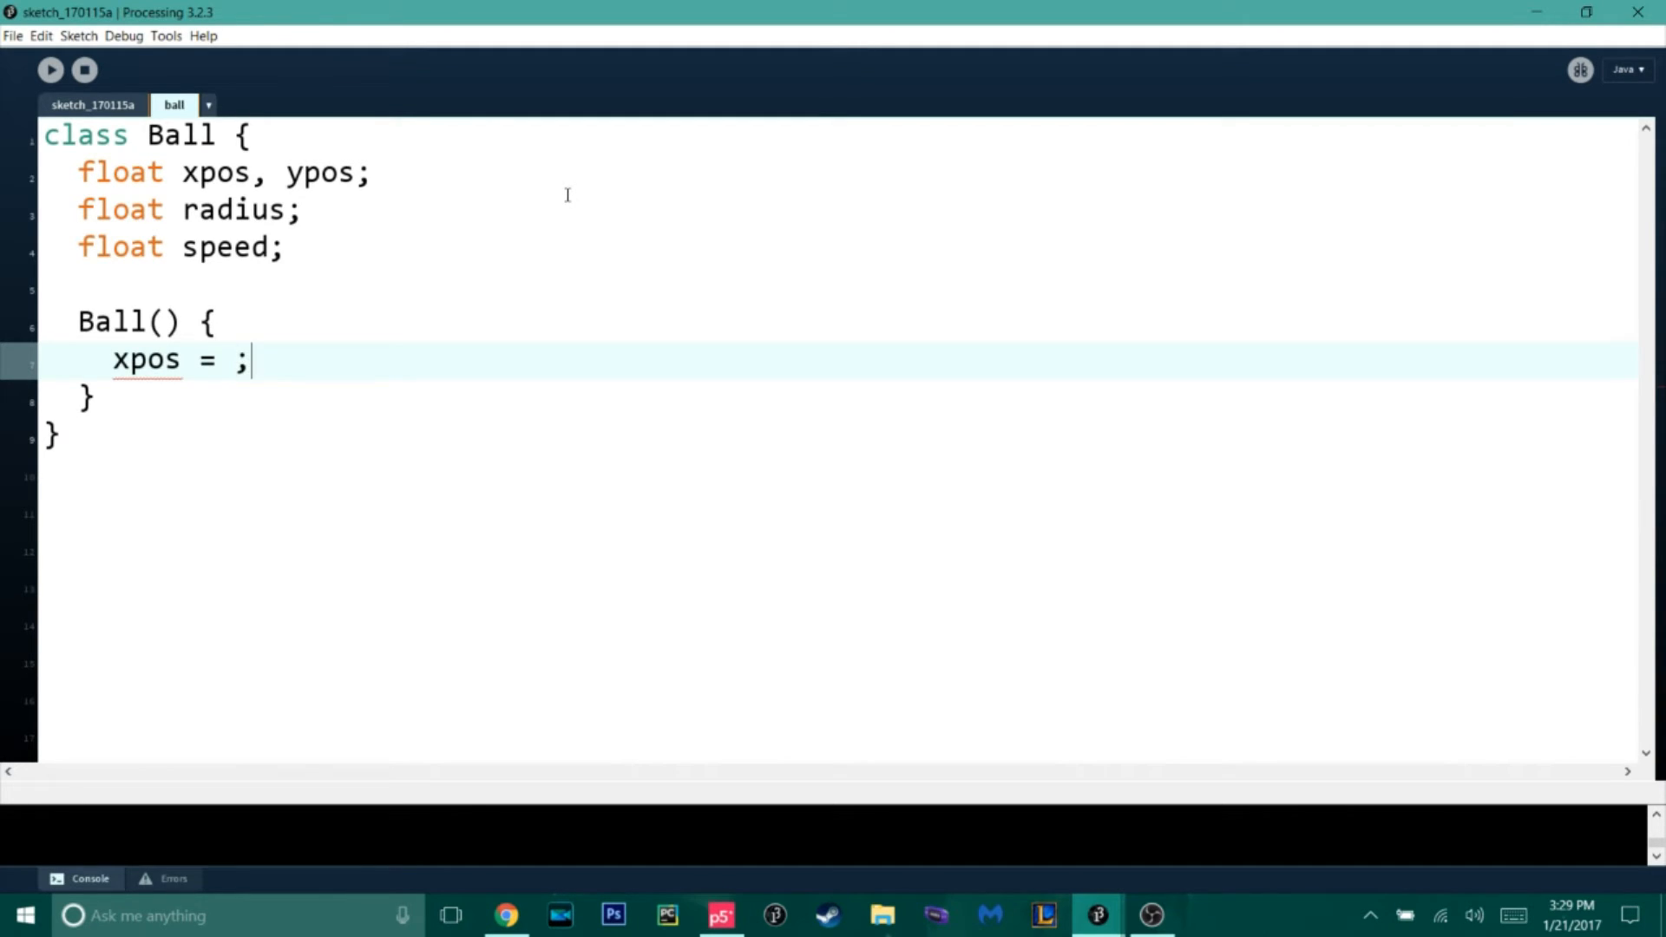
type("ypos = ;")
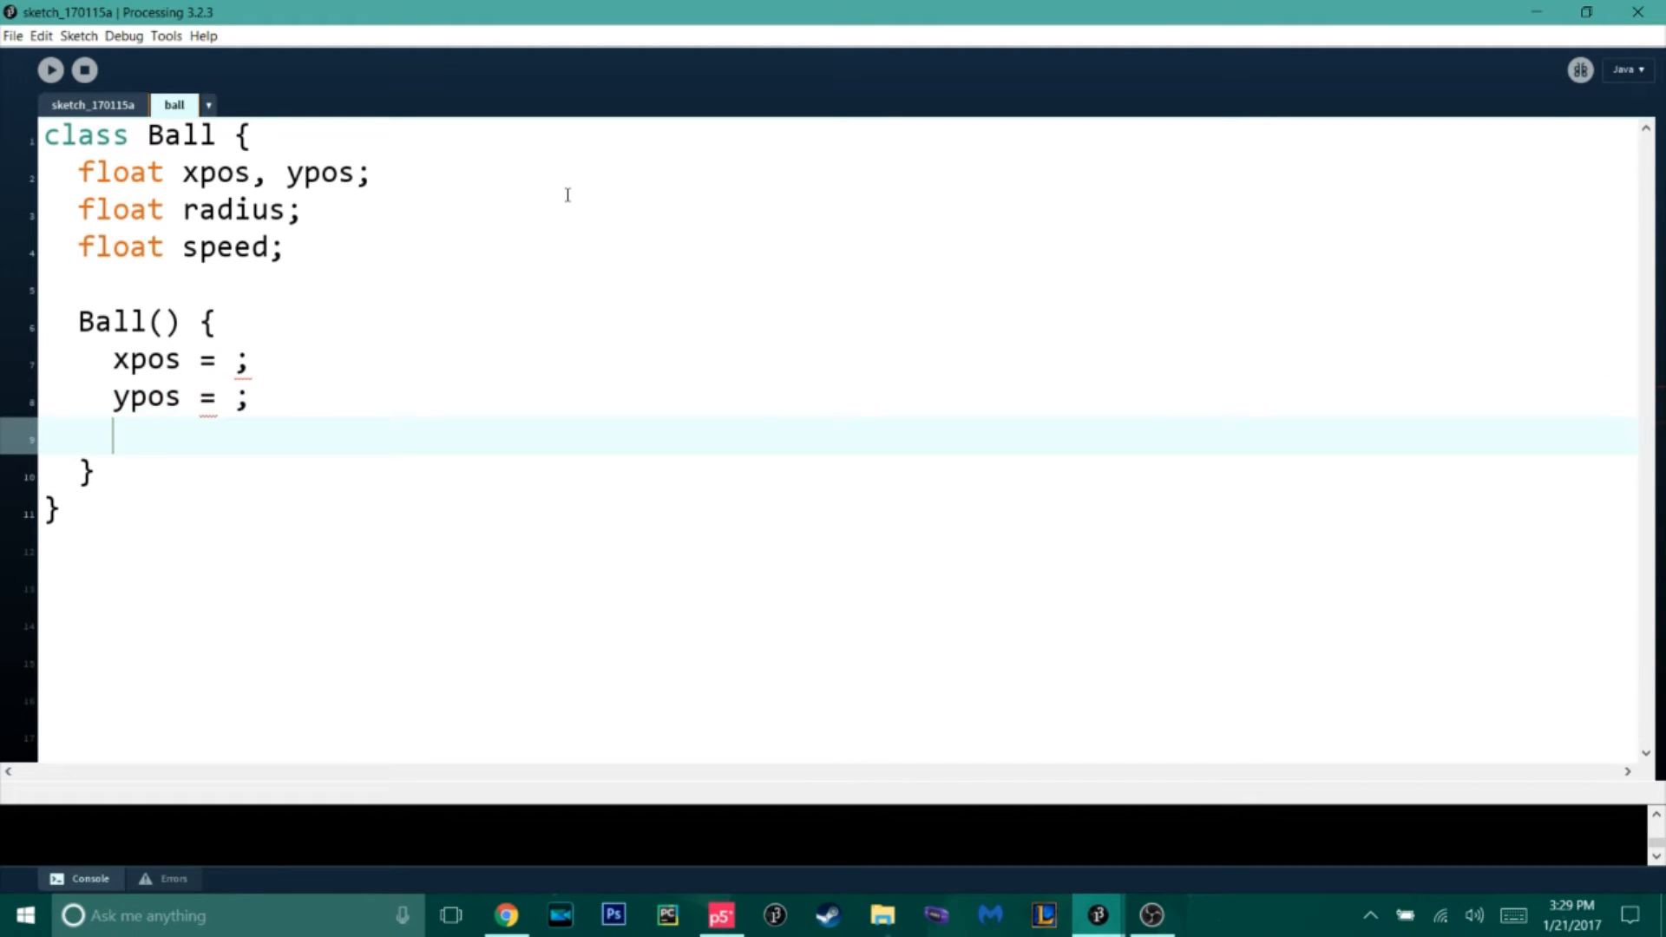
left_click(219, 360)
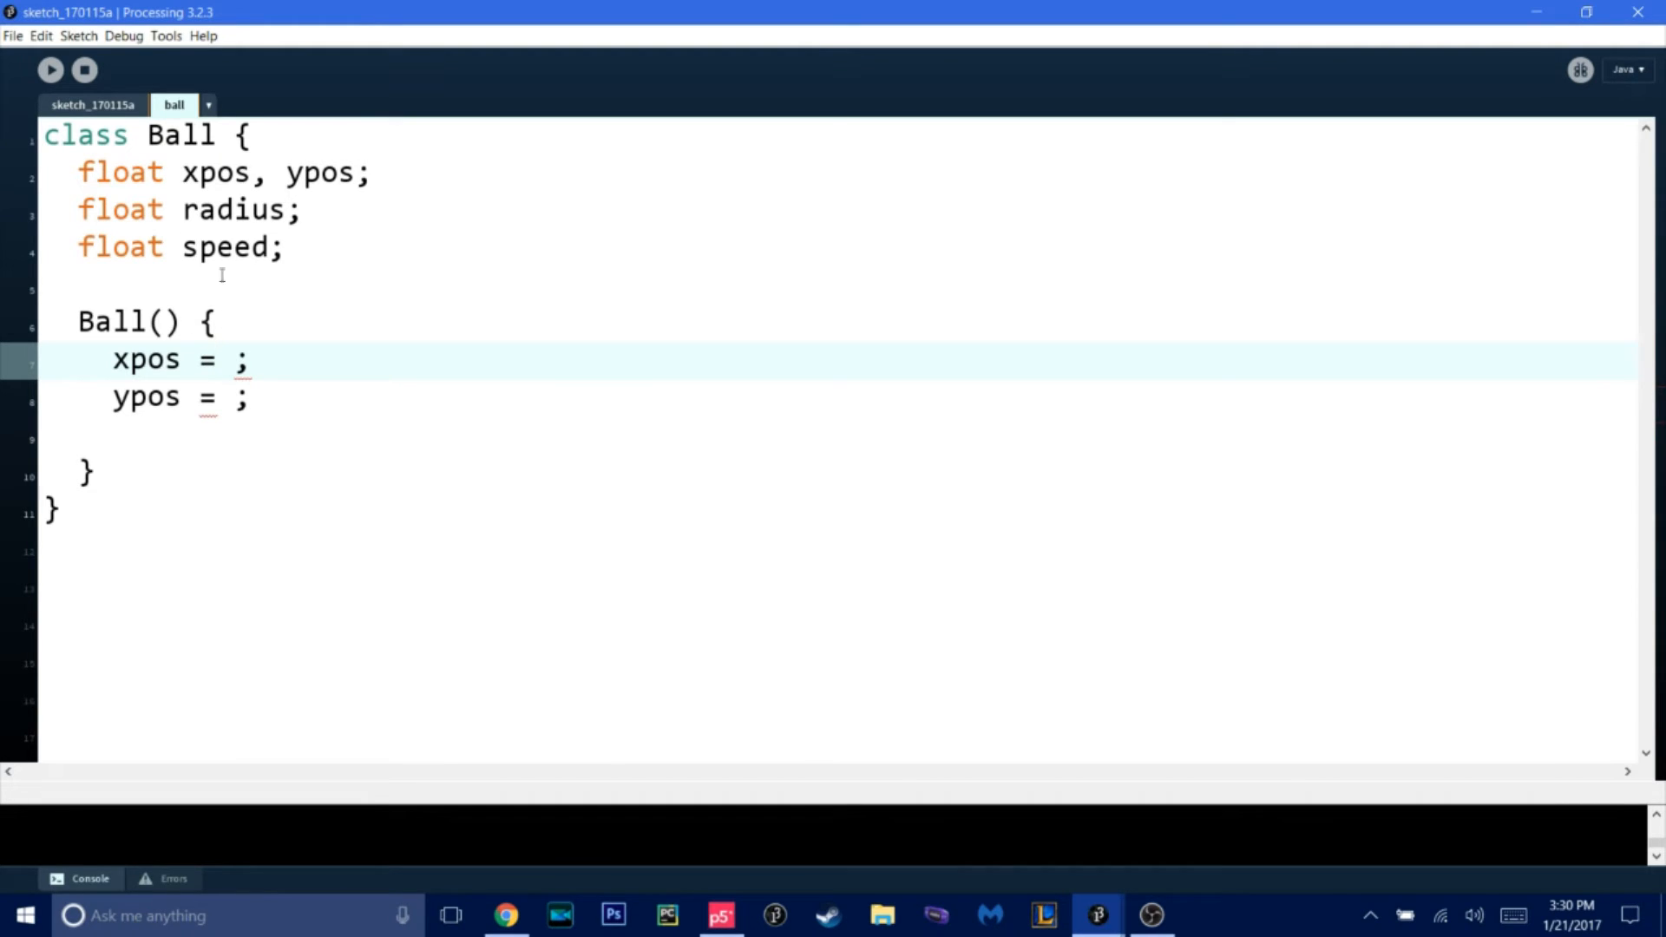
- Set xpos to width/2, ypos to 100, radius to 50 and speed to 10 in the constructor
left_click(224, 396)
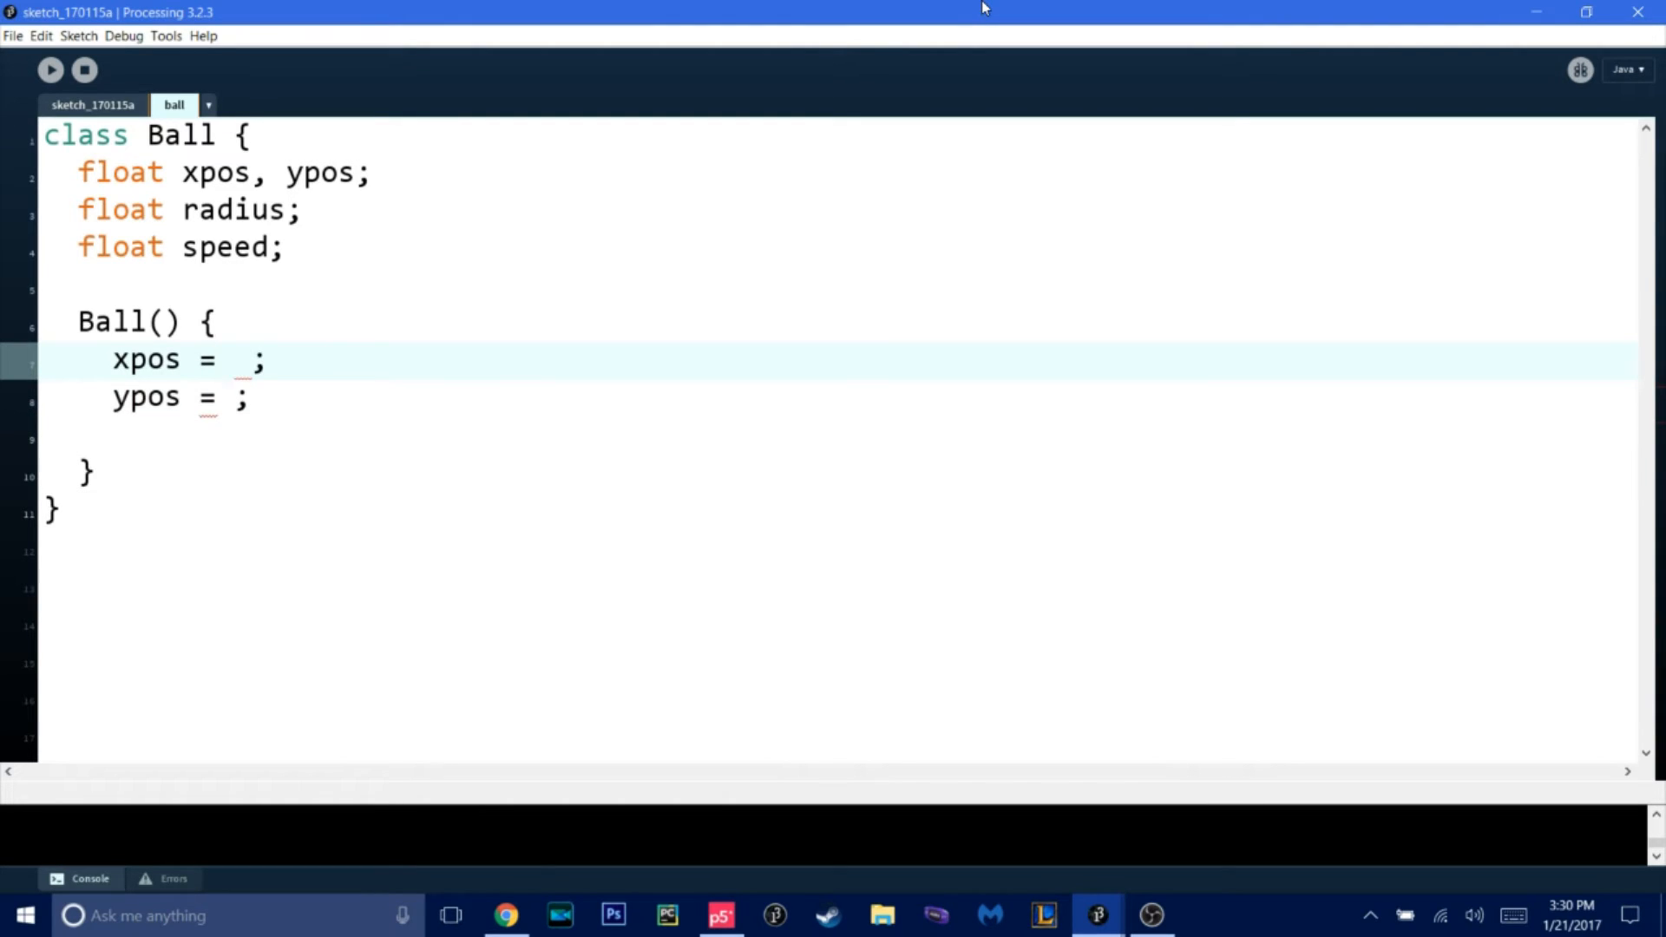
type("width")
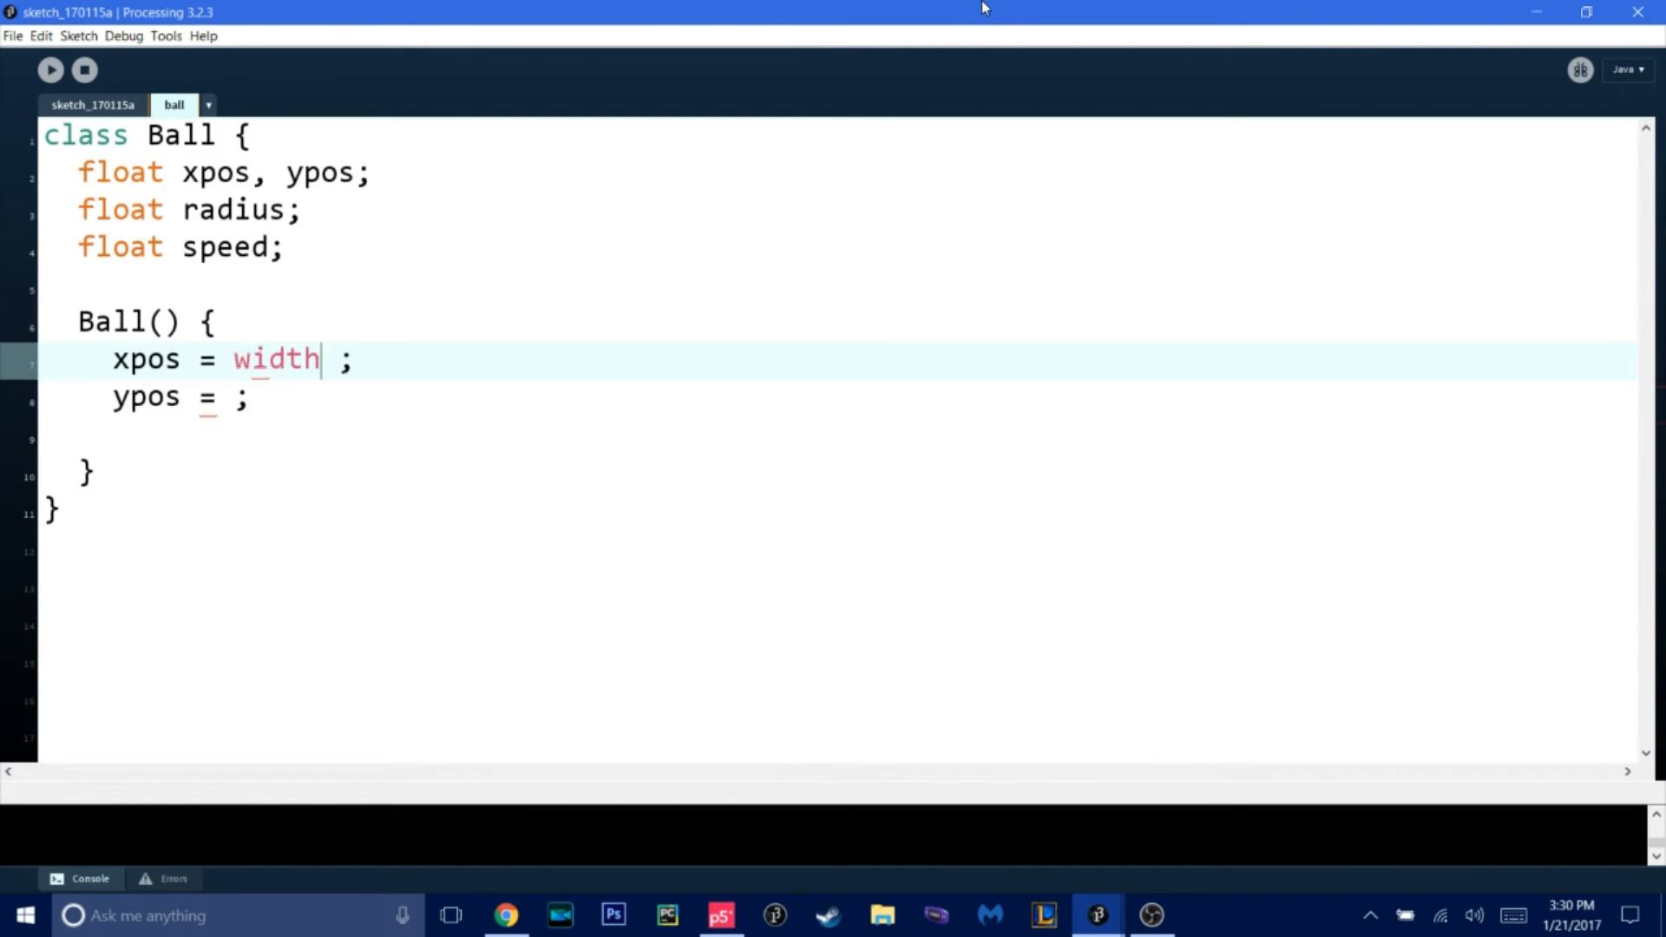
type("/2")
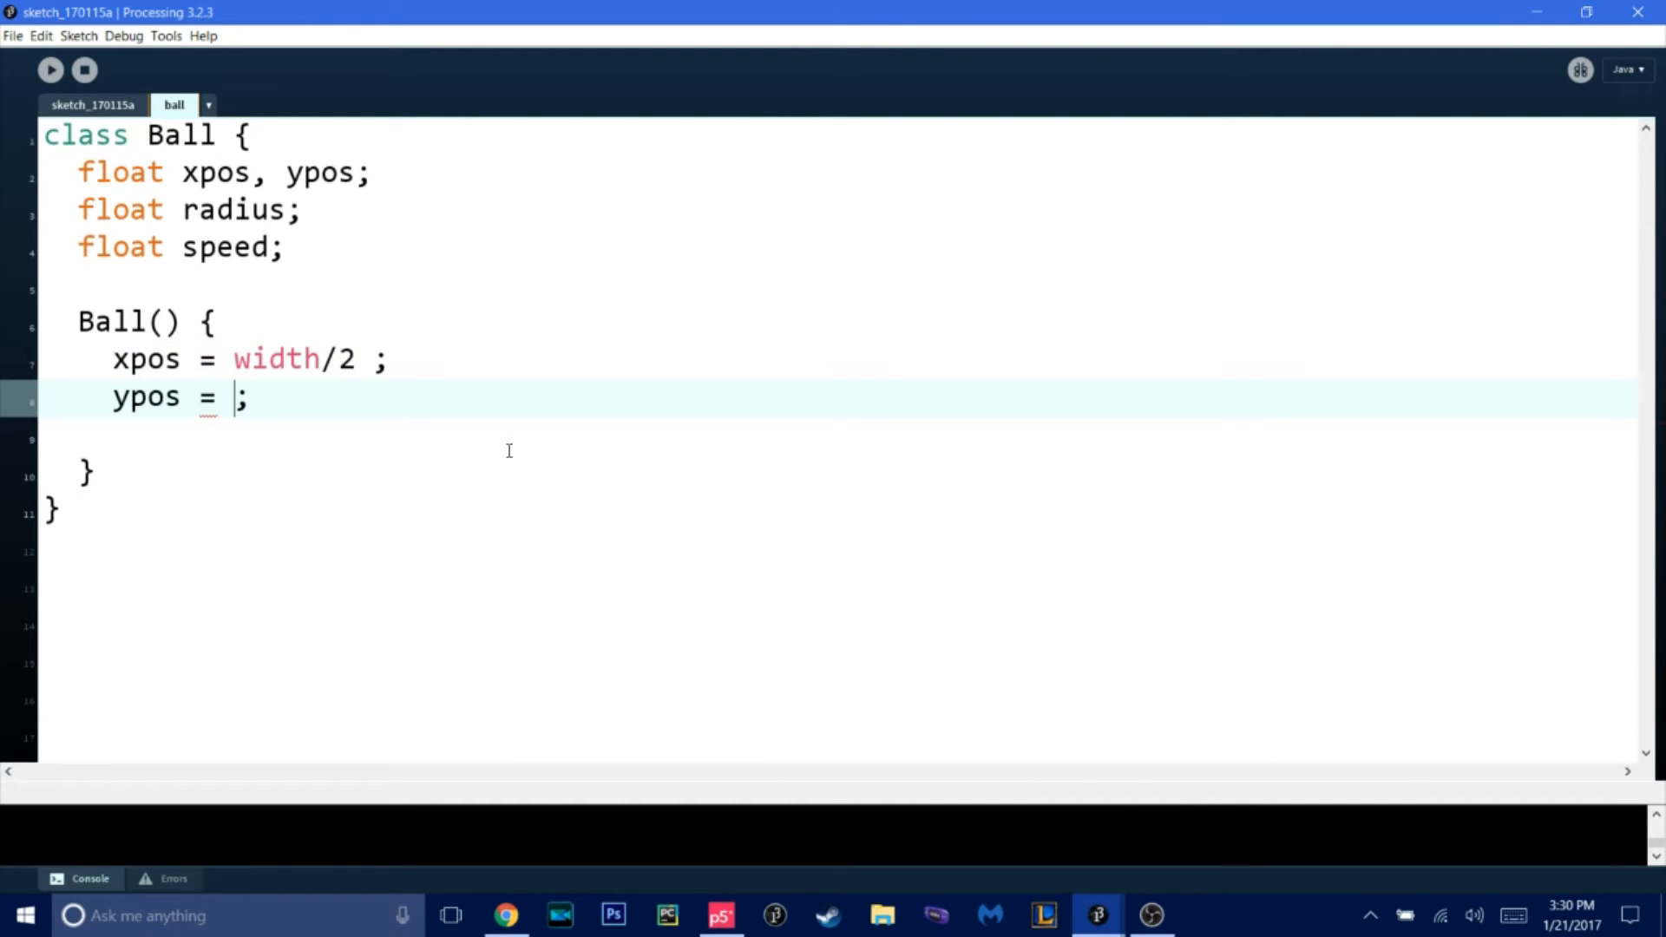
type("100")
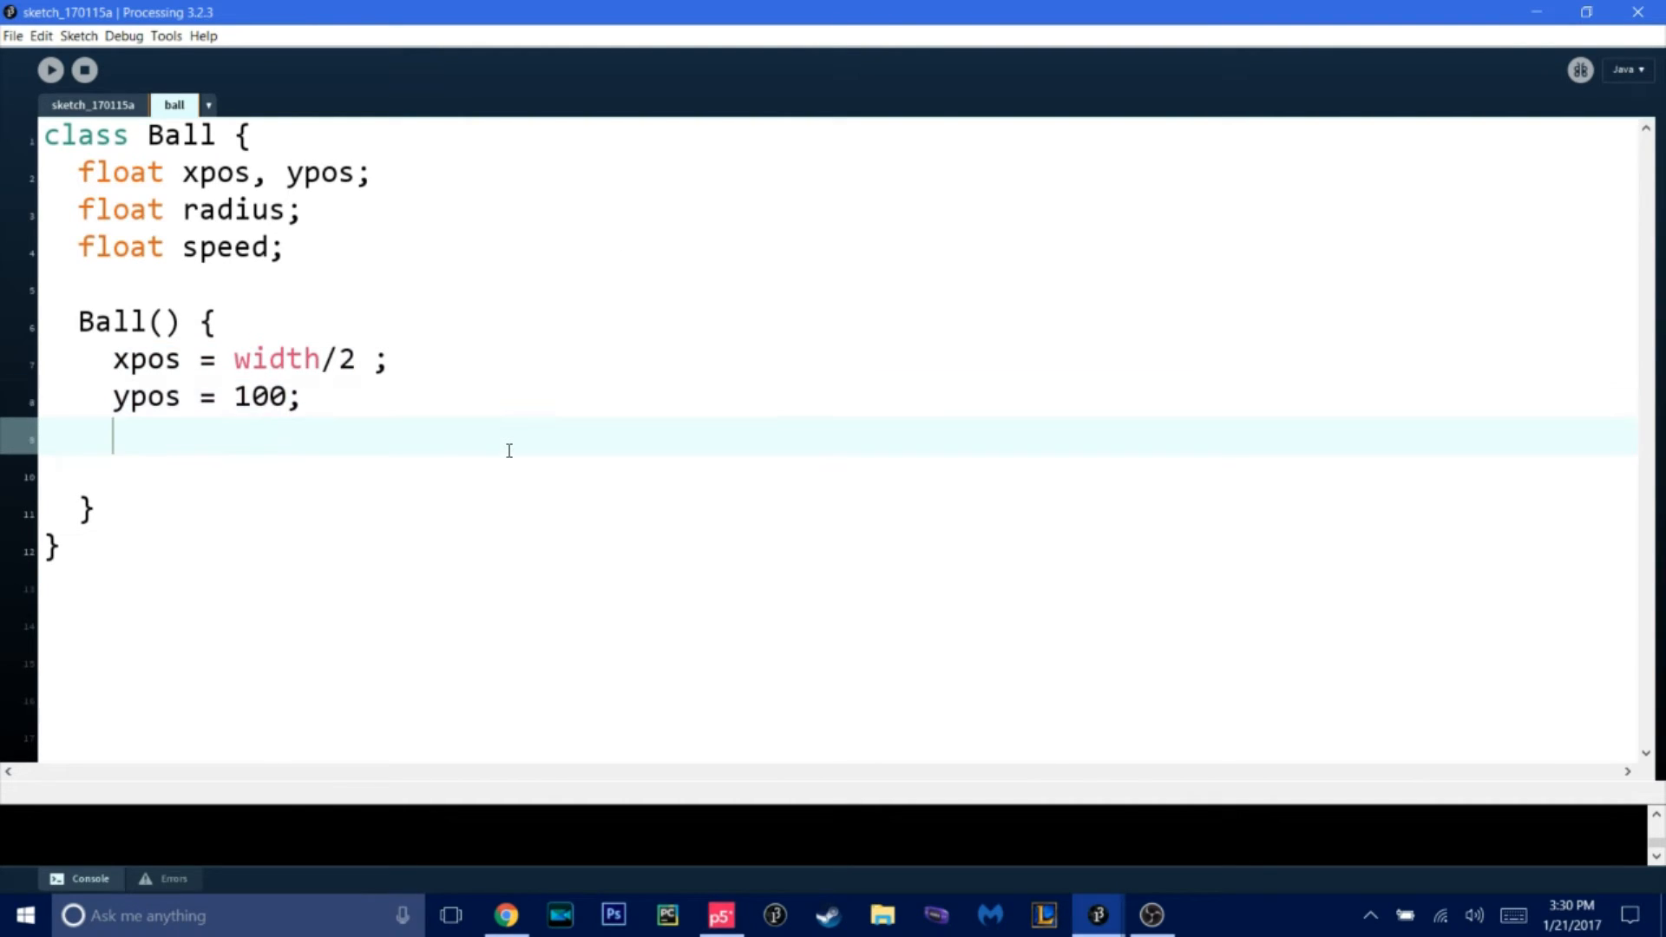
type("radius =")
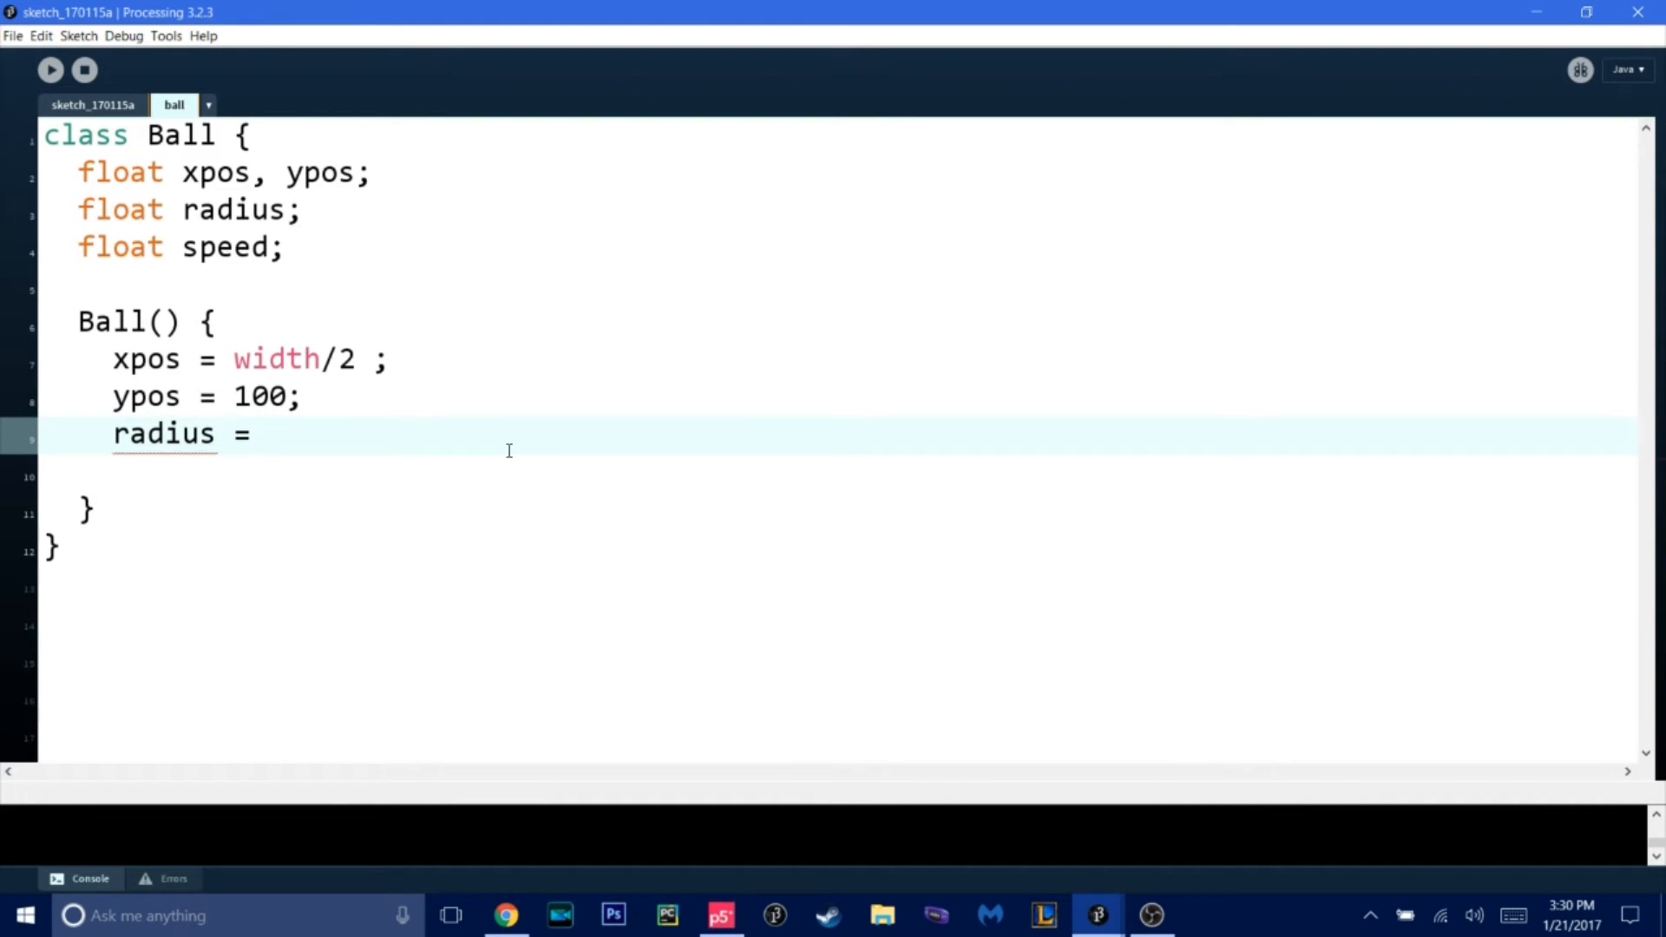
type("50;")
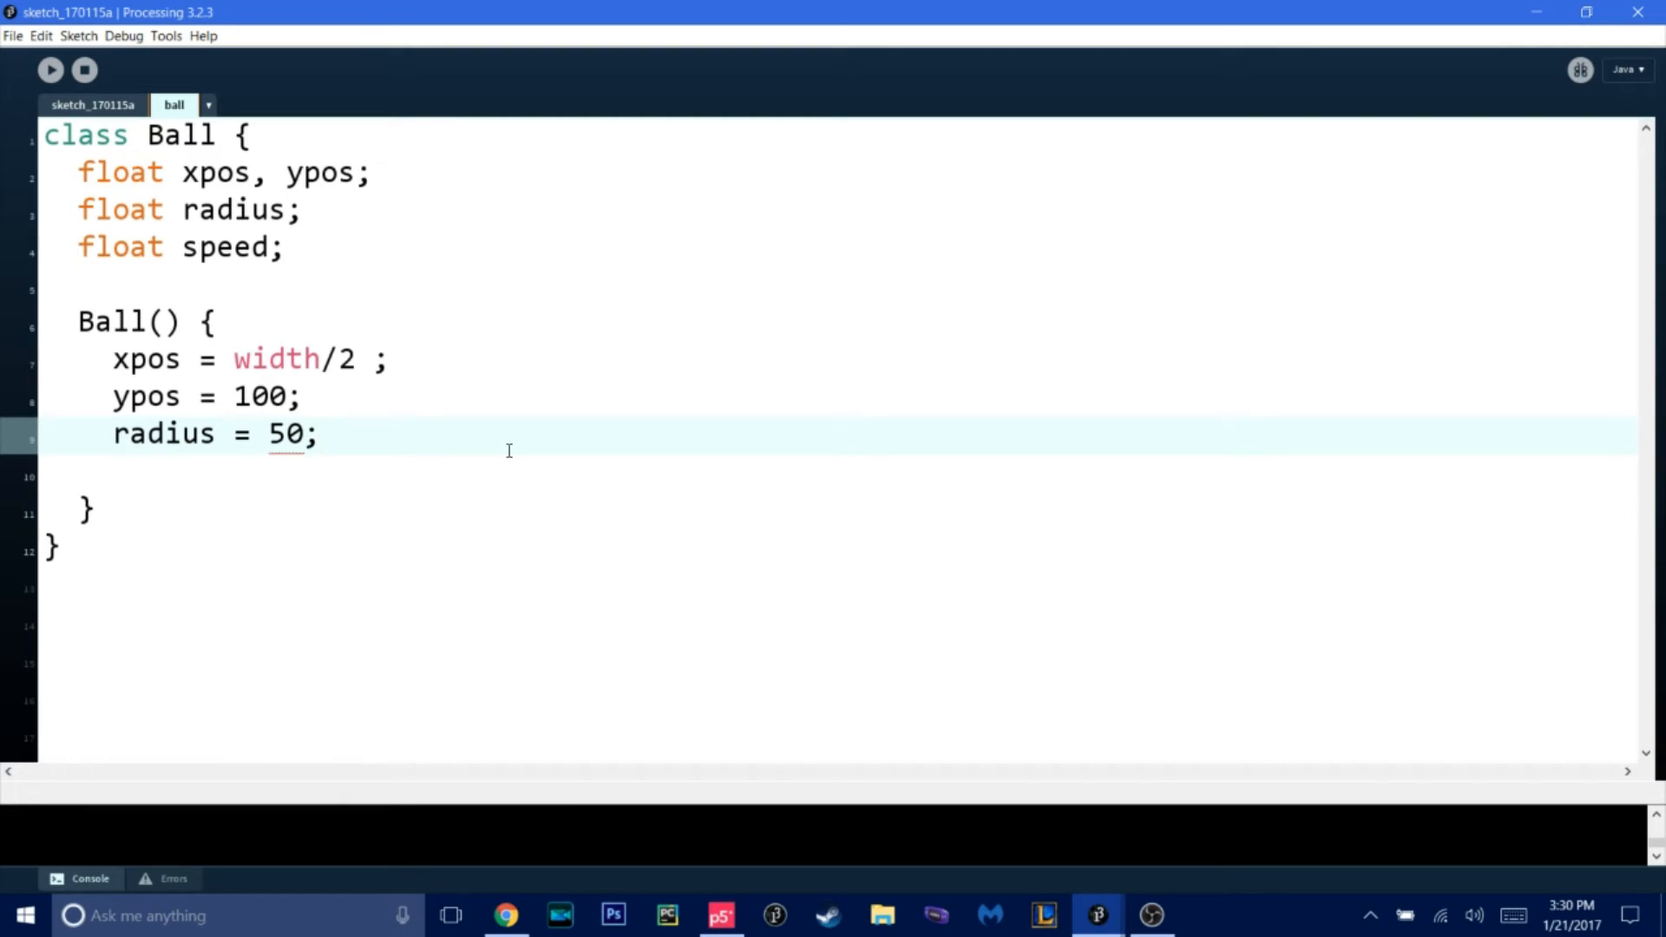
type("spee")
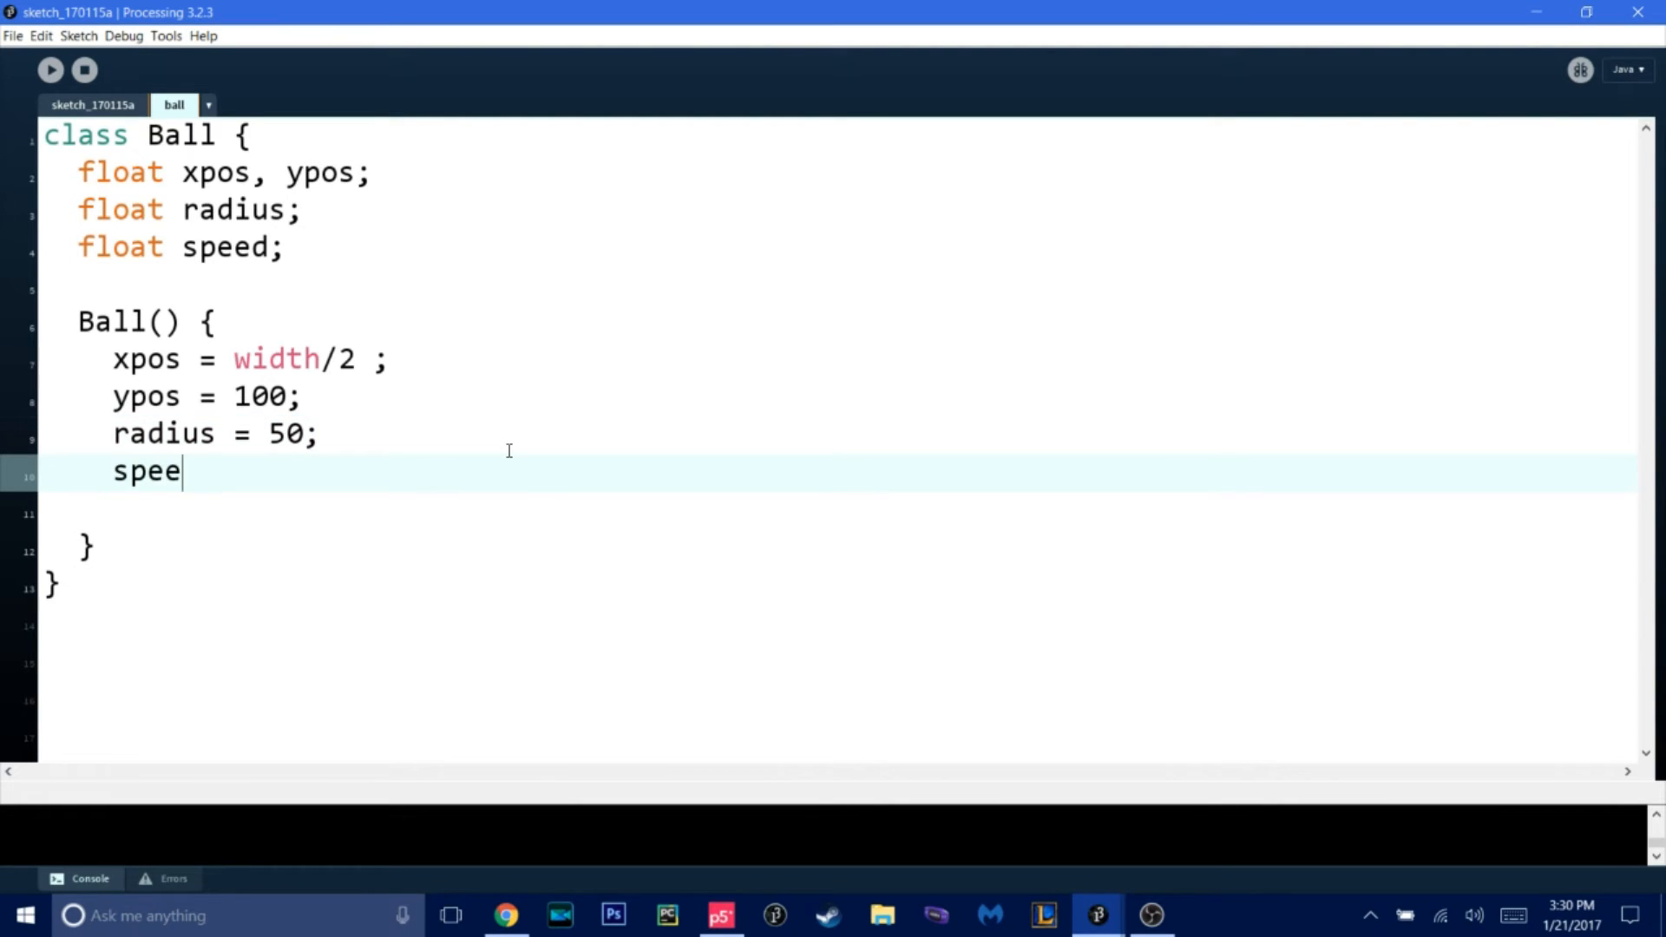
type("d = 10;")
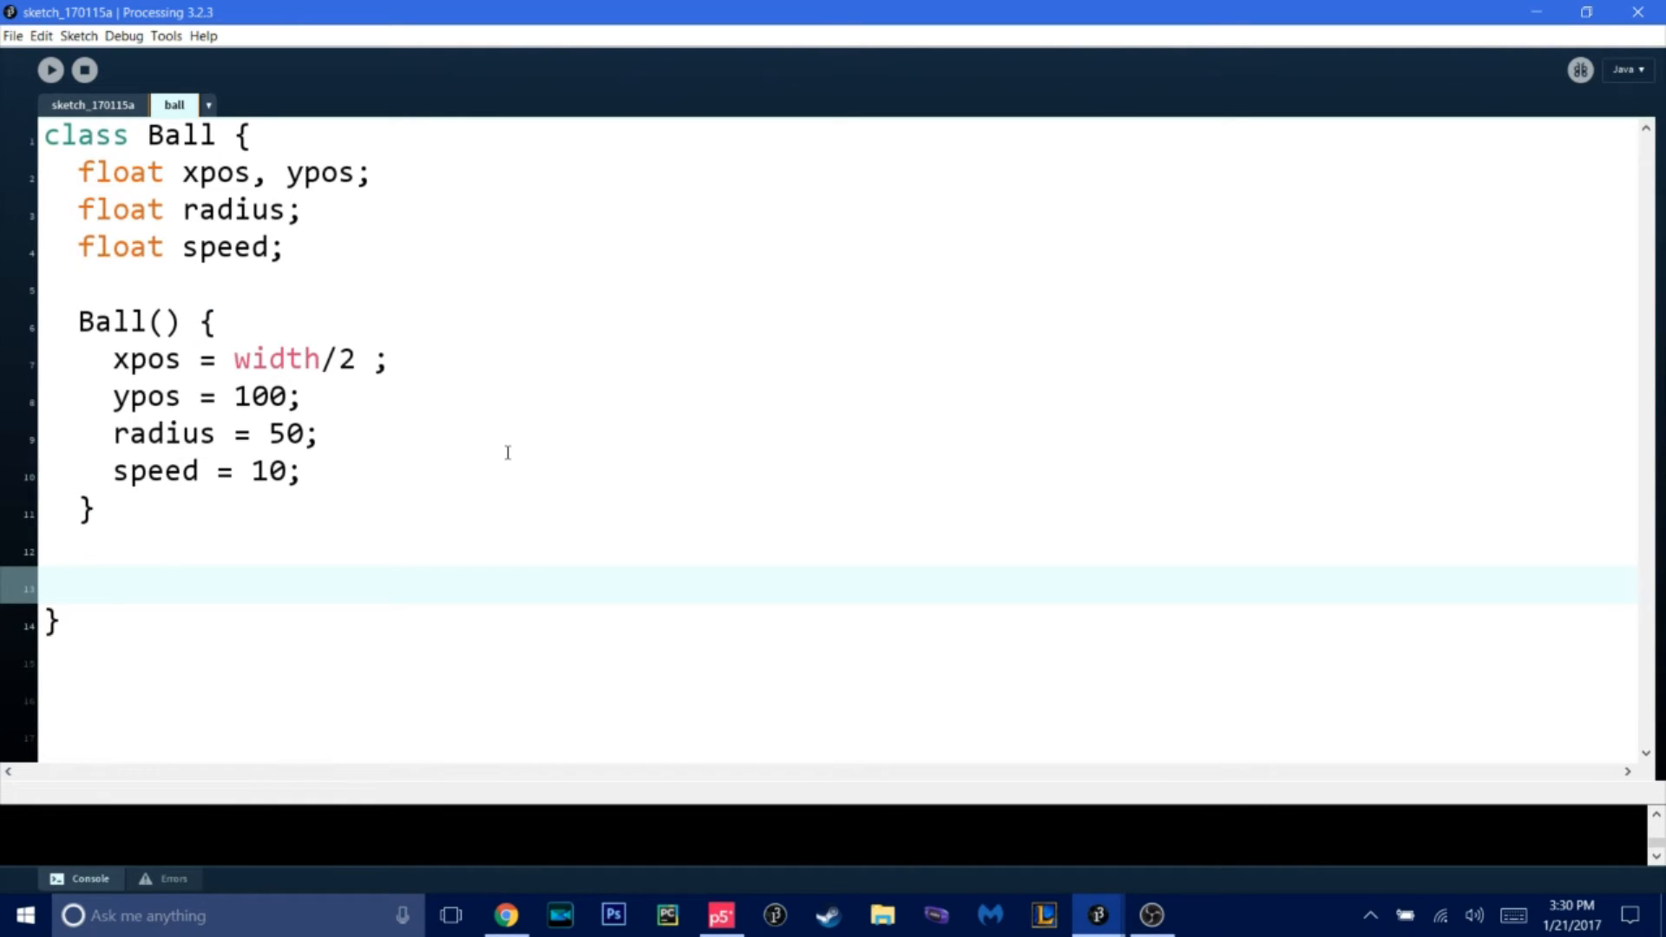
- Add a display() method with noStroke() and fill(255), correcting the fill typo
type("void di")
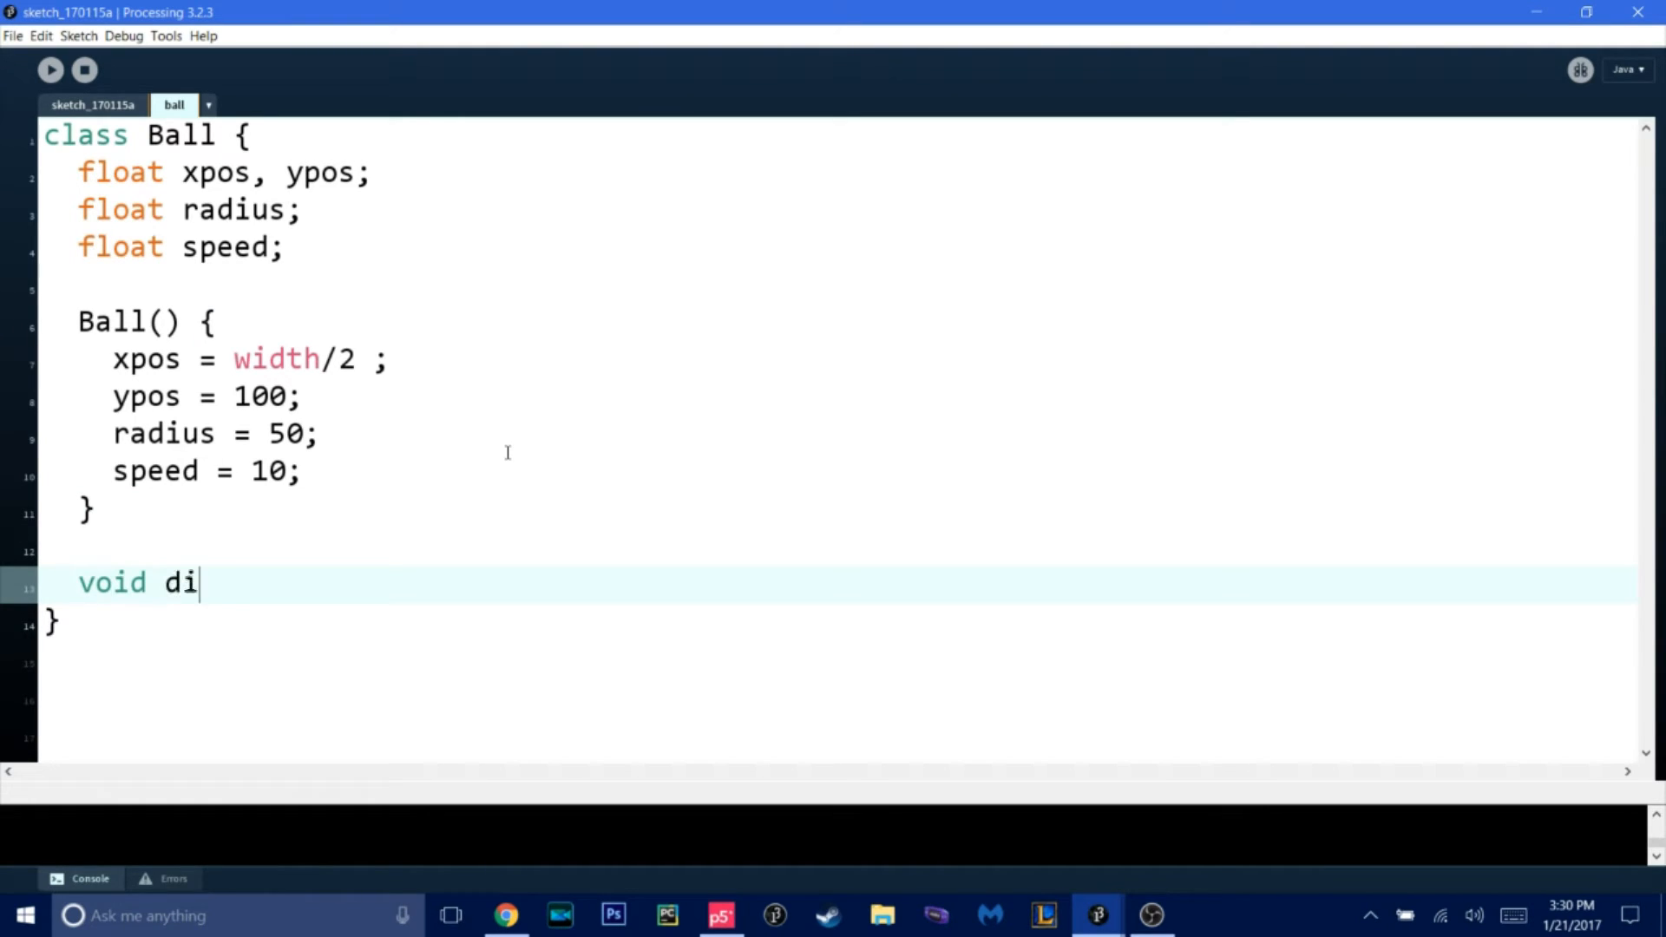
type("splay() {")
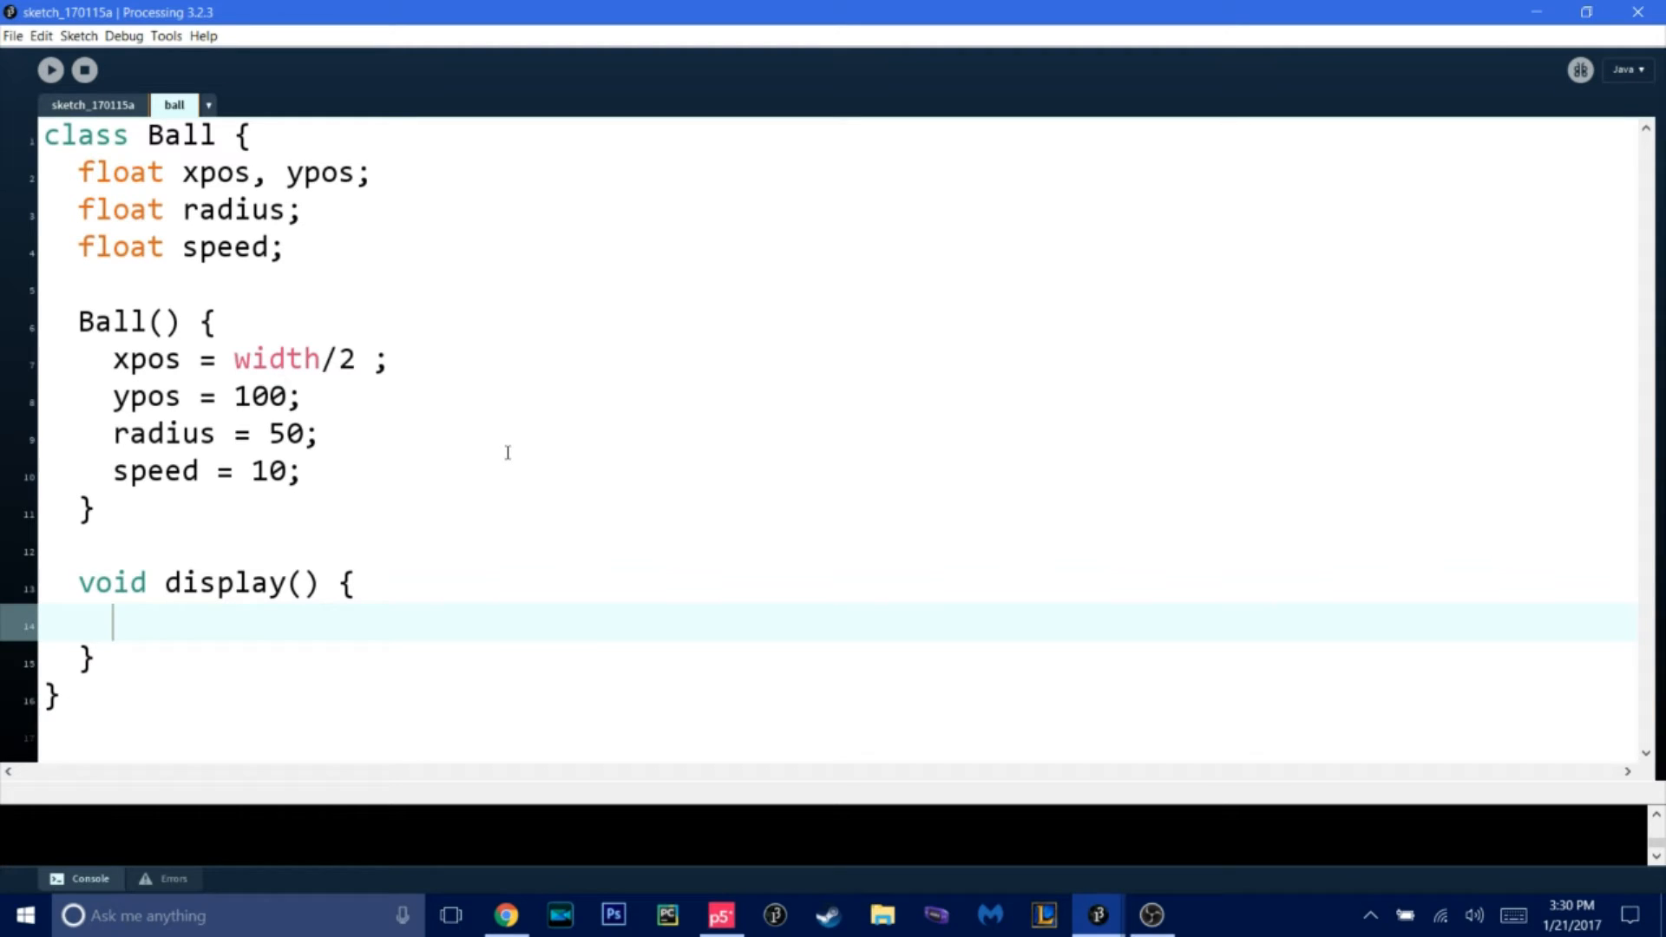
type("noStroke")
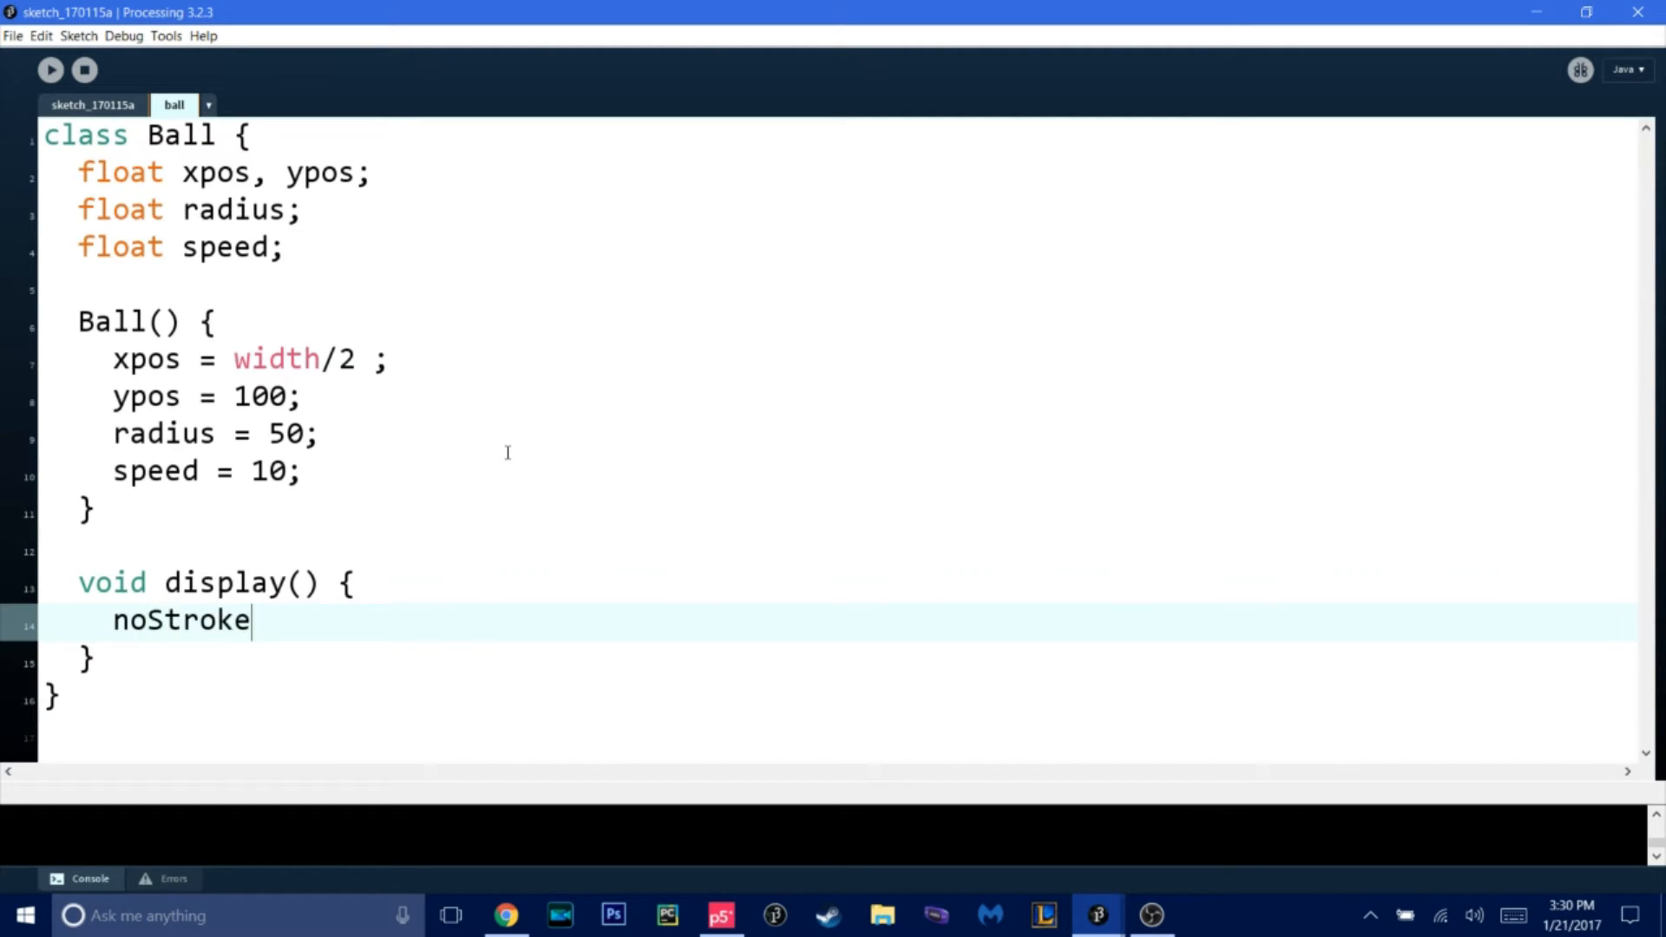
type("();")
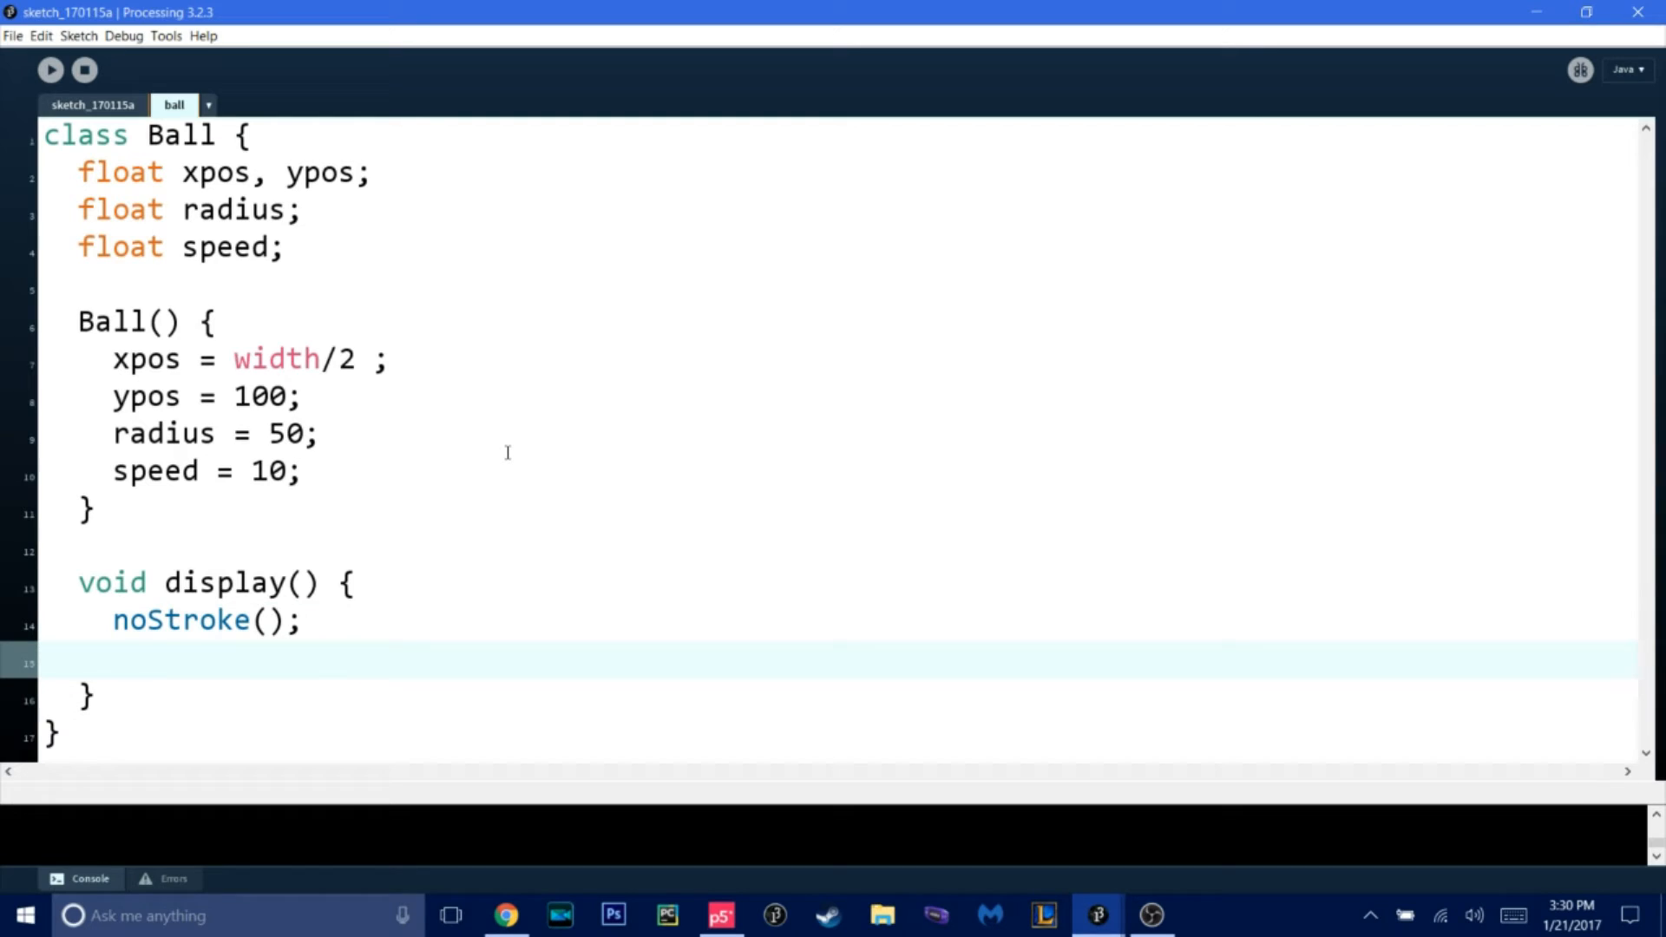
type("fill(2545)")
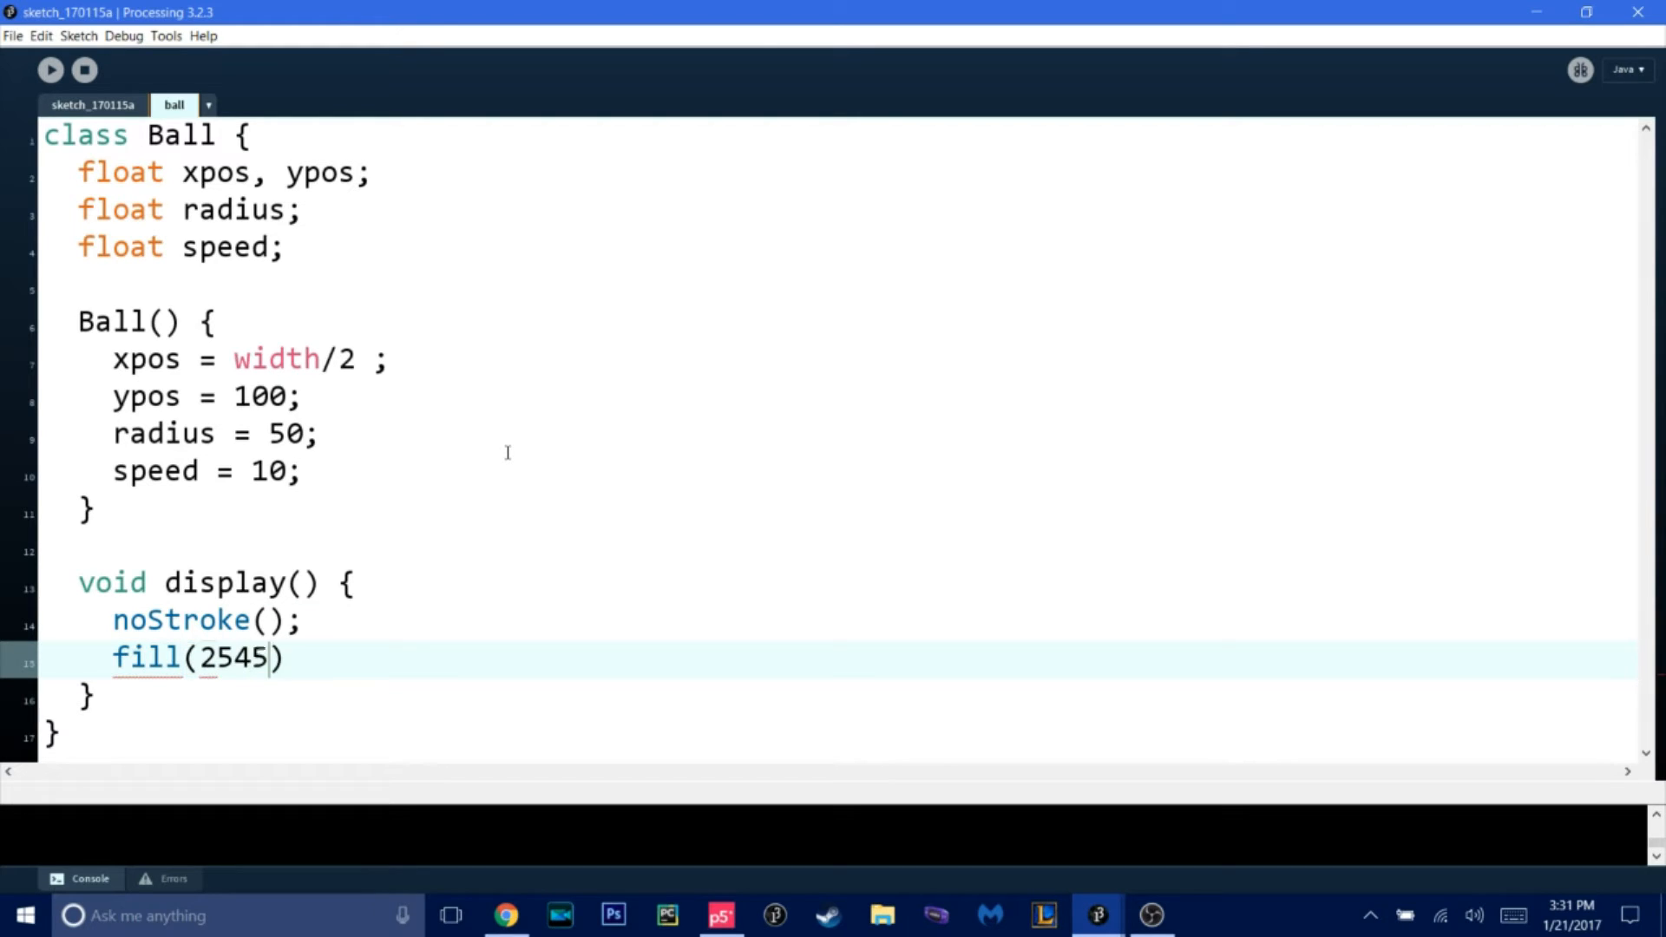
key("Backspace")
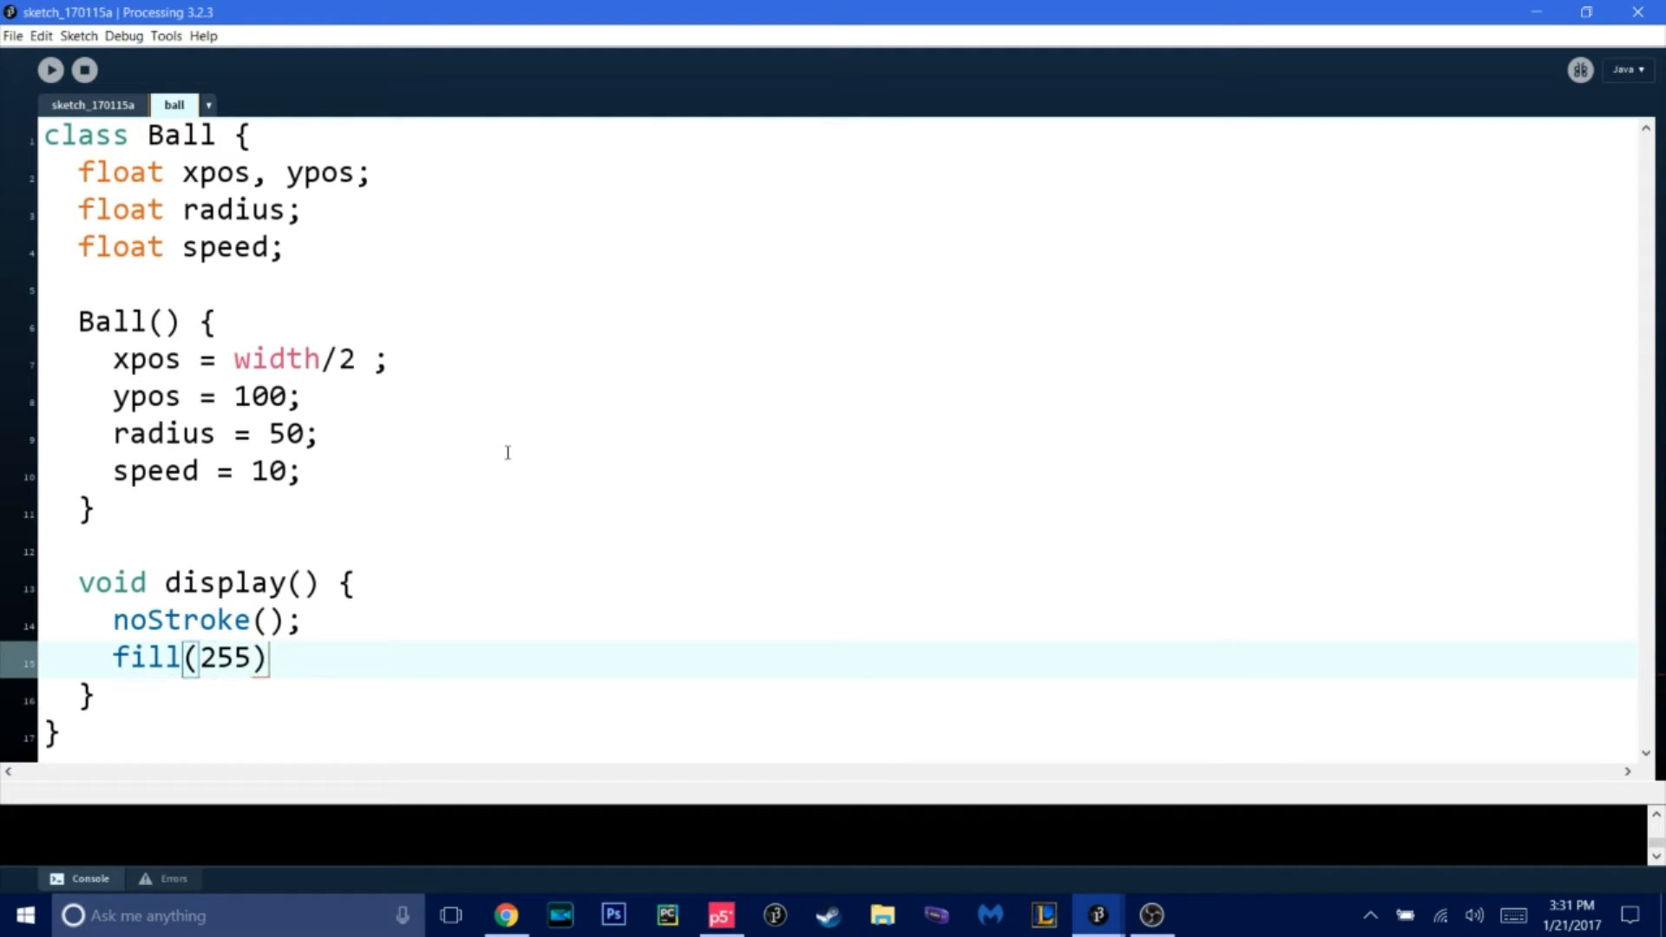
type(";")
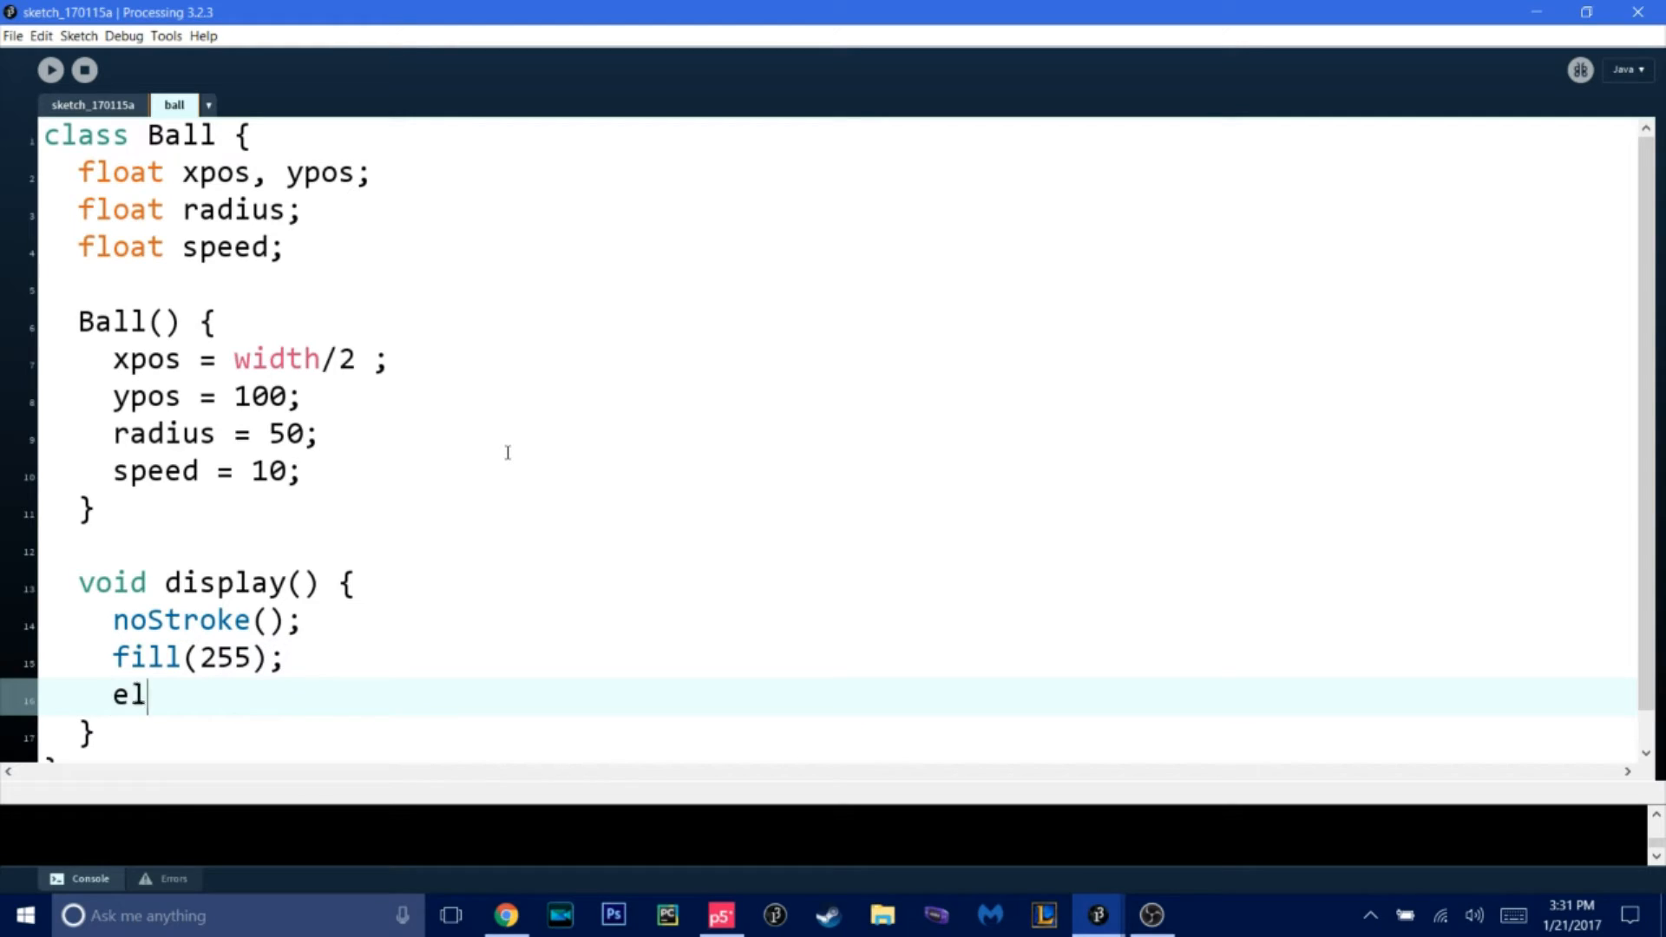
- Draw the ball with ellipse(xpos, ypos, radius, radius) inside display()
type("lipse")
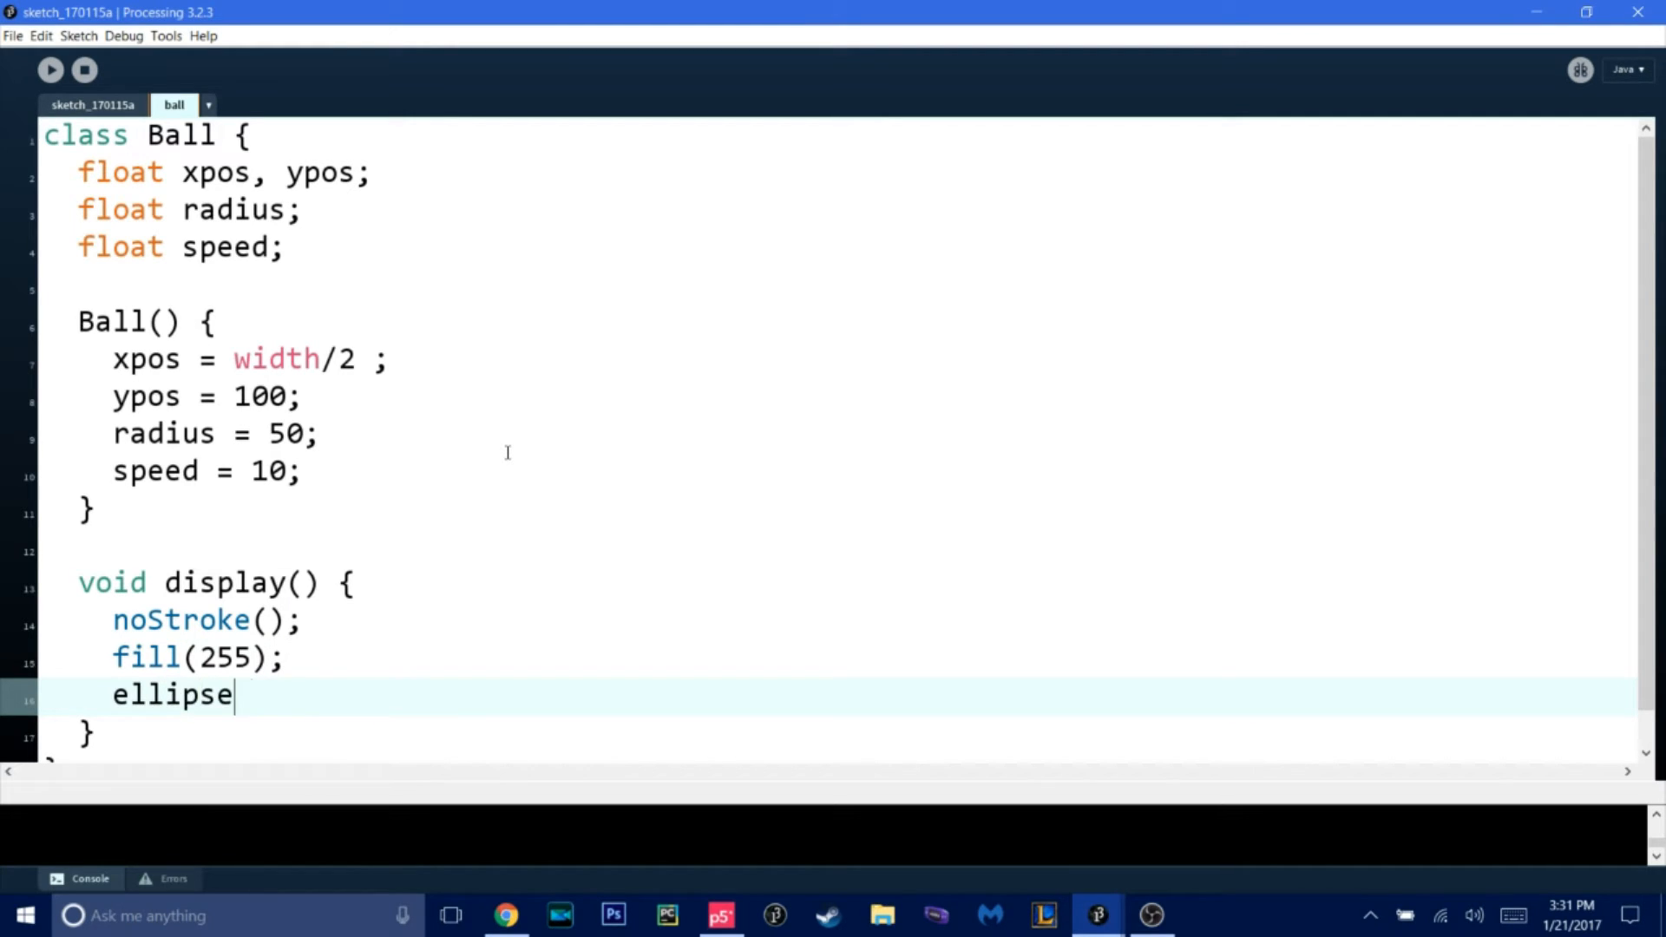
type("();")
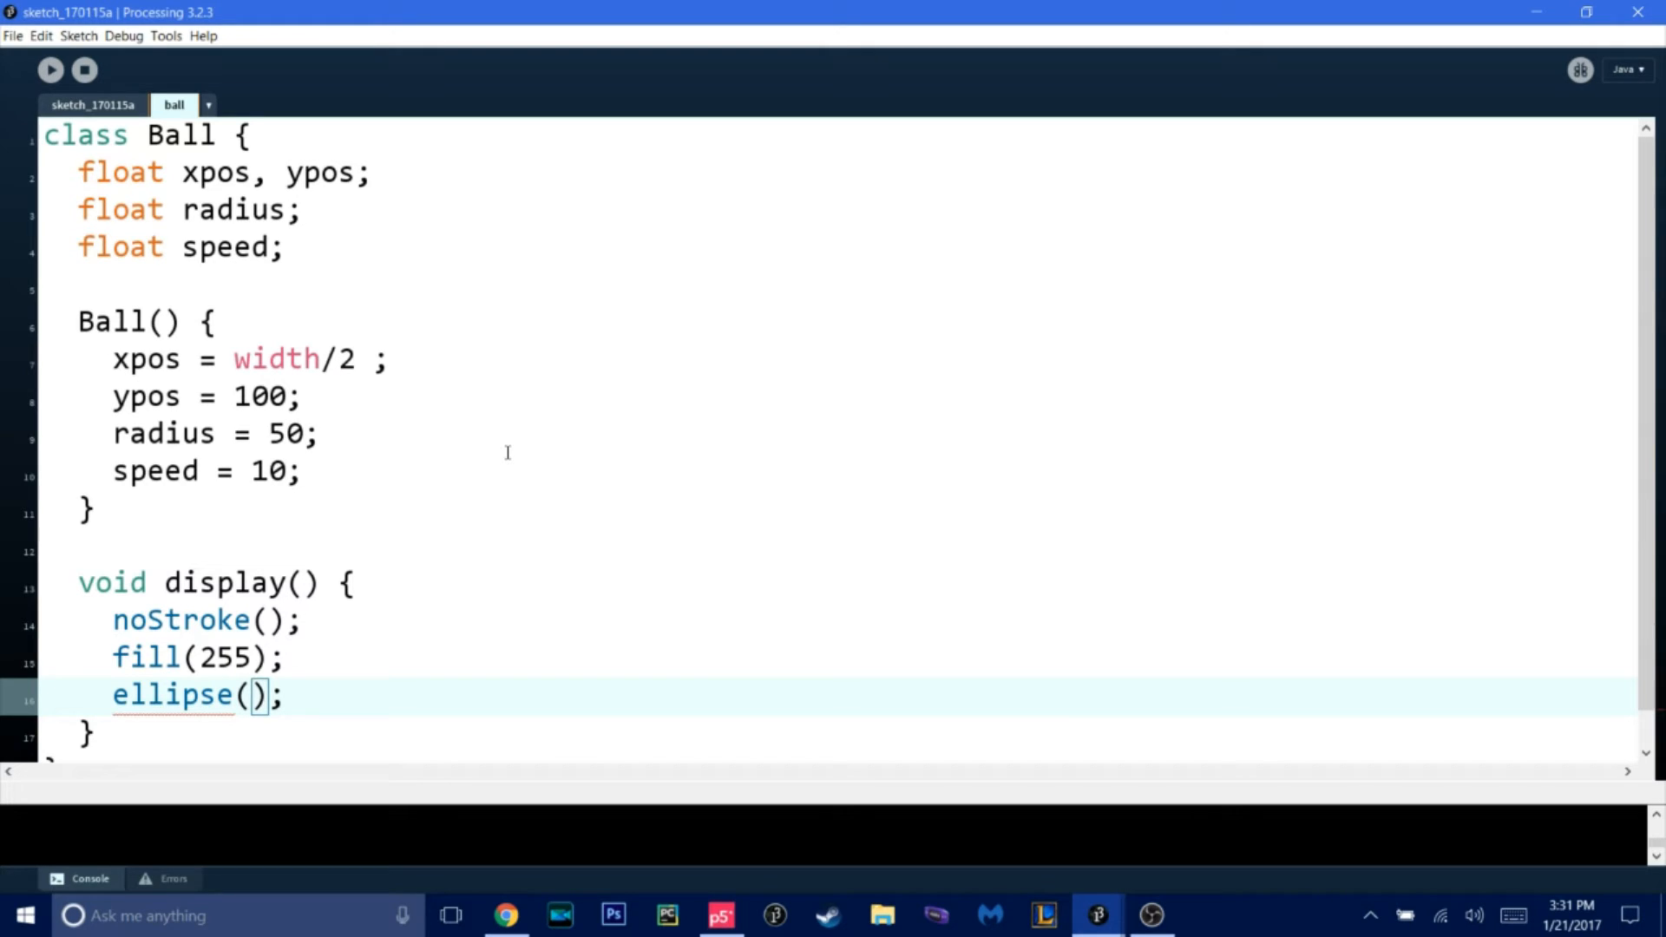
type("xpos,")
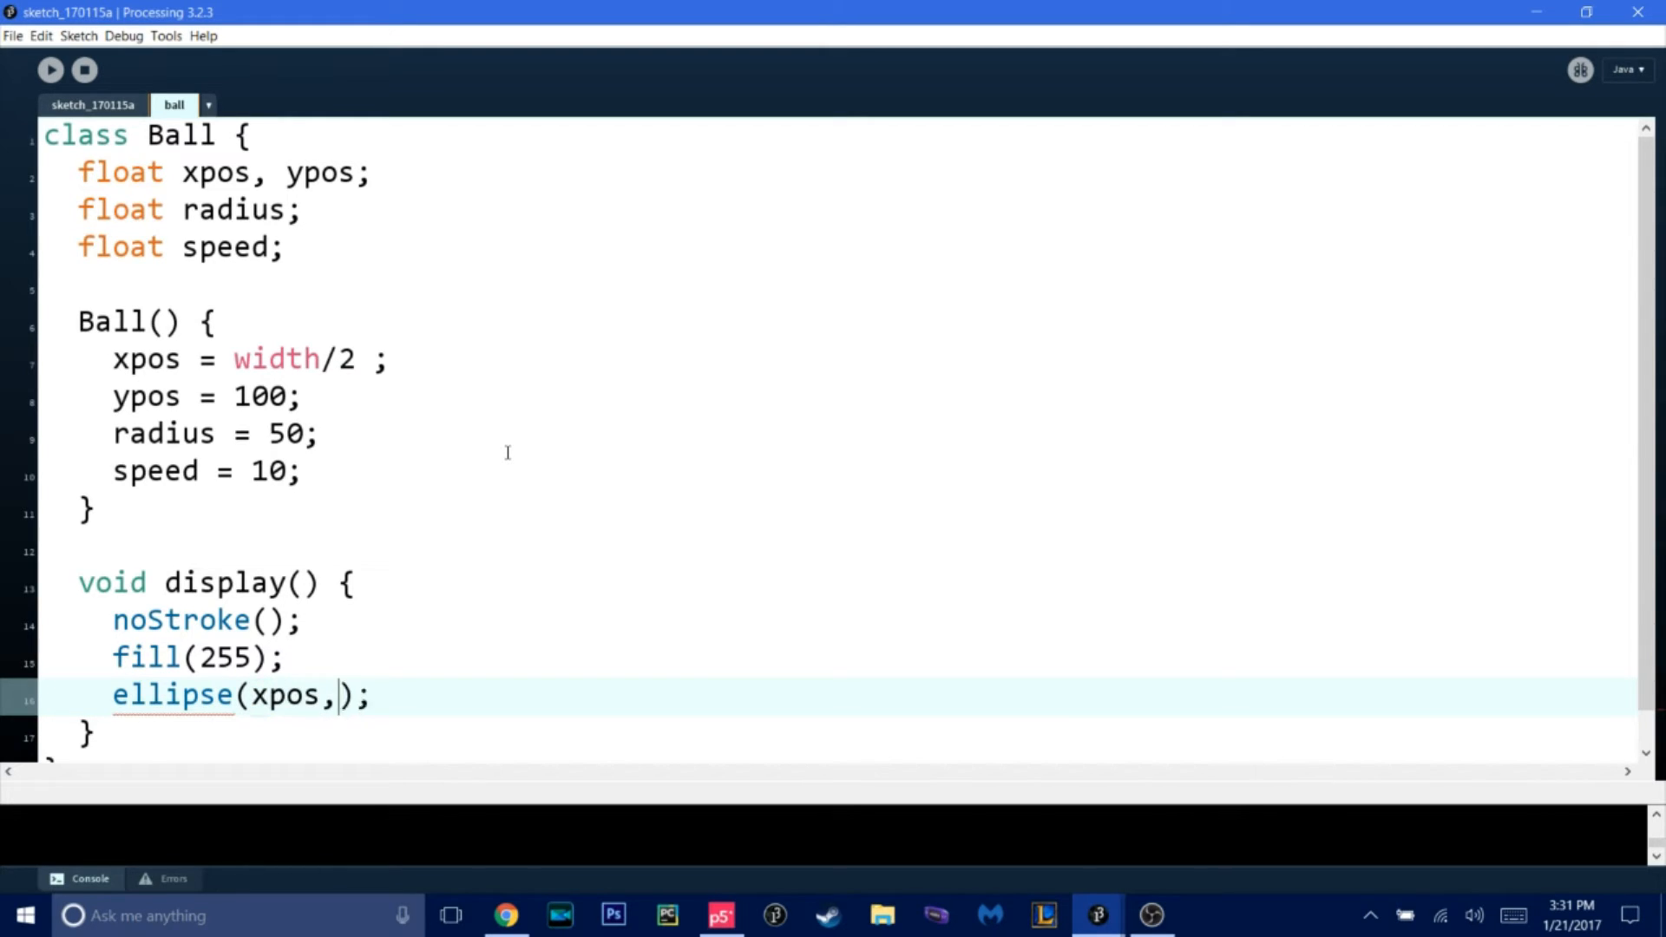
type("ypos,")
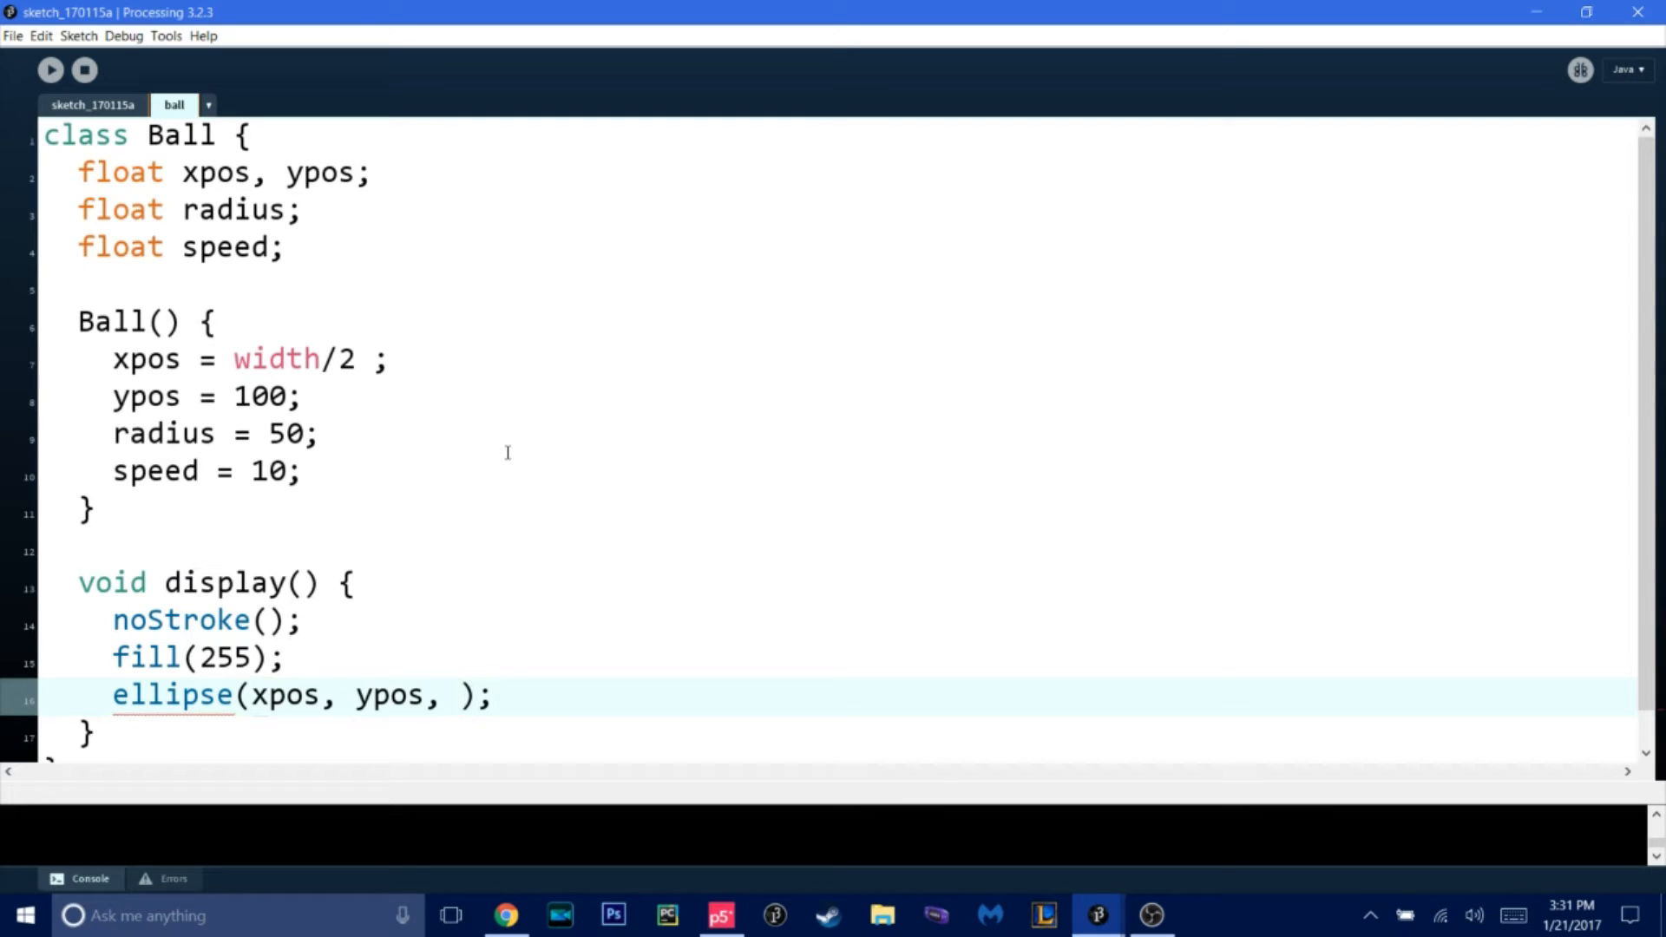
type("radius, radi")
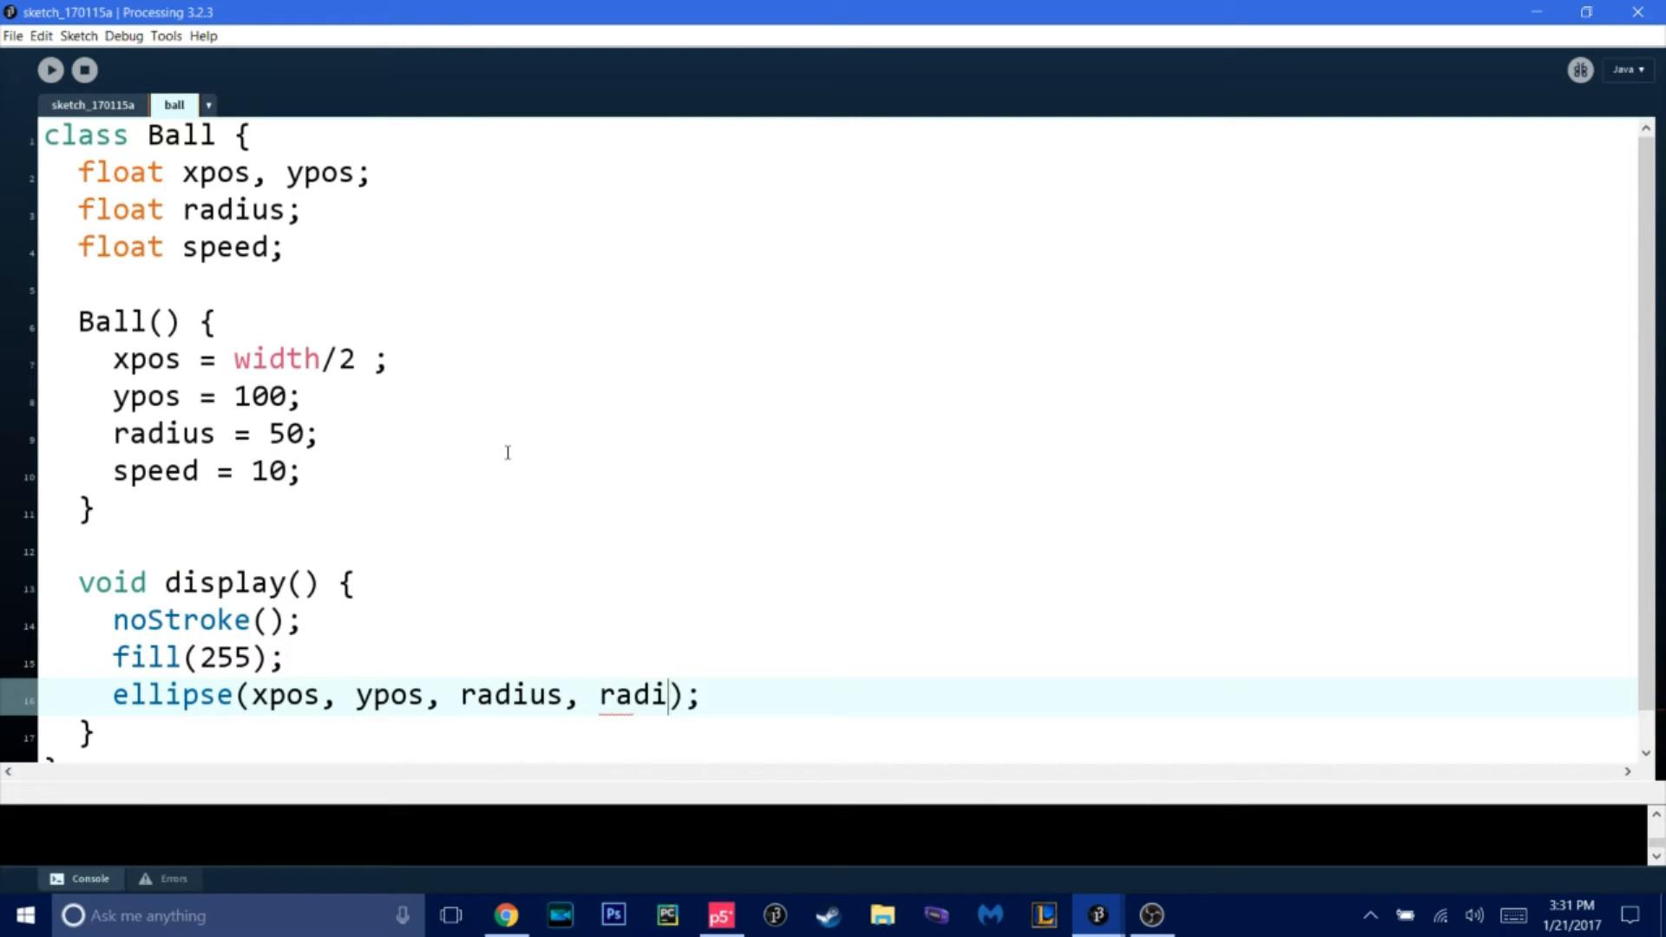
type("us")
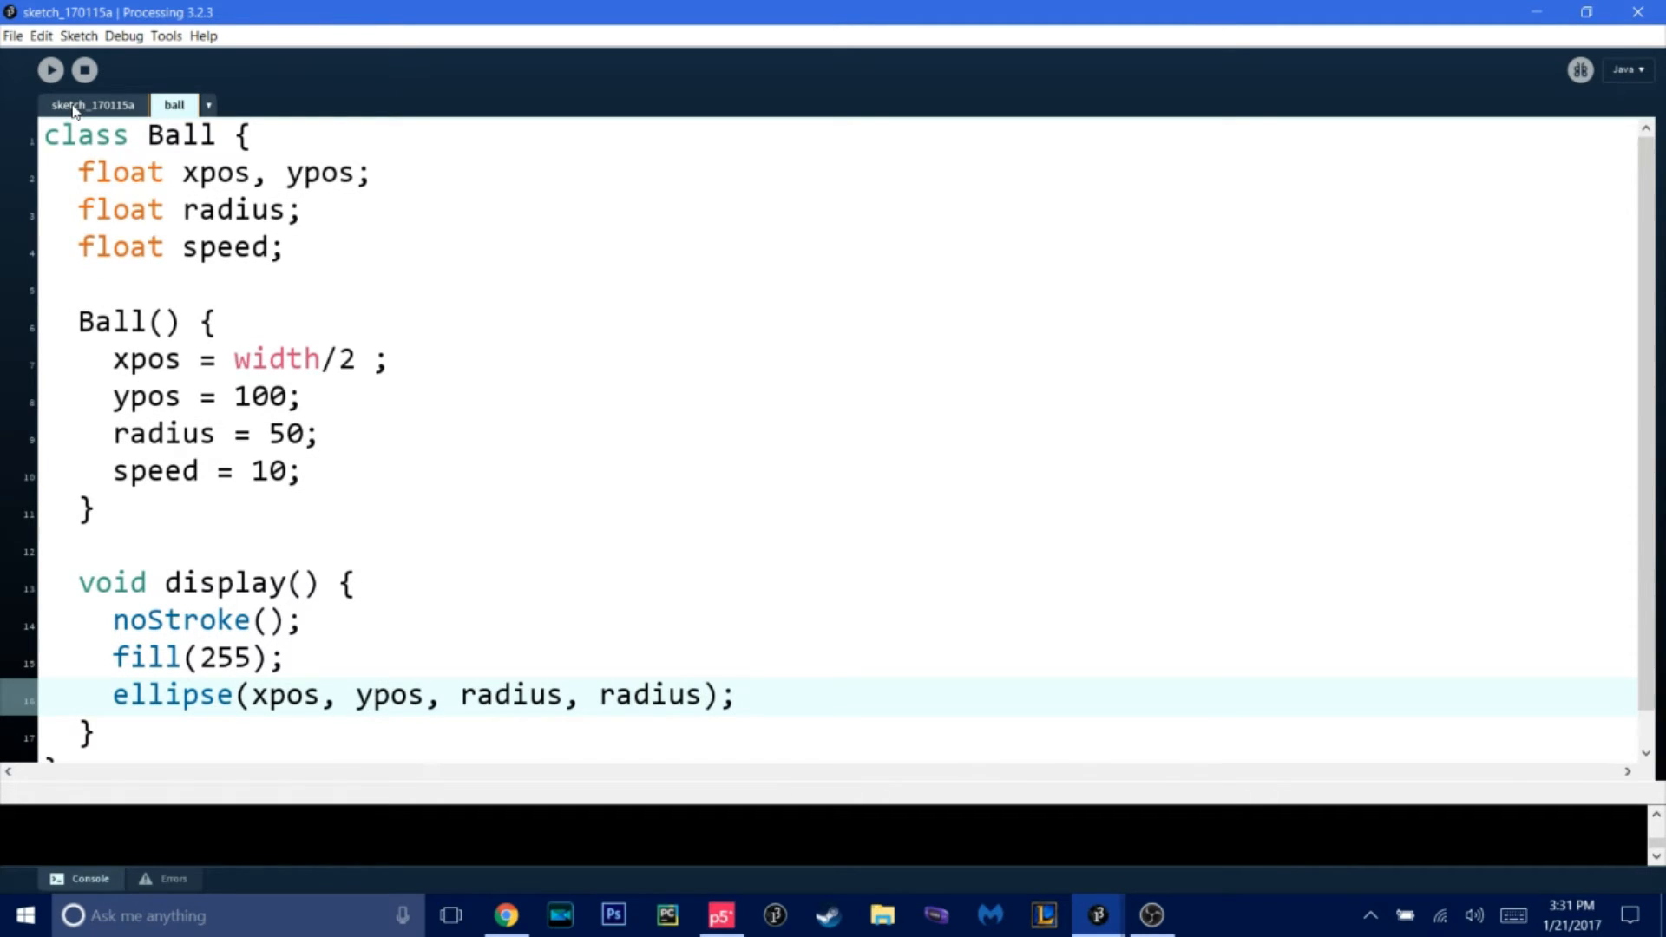
- Call ball.display(); after background(0) in the main sketch's draw()
left_click(92, 104)
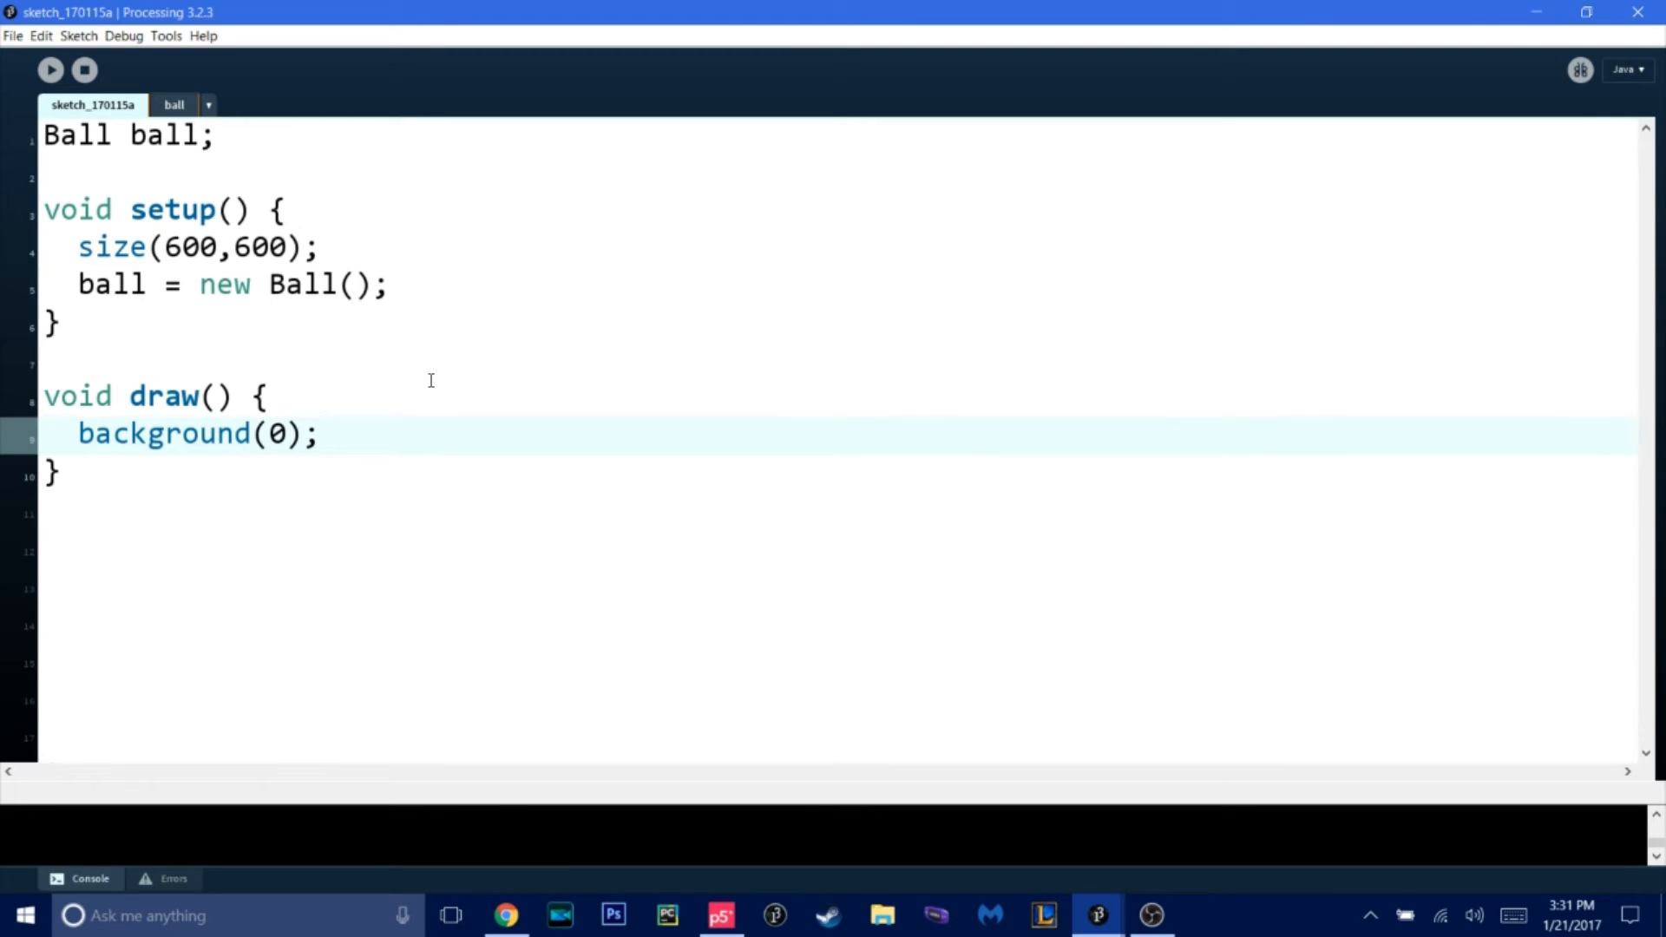
type("ball")
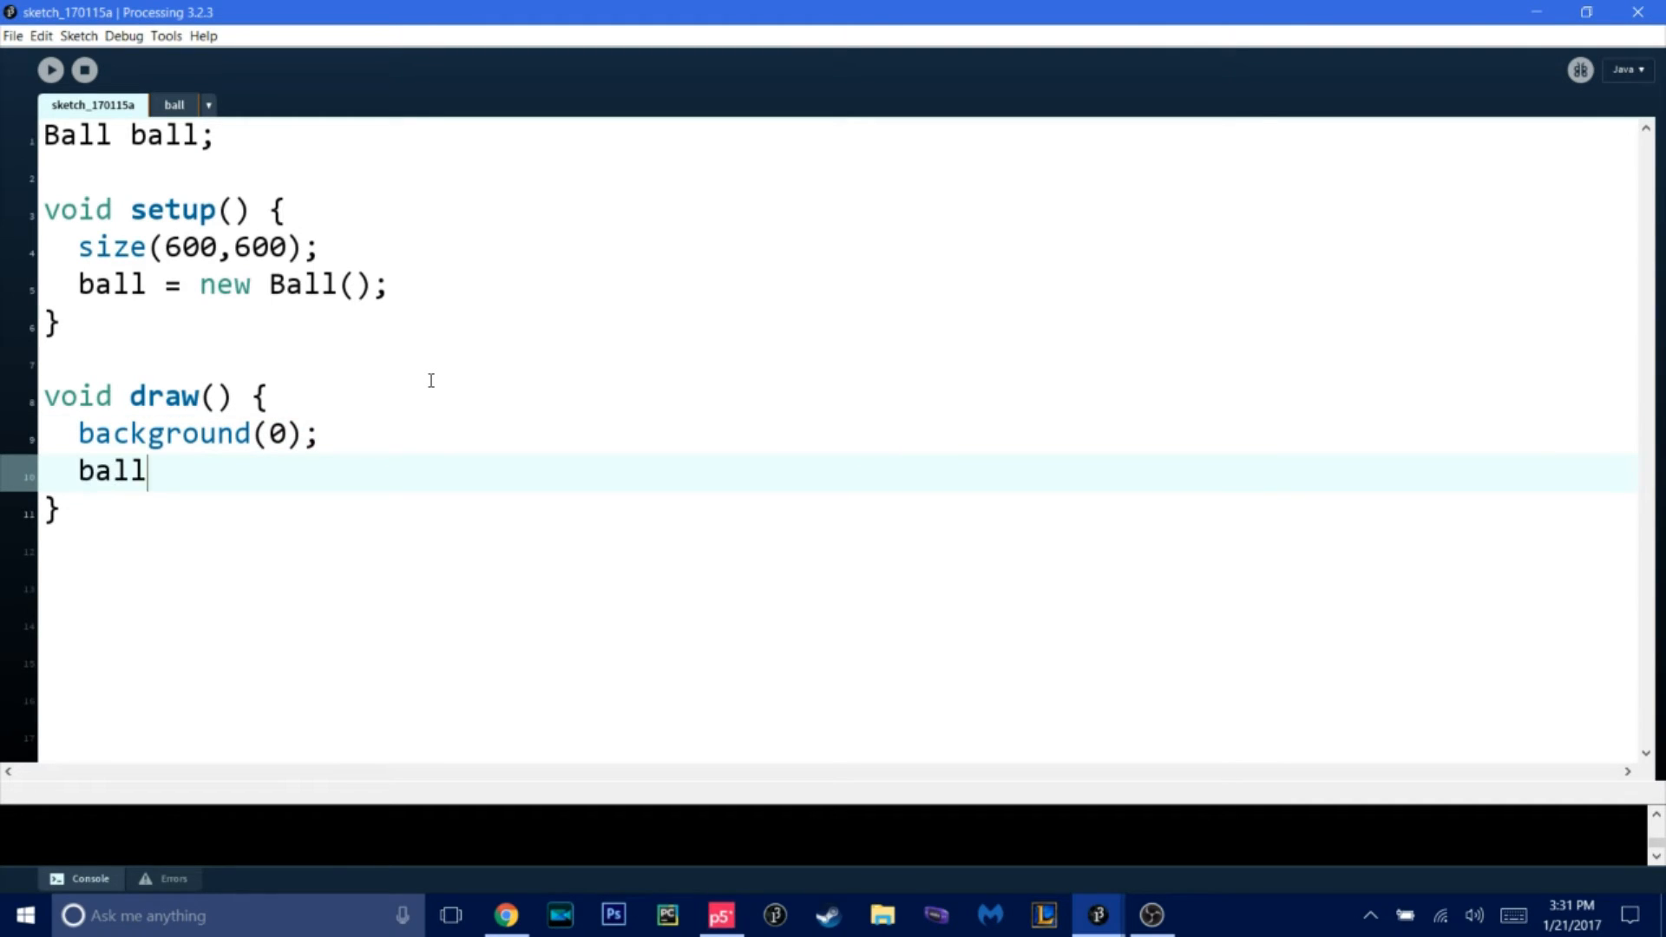
type(".dispa")
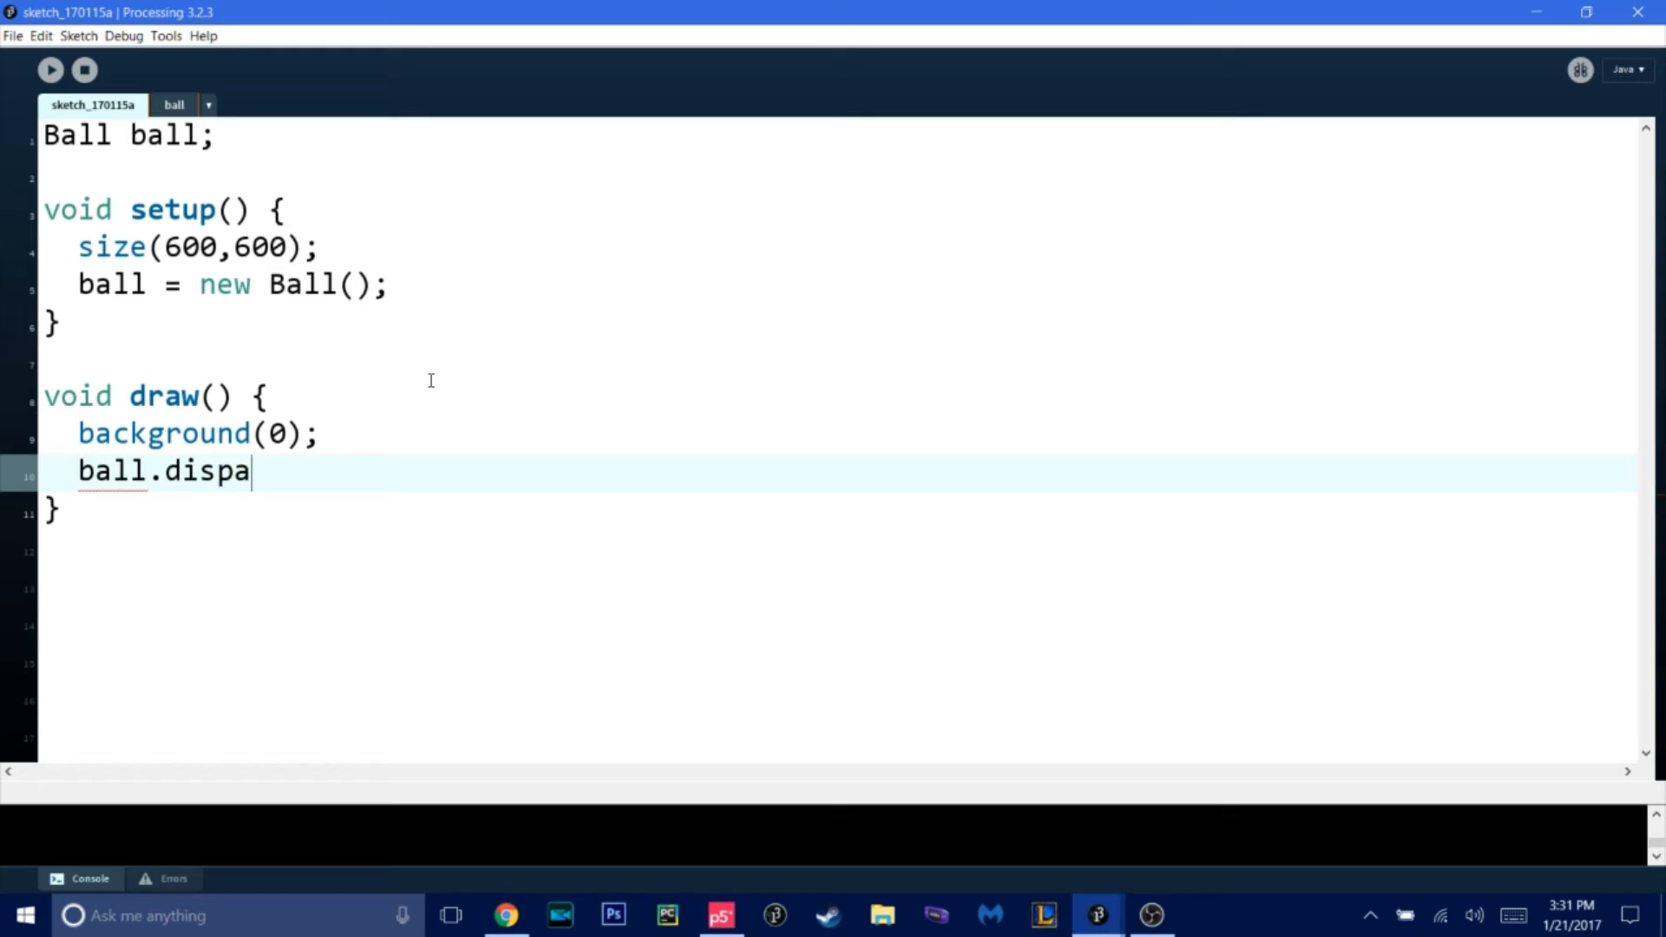
type("y();")
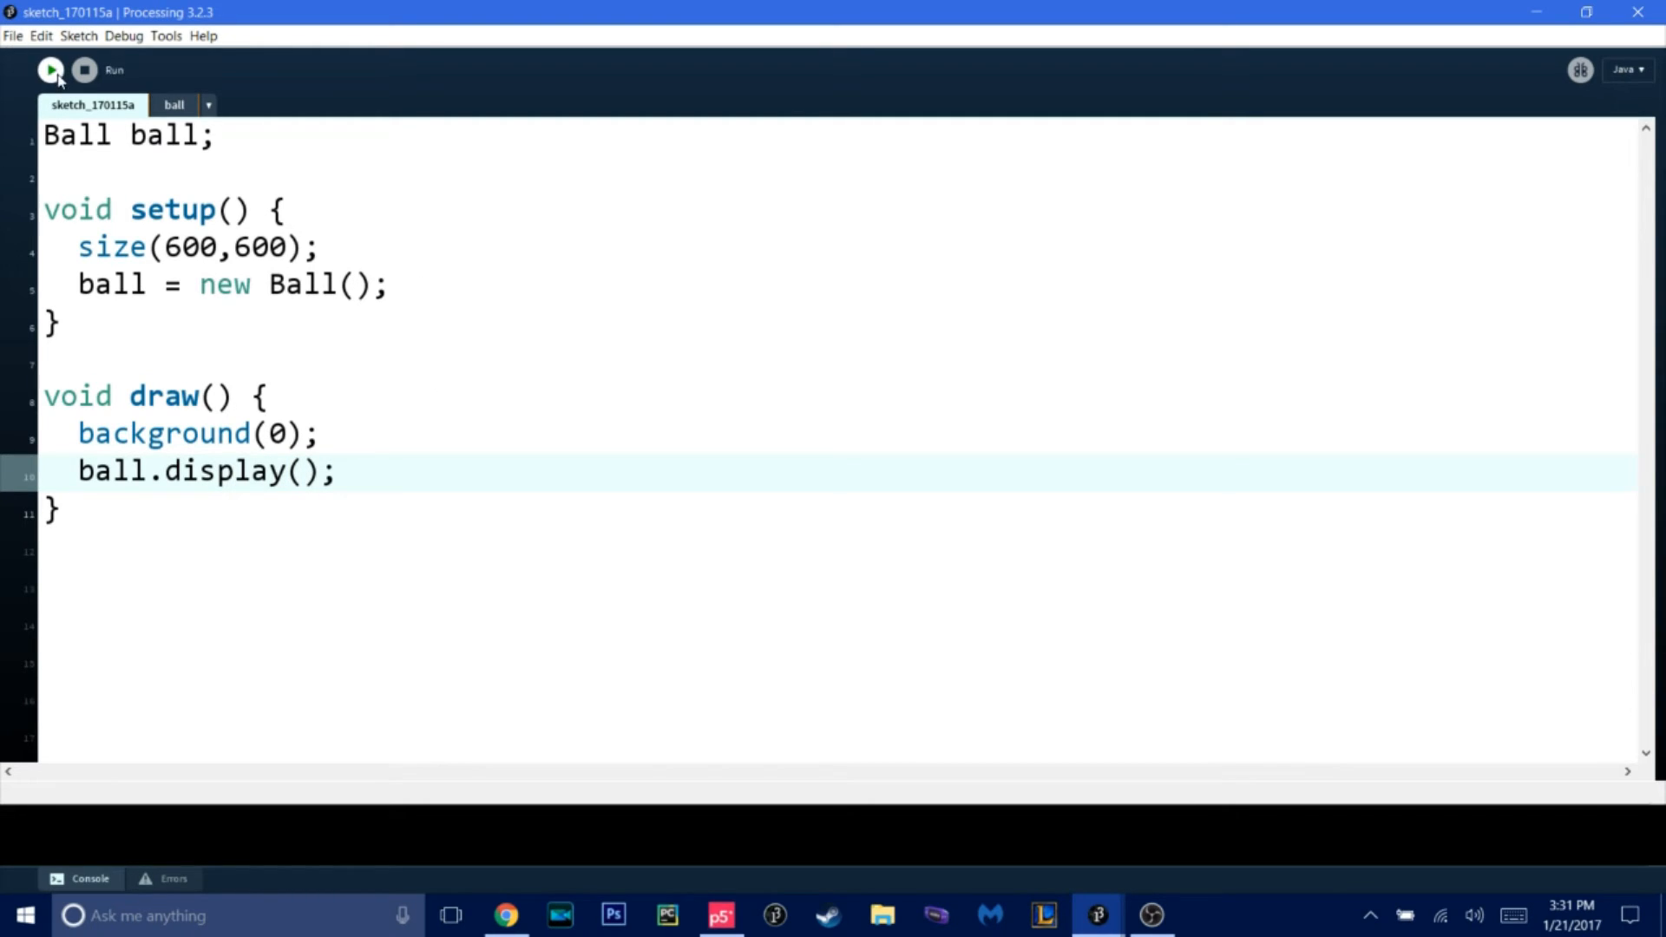
left_click(51, 69)
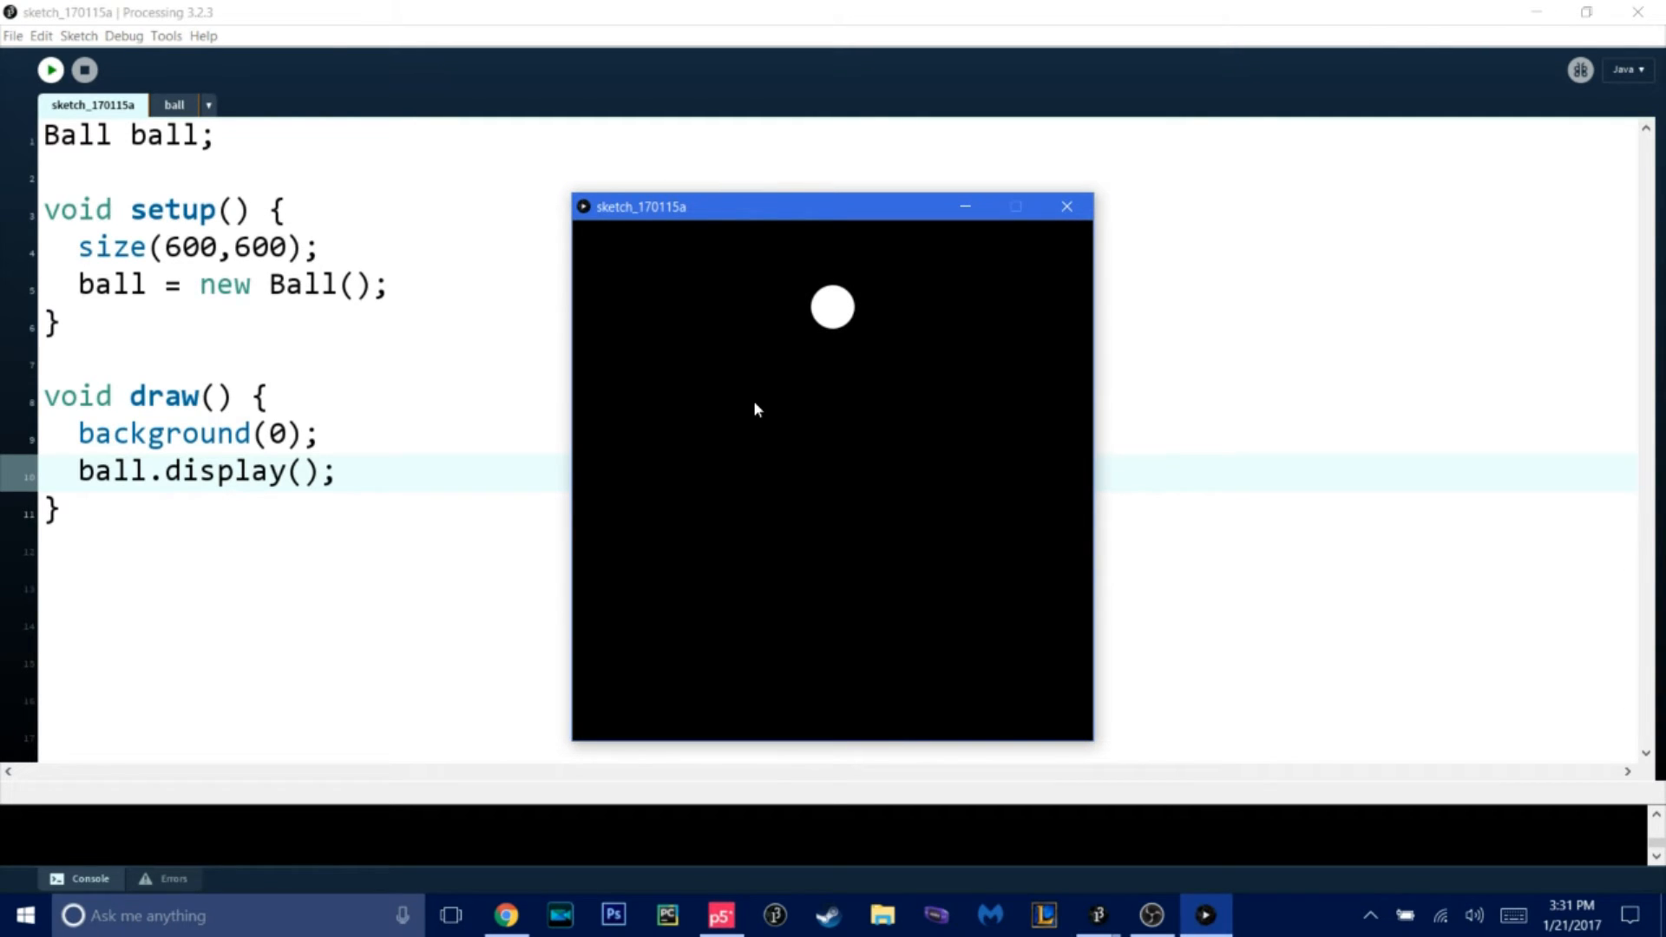
mouse_move(774, 310)
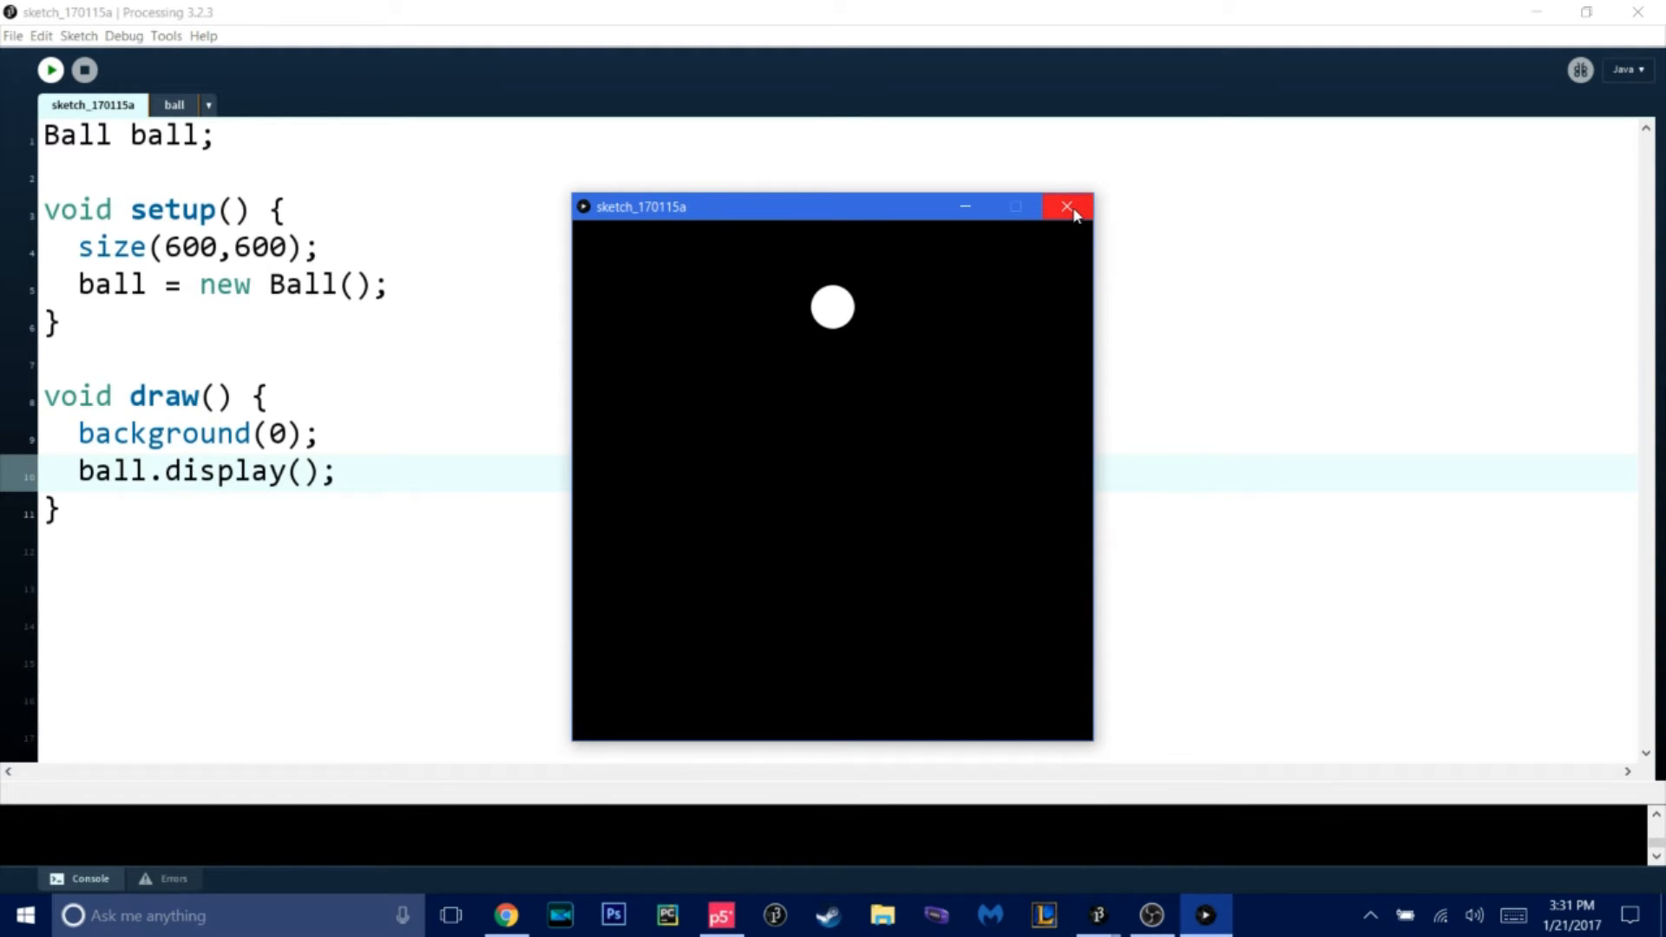
left_click(1065, 207)
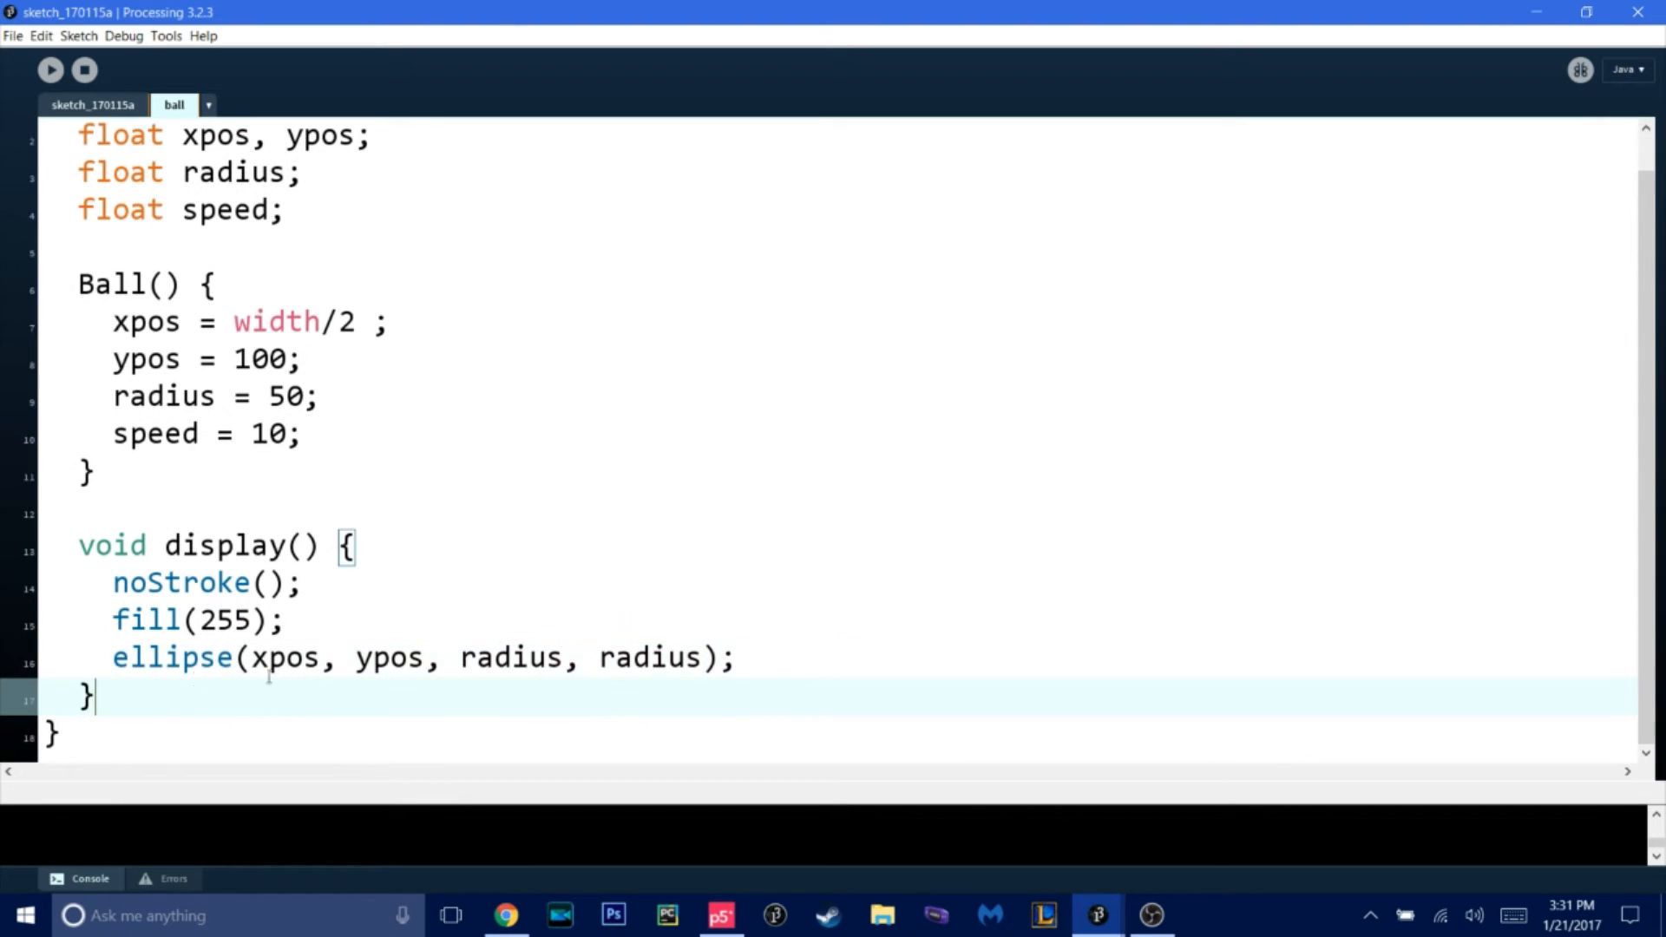
- Add a move() method to Ball that does ypos += speed;
type("void m")
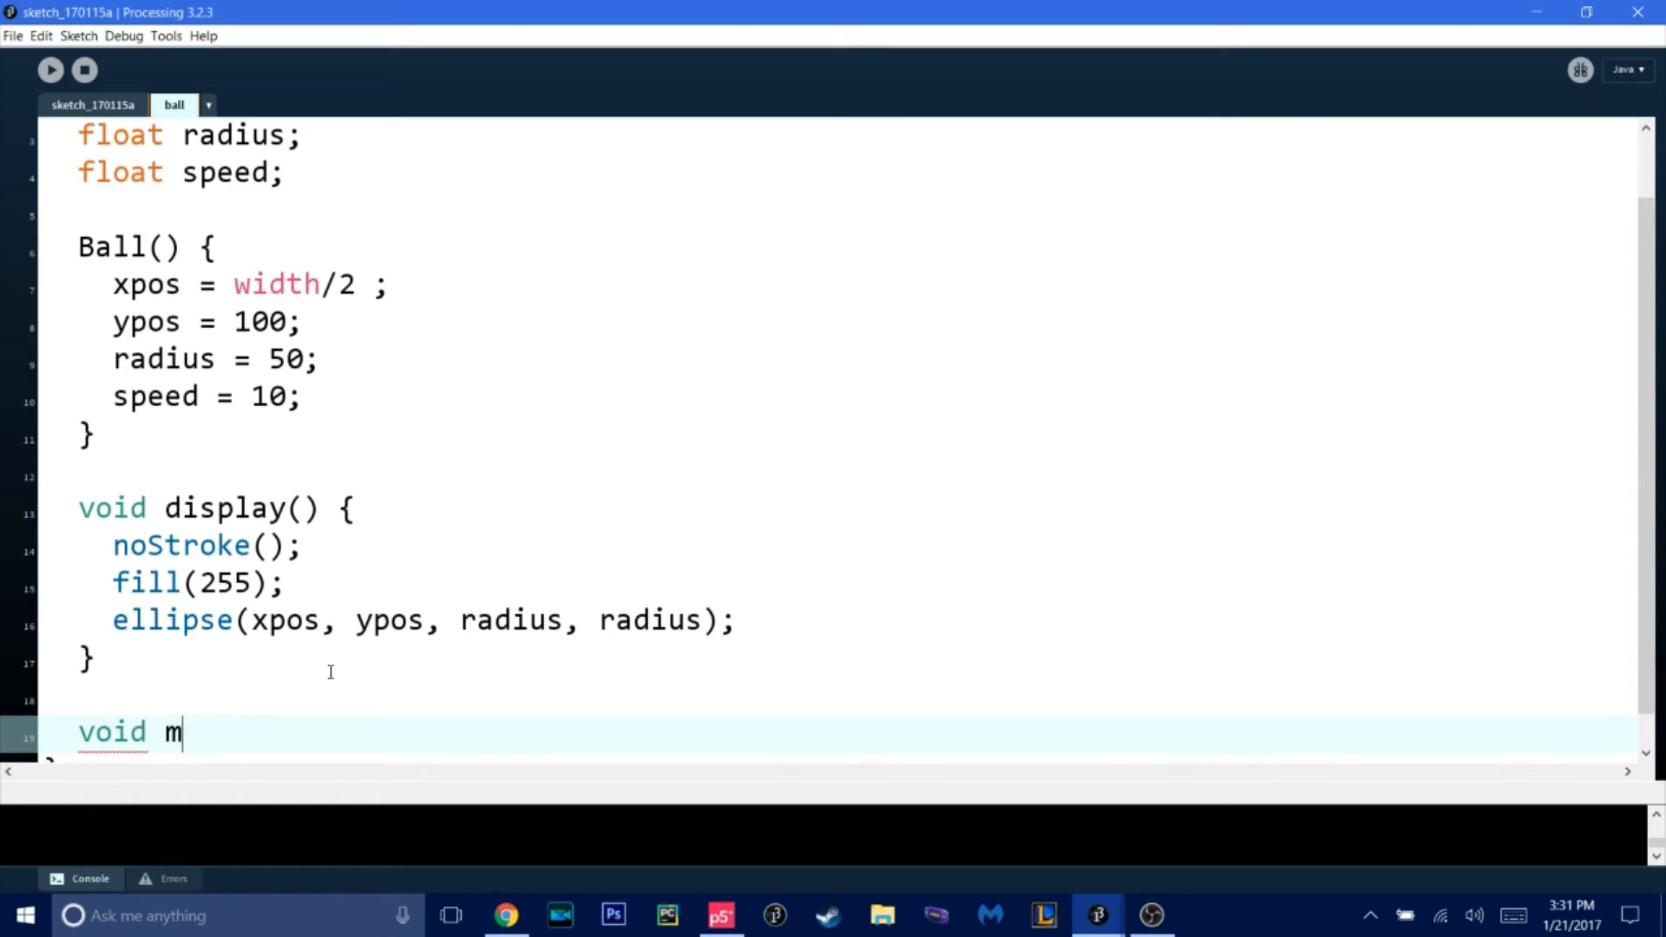
type("ove")
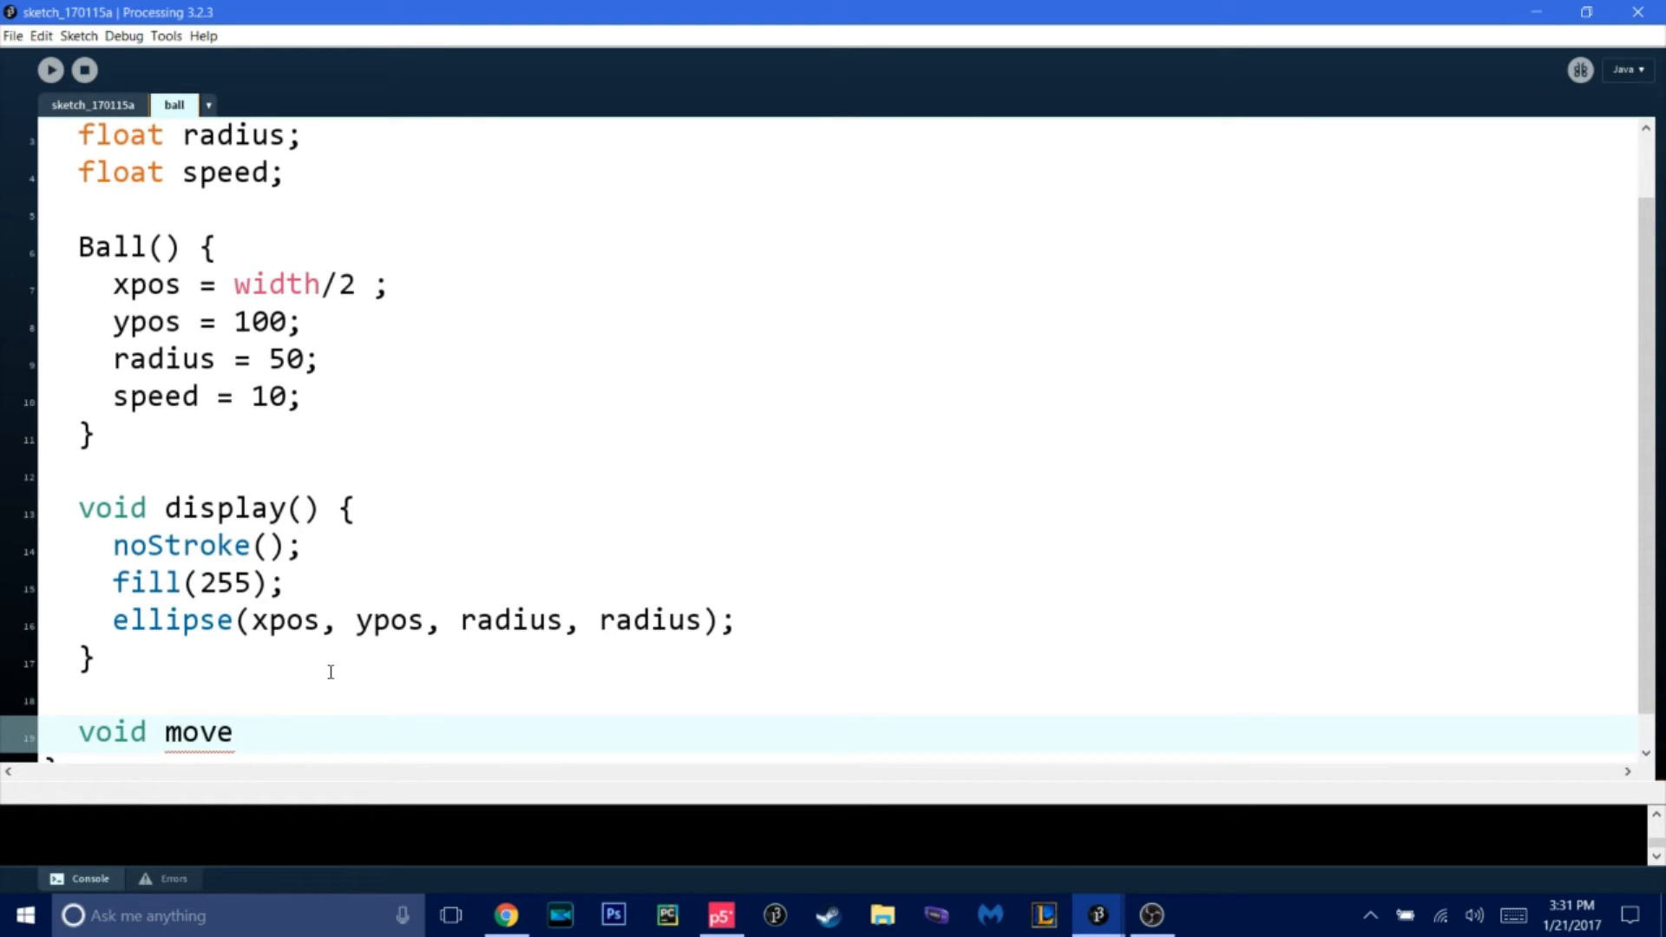
type("() {}")
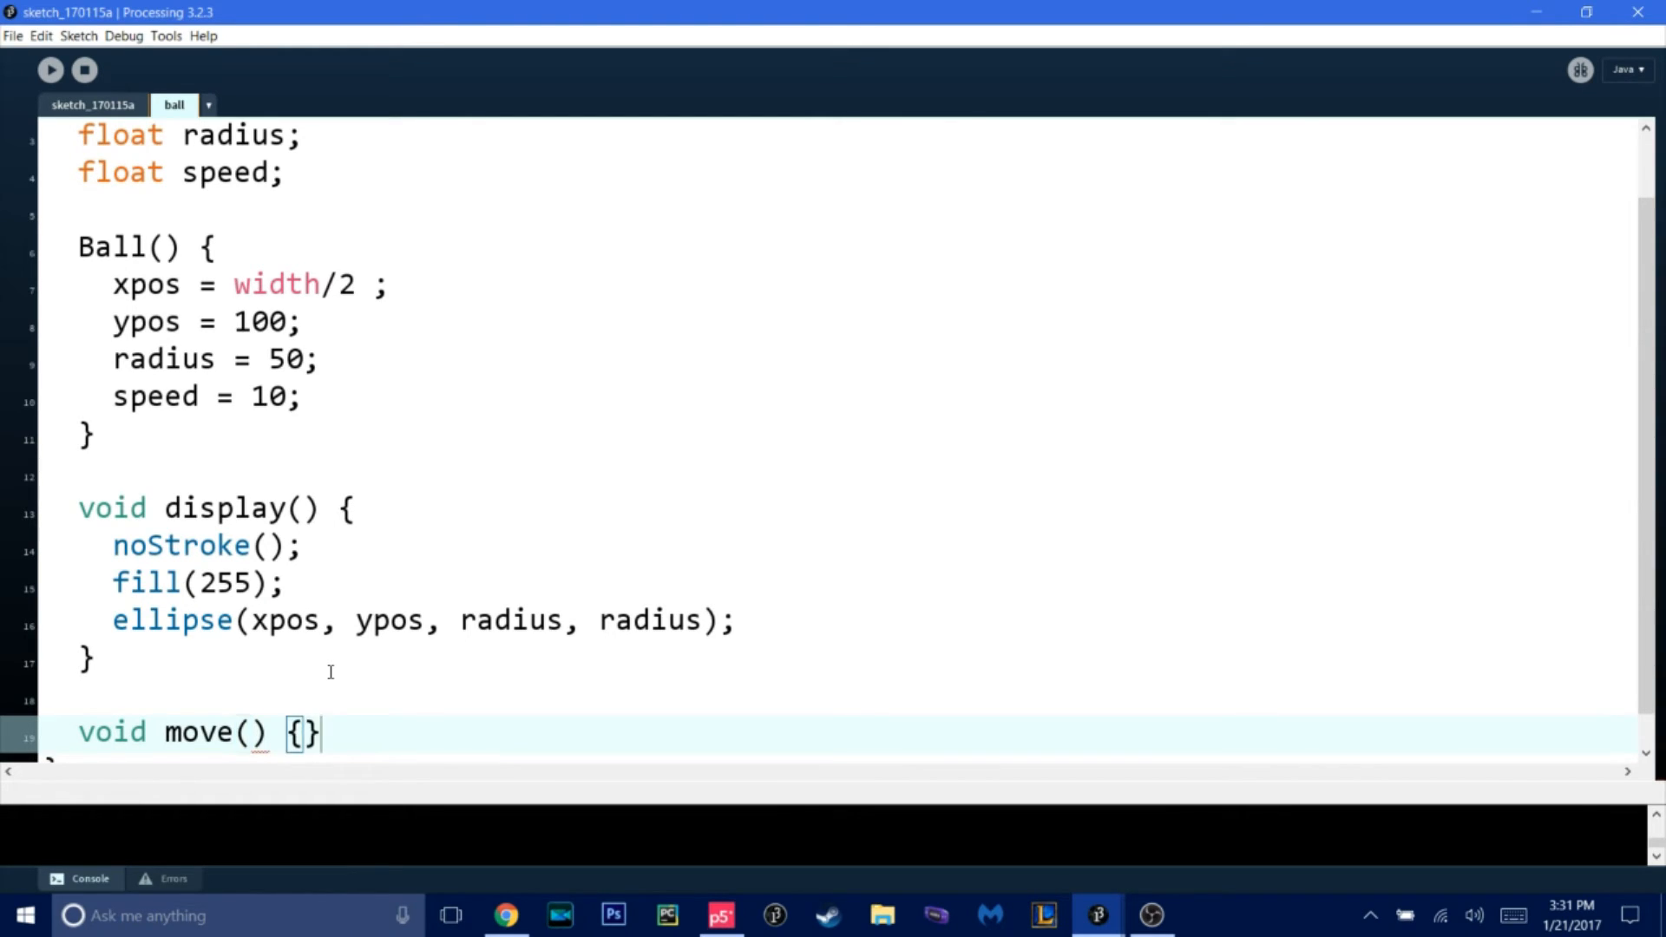
key("enter")
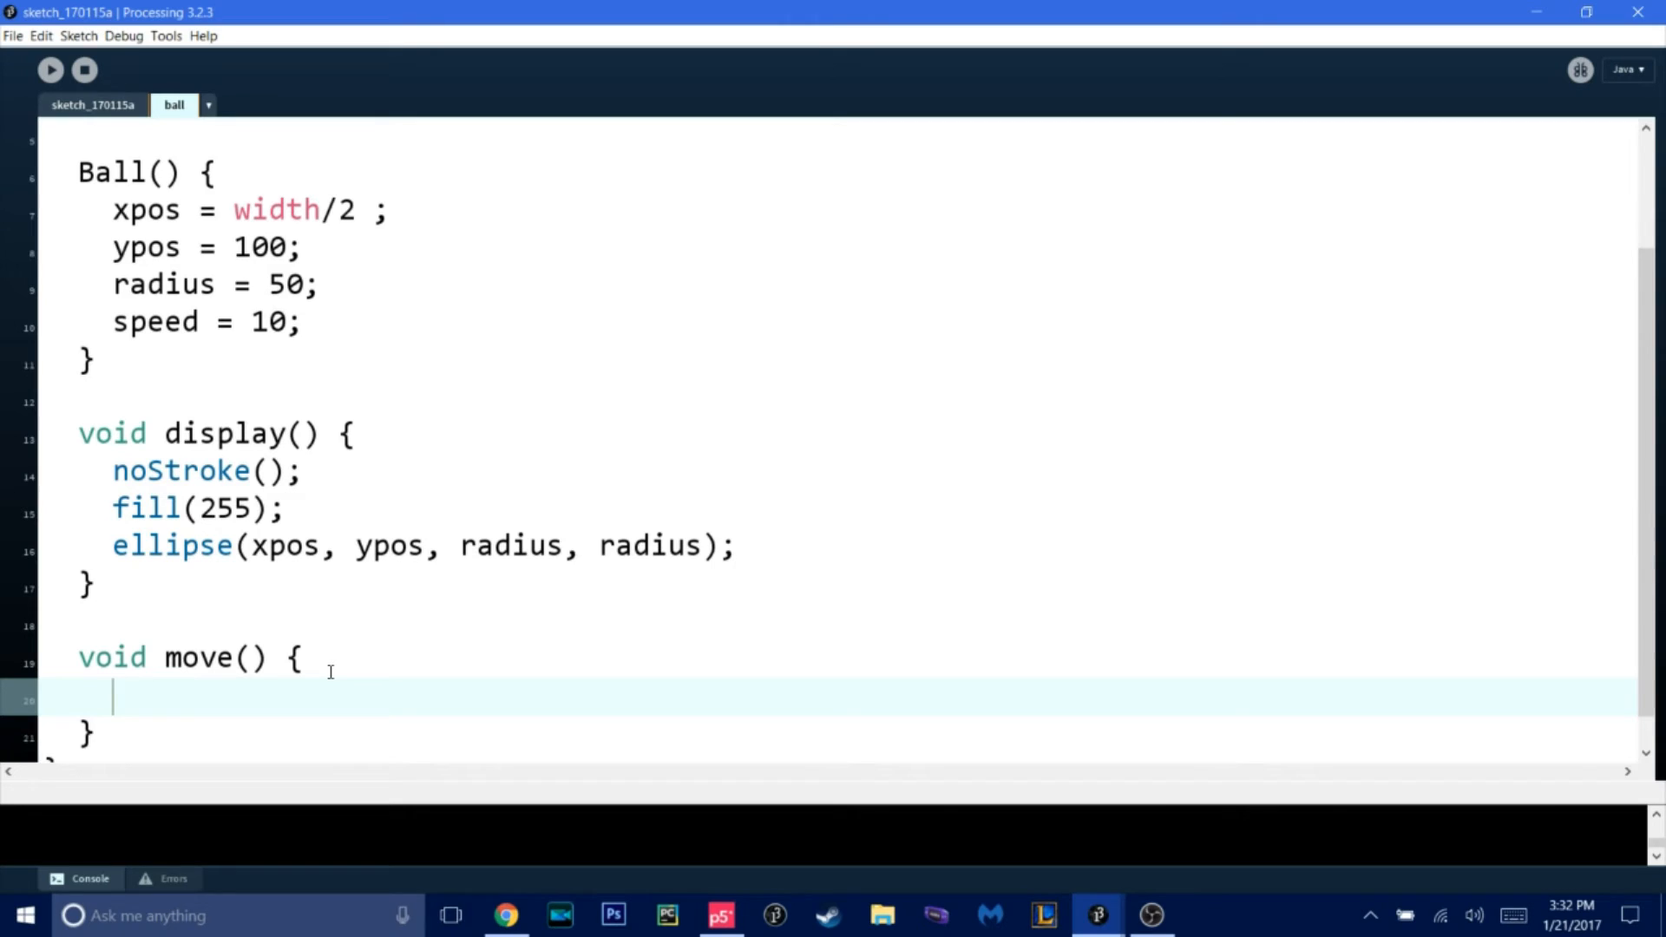
type("ypos")
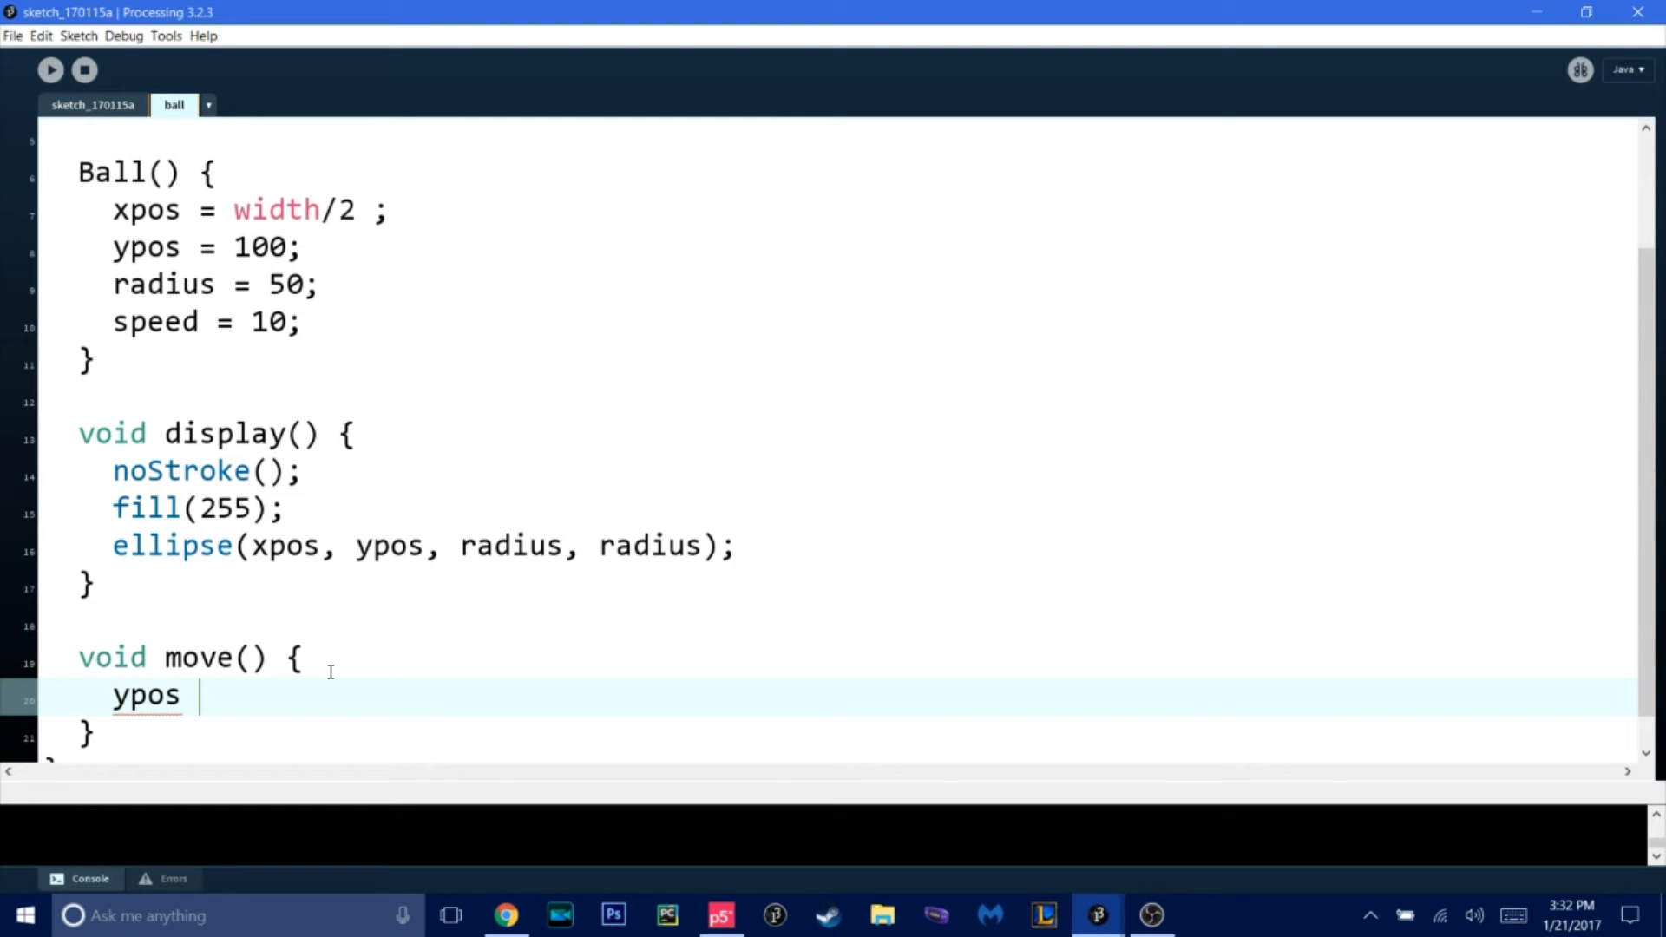
type("+=")
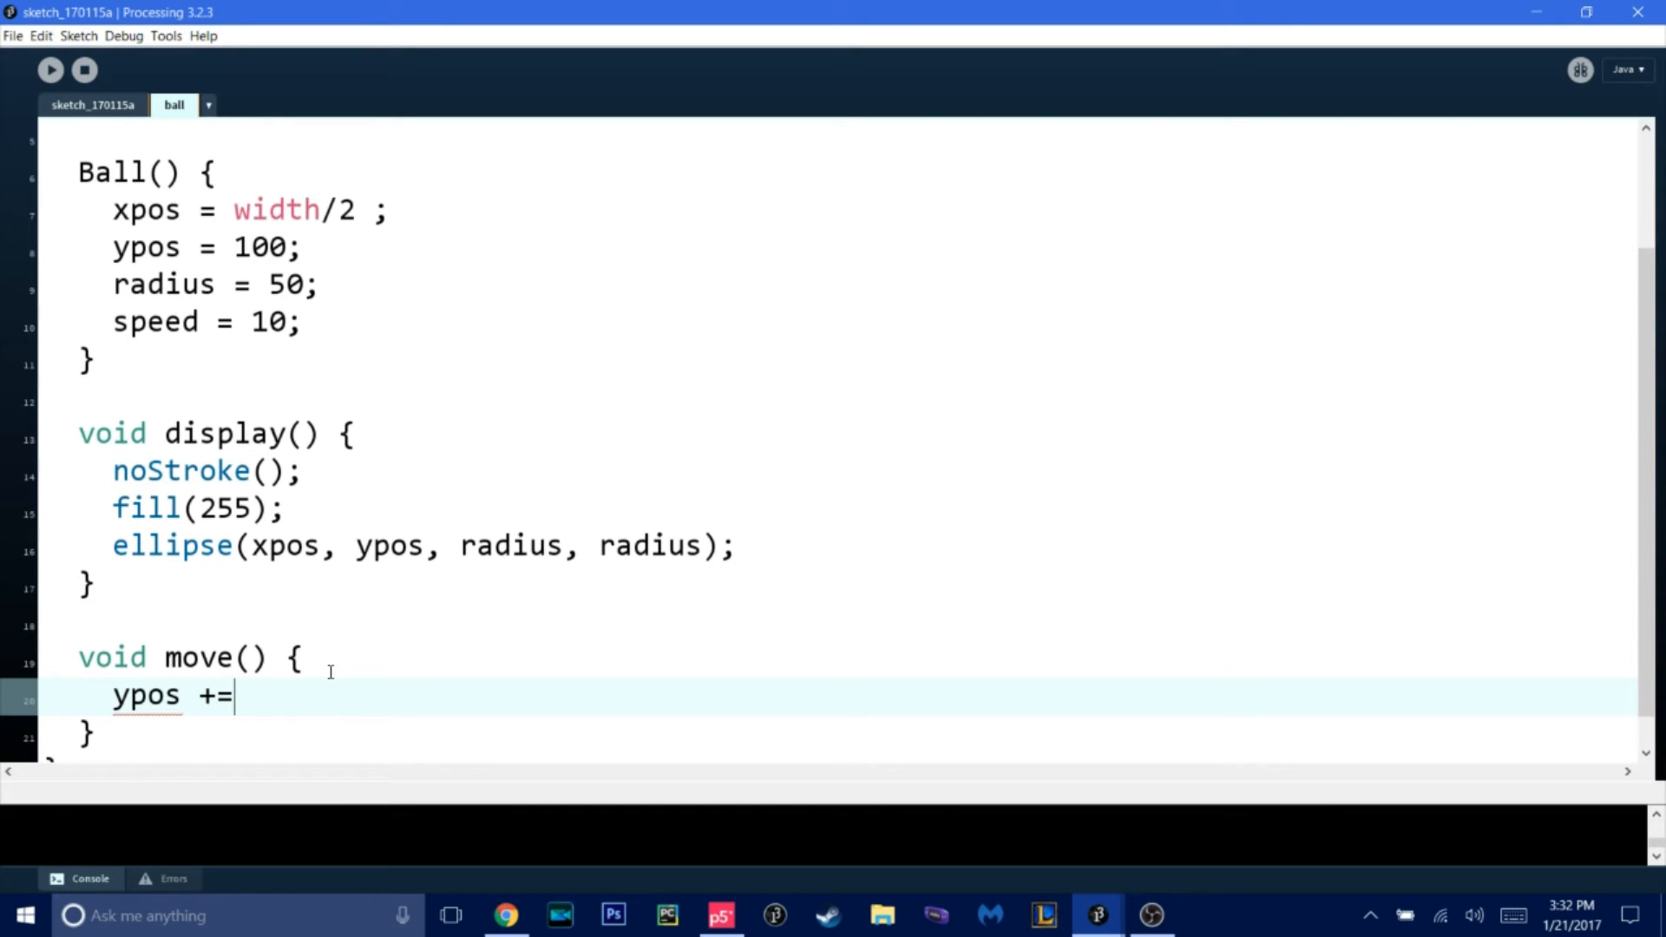
type("sp")
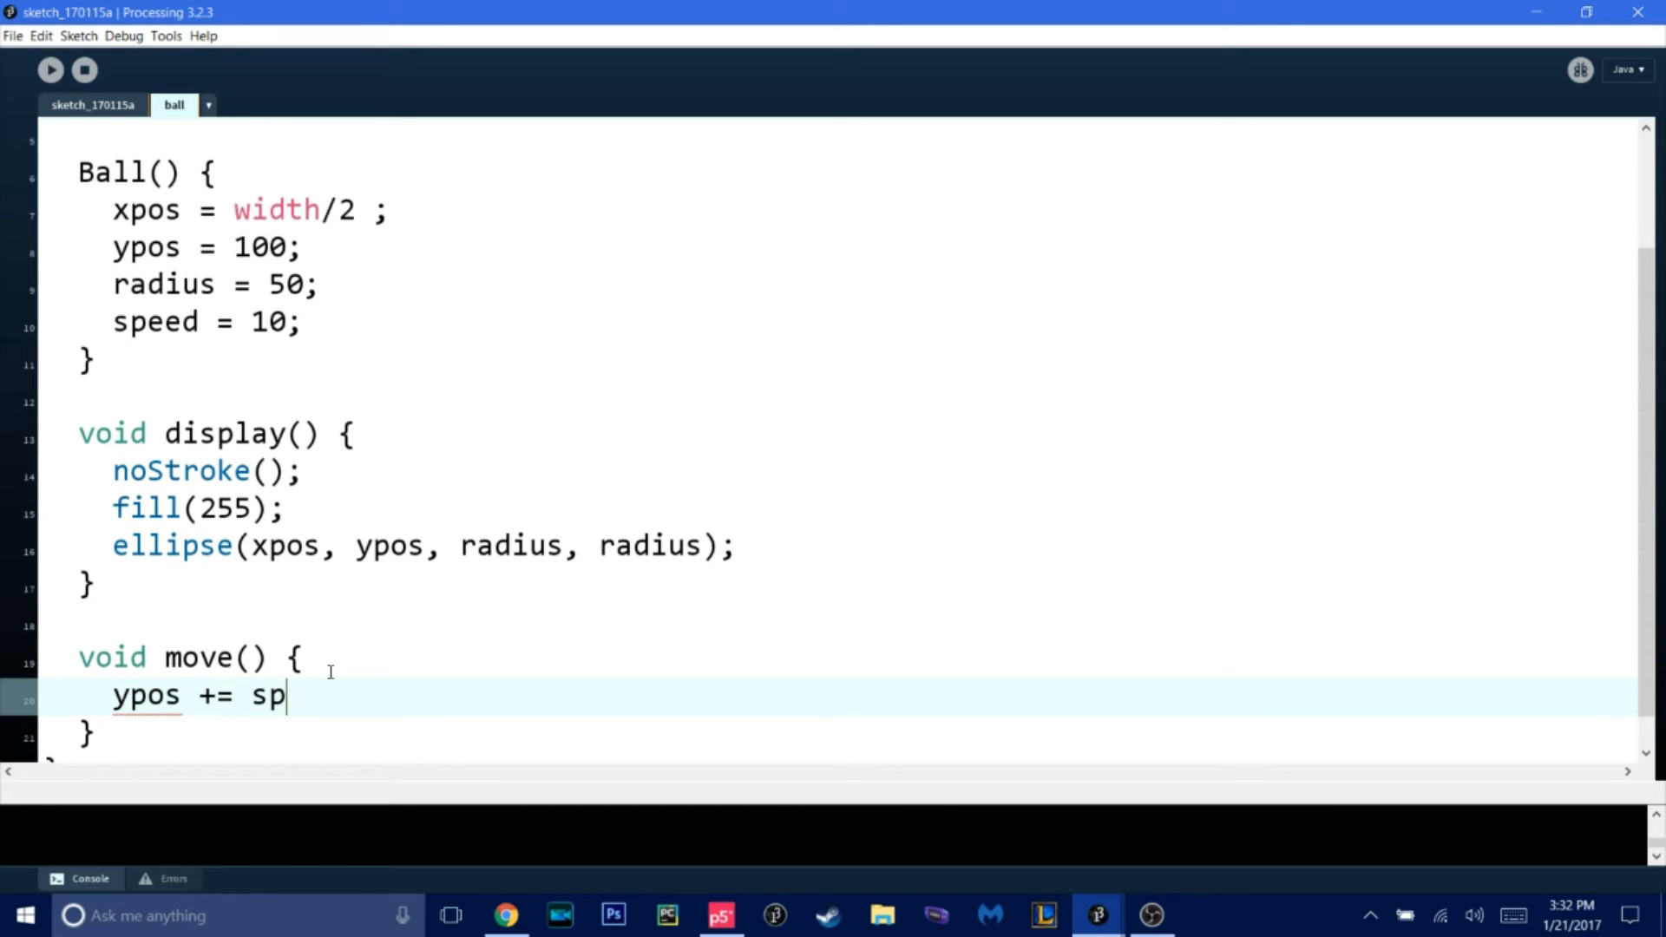
type("eed;")
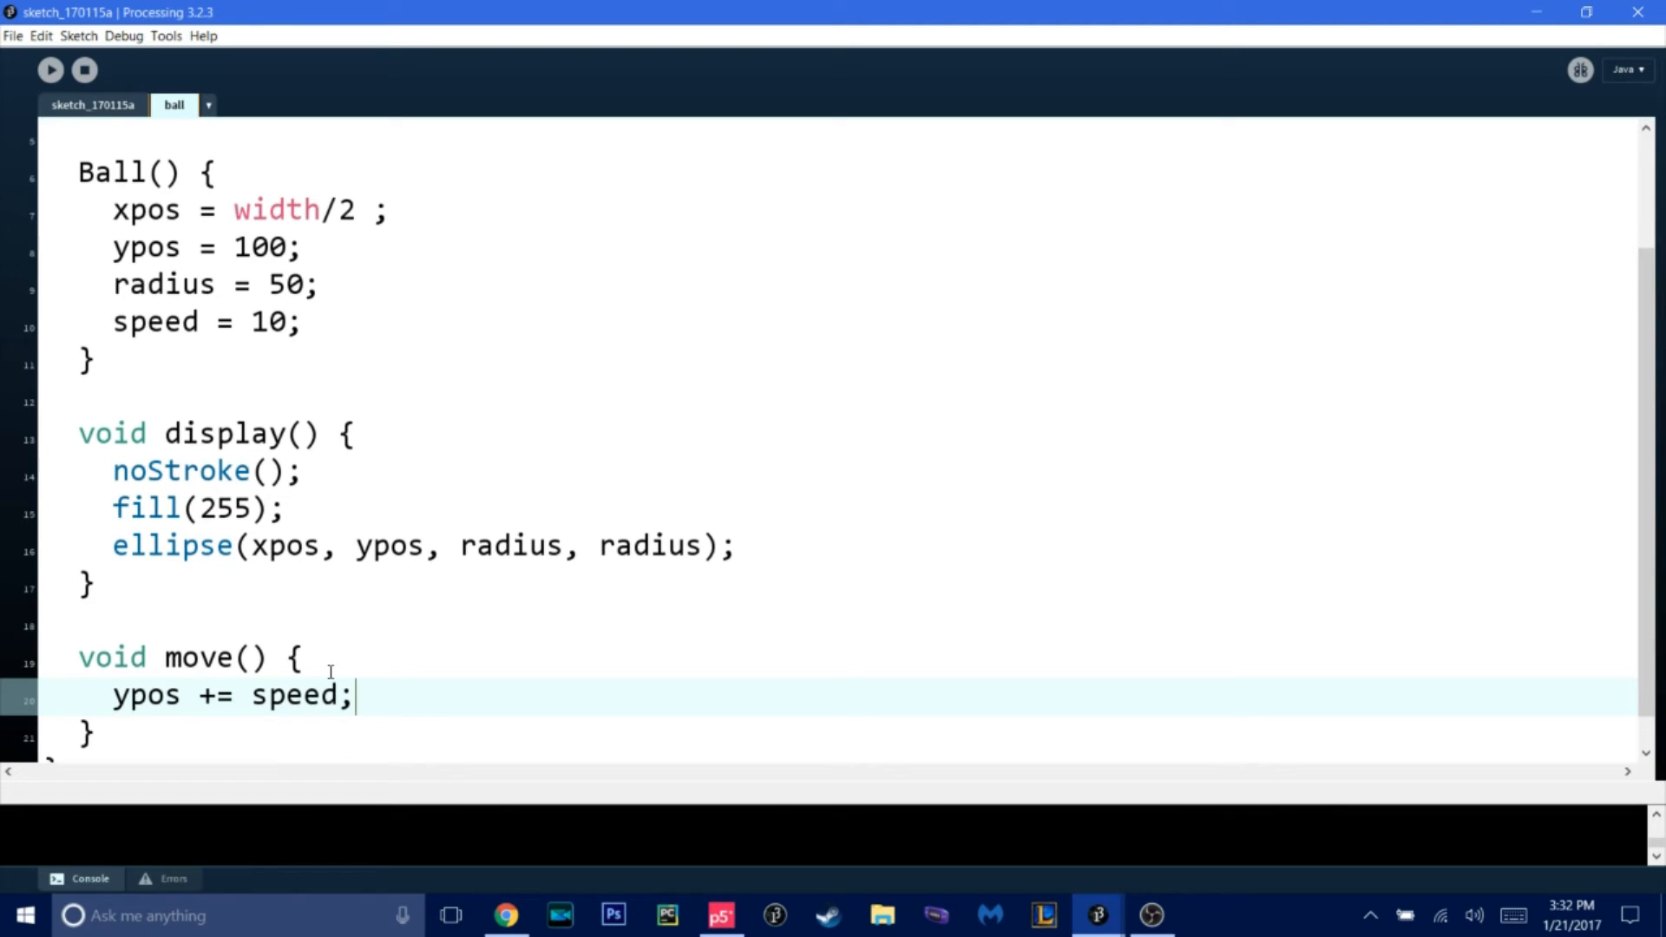
- Write a temporary // ypos = ypos + speed comment and then delete it
type("//")
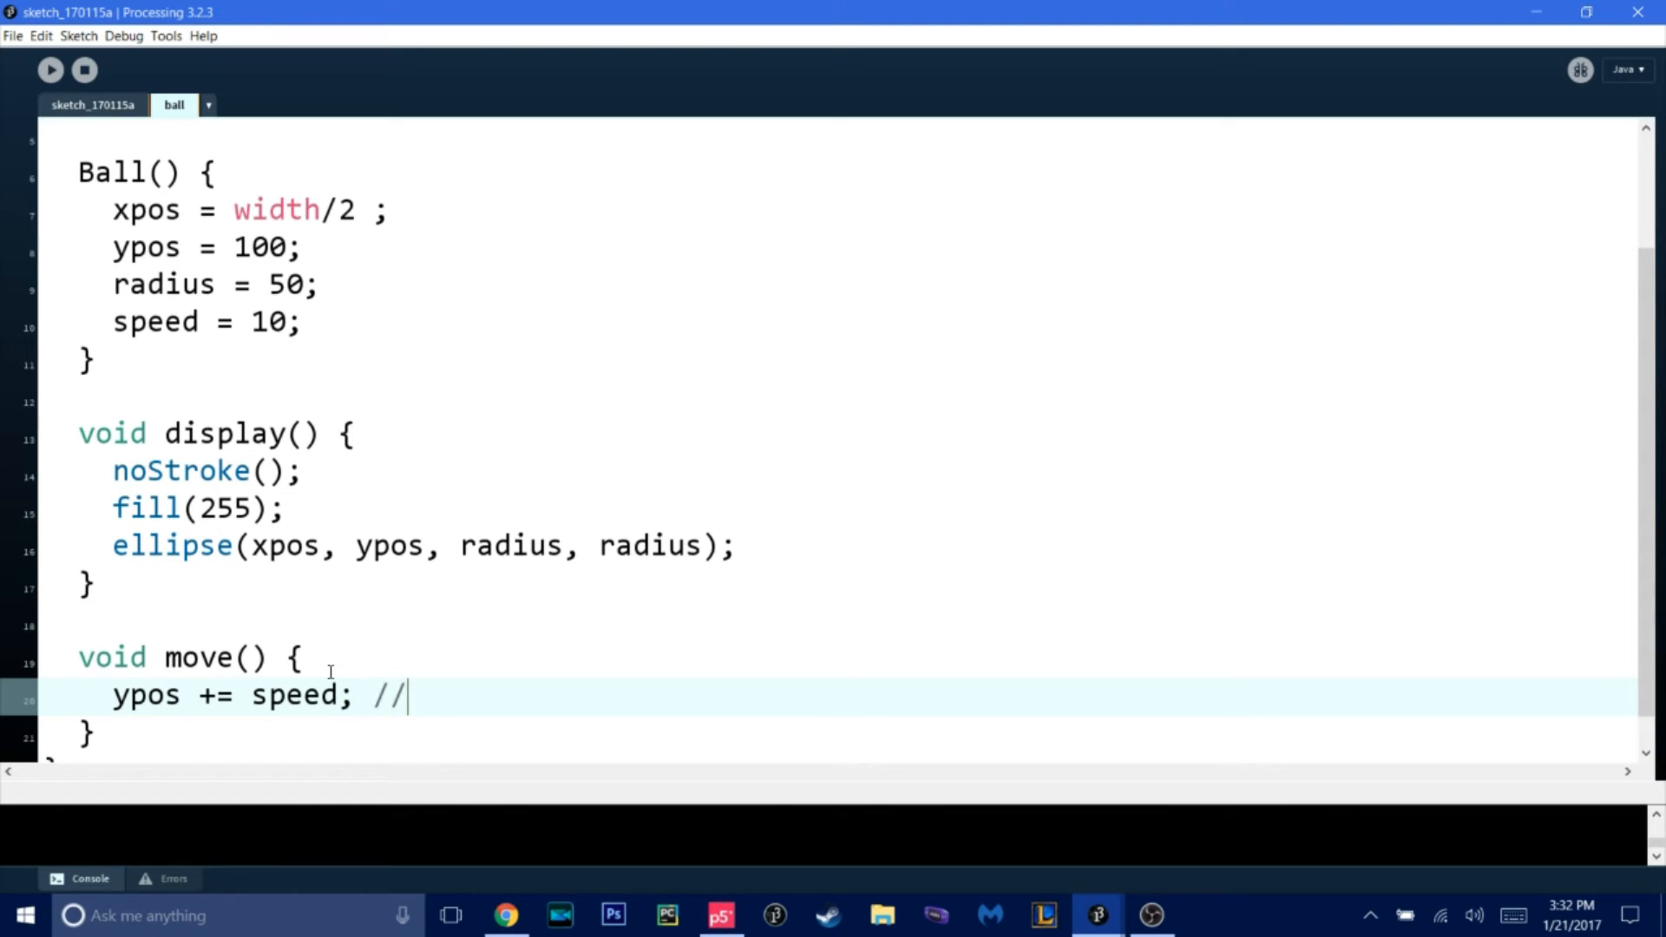
type("ypos")
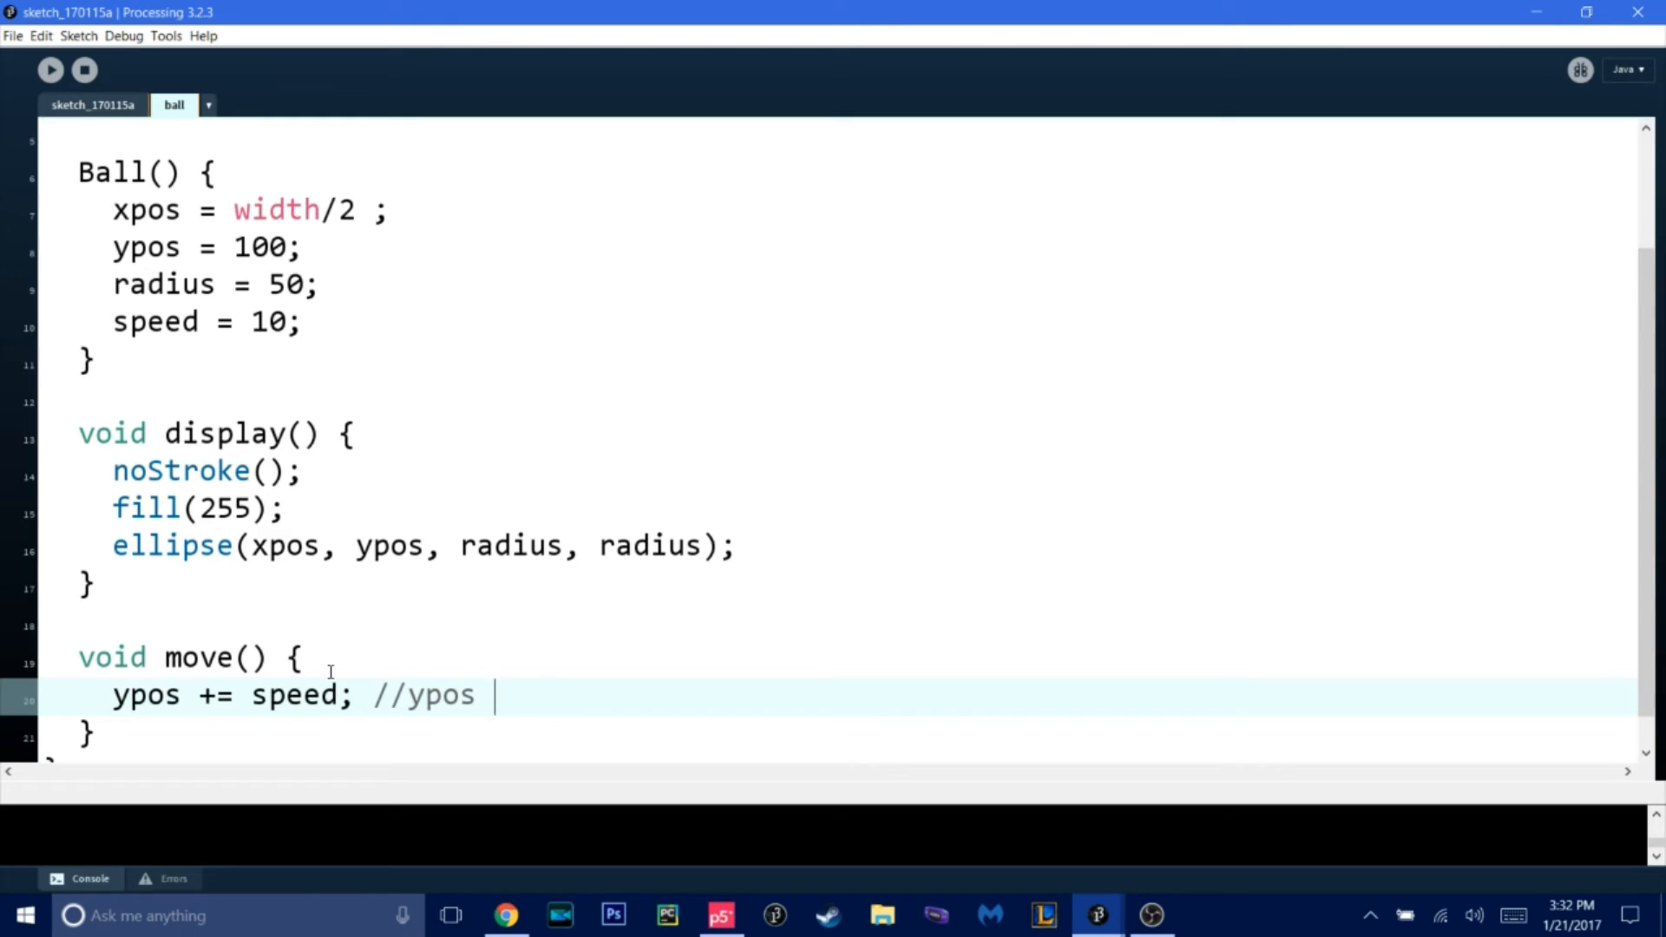
type("= ypos")
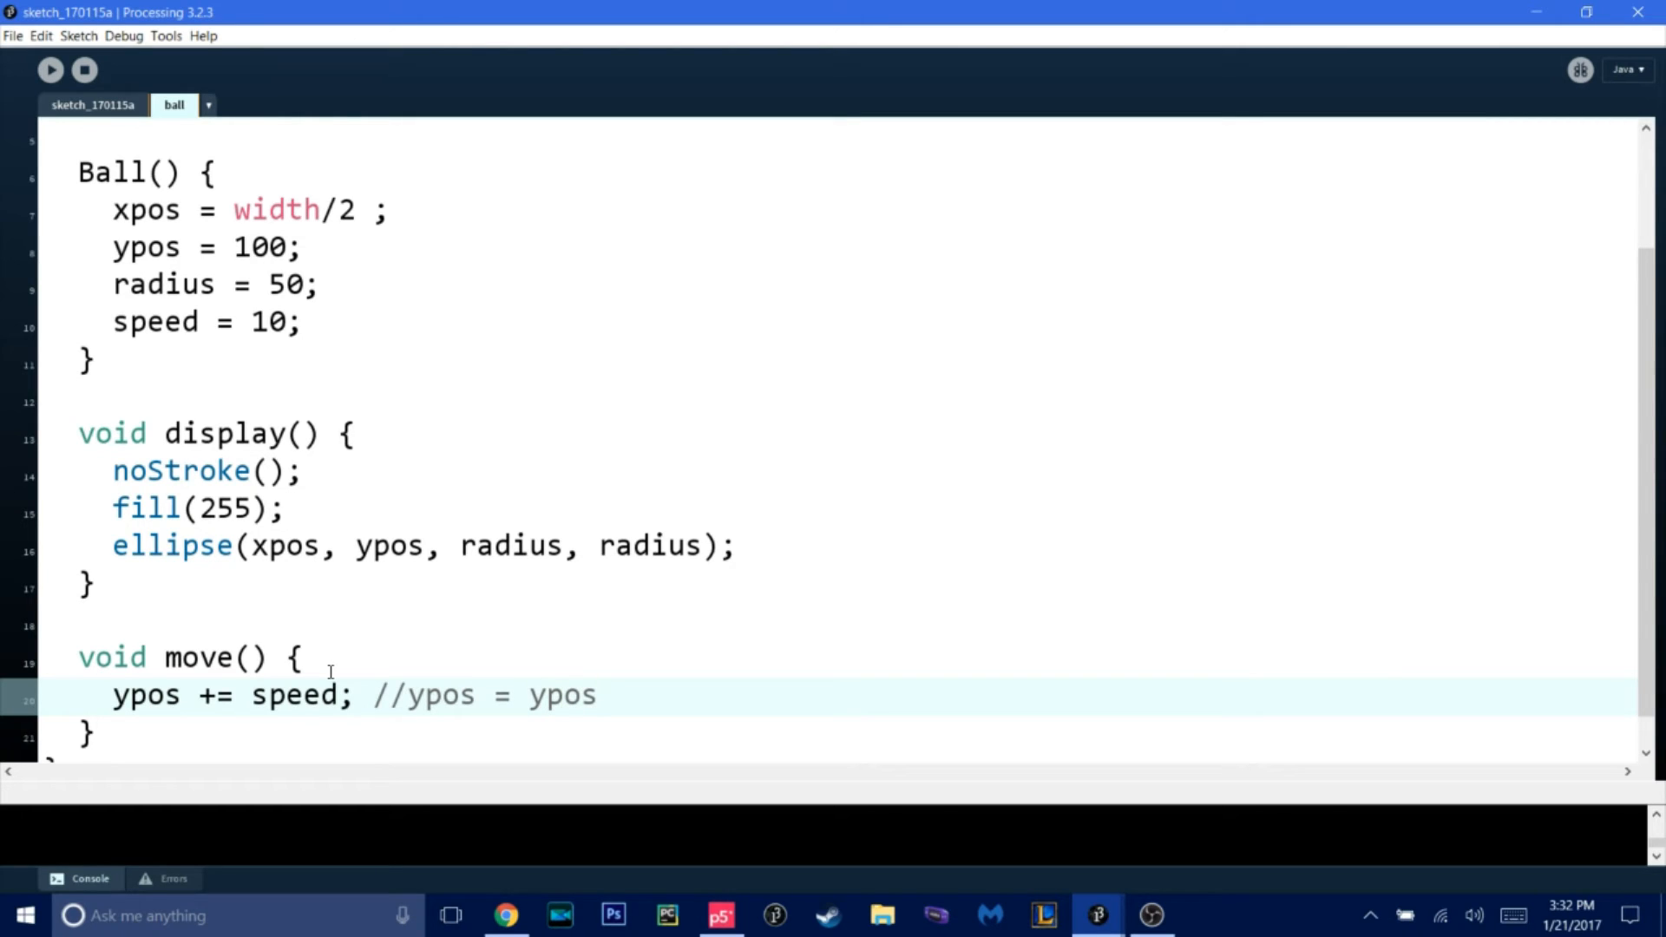
type("+ speed")
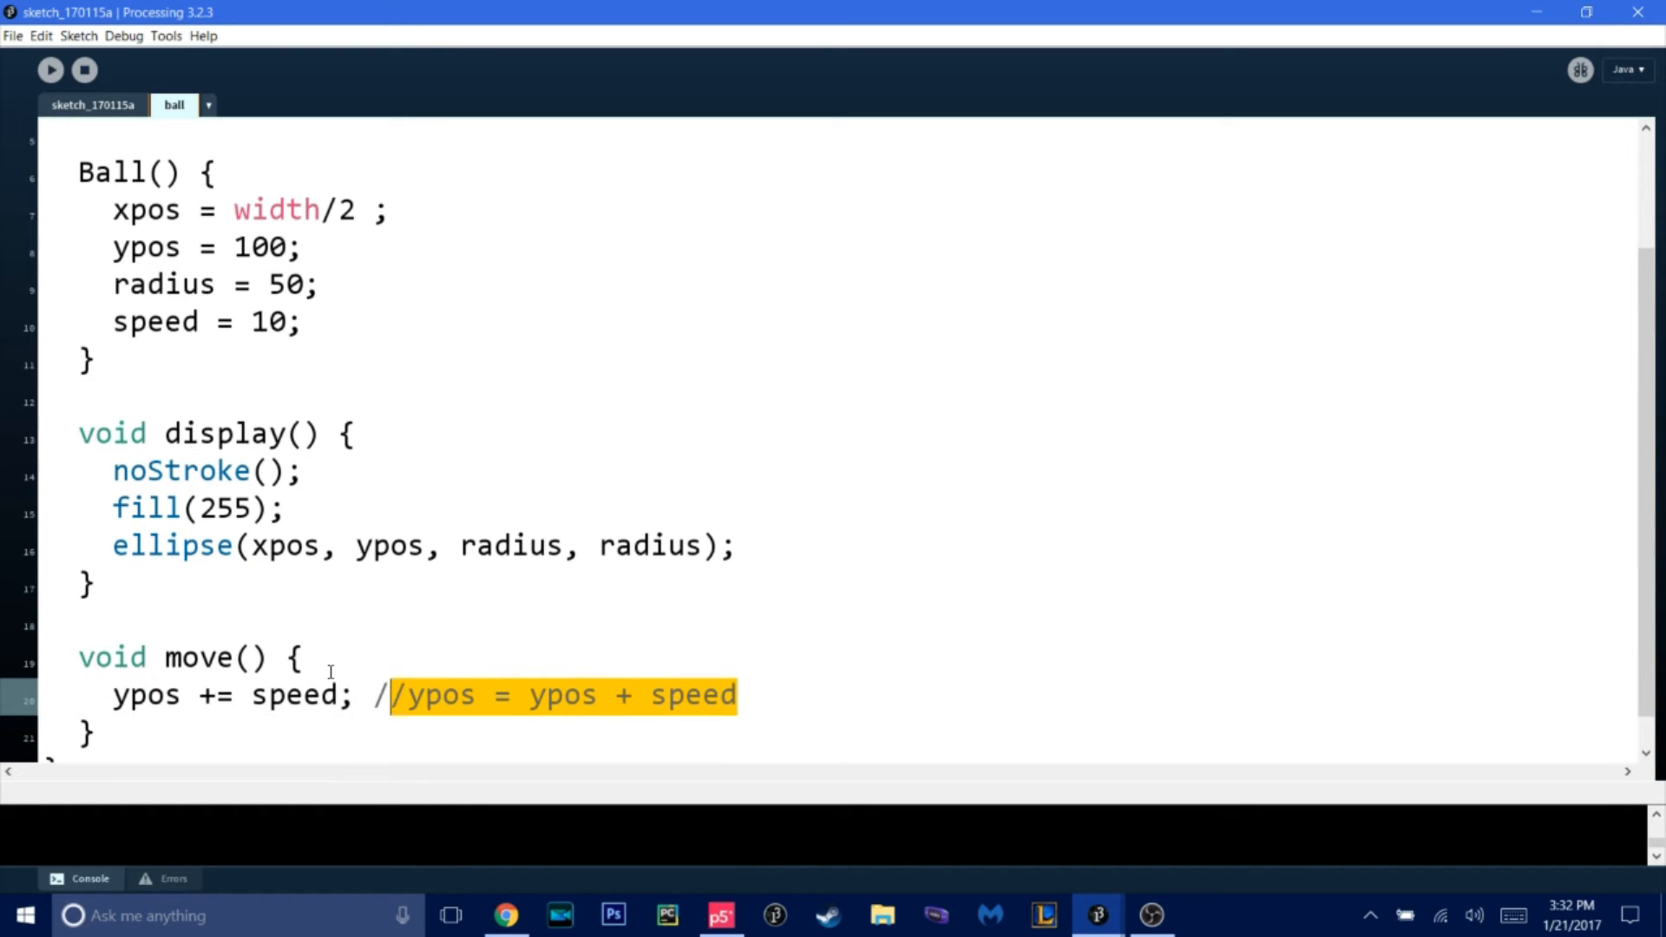
key("Delete")
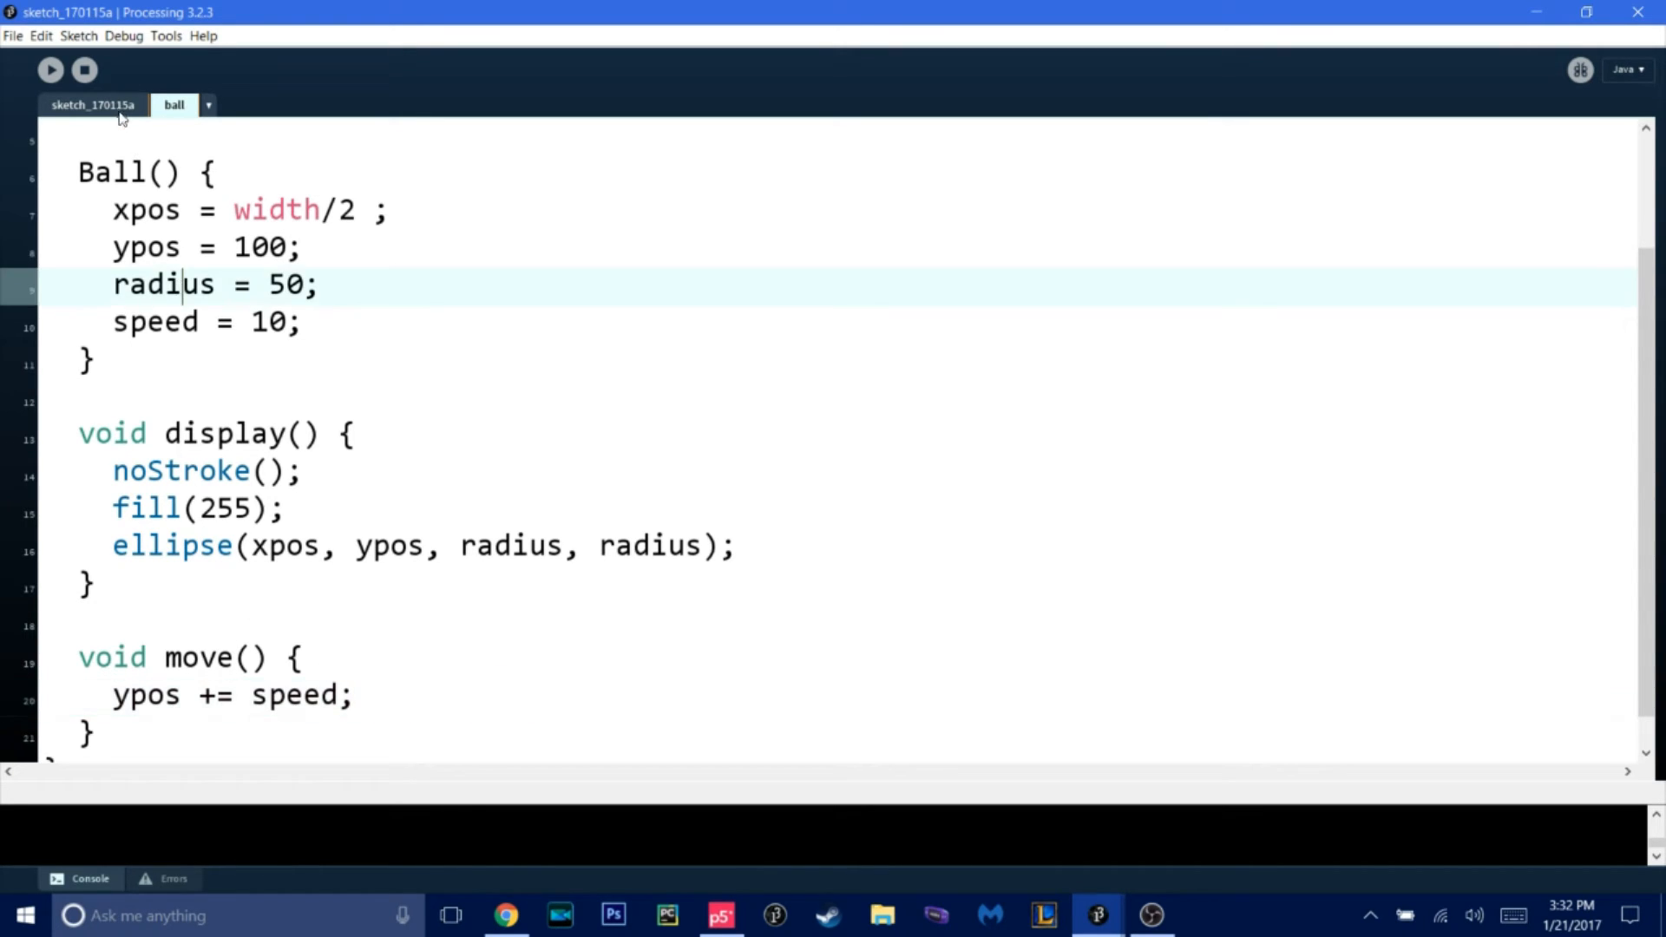
- Add 'ball.move();' below ball.display() in draw() and test-run the sketch
left_click(92, 104)
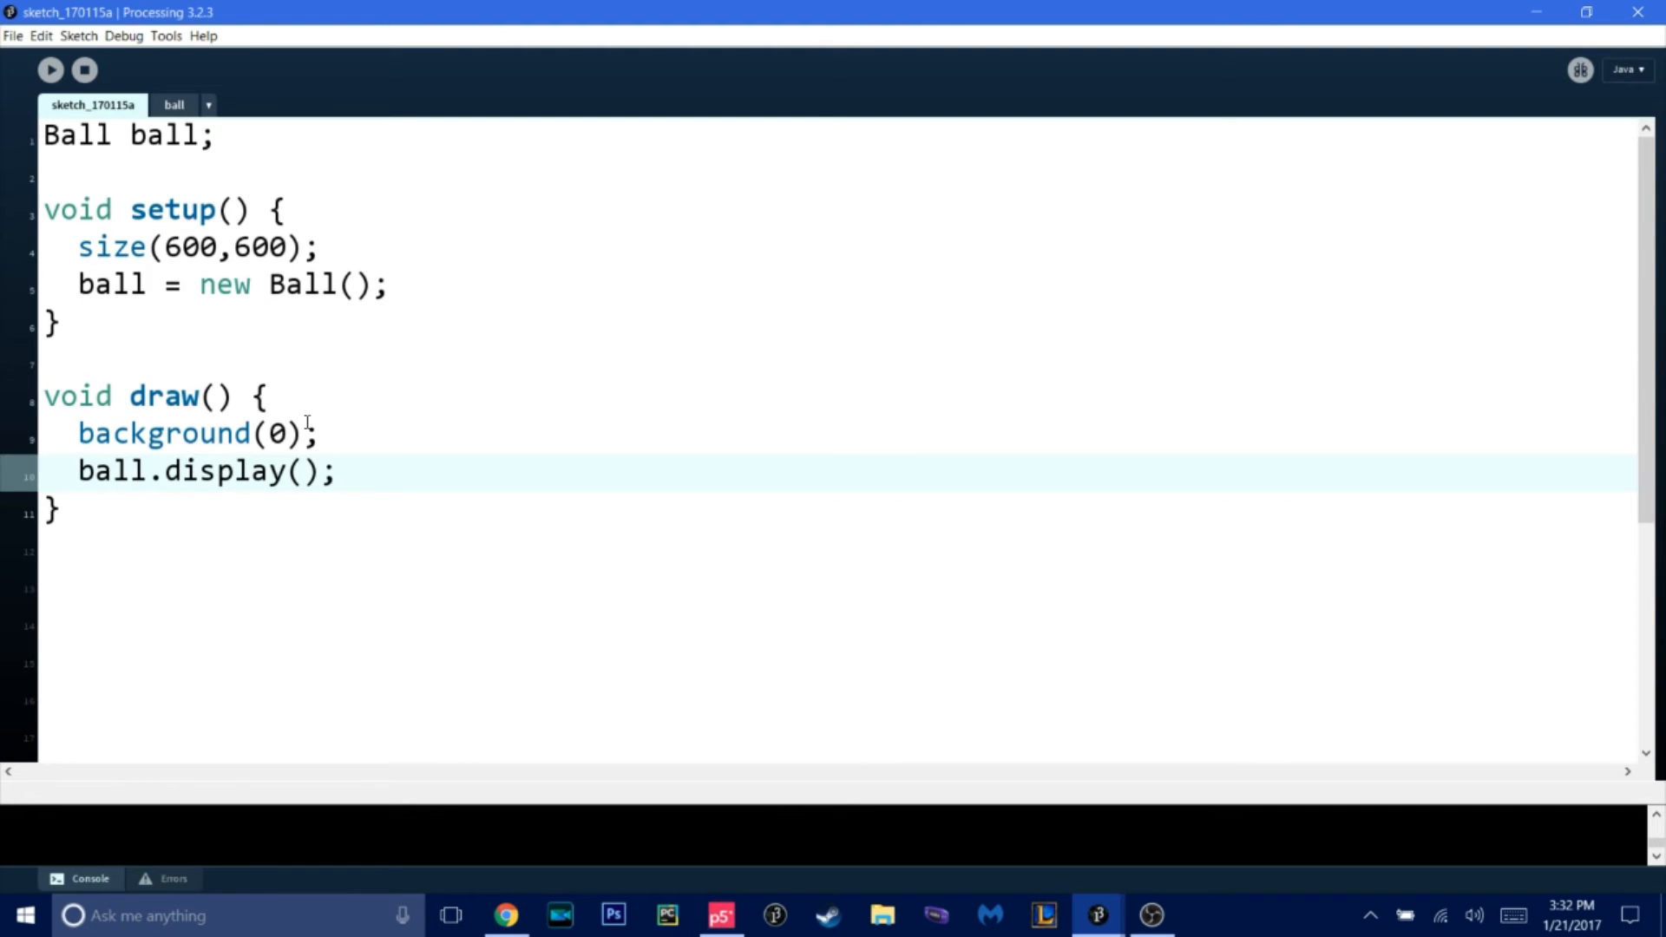
type("ball.")
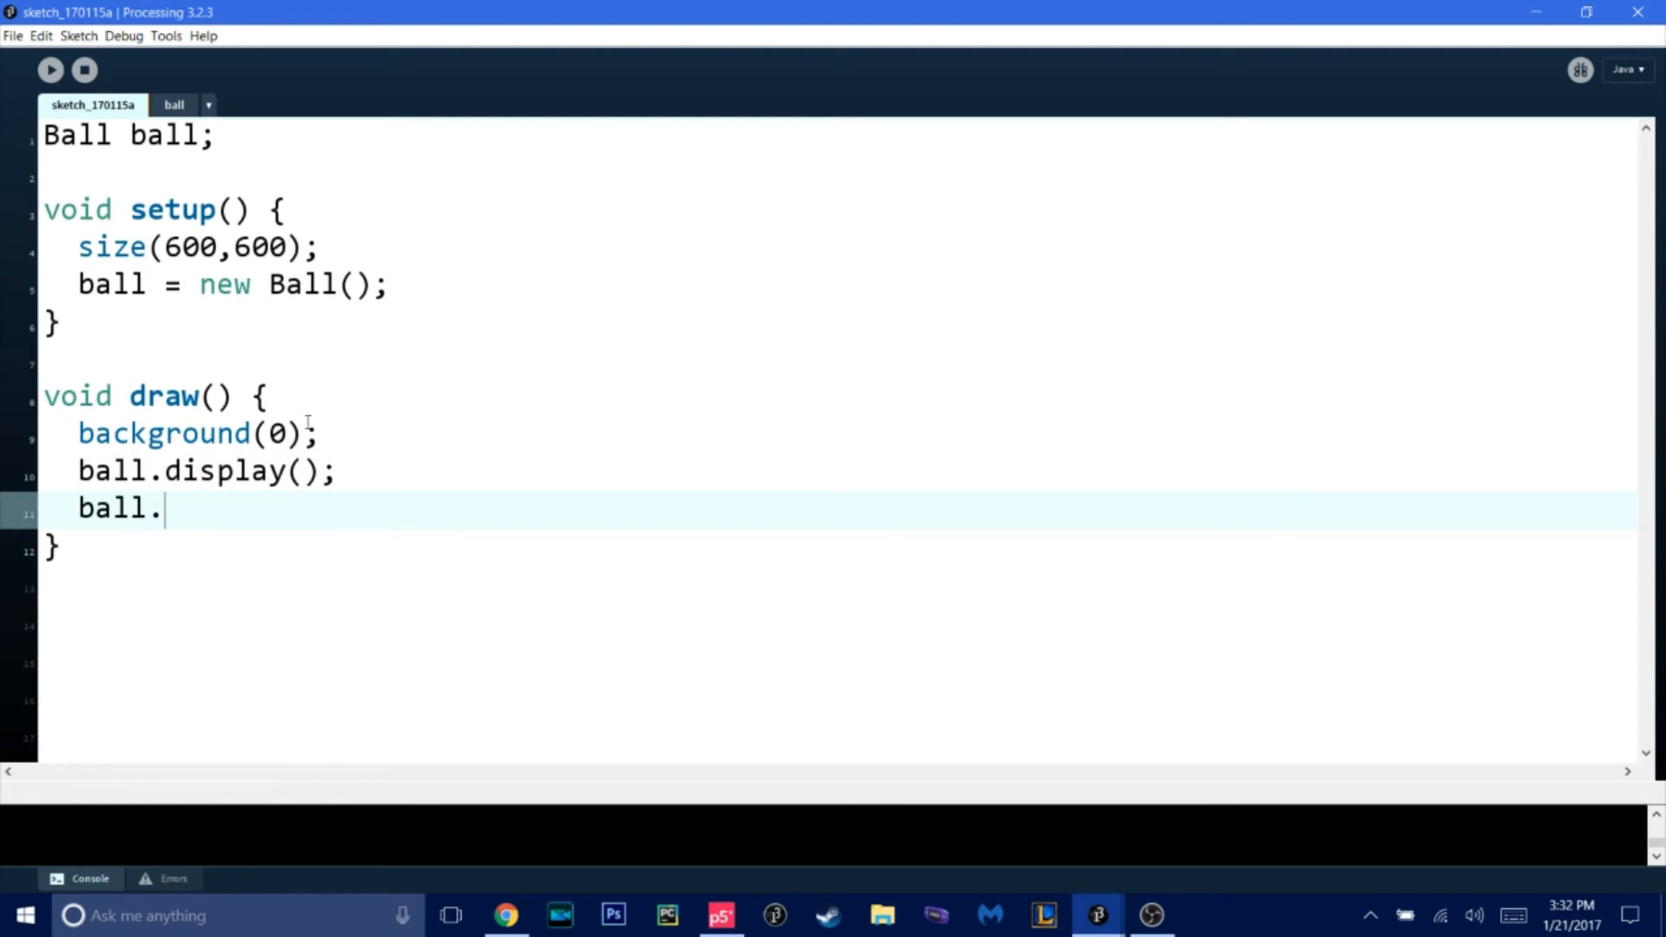
left_click(173, 104)
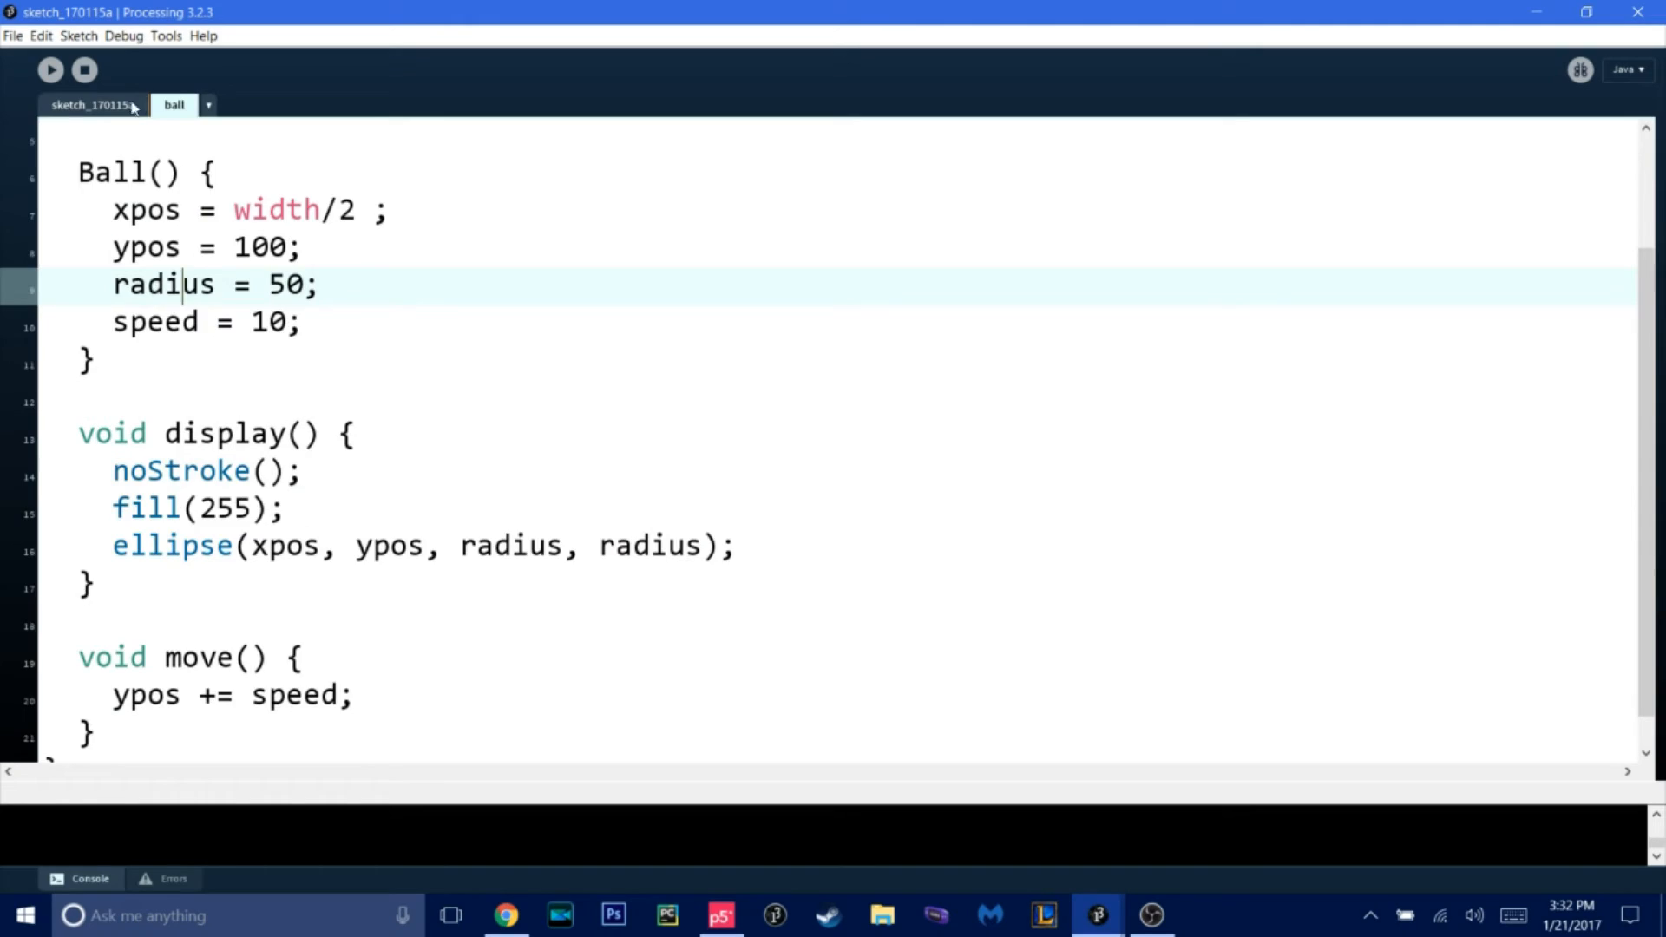
left_click(92, 104)
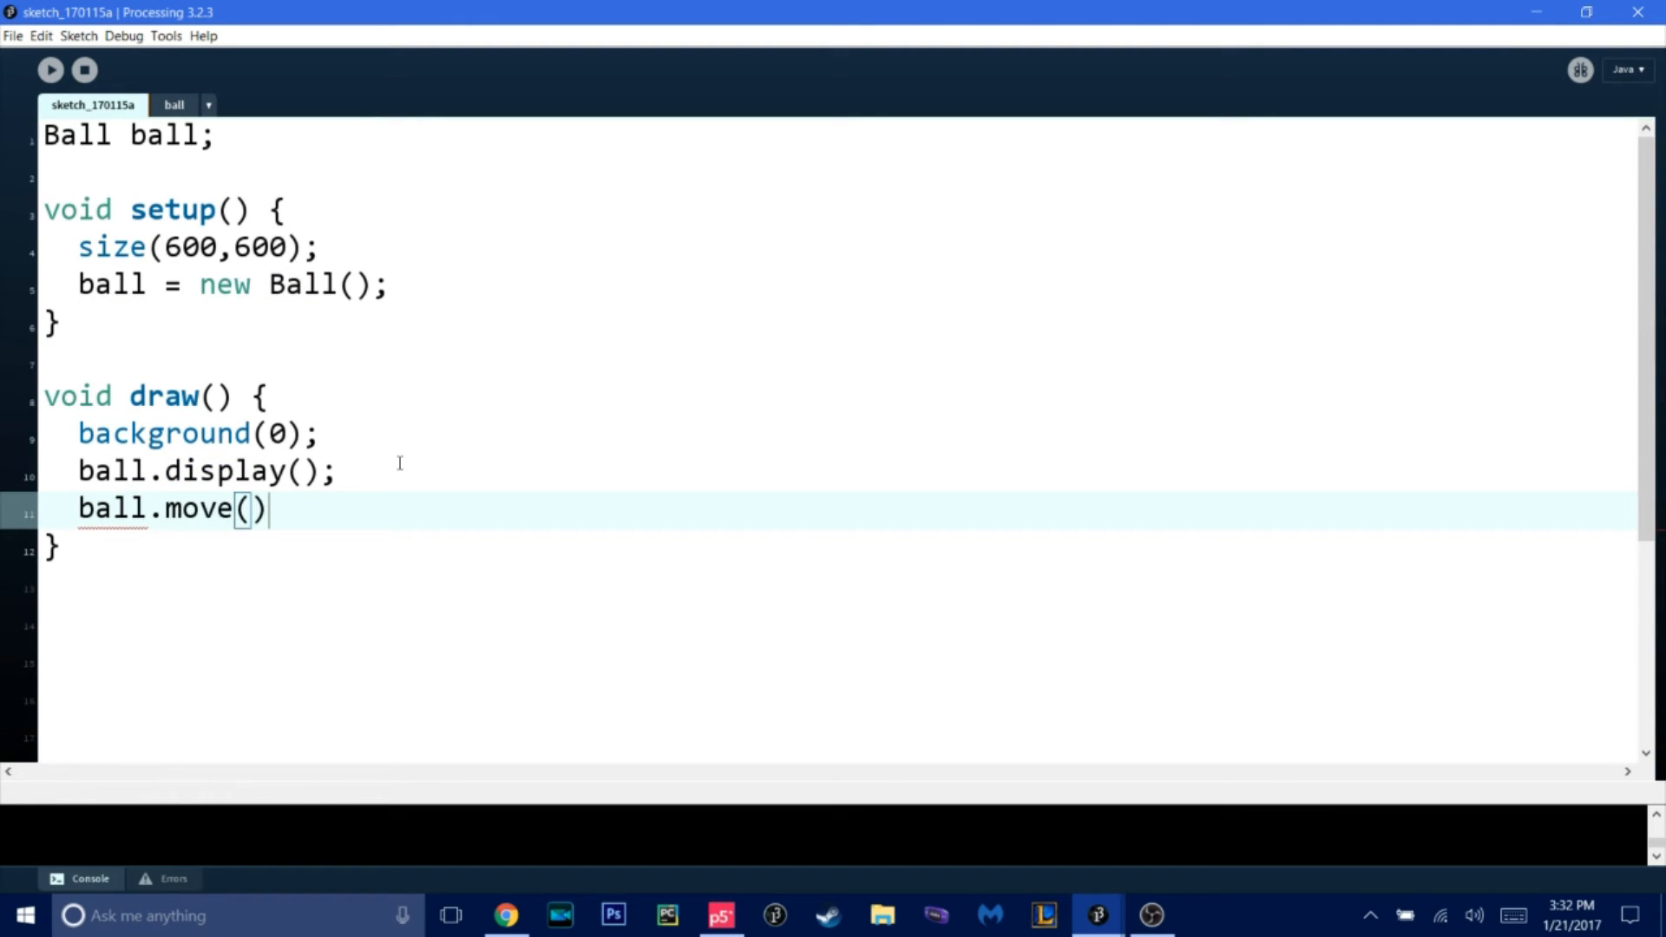
type(";")
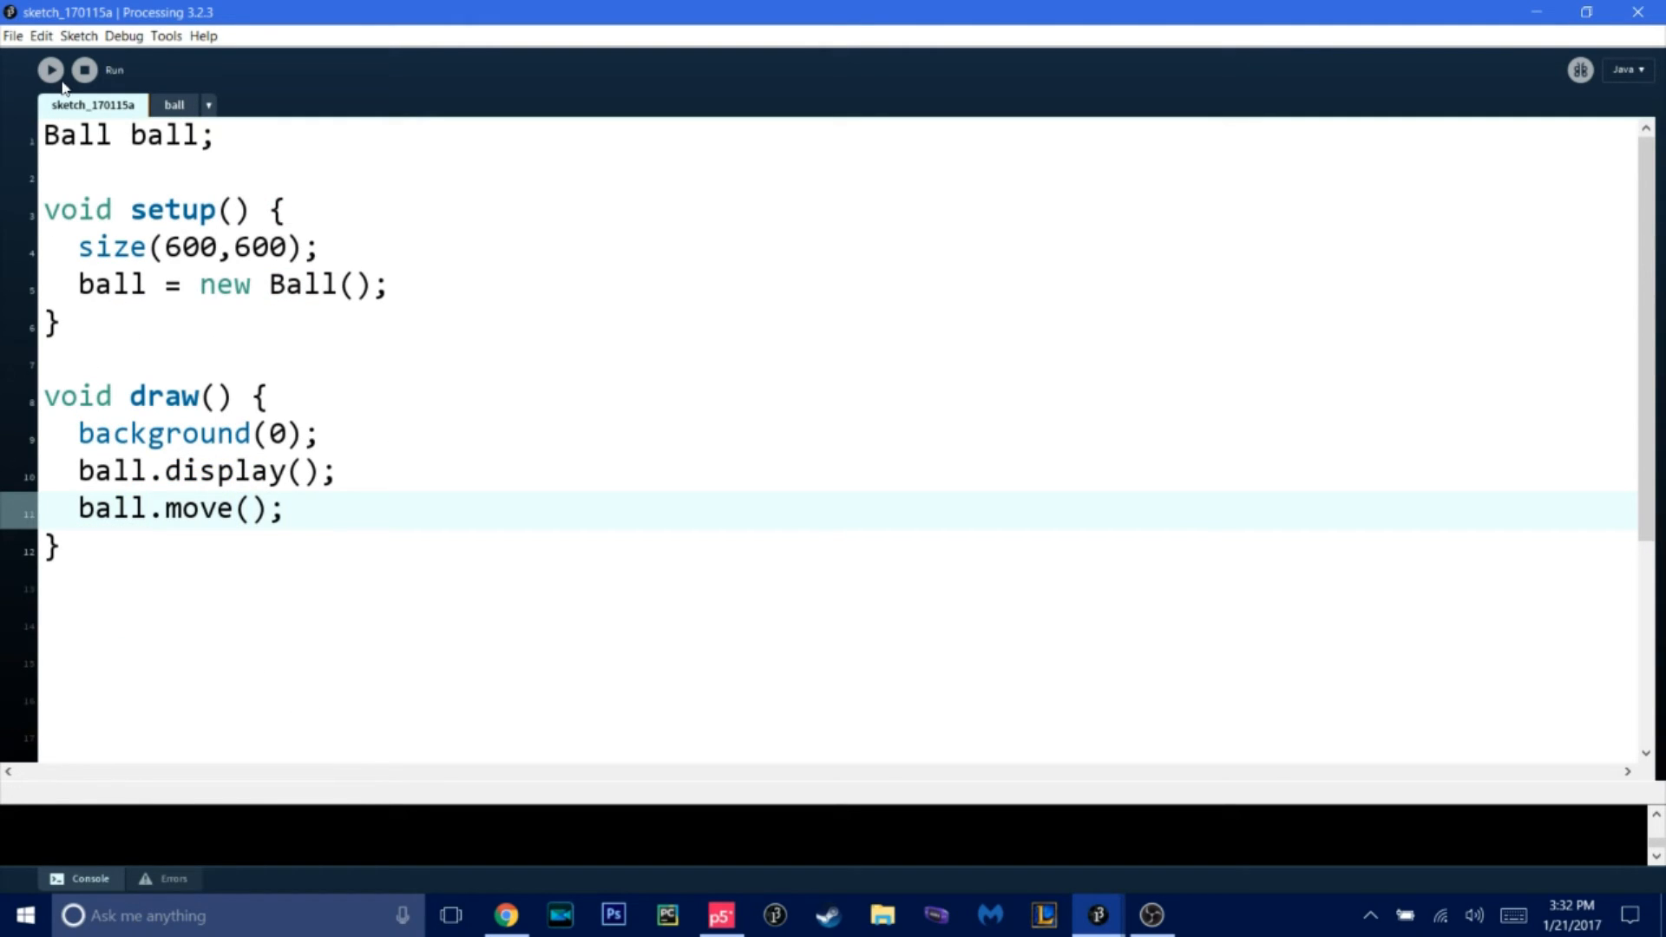
left_click(50, 70)
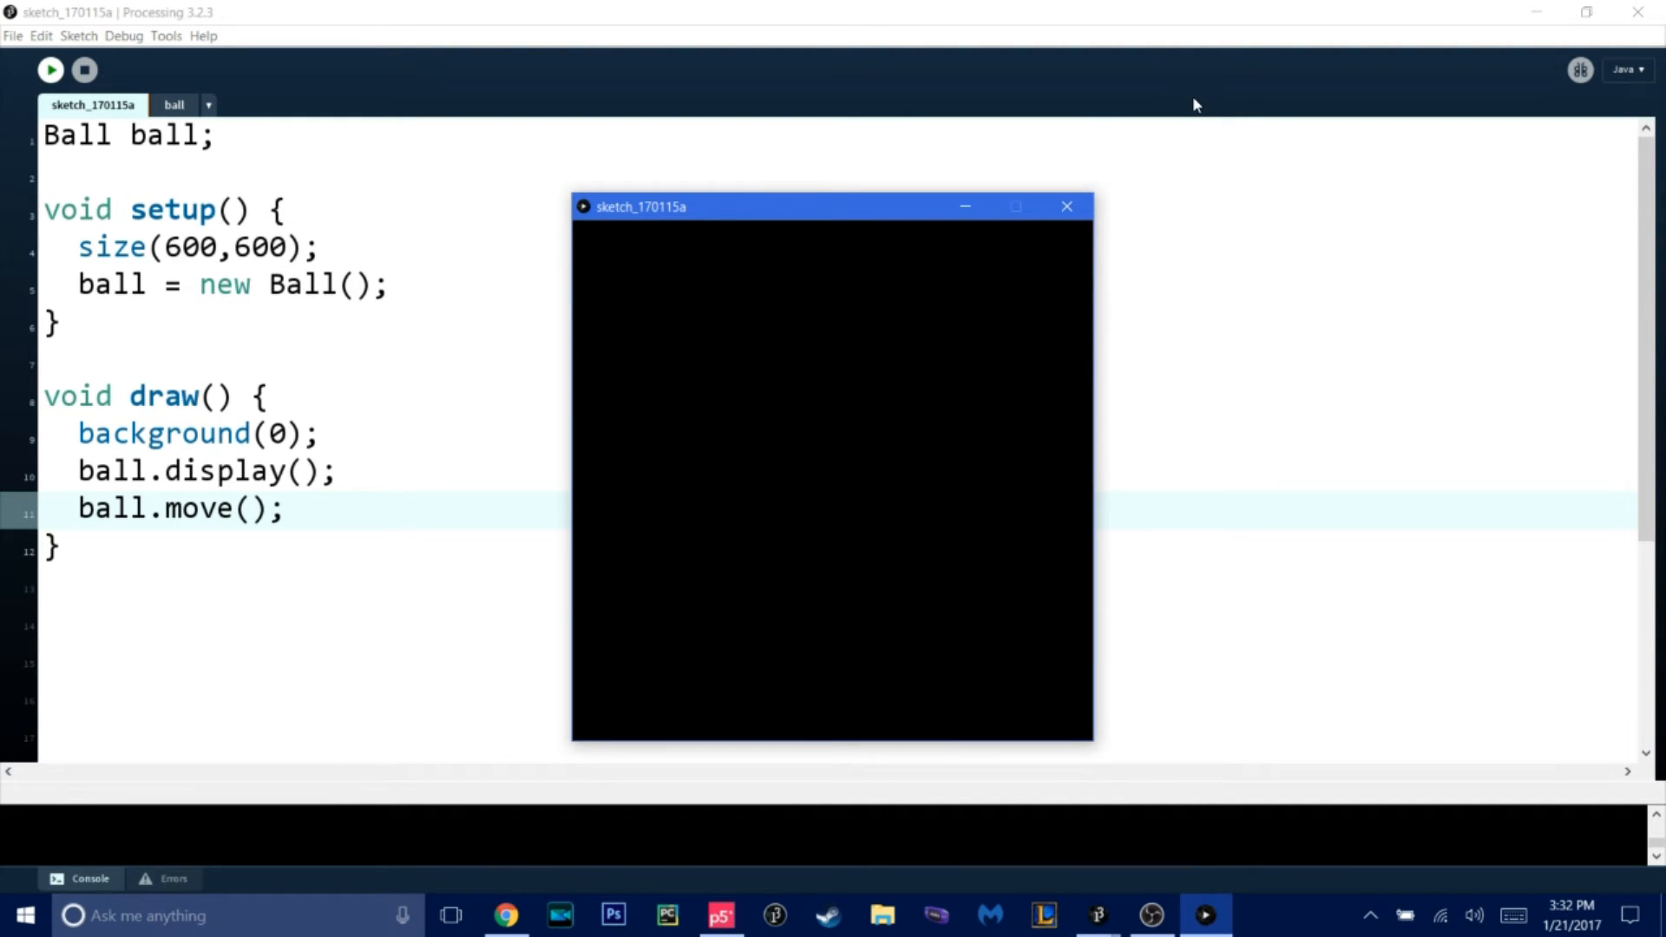
left_click(173, 104)
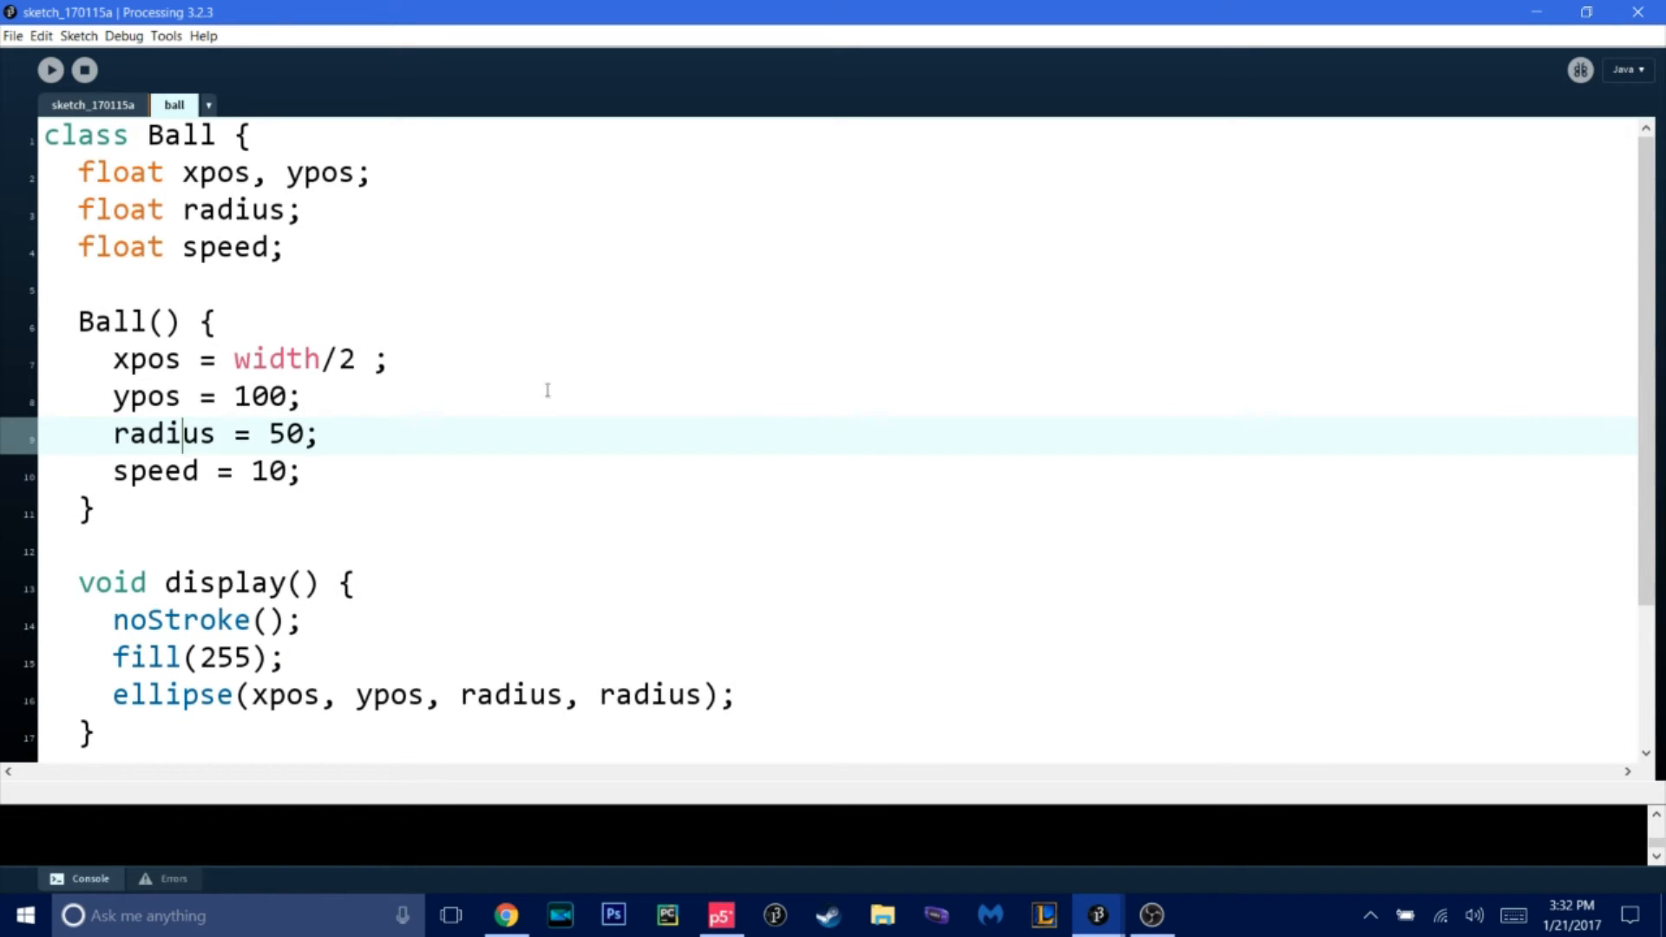
- Review the Ball class and main sketch code, switching between the two tabs
scroll("down", 3)
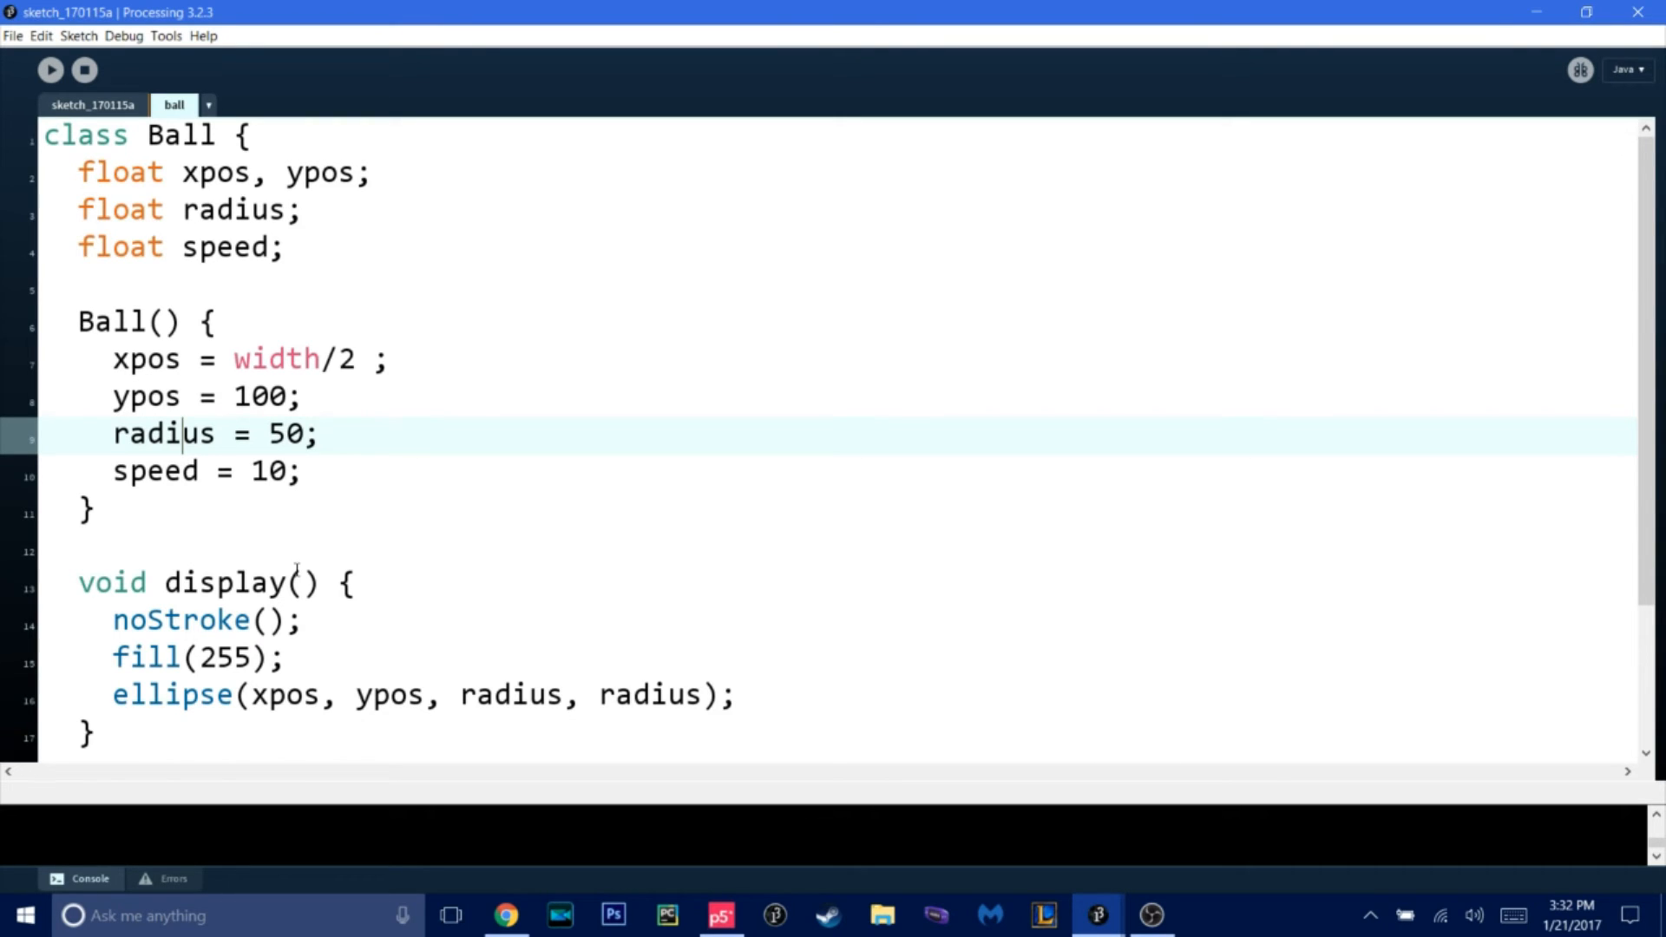
scroll("down", 3)
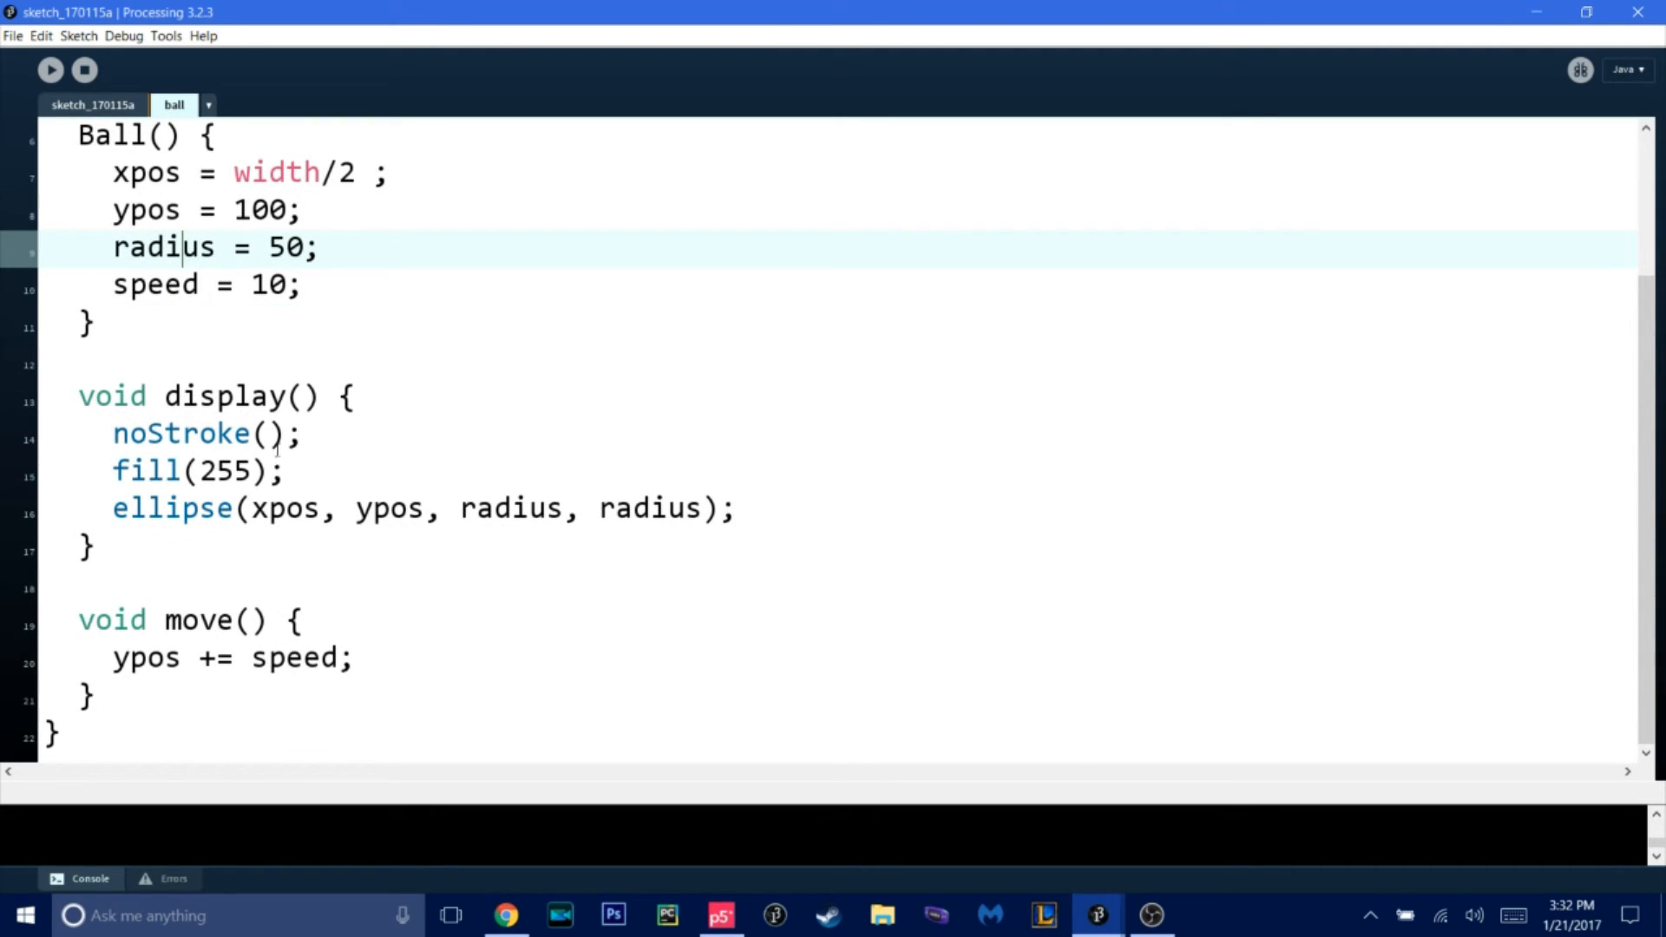
left_click(92, 104)
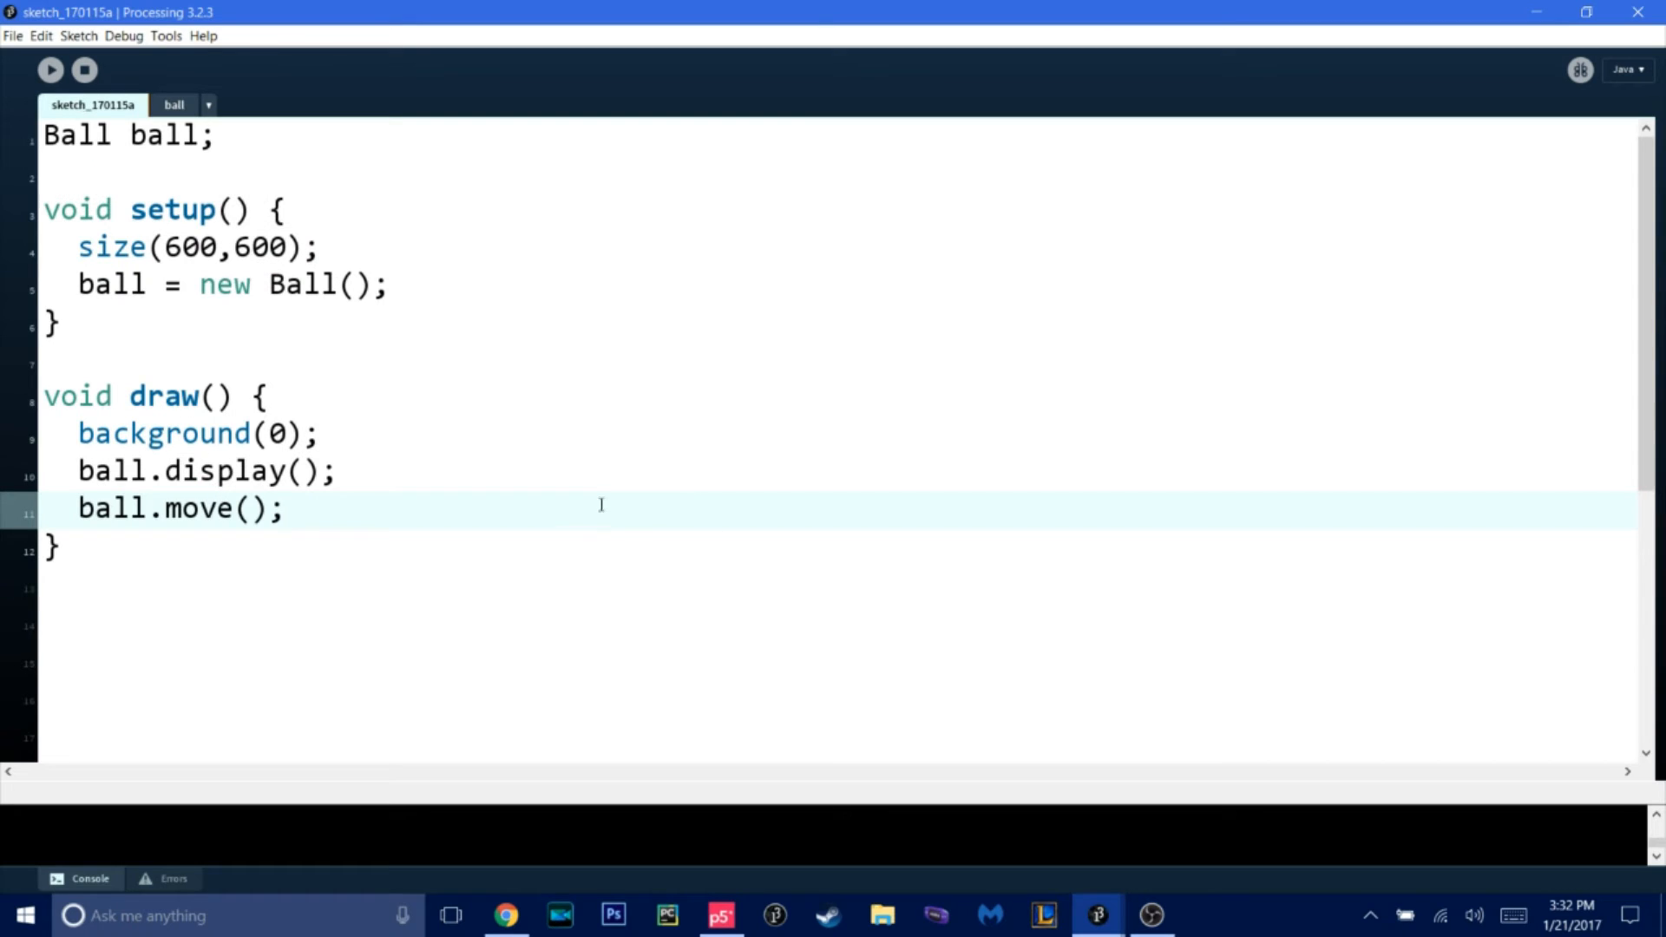
left_click(174, 104)
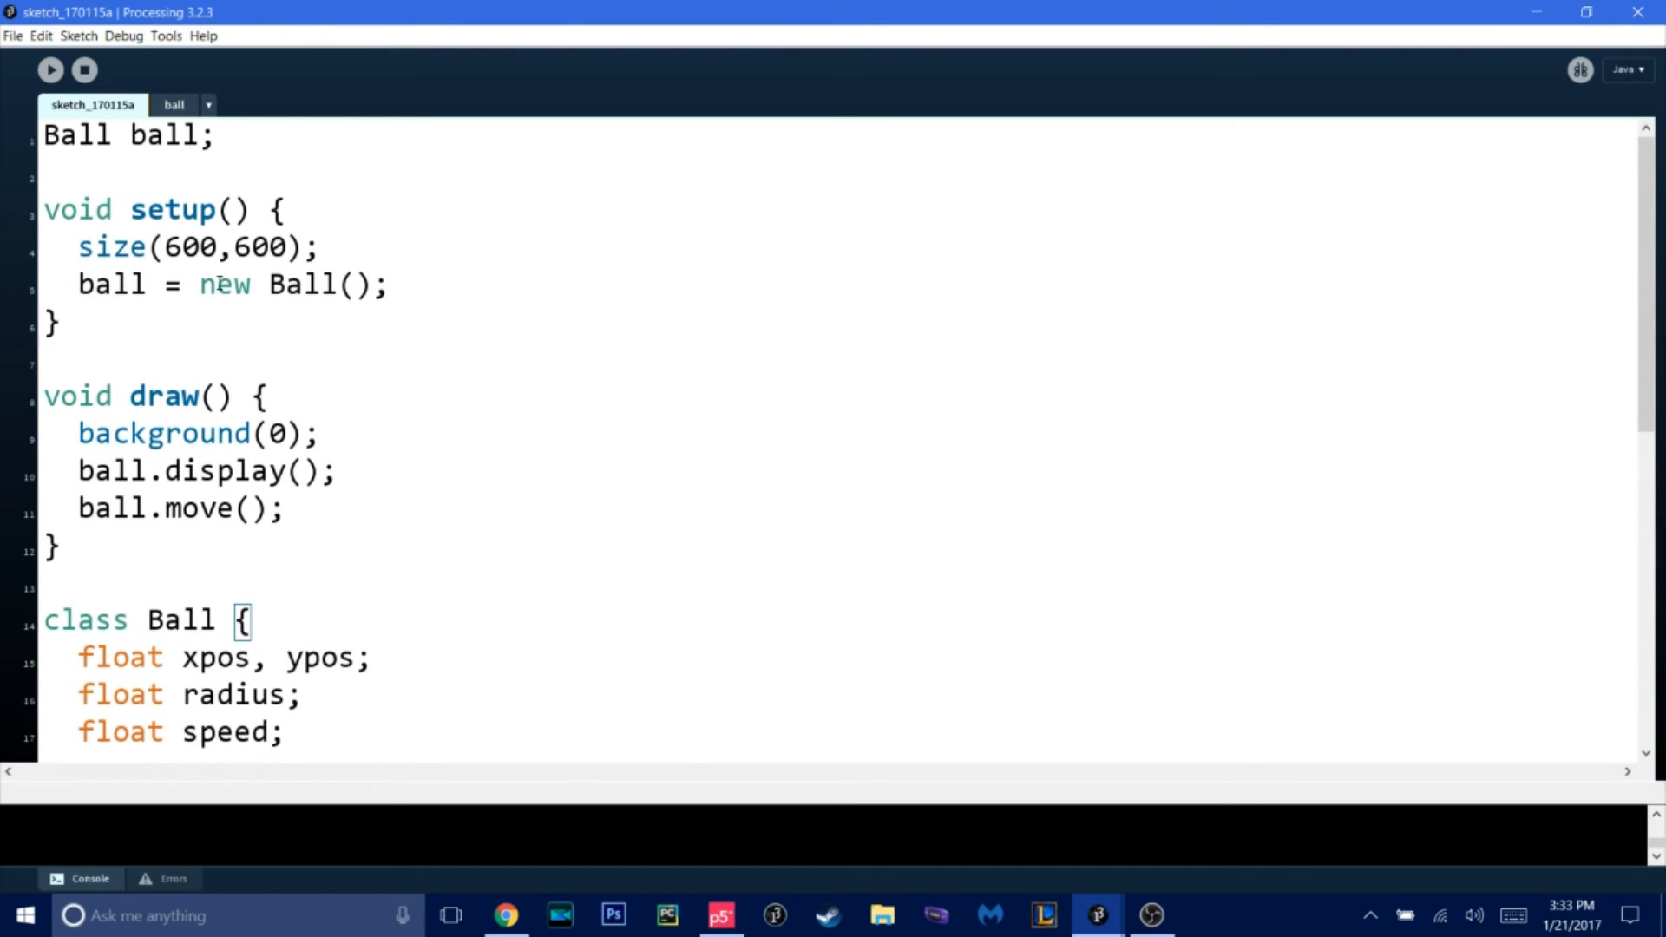
left_click(174, 104)
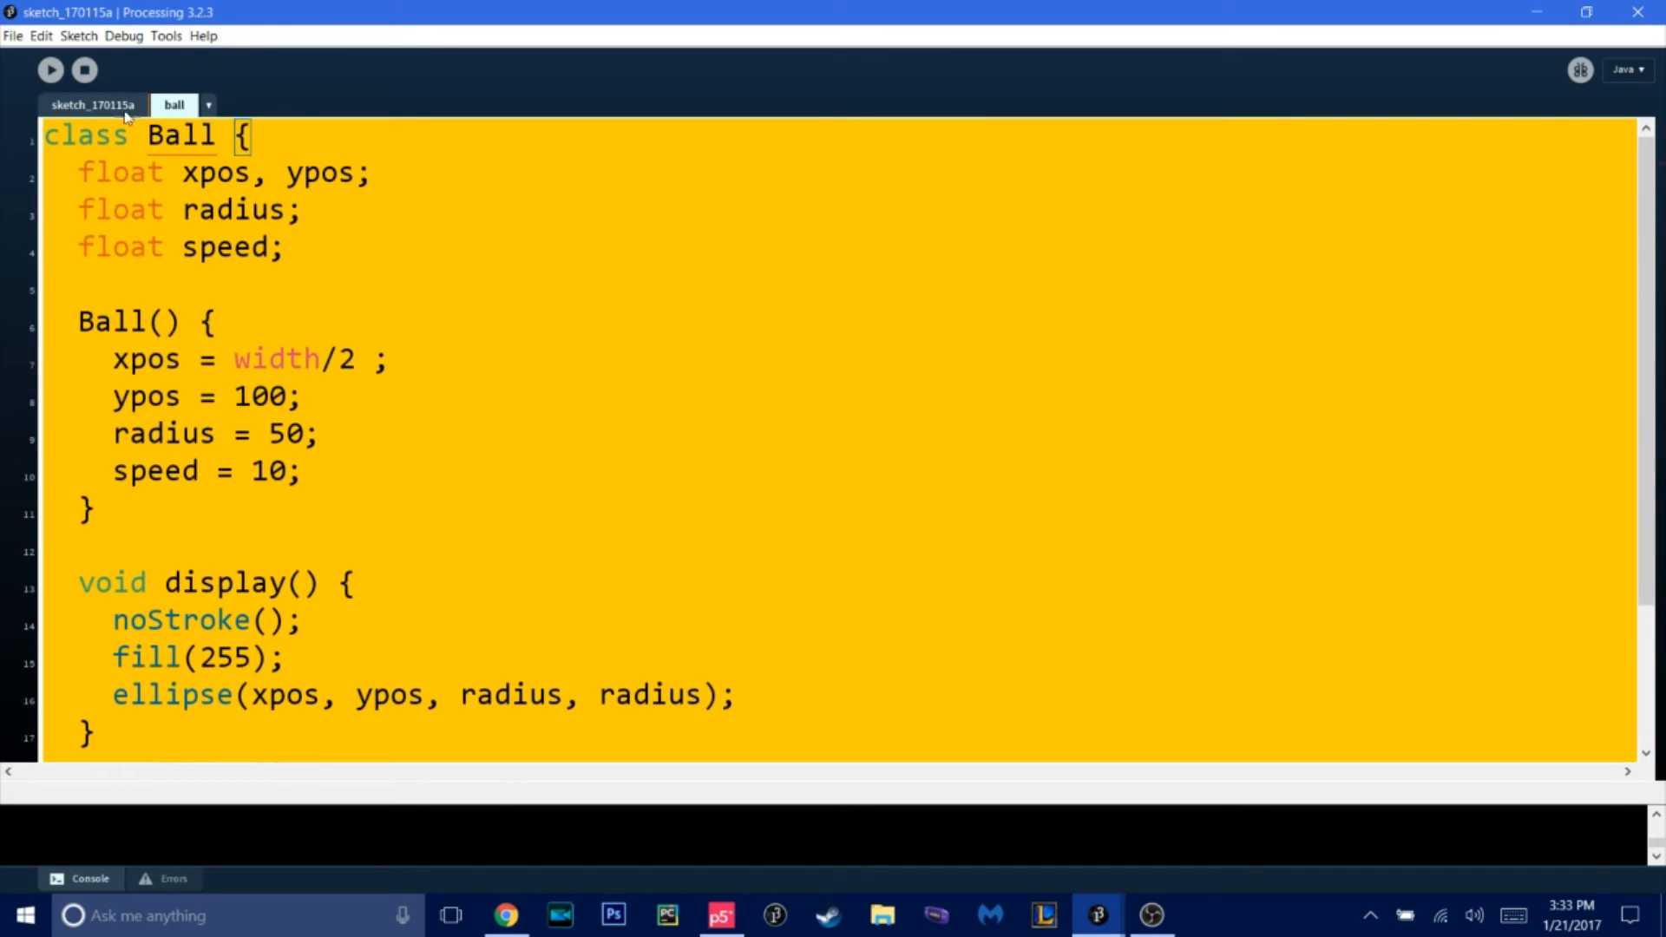
left_click(91, 104)
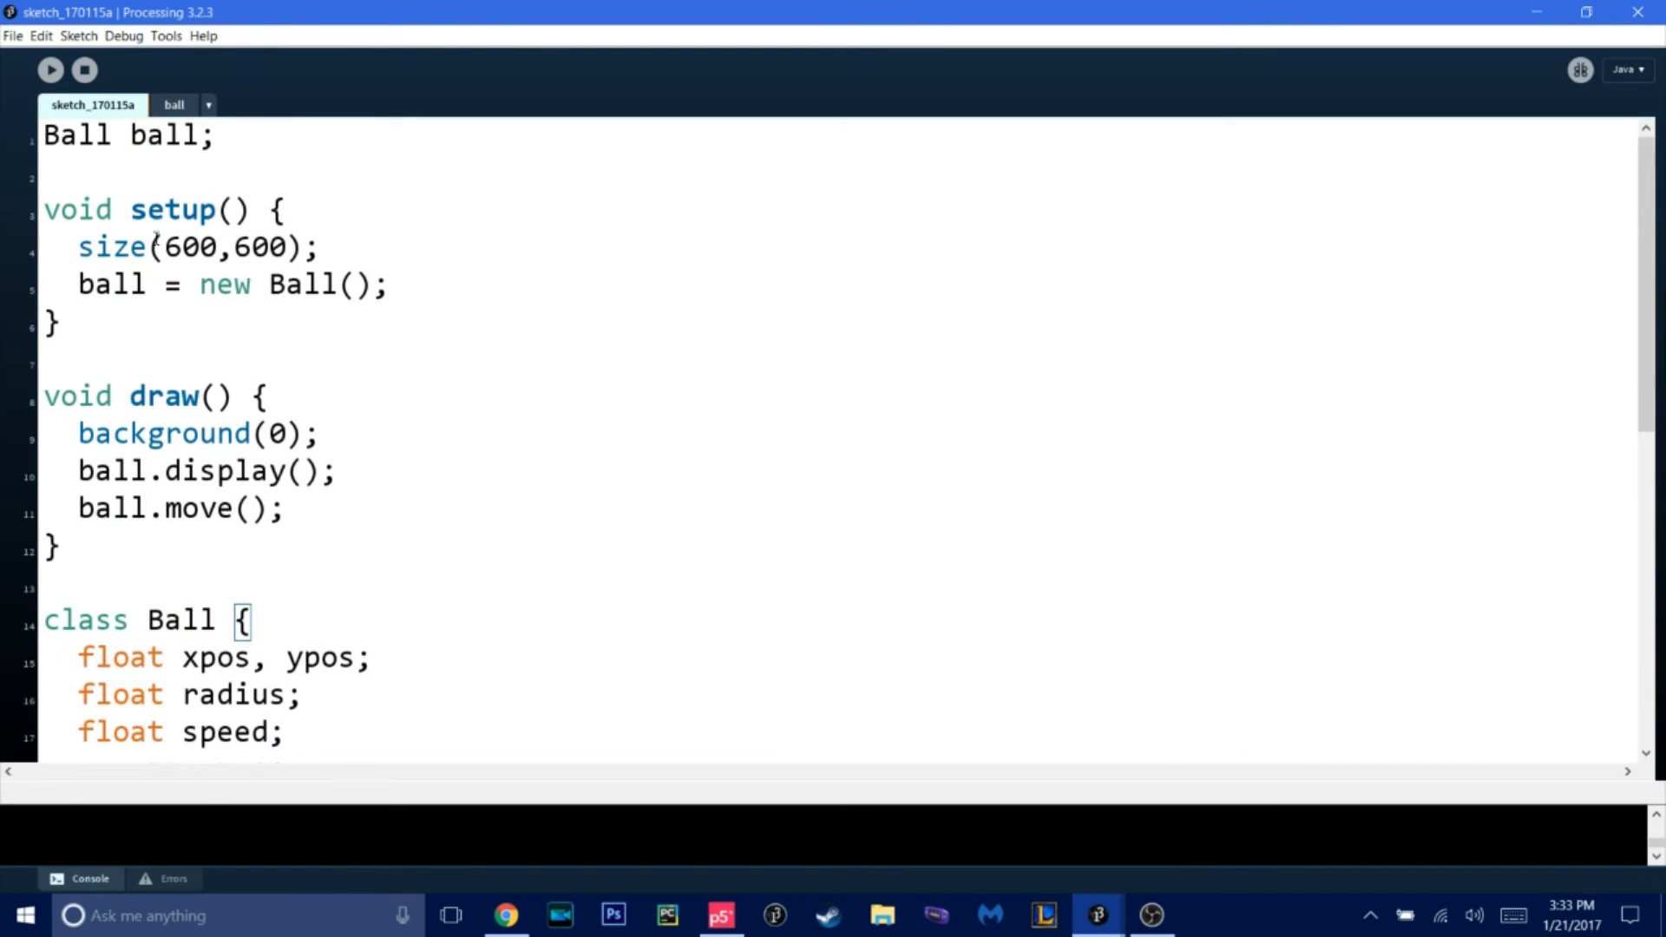
left_click(174, 104)
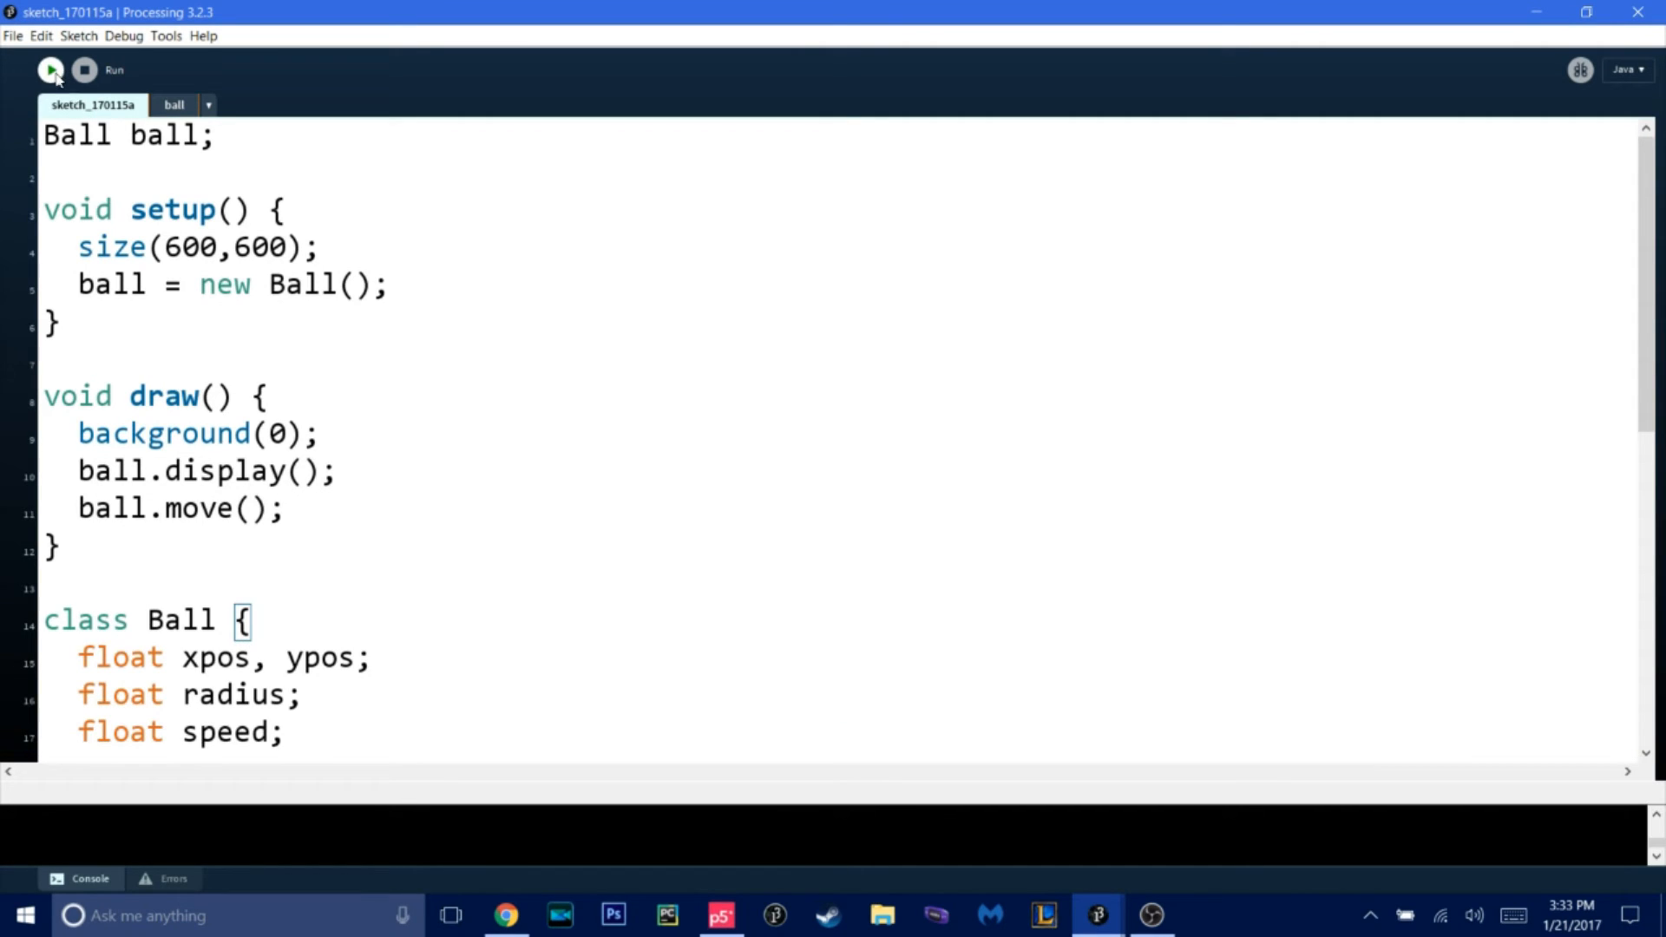
- Run the sketch, close its output window, and return to the main sketch code
left_click(51, 69)
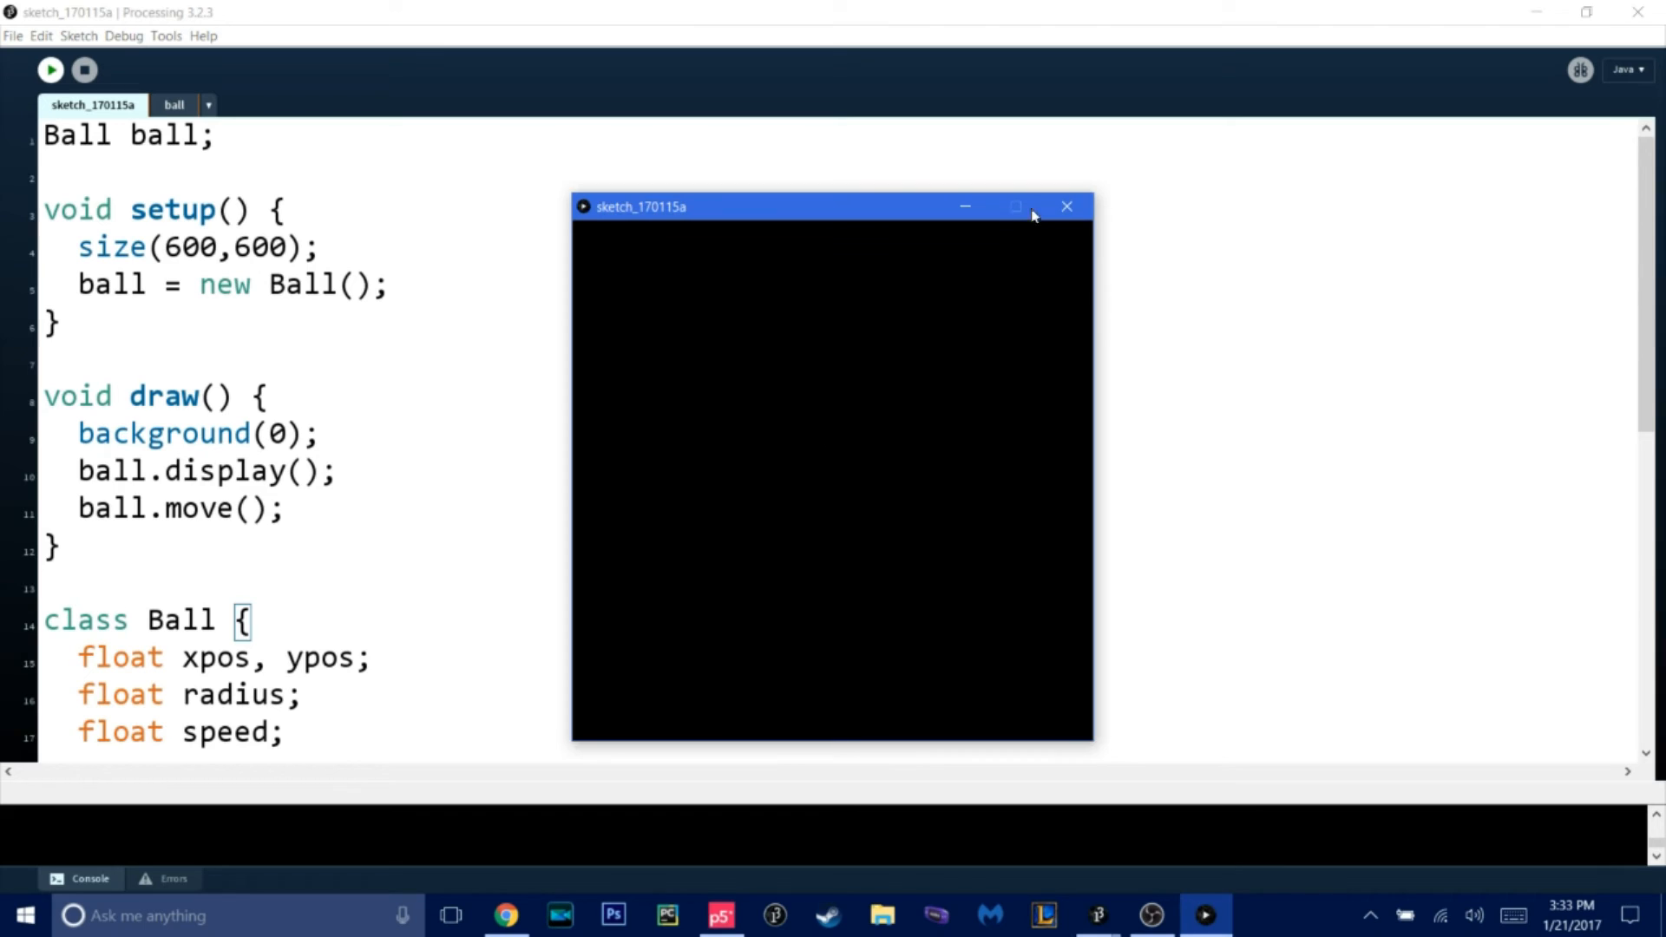
left_click(1065, 206)
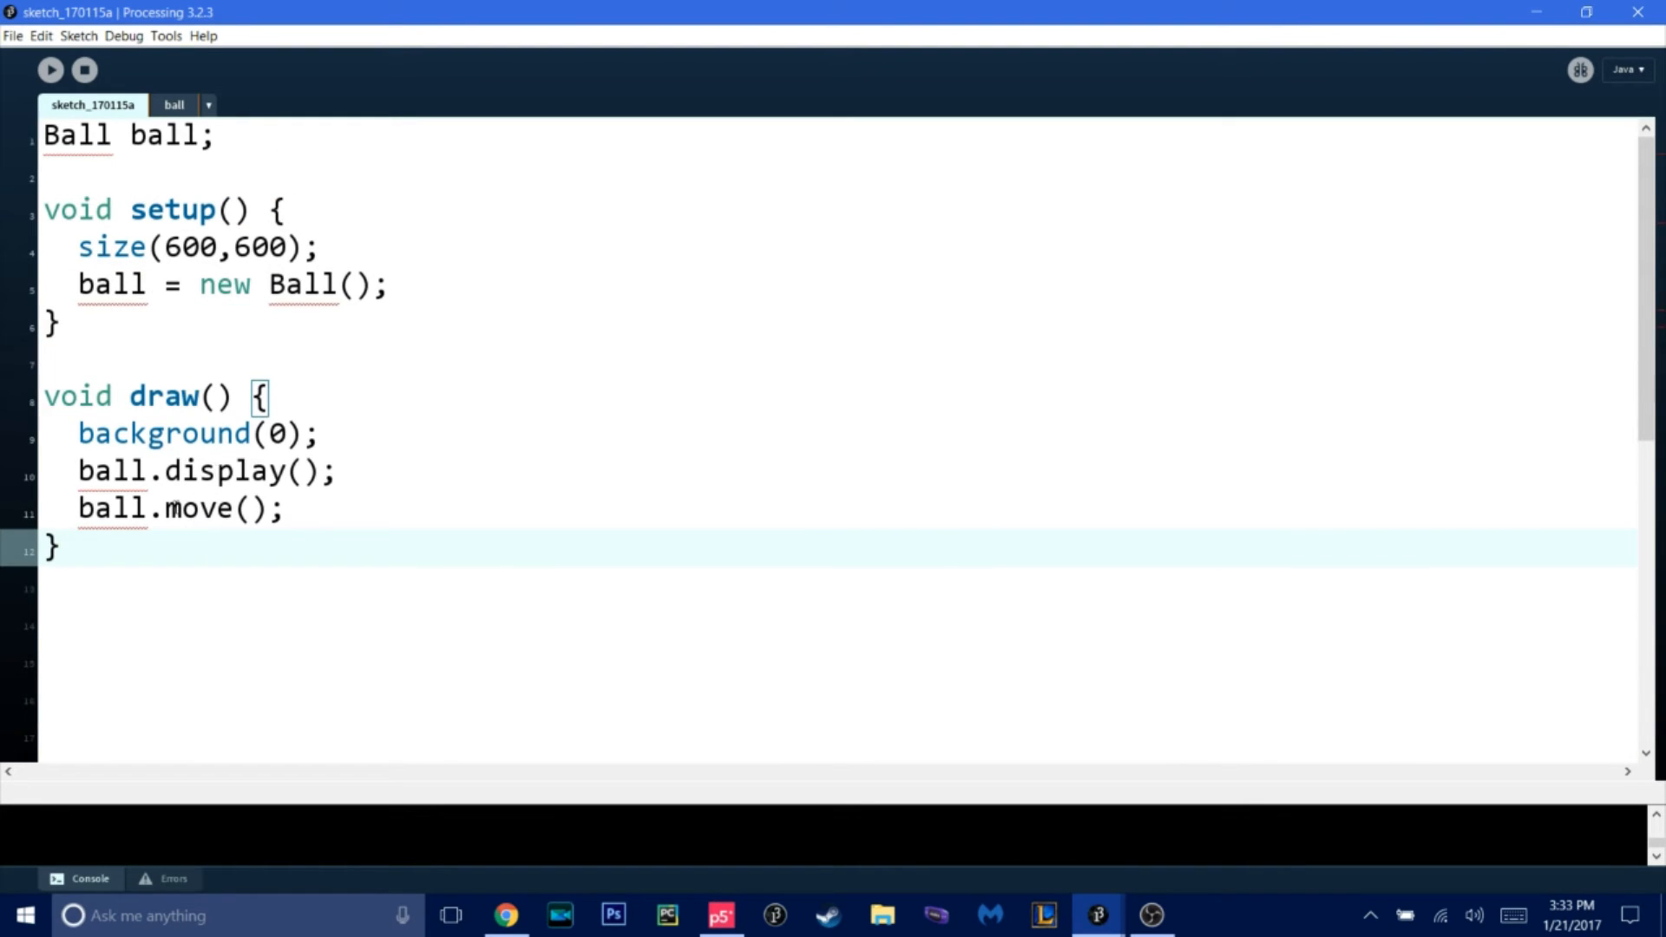
mouse_move(23, 292)
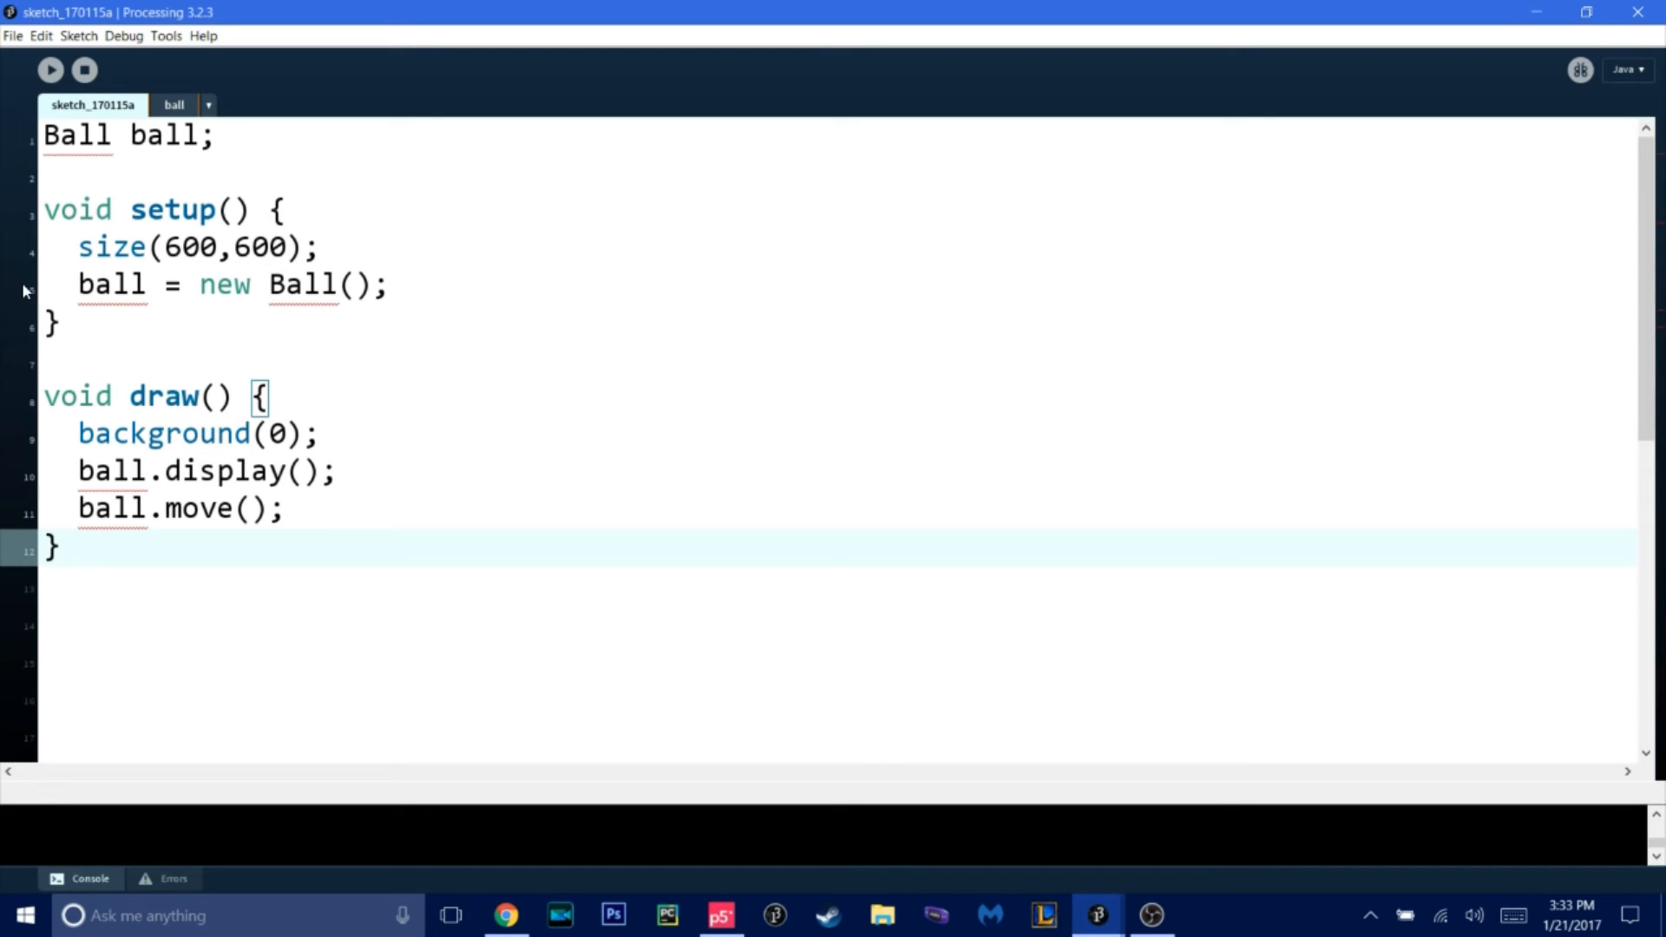
left_click(174, 105)
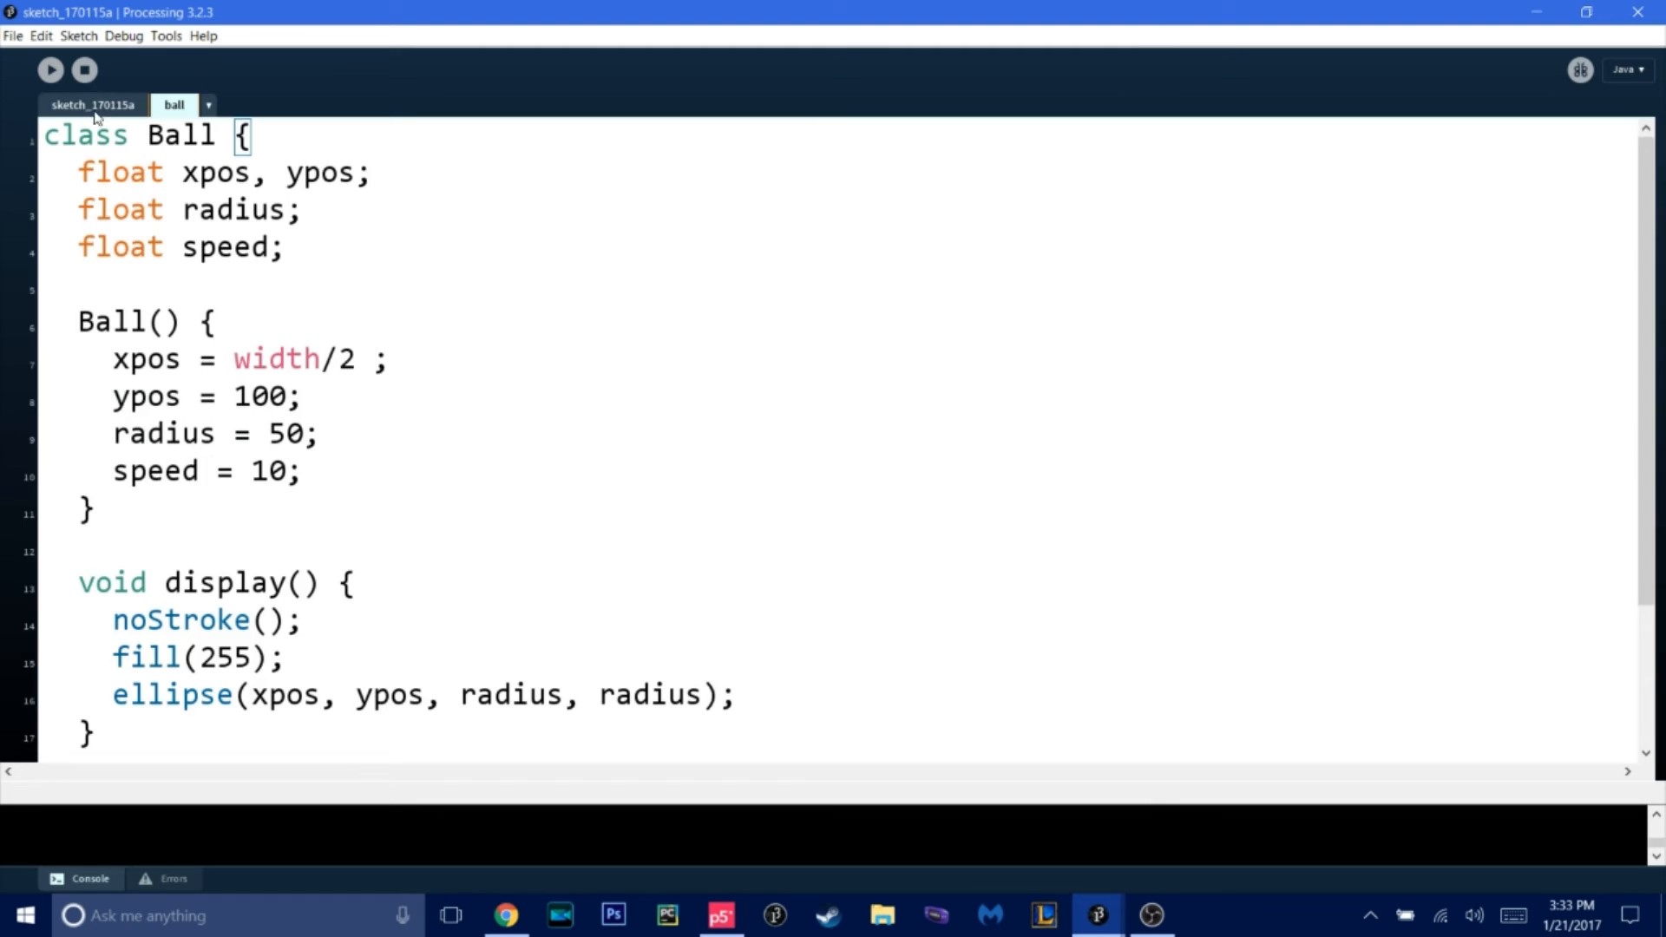
left_click(92, 105)
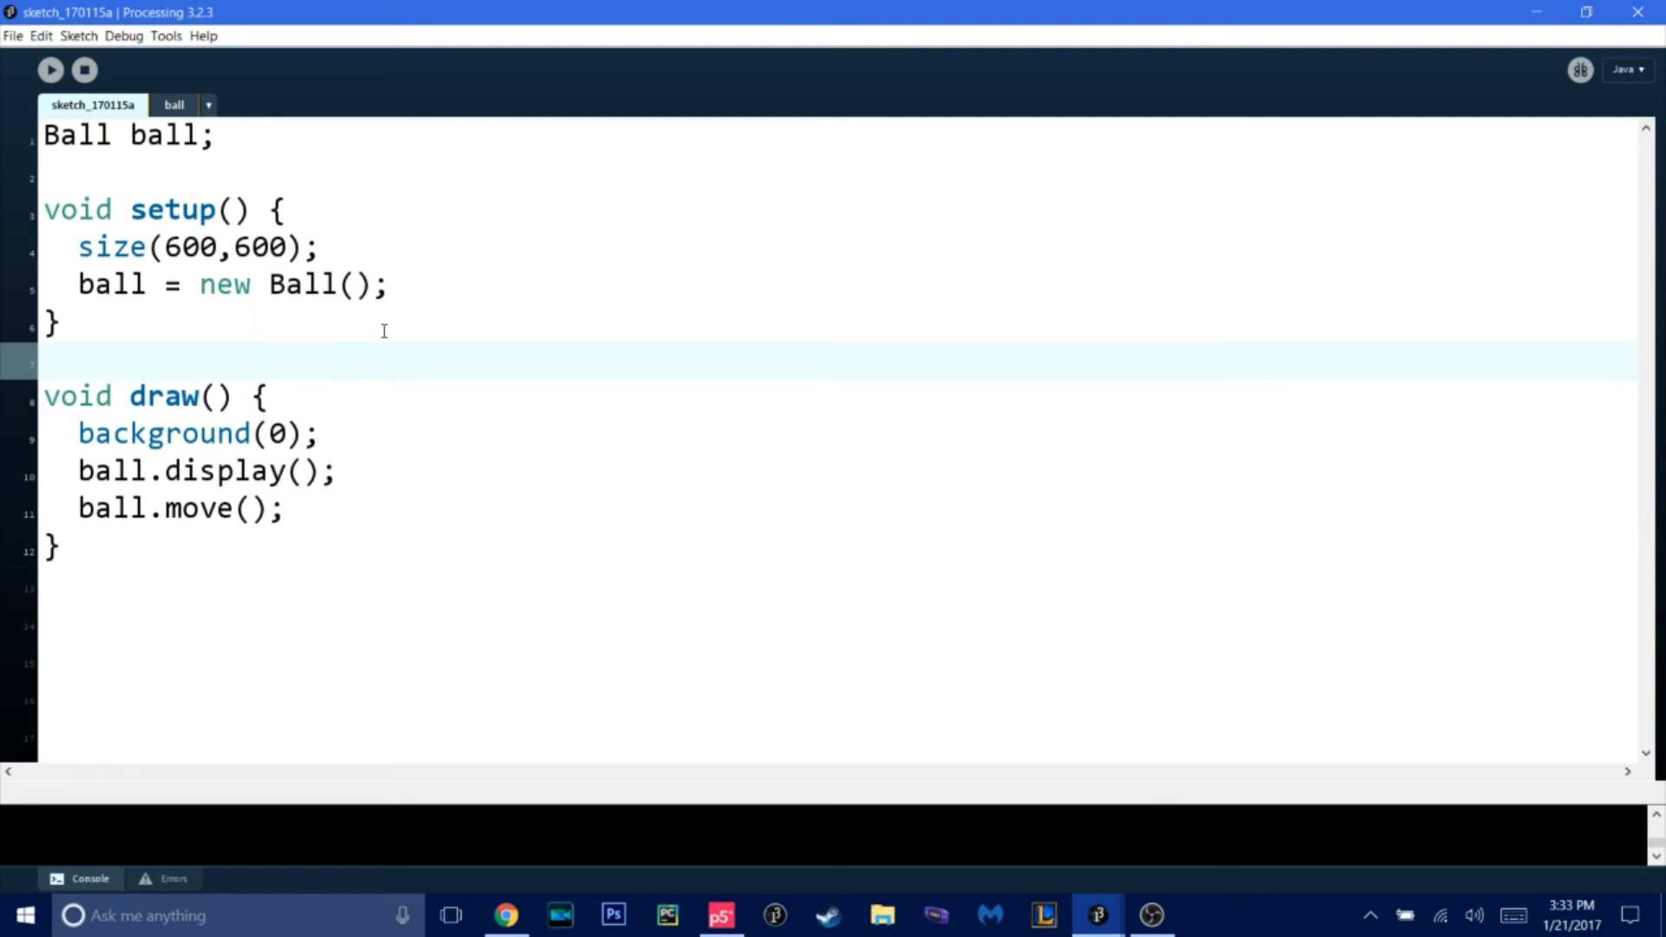
mouse_move(375, 333)
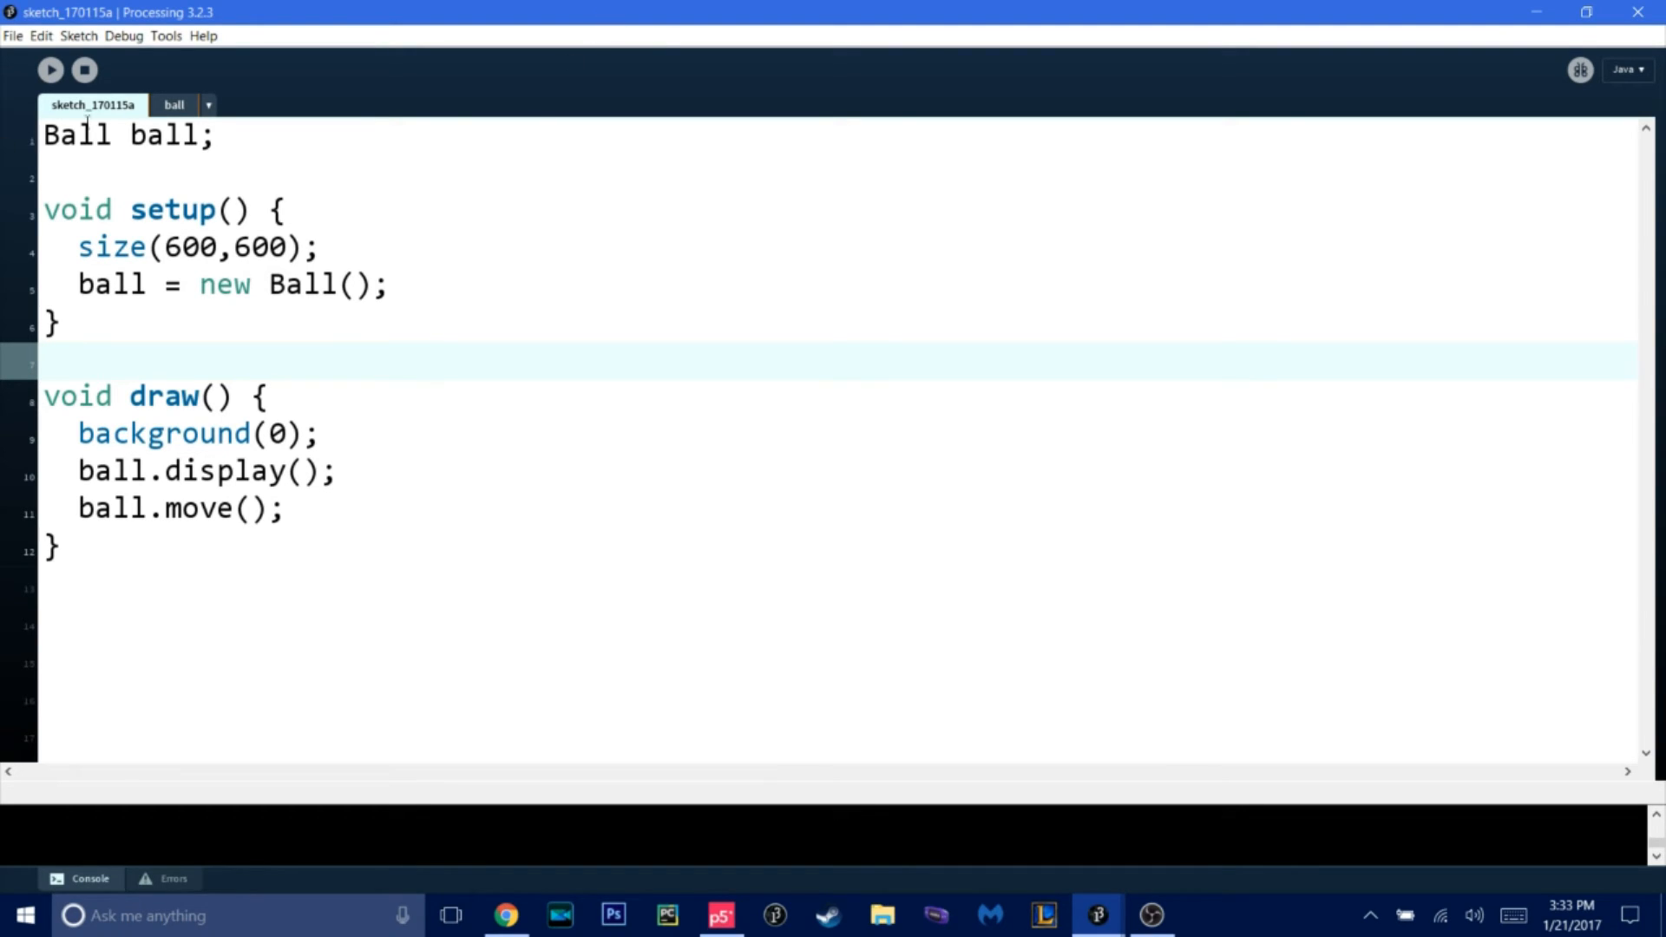
- Add an empty 'void checkBottom()' method after move() and a checkBottom(); call in the Ball class
left_click(174, 104)
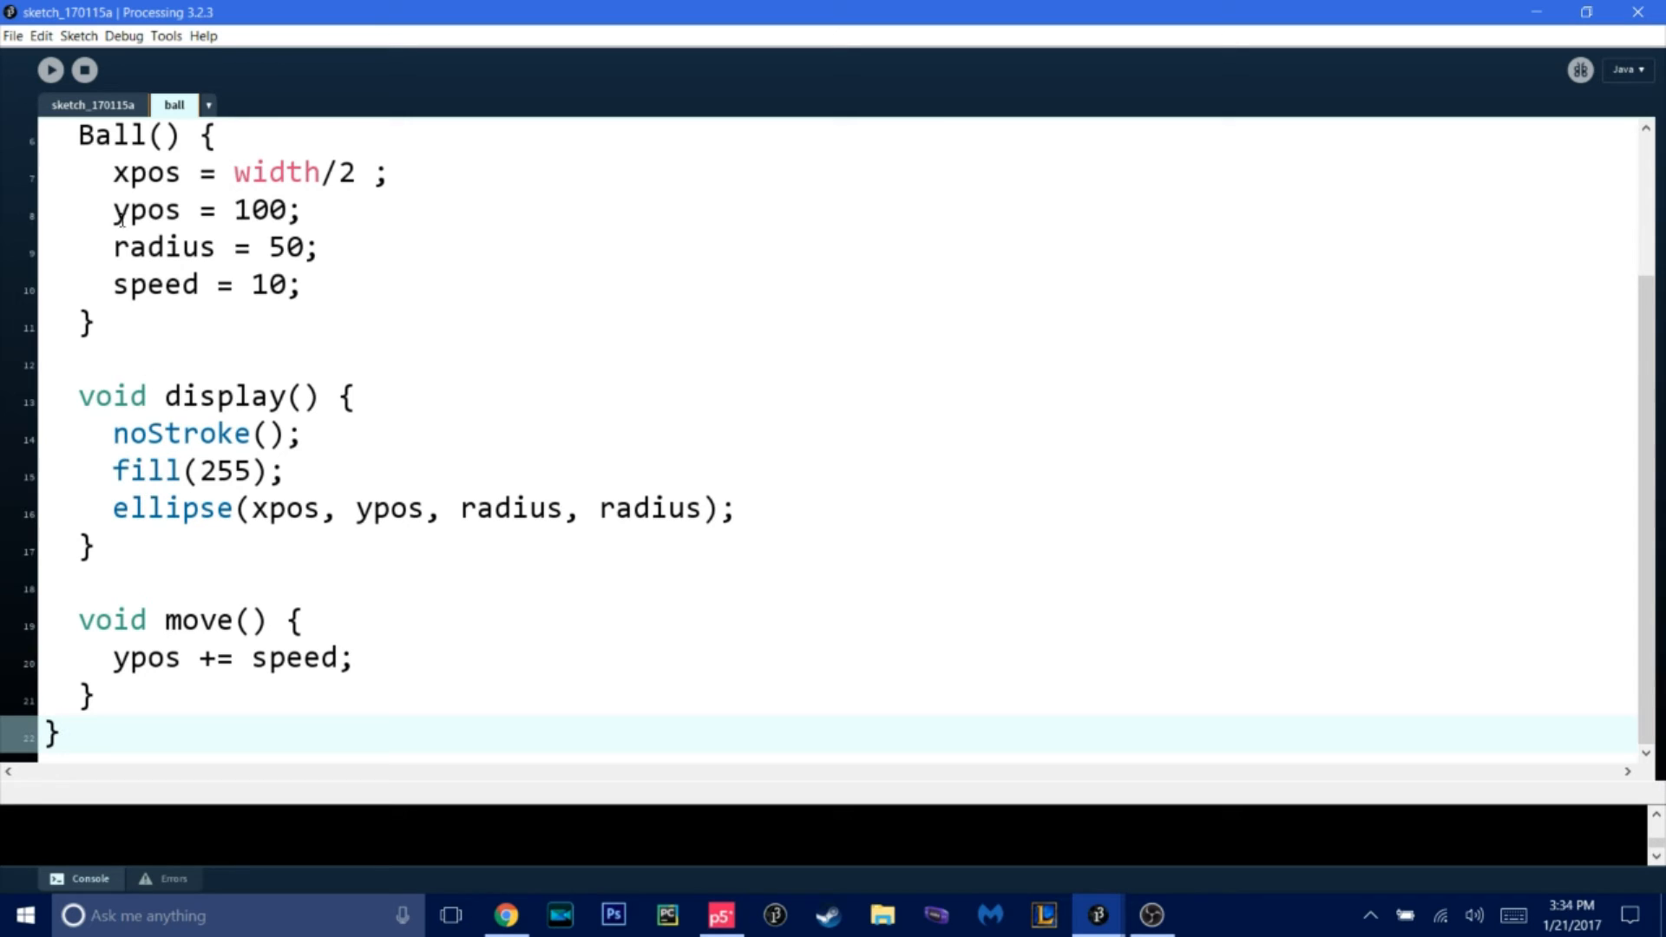
left_click(262, 696)
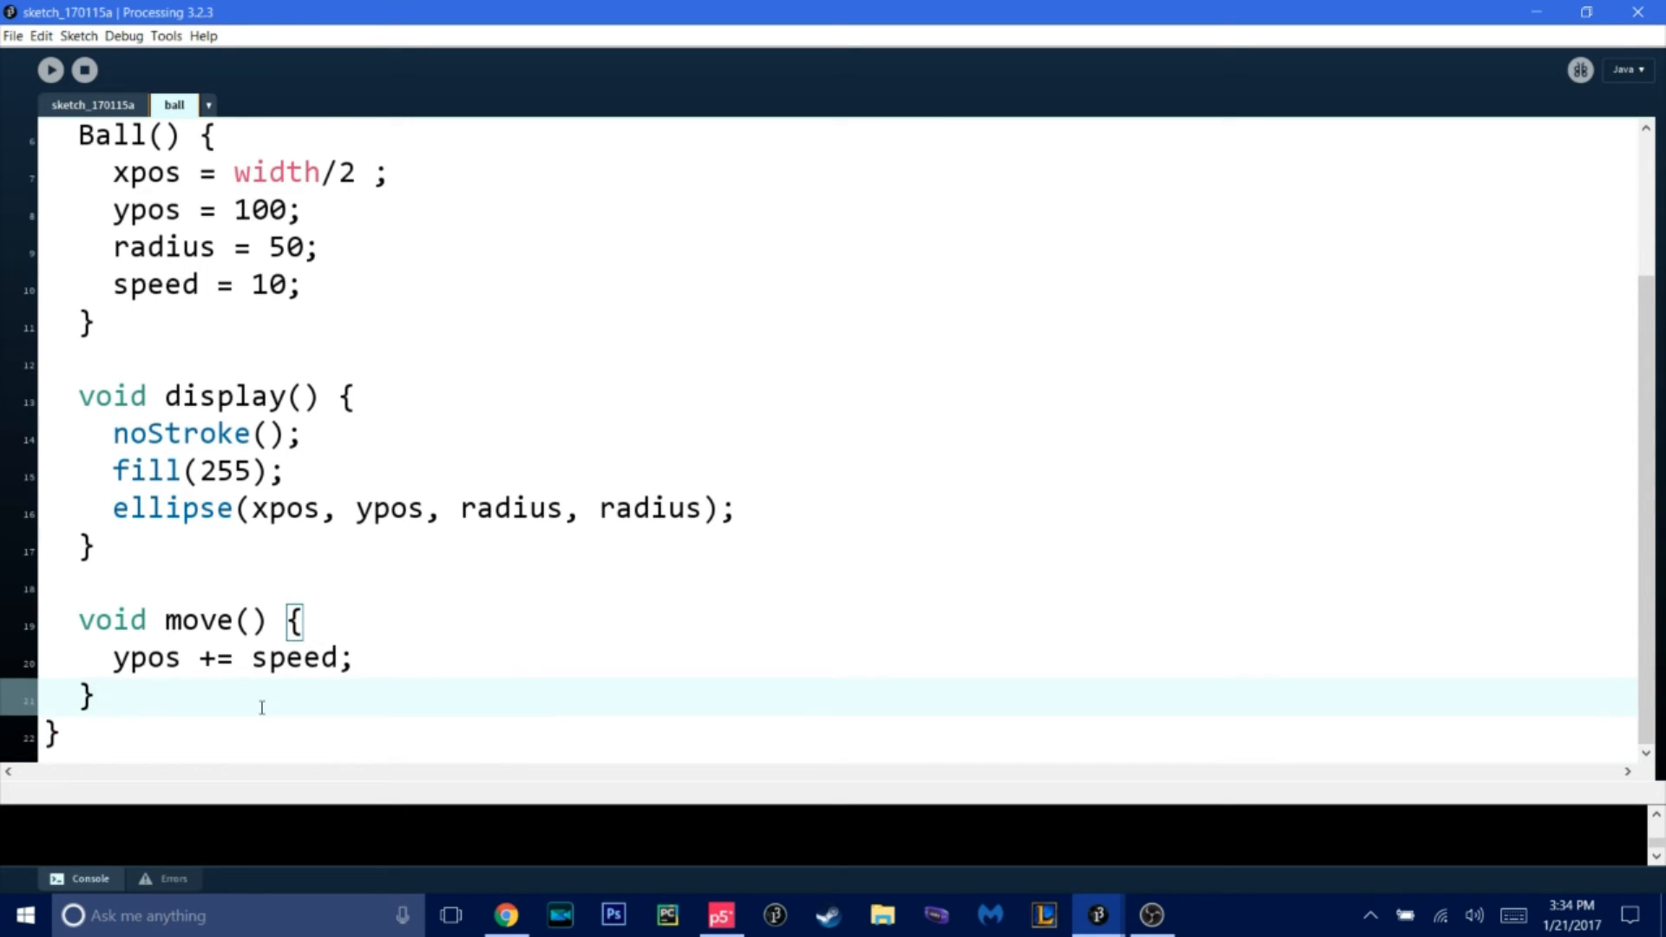
type("v")
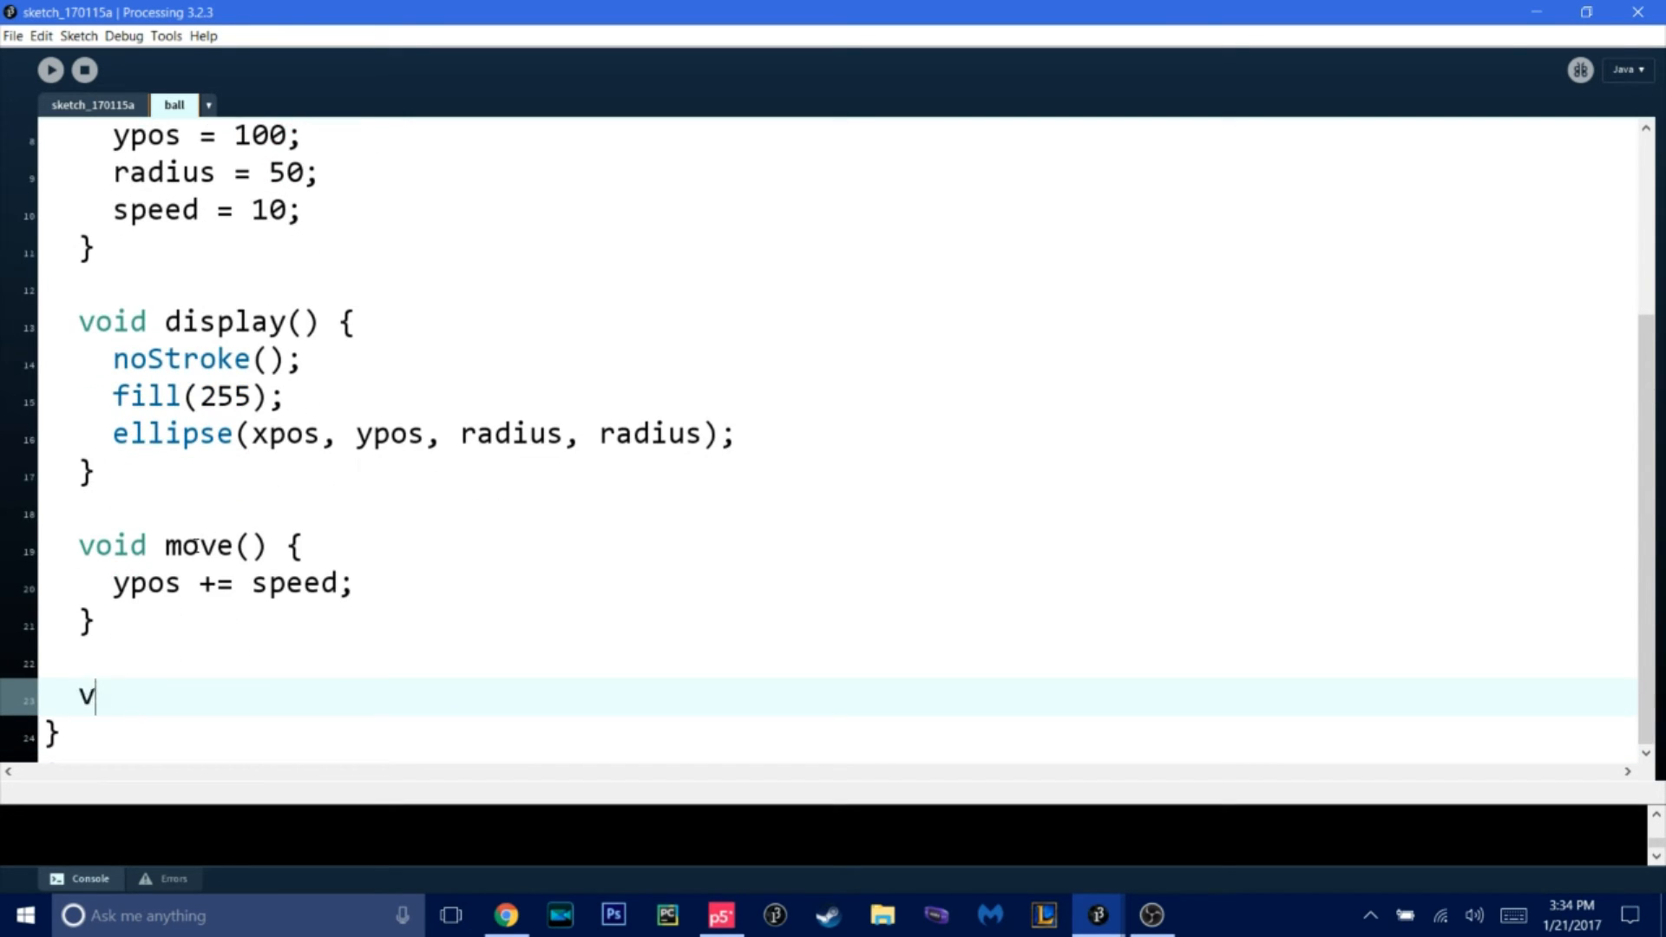
type("oid check")
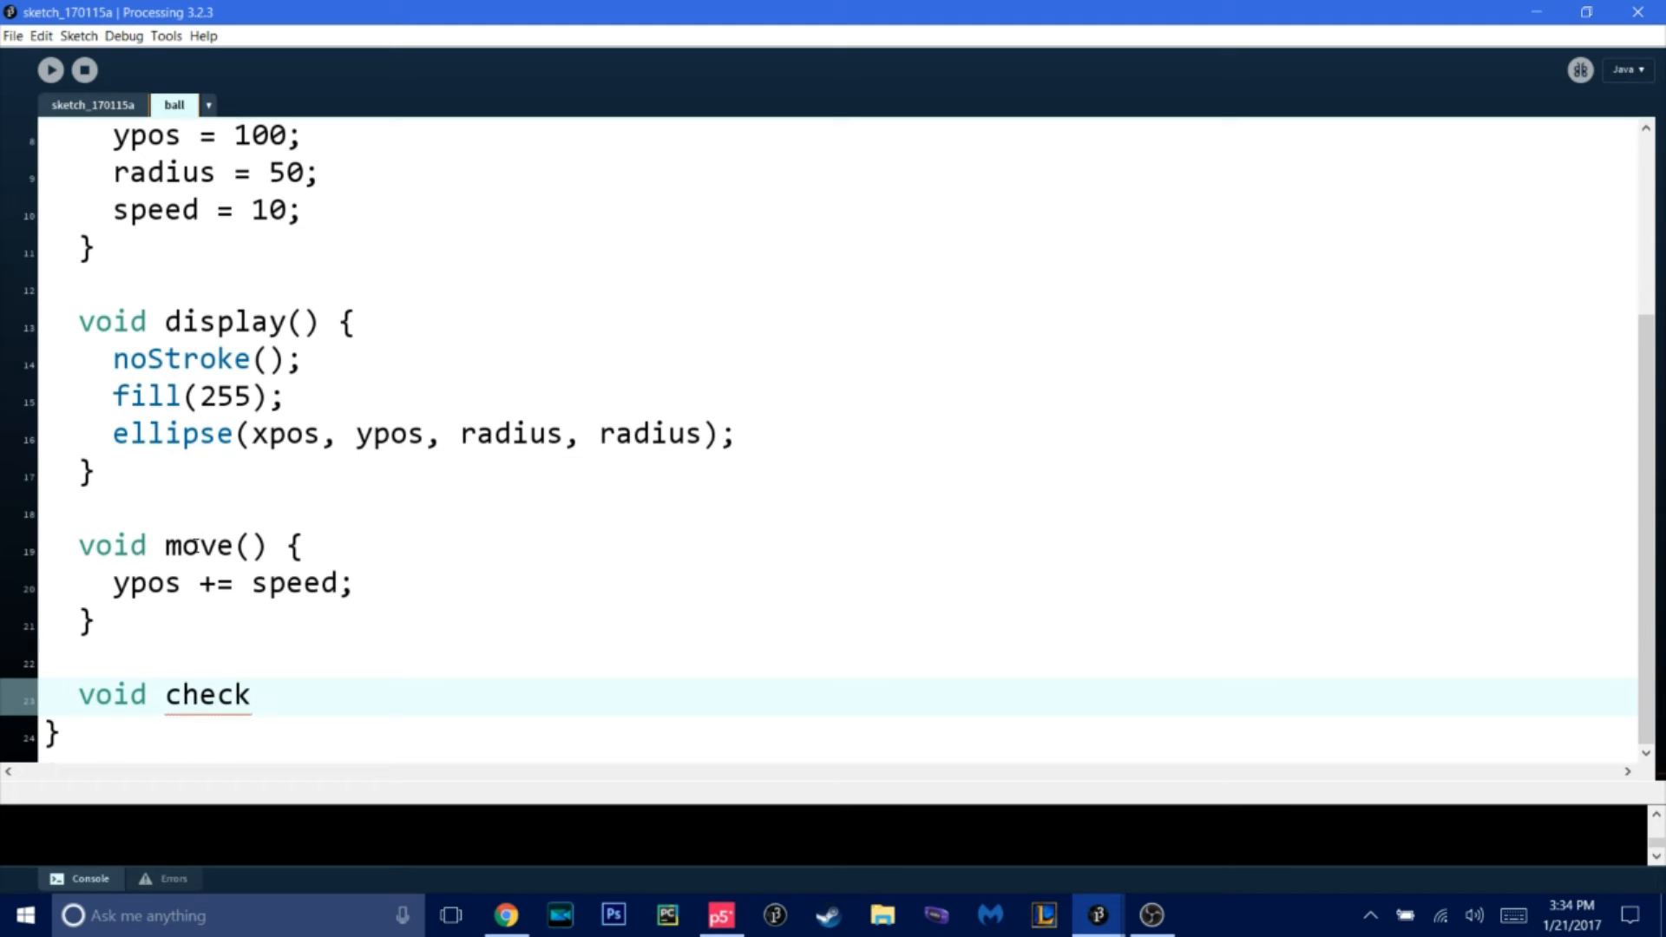
type("Bottom() {")
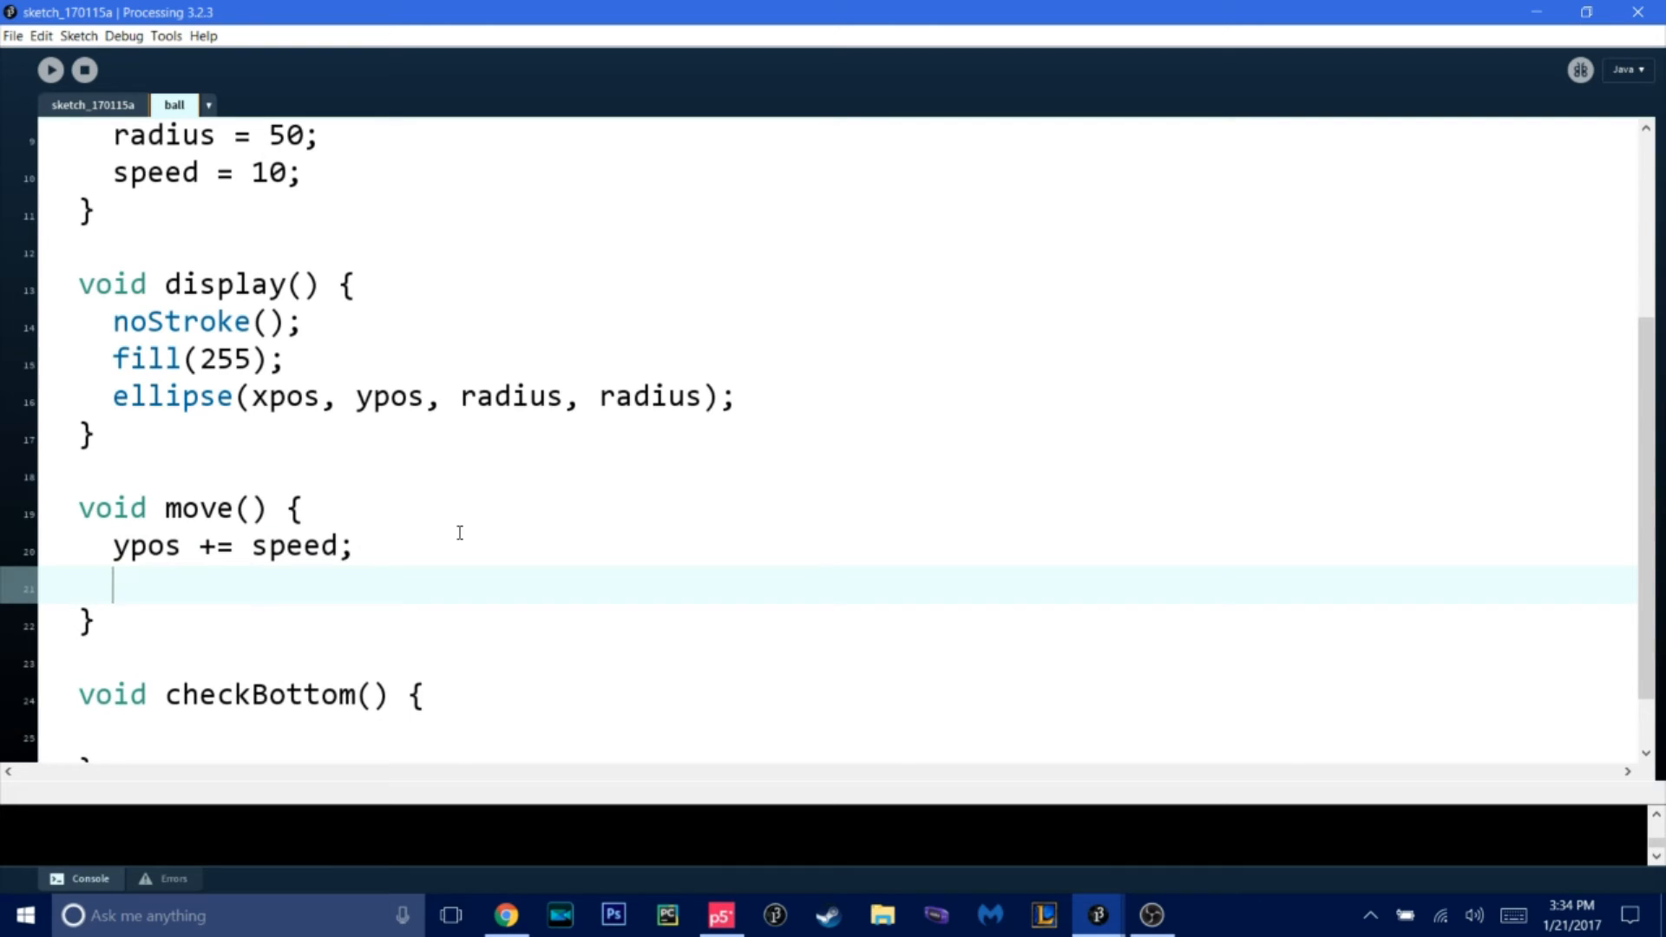
type("checkBo")
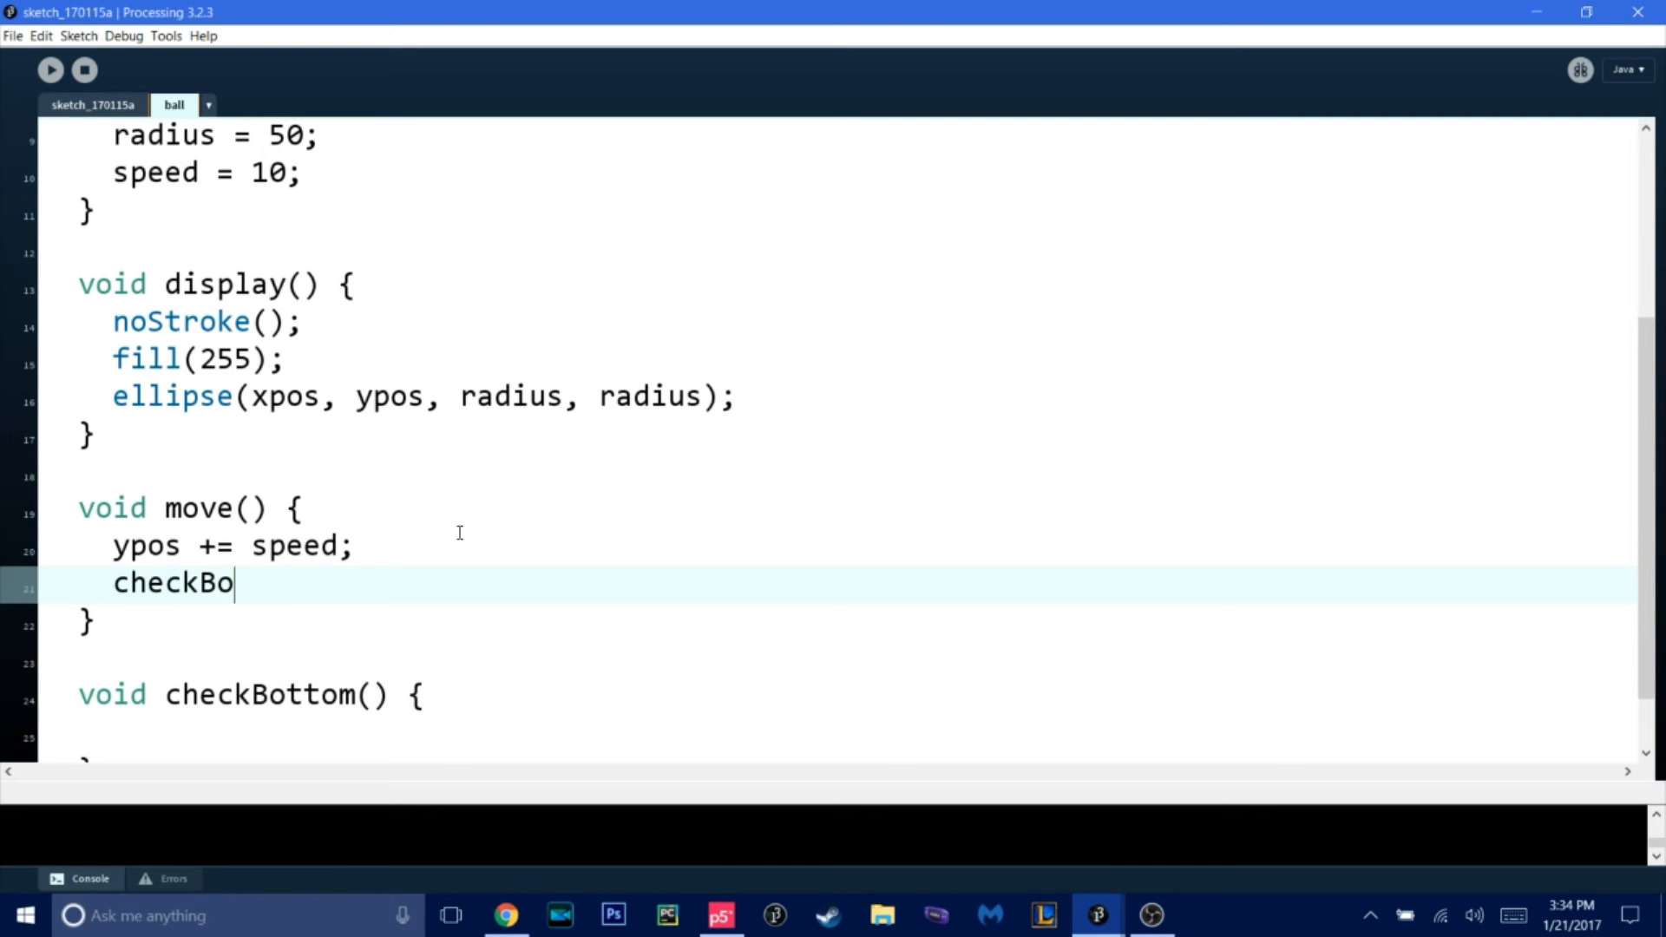
type("ttom();'")
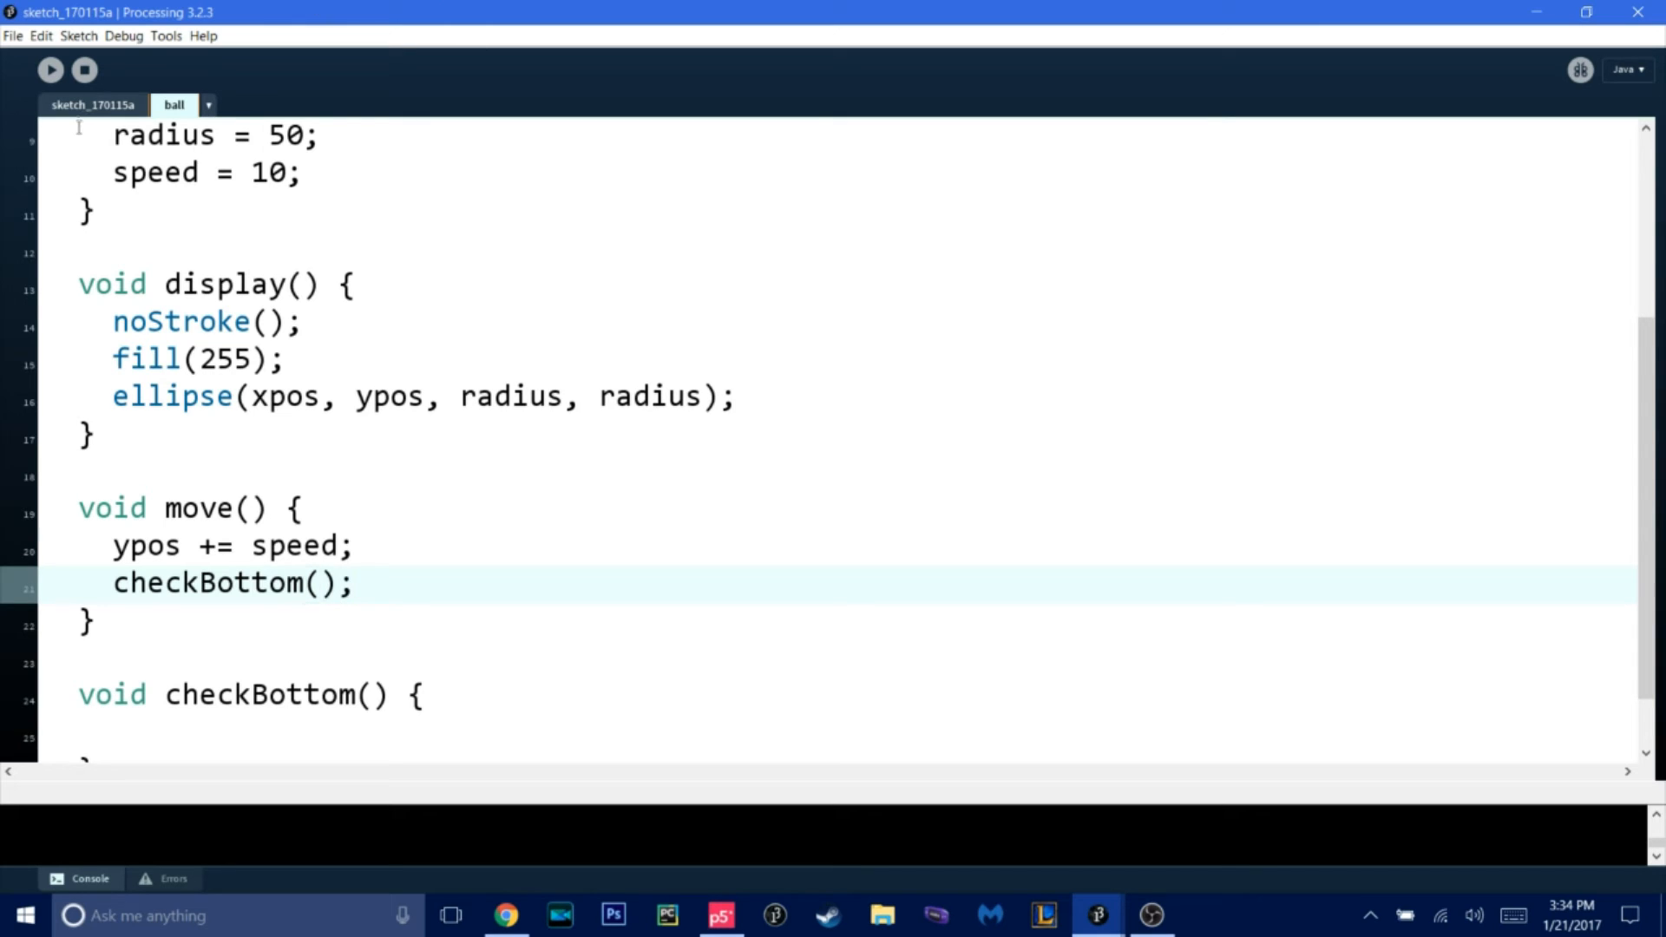
- Write 'ball.checkBottom();' in the main sketch, compare both tabs, and position inside checkBottom()
left_click(92, 104)
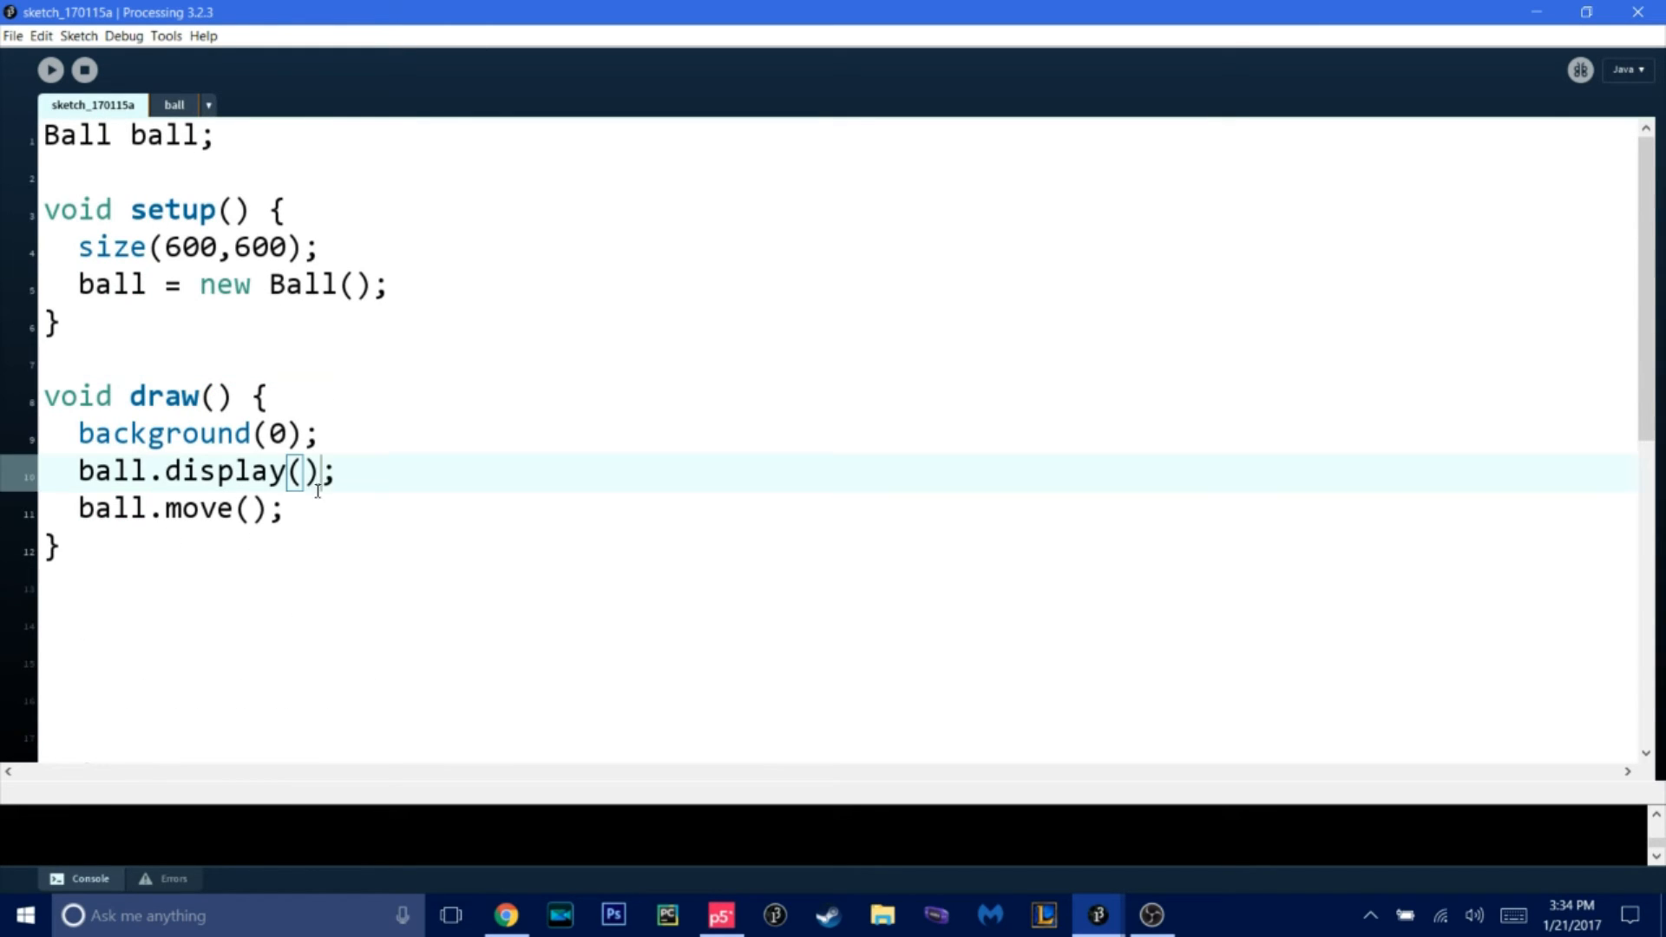
type("ball.")
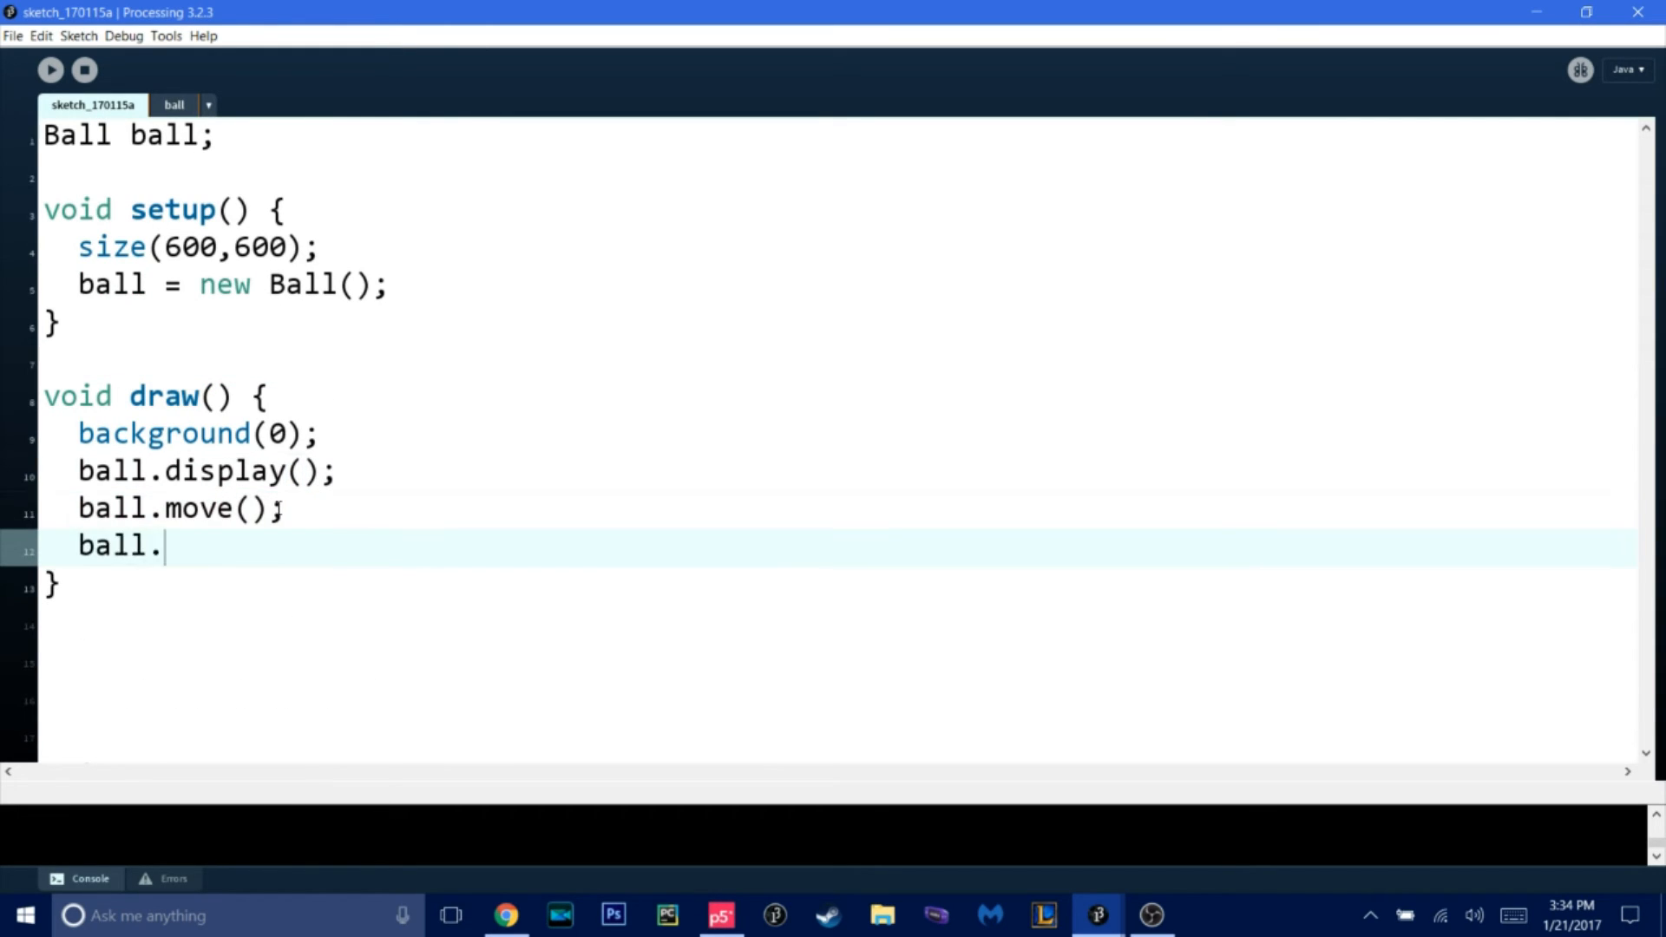
type("check")
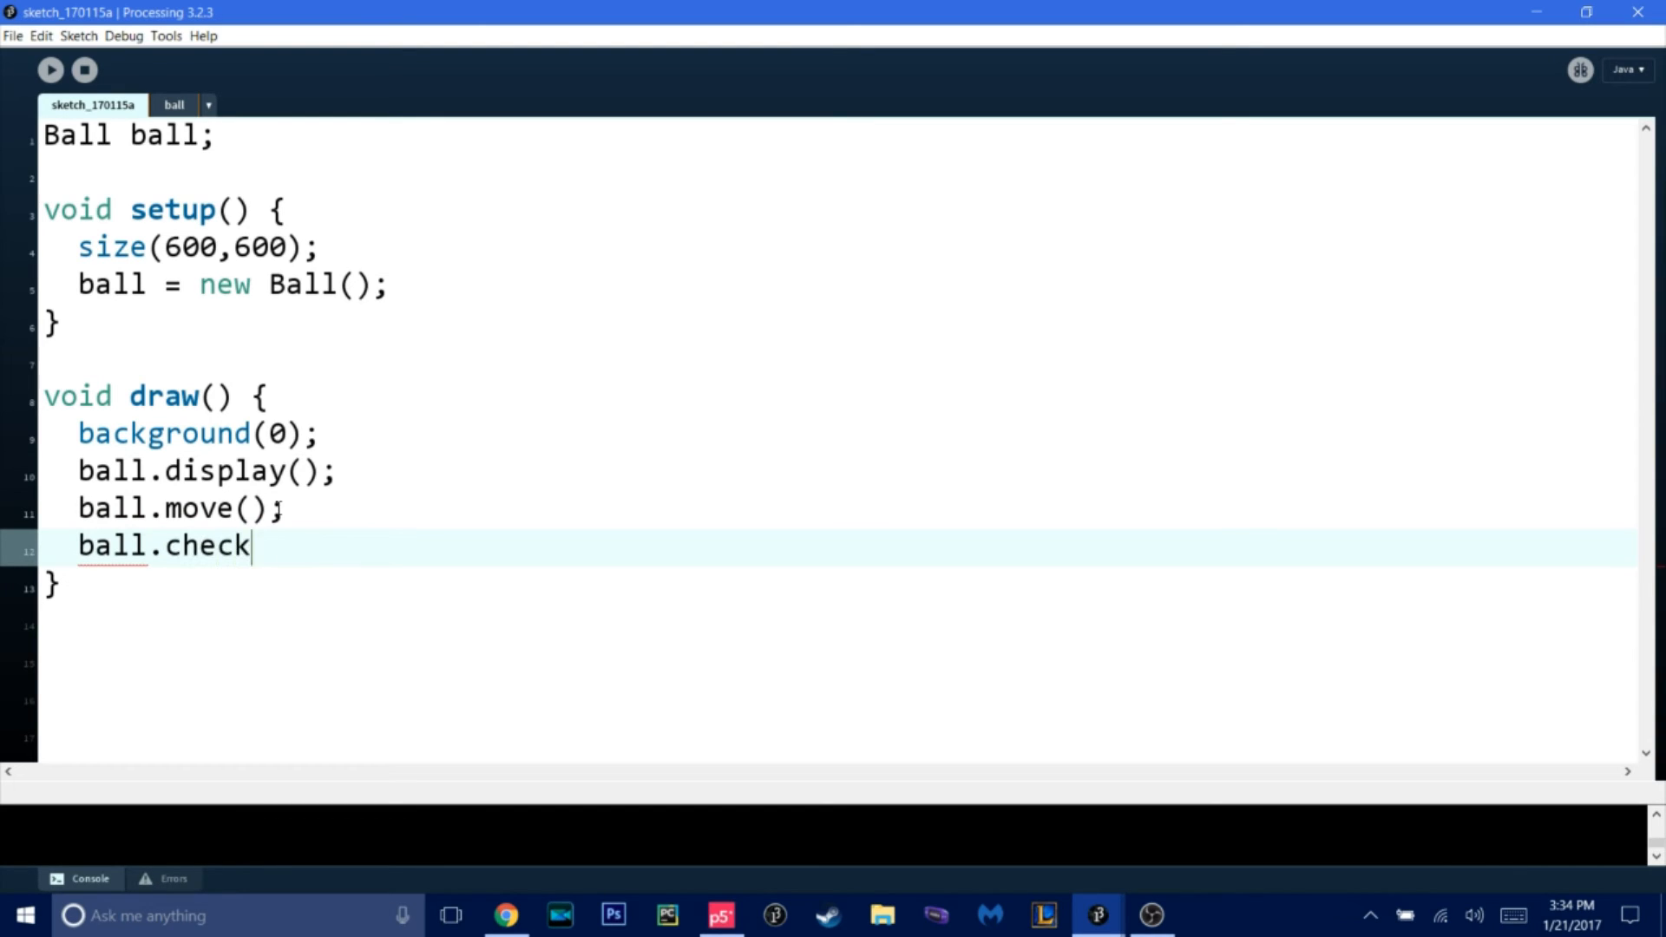
type("Bottom();")
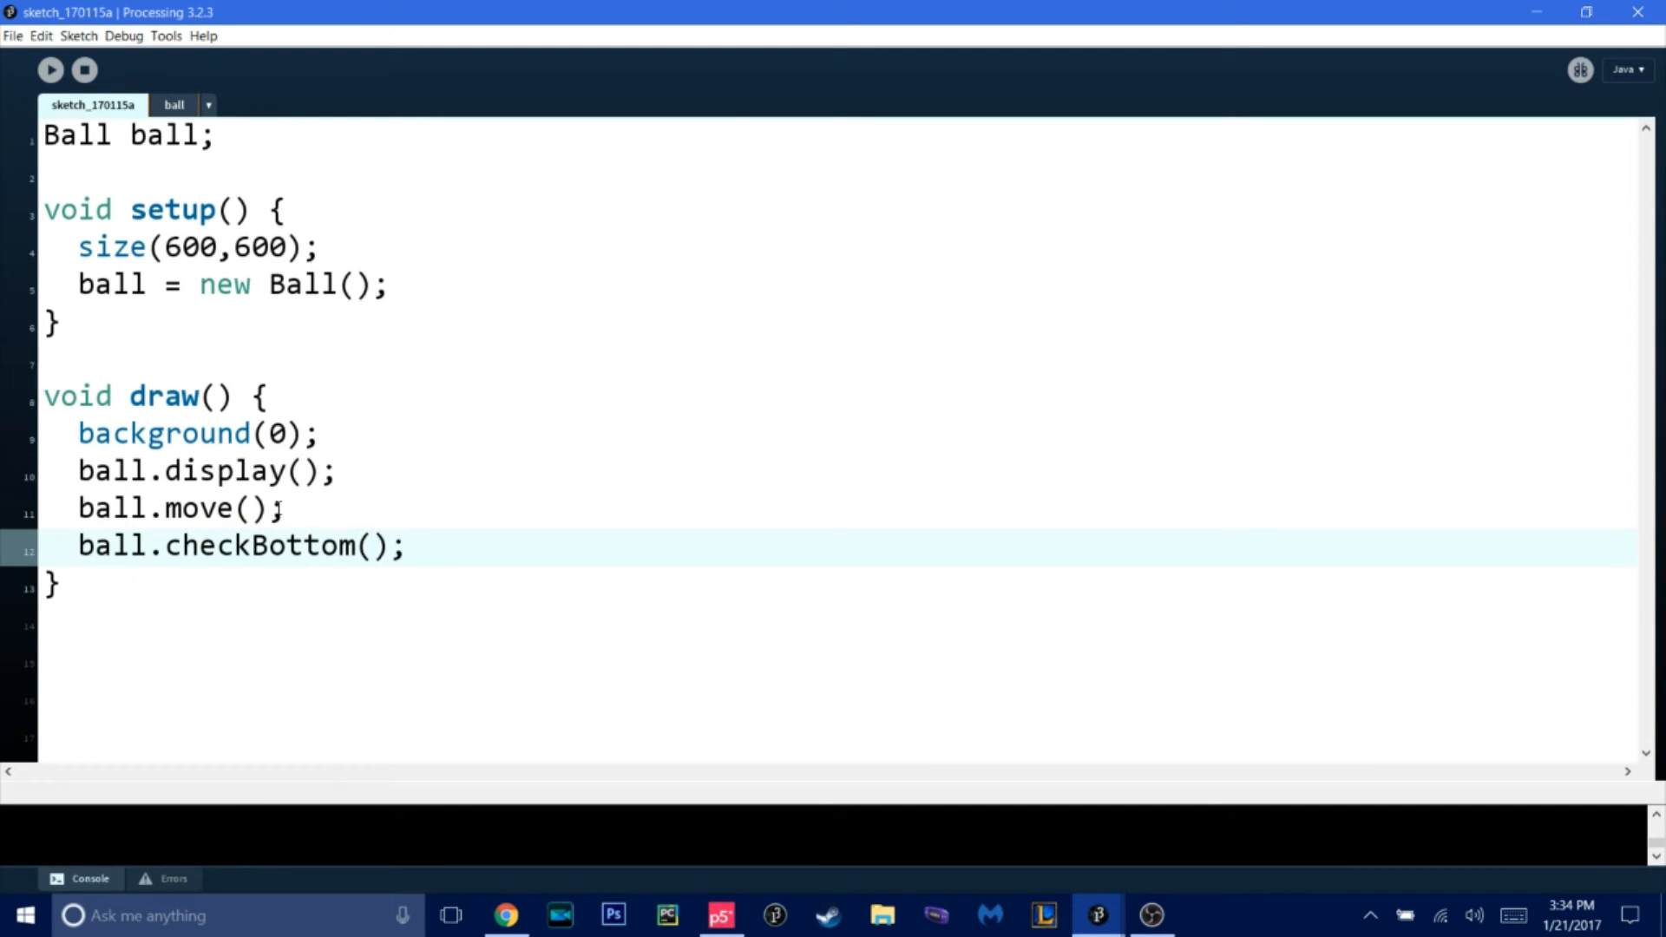
left_click(174, 104)
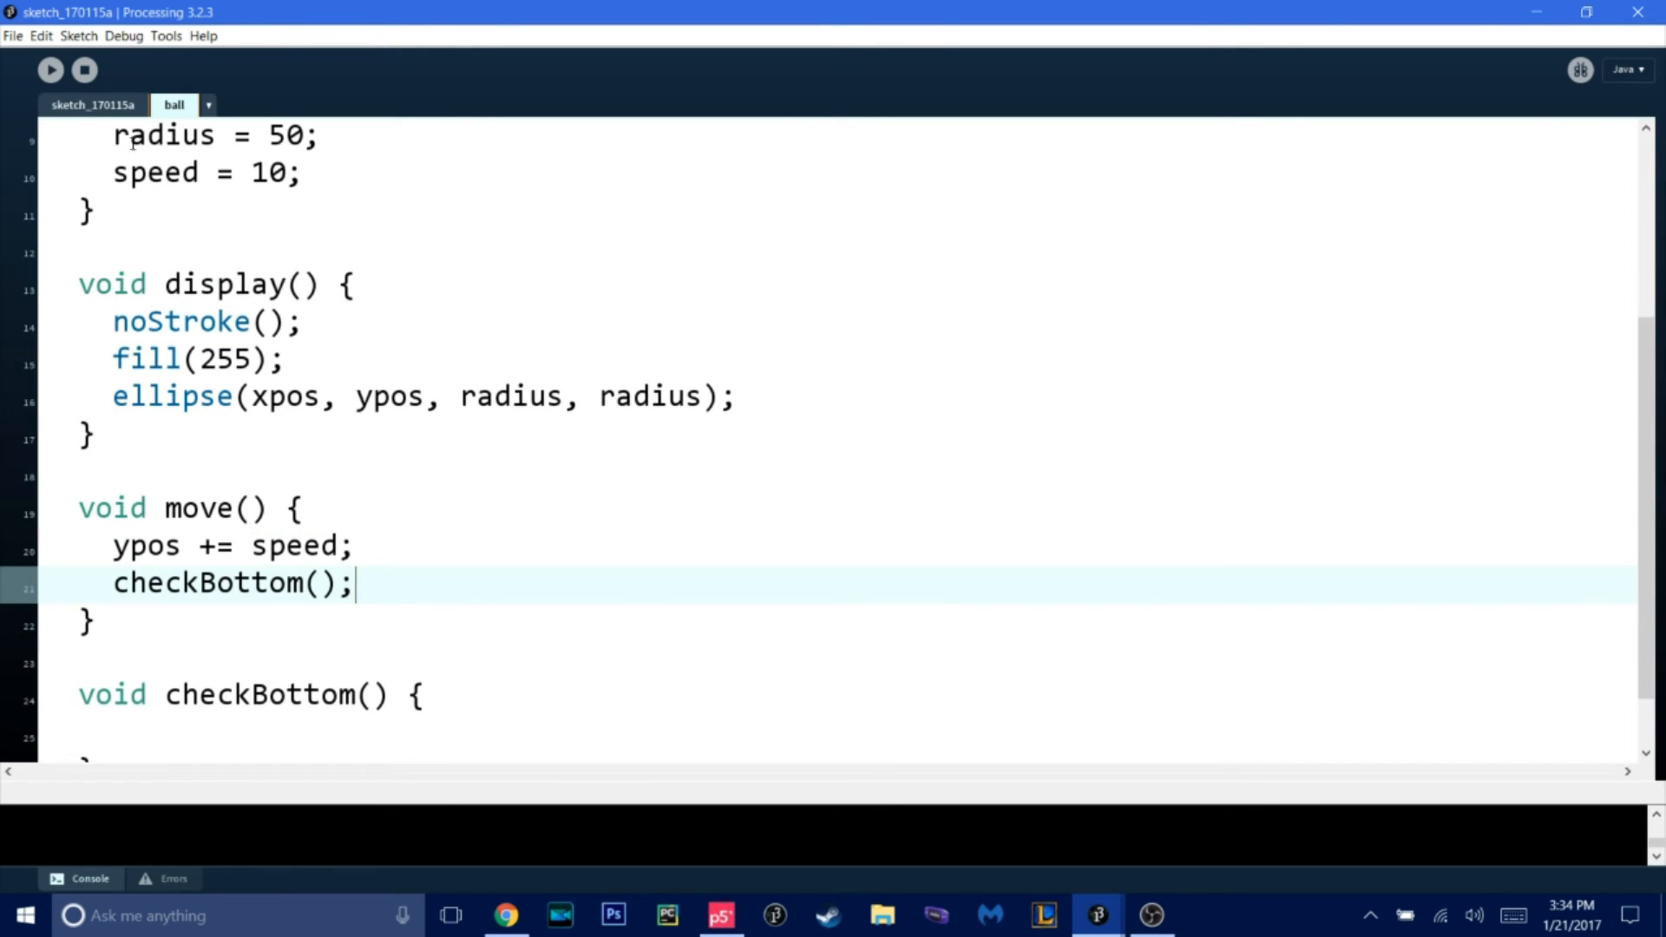
left_click(92, 104)
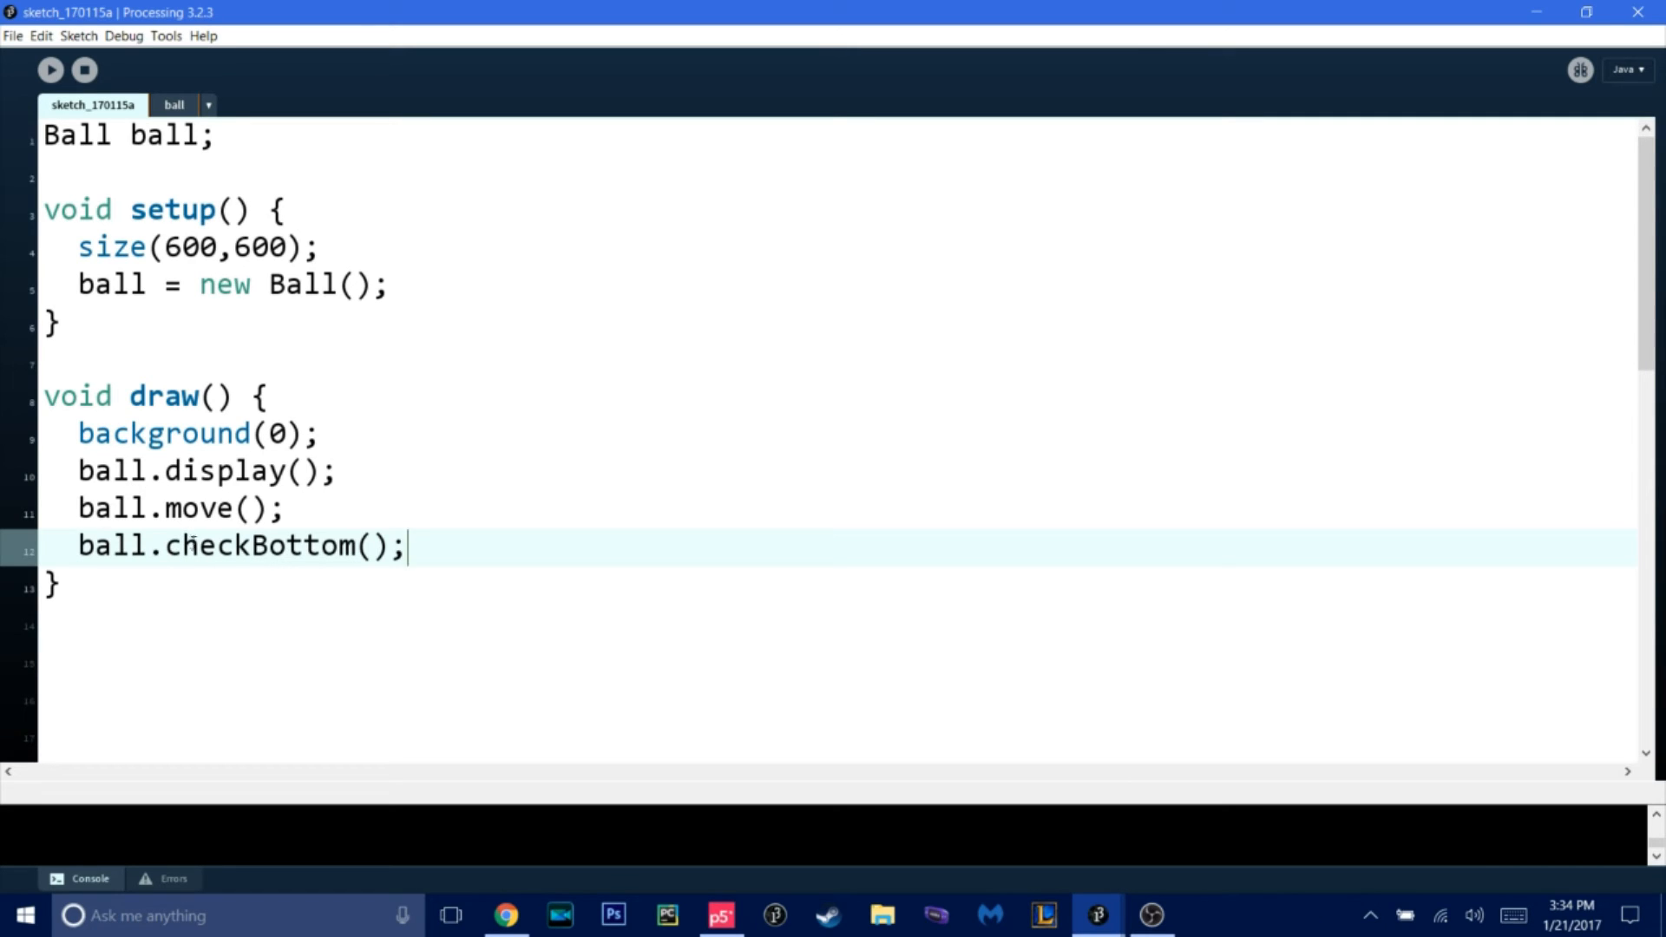
left_click(173, 104)
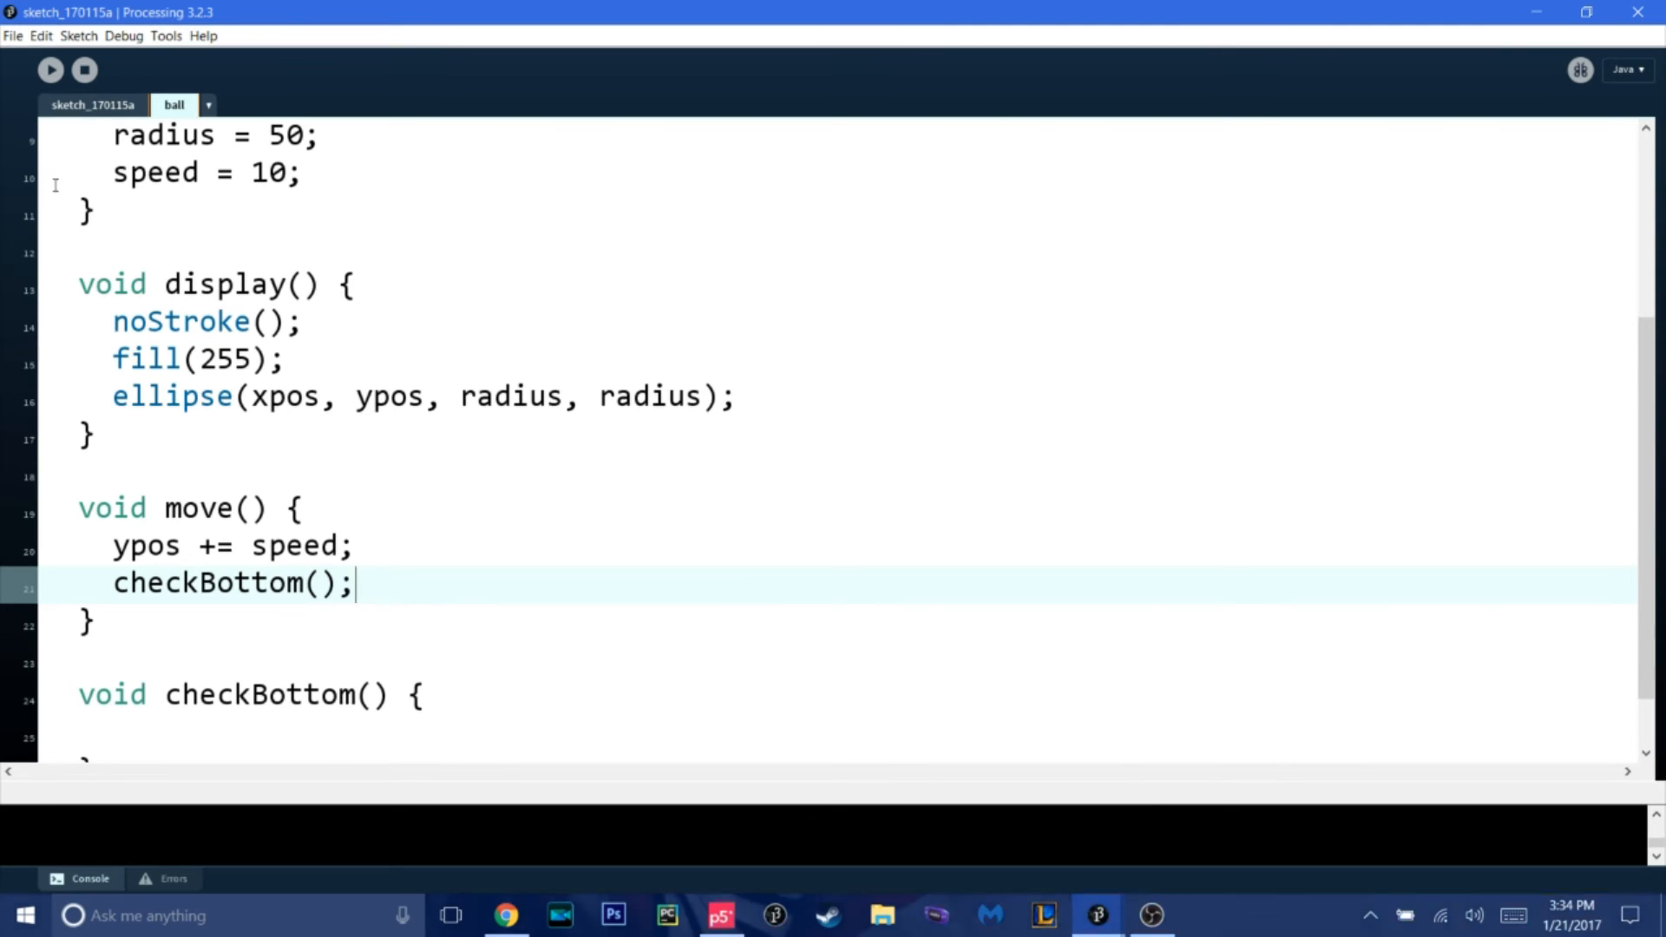
left_click(92, 104)
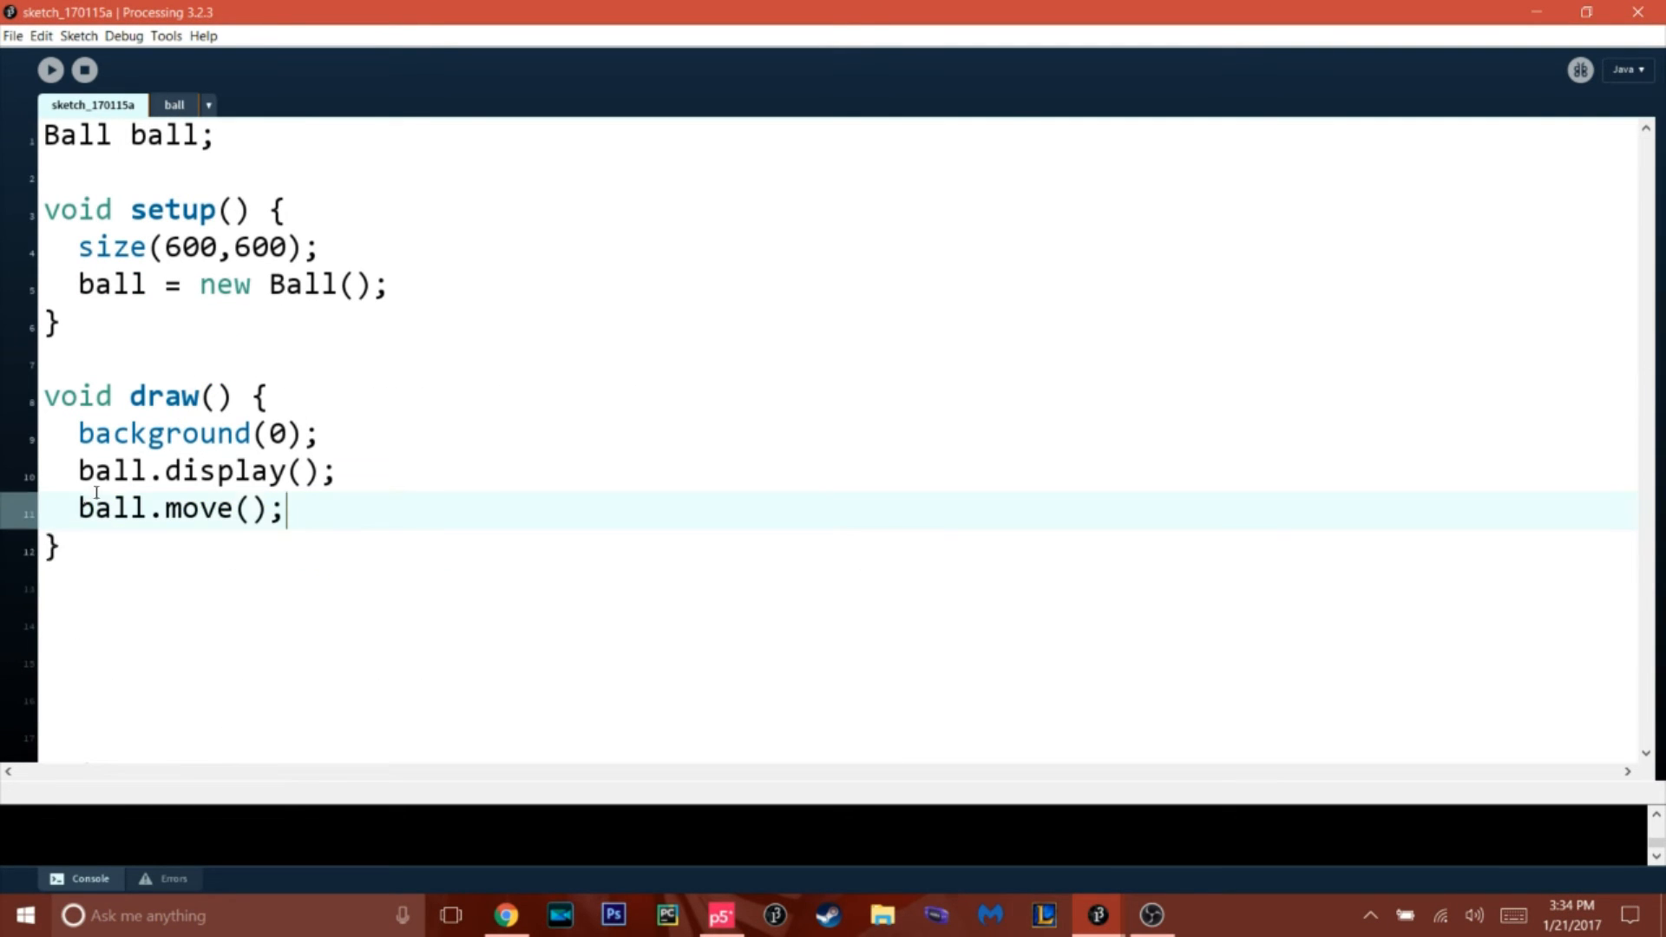
left_click(173, 104)
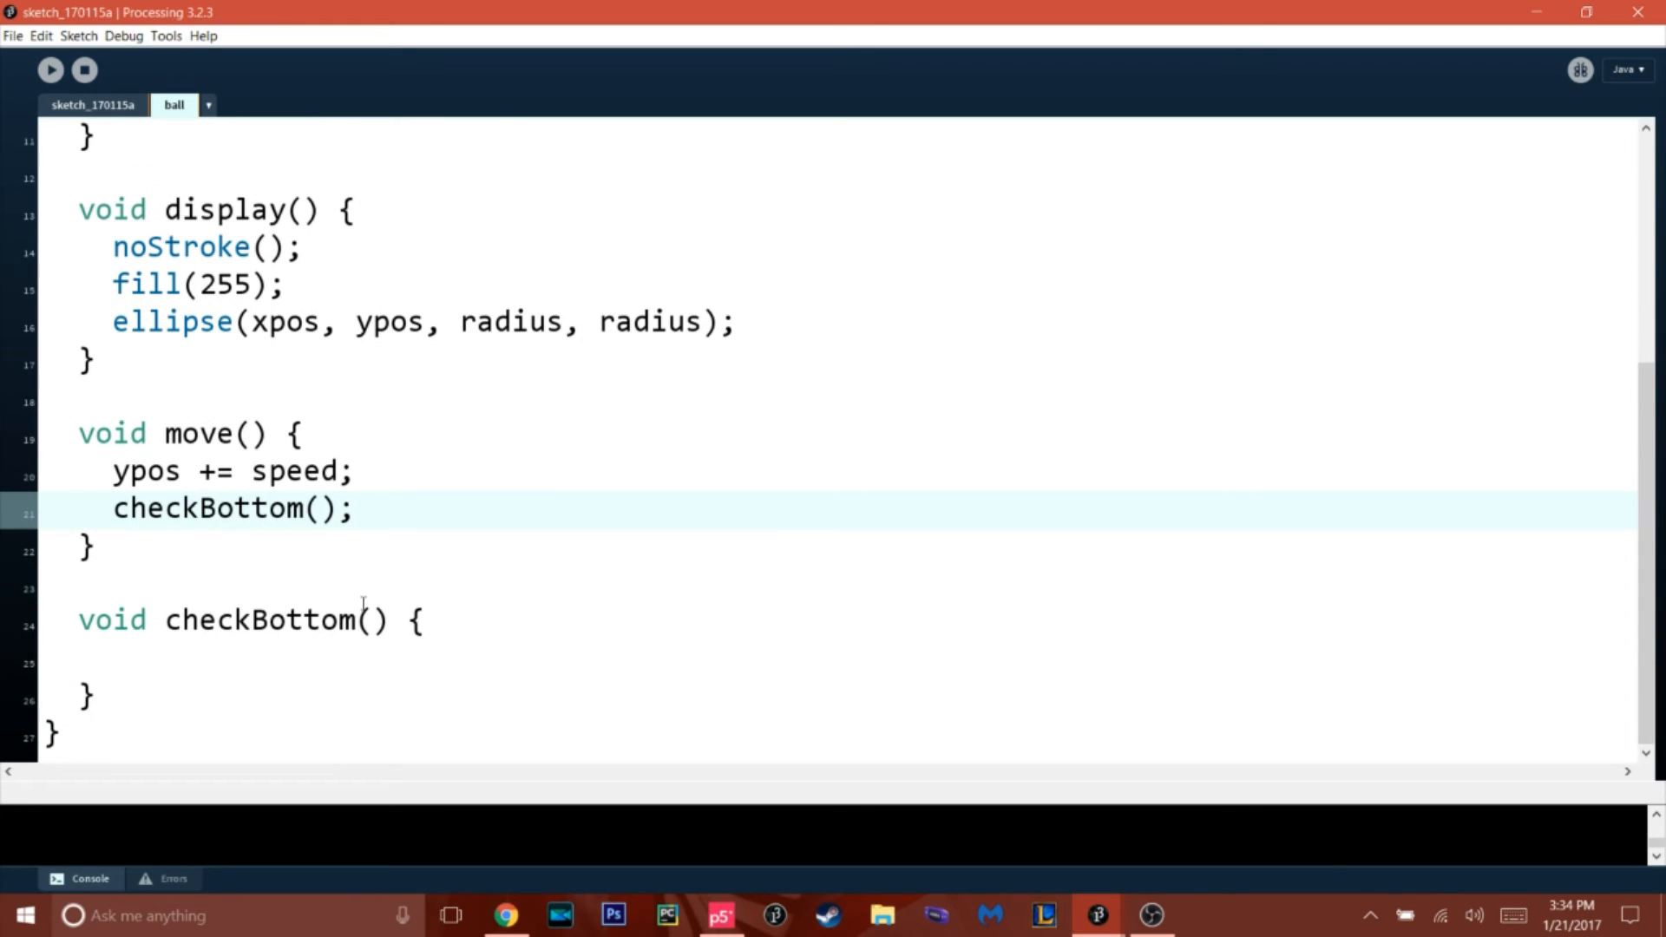
left_click(159, 661)
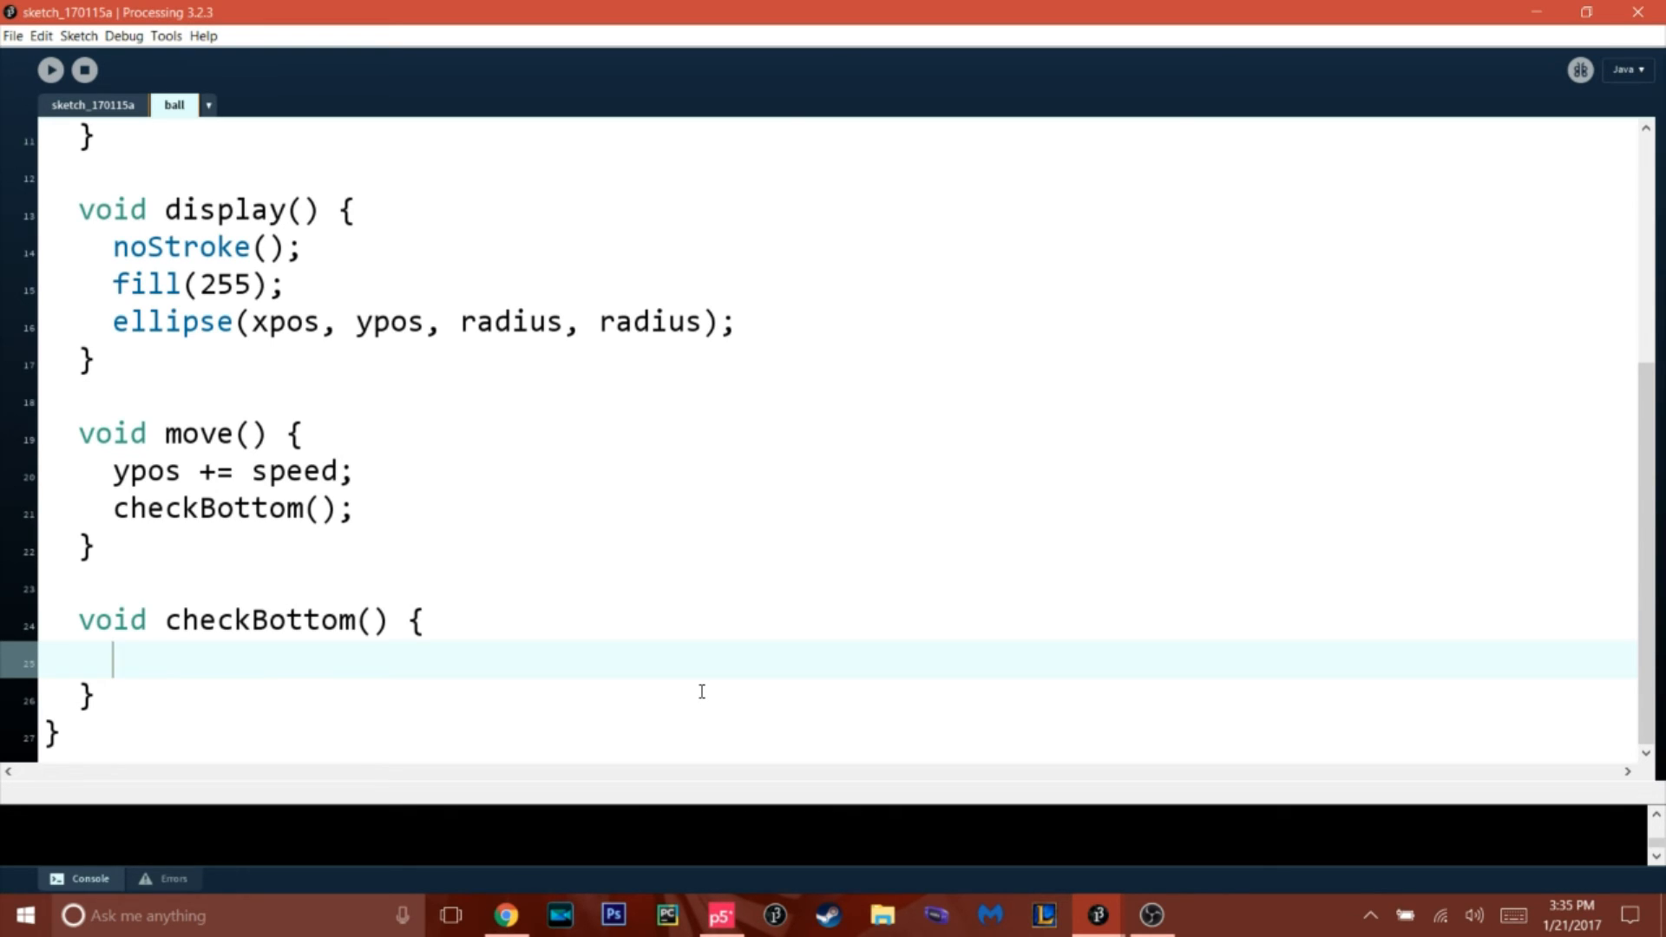
- Fill checkBottom() with if(ypos >= height){ print("asdasdasd"); }
type("if()")
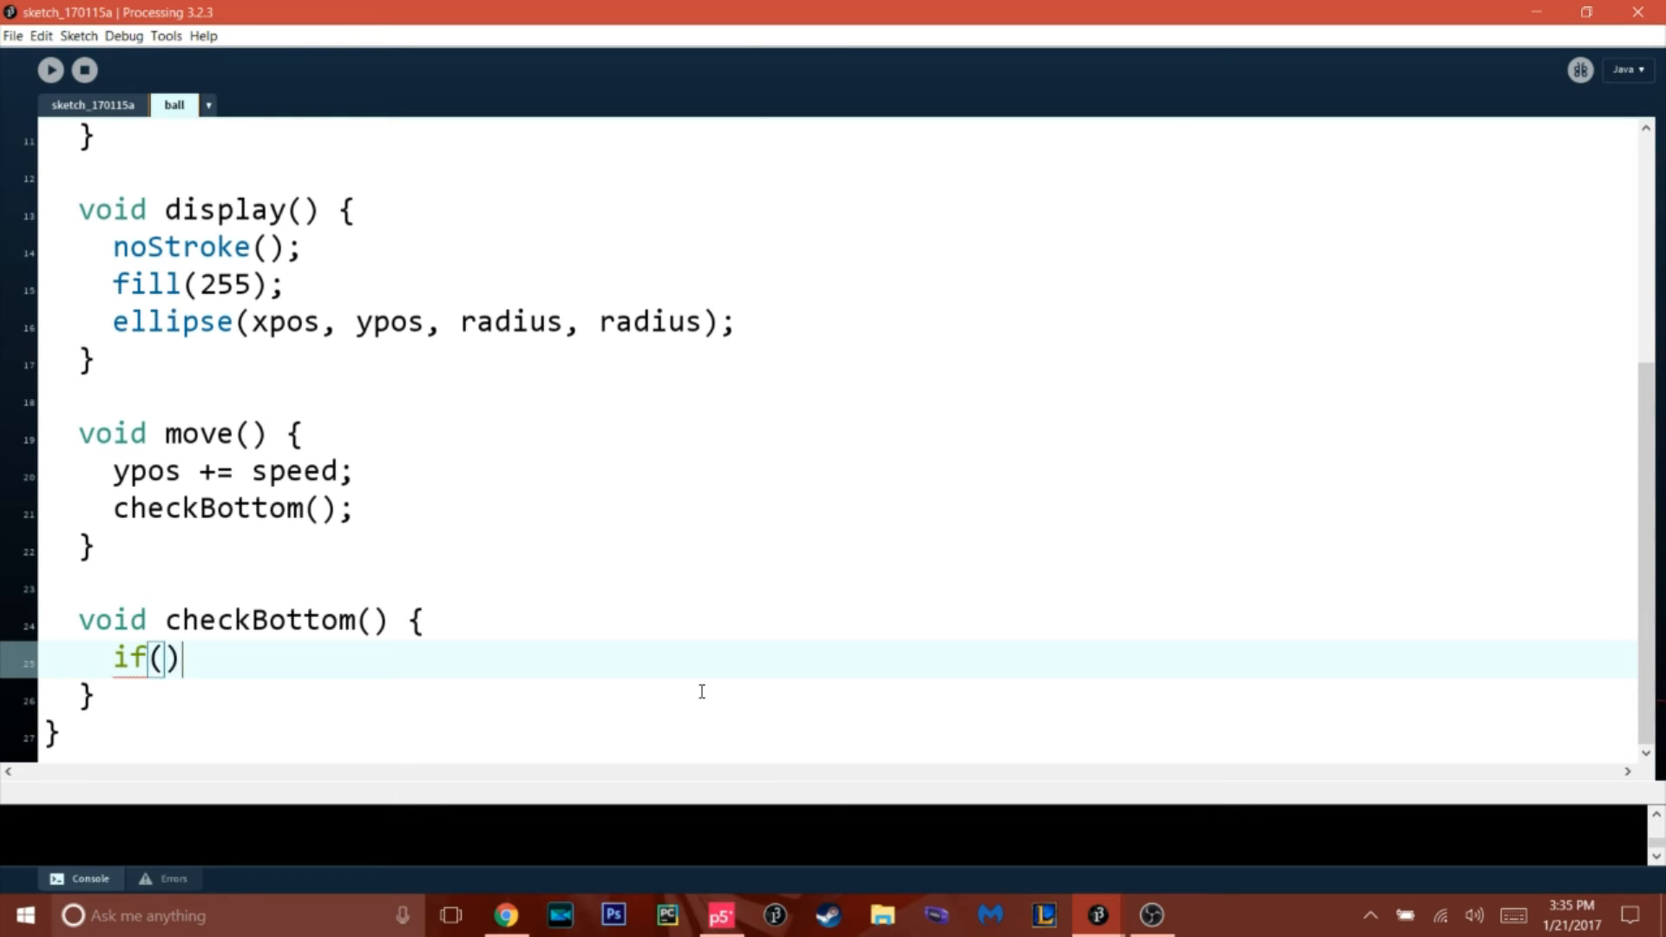
type("{}")
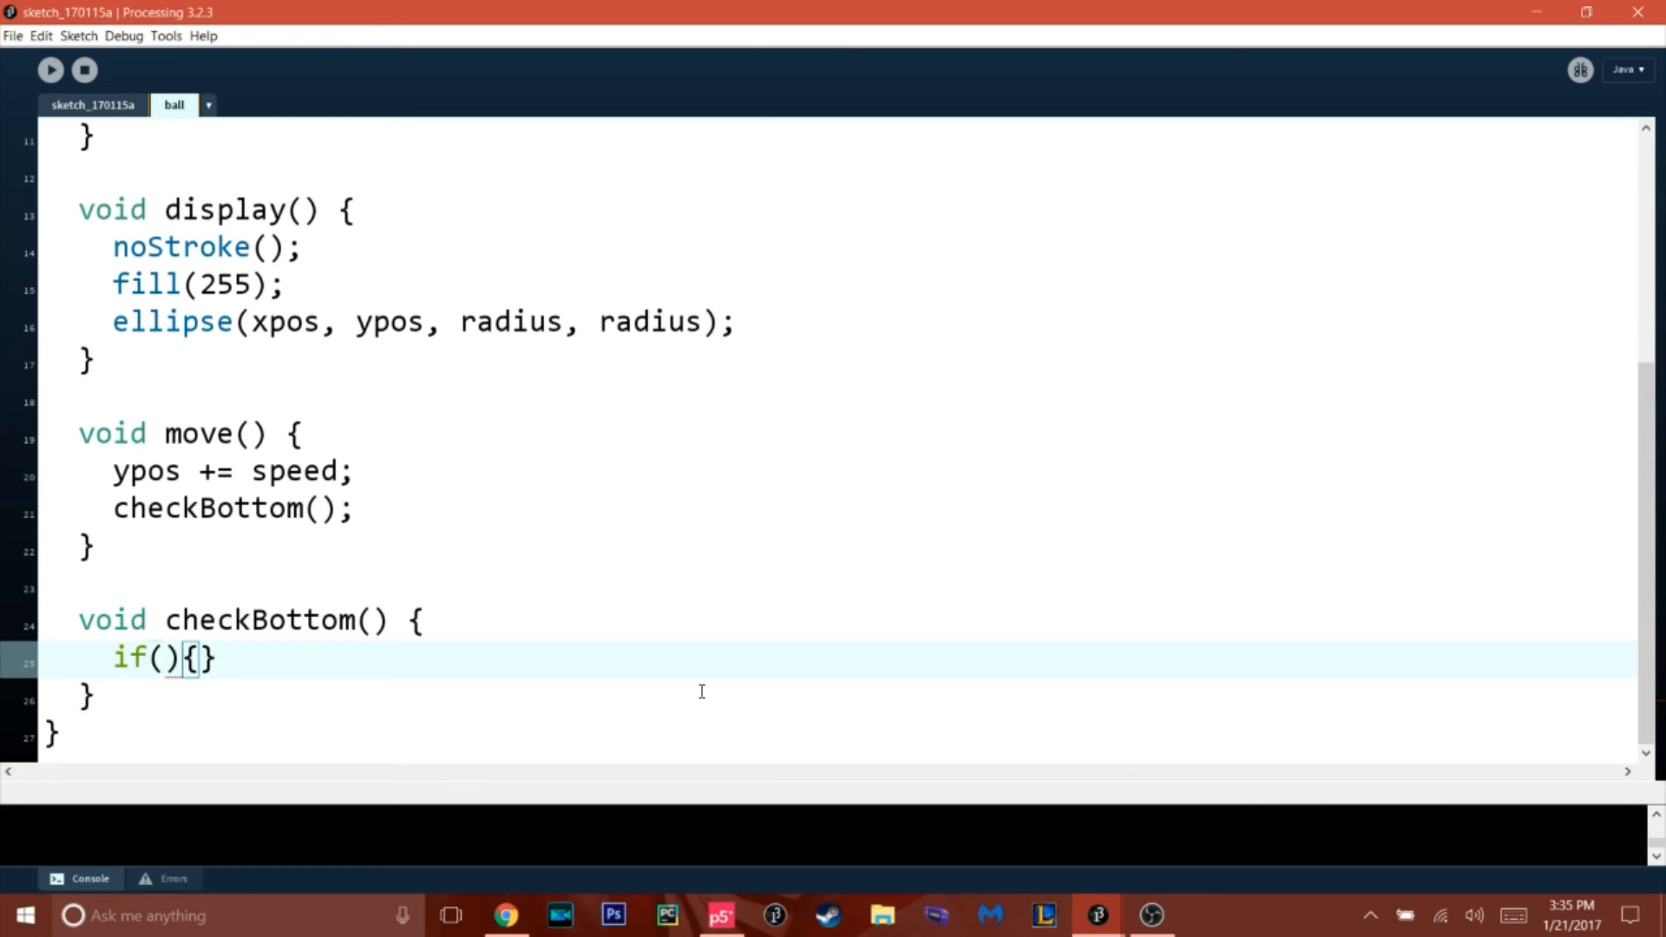
key("Enter")
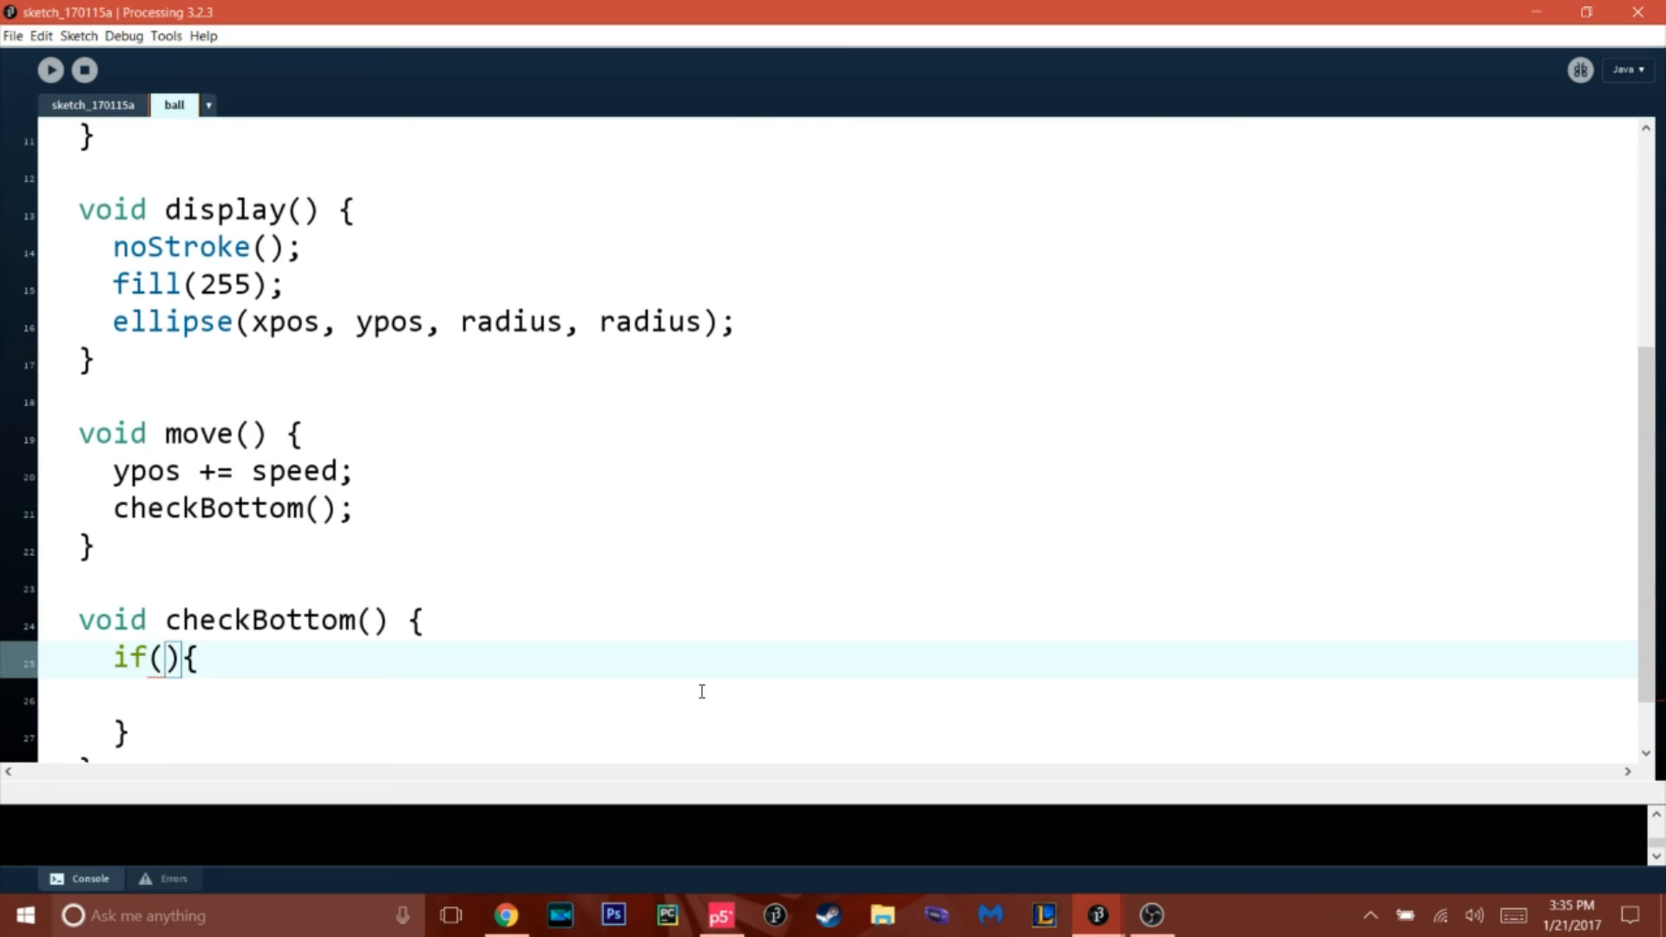
type("ypos")
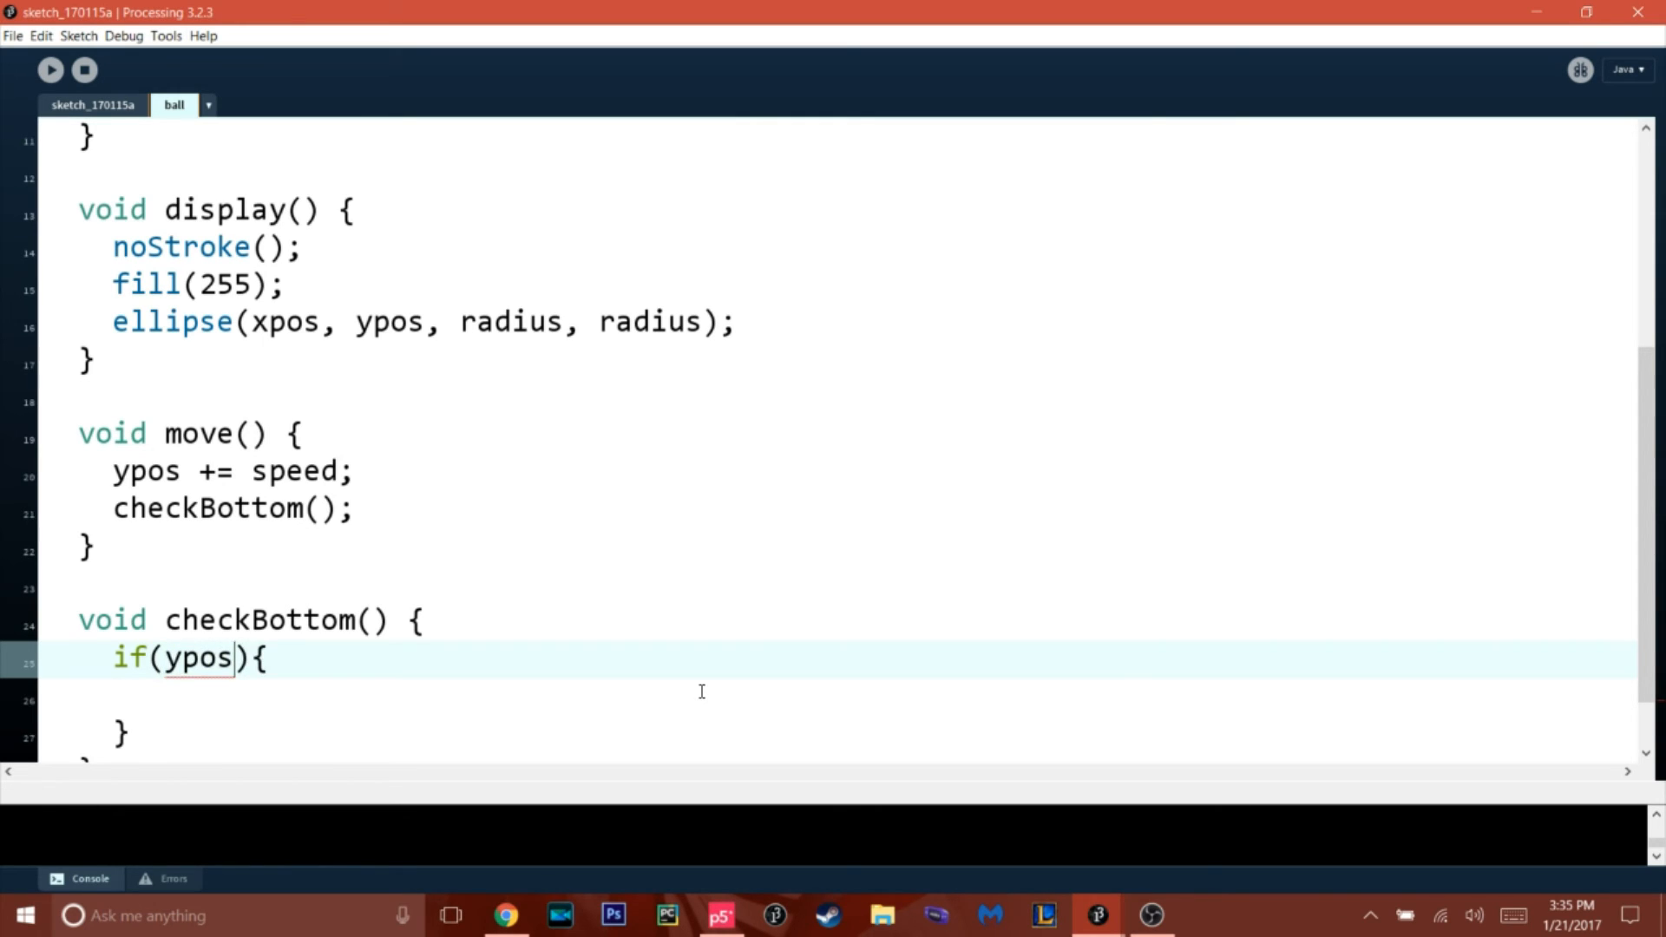
type(">=")
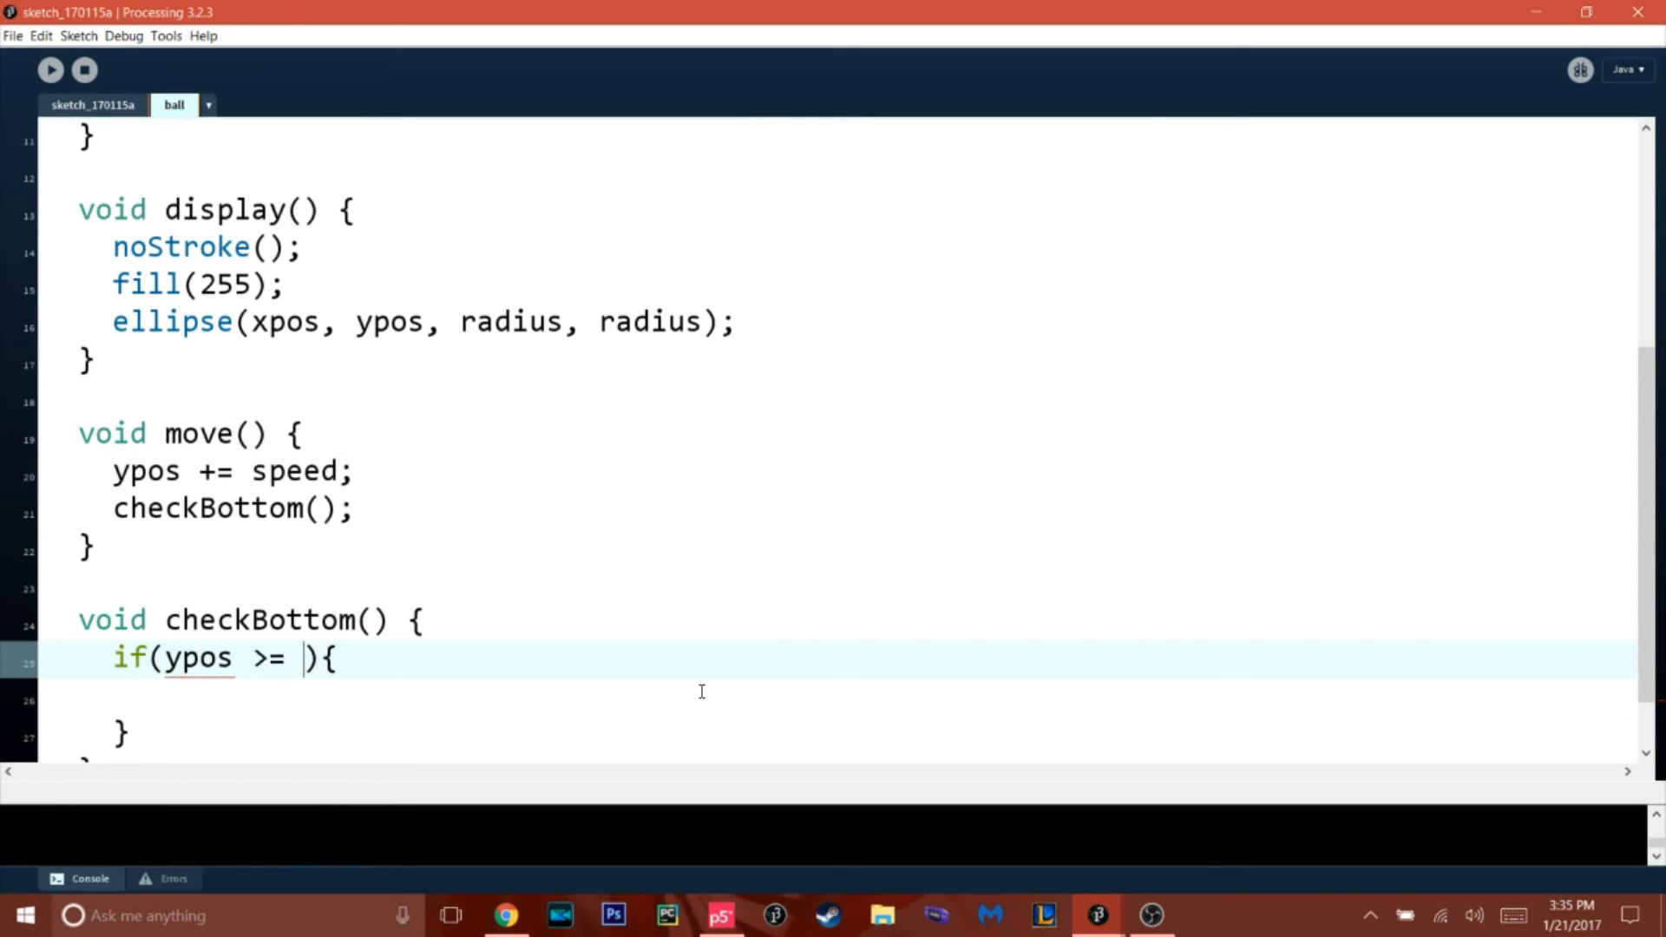
type("height")
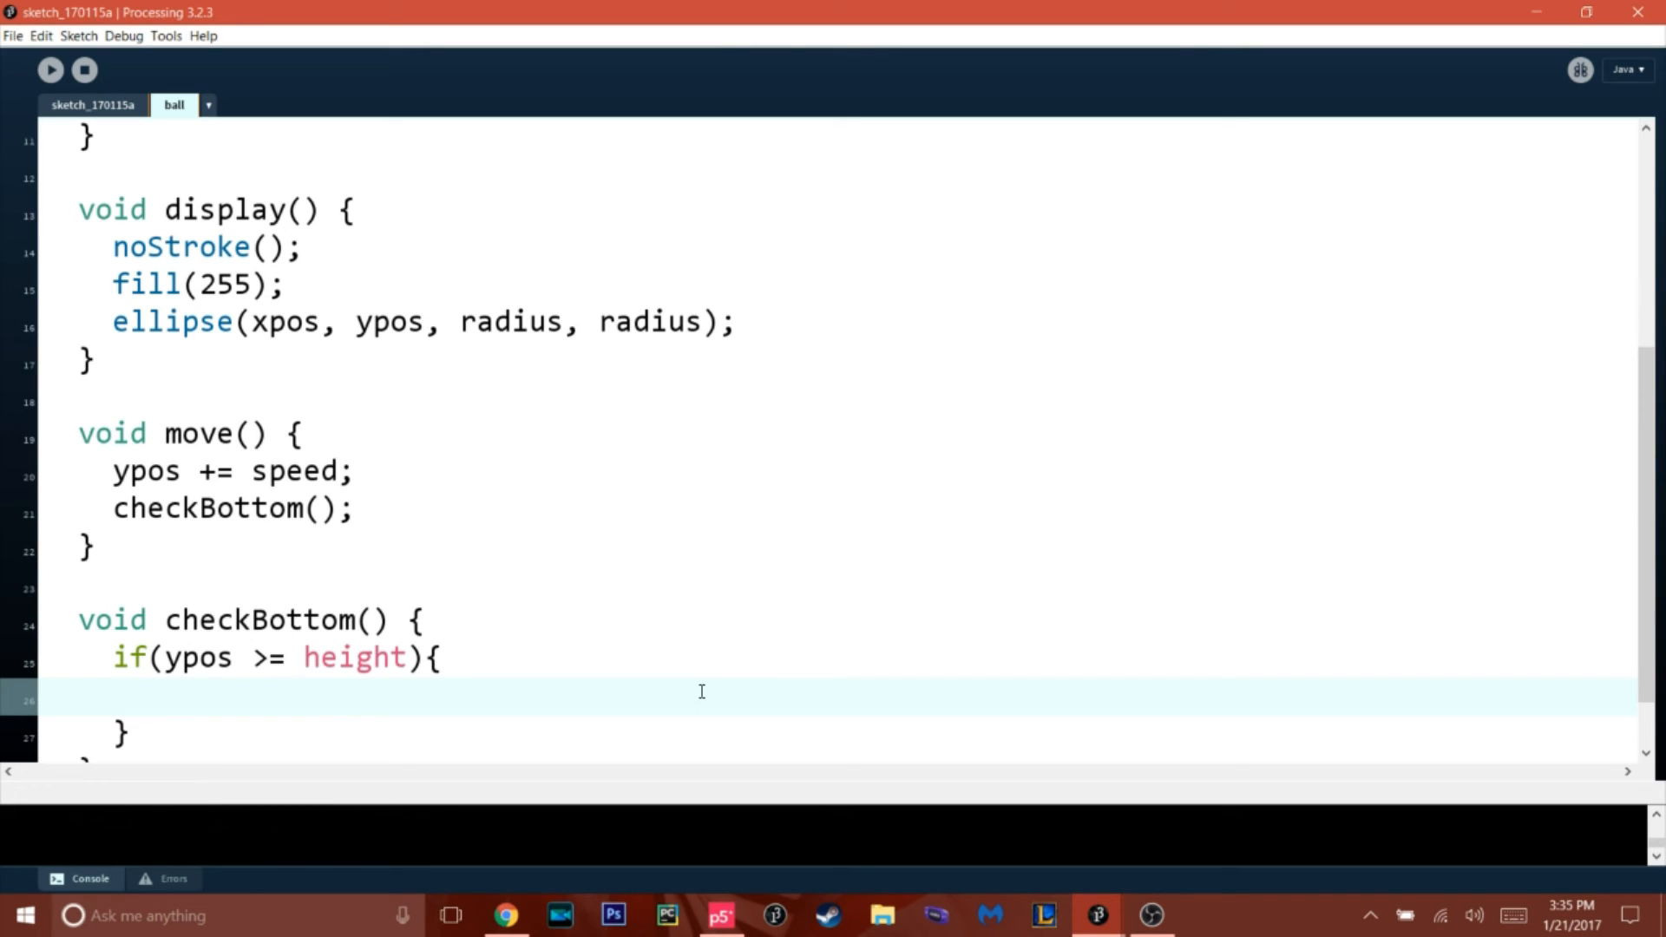
type("print(")
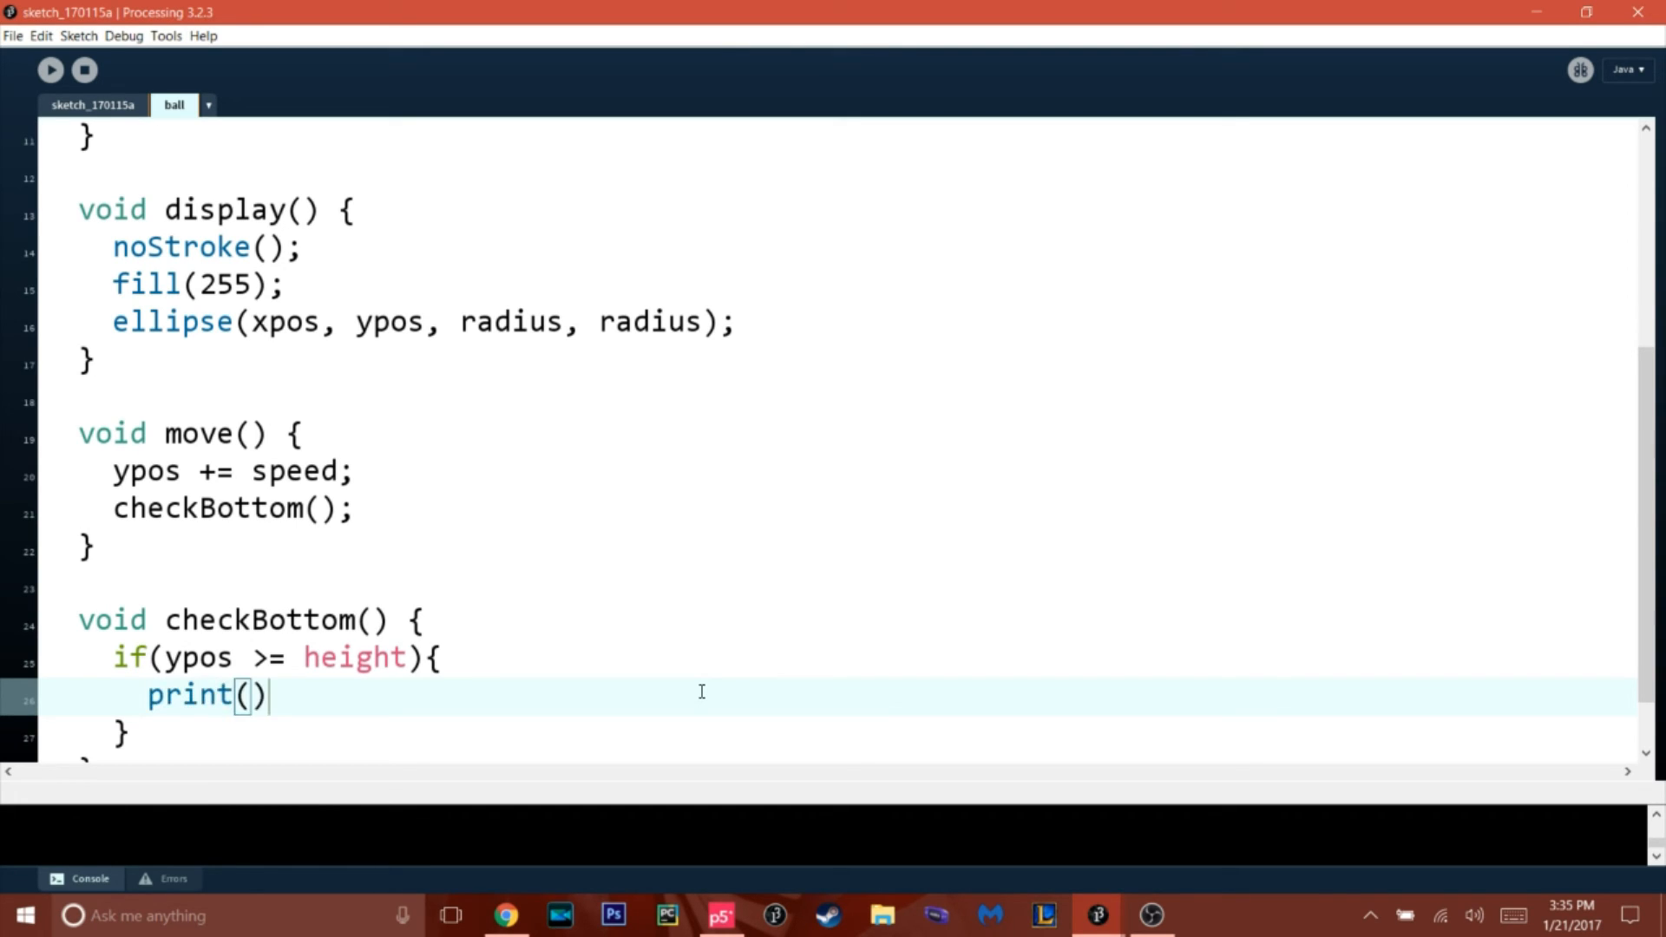
type("\"\";")
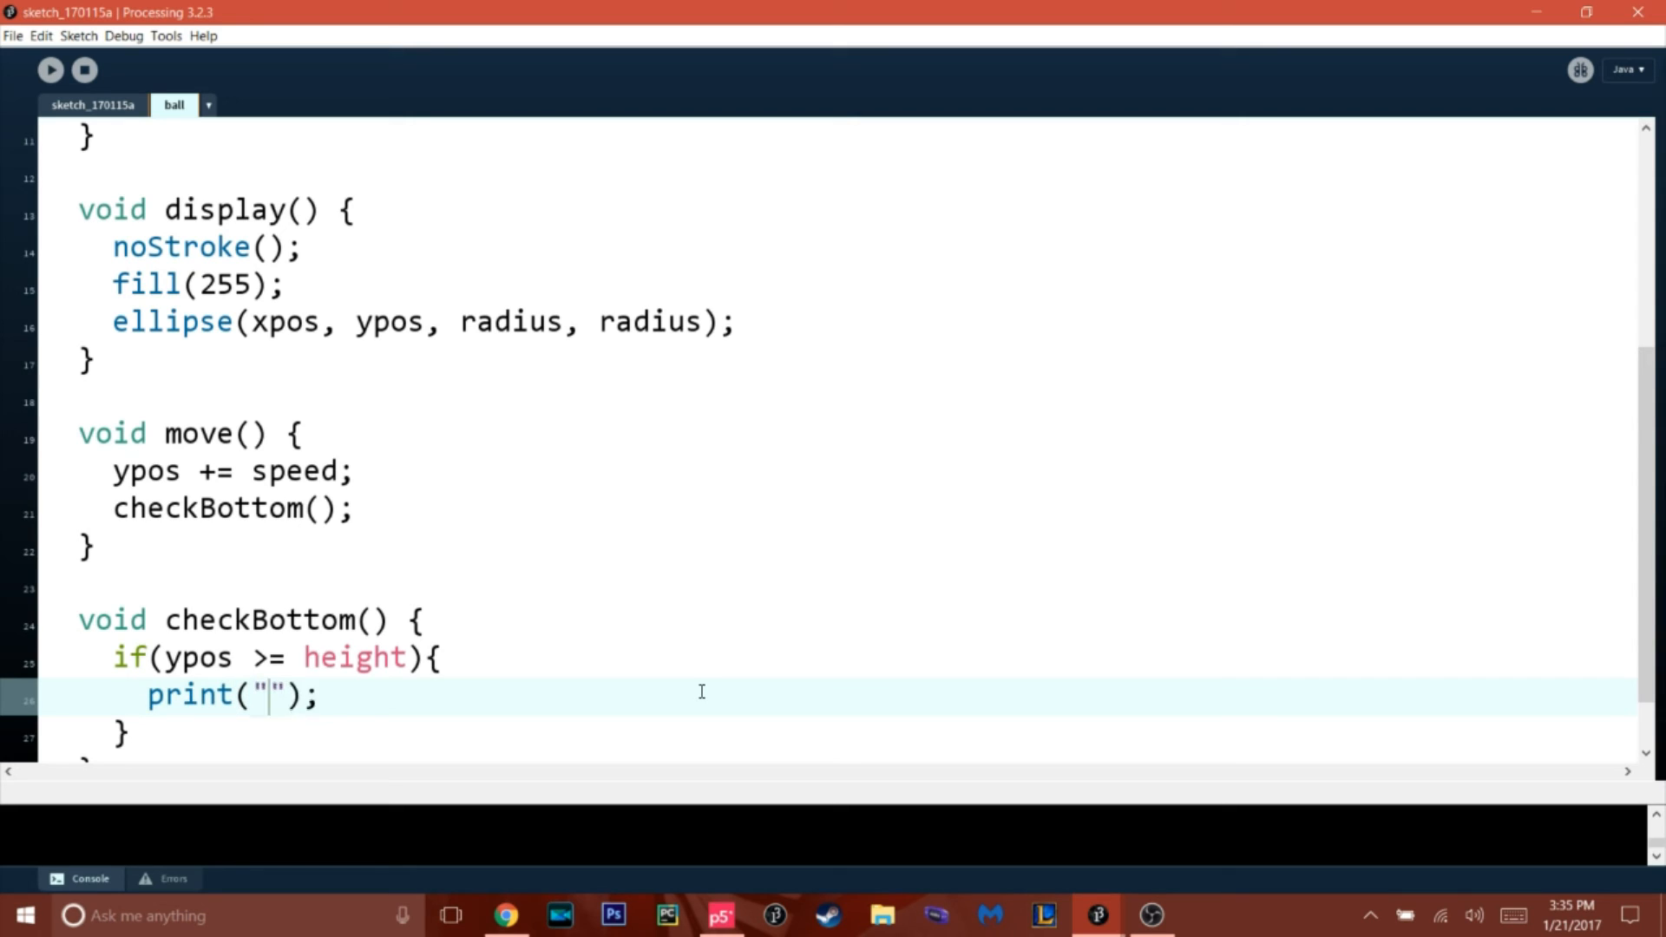
type("asdasdasd")
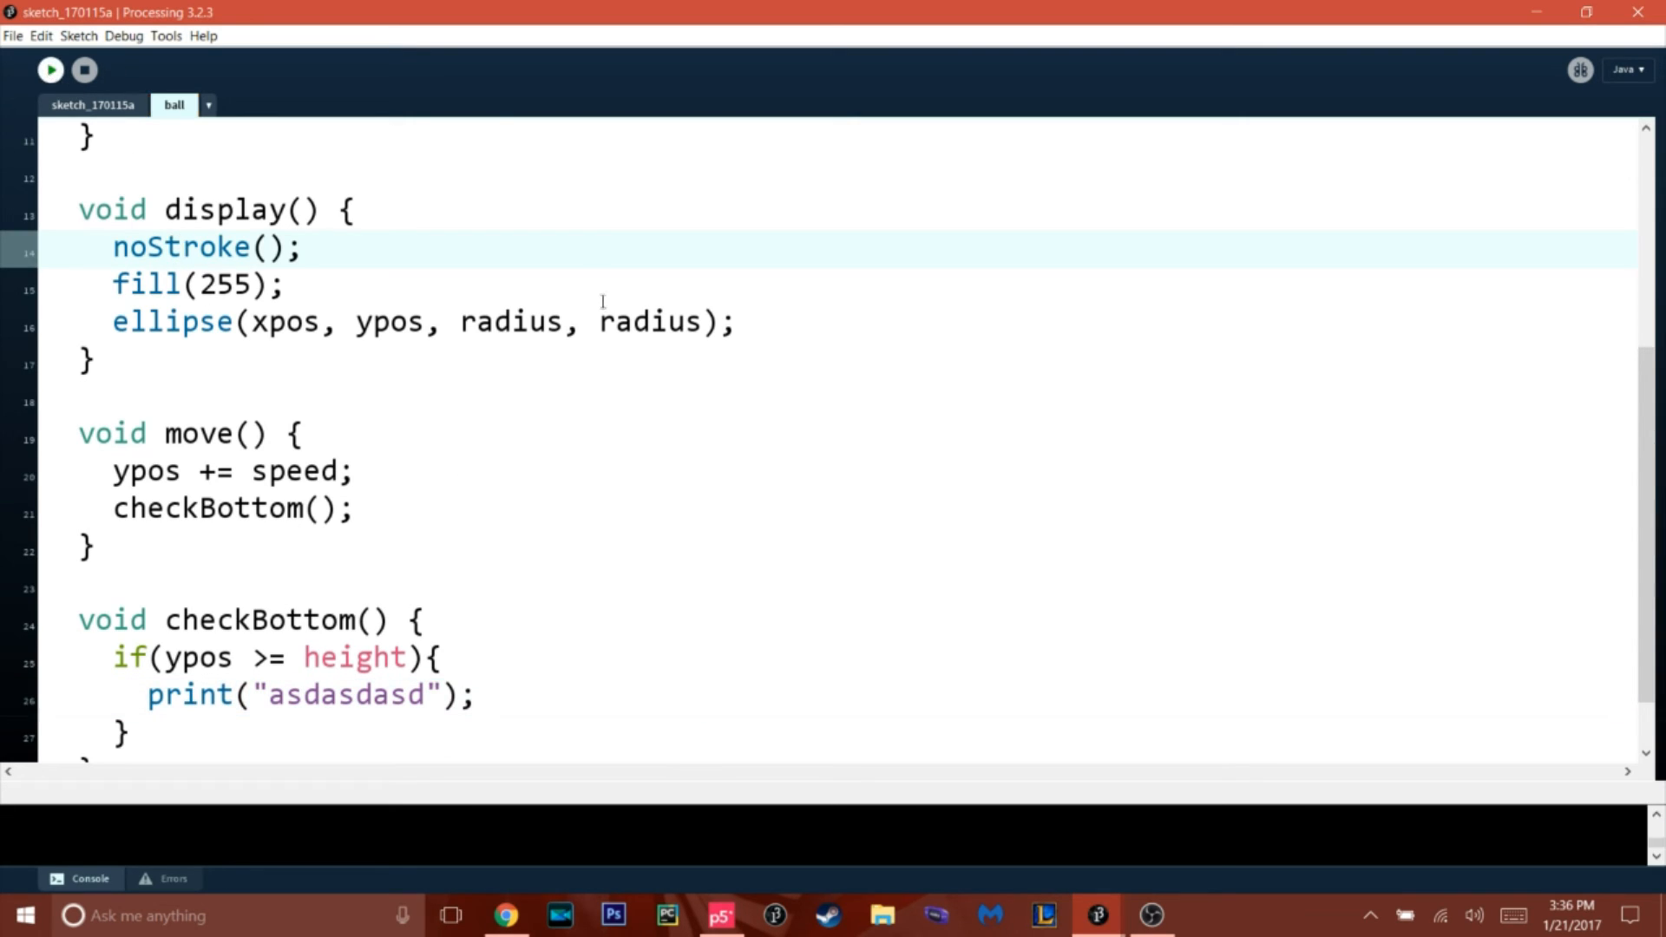
- Run the sketch to see 'asdasdasd' flood the console, then delete the print line
left_click(51, 69)
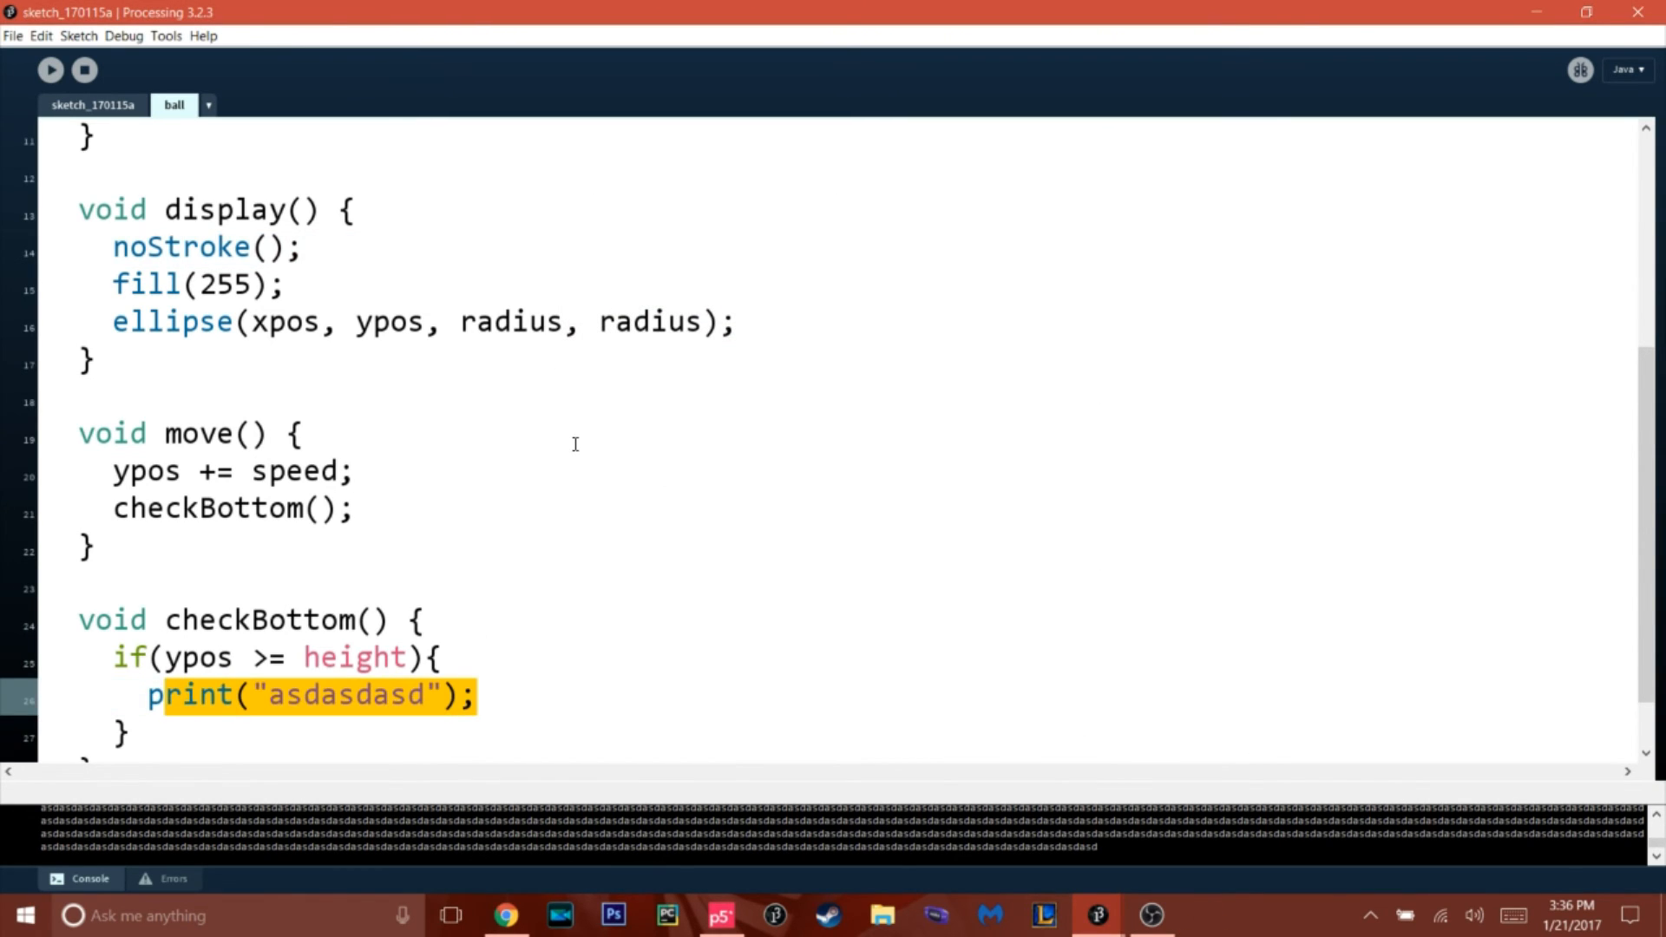
key("Delete")
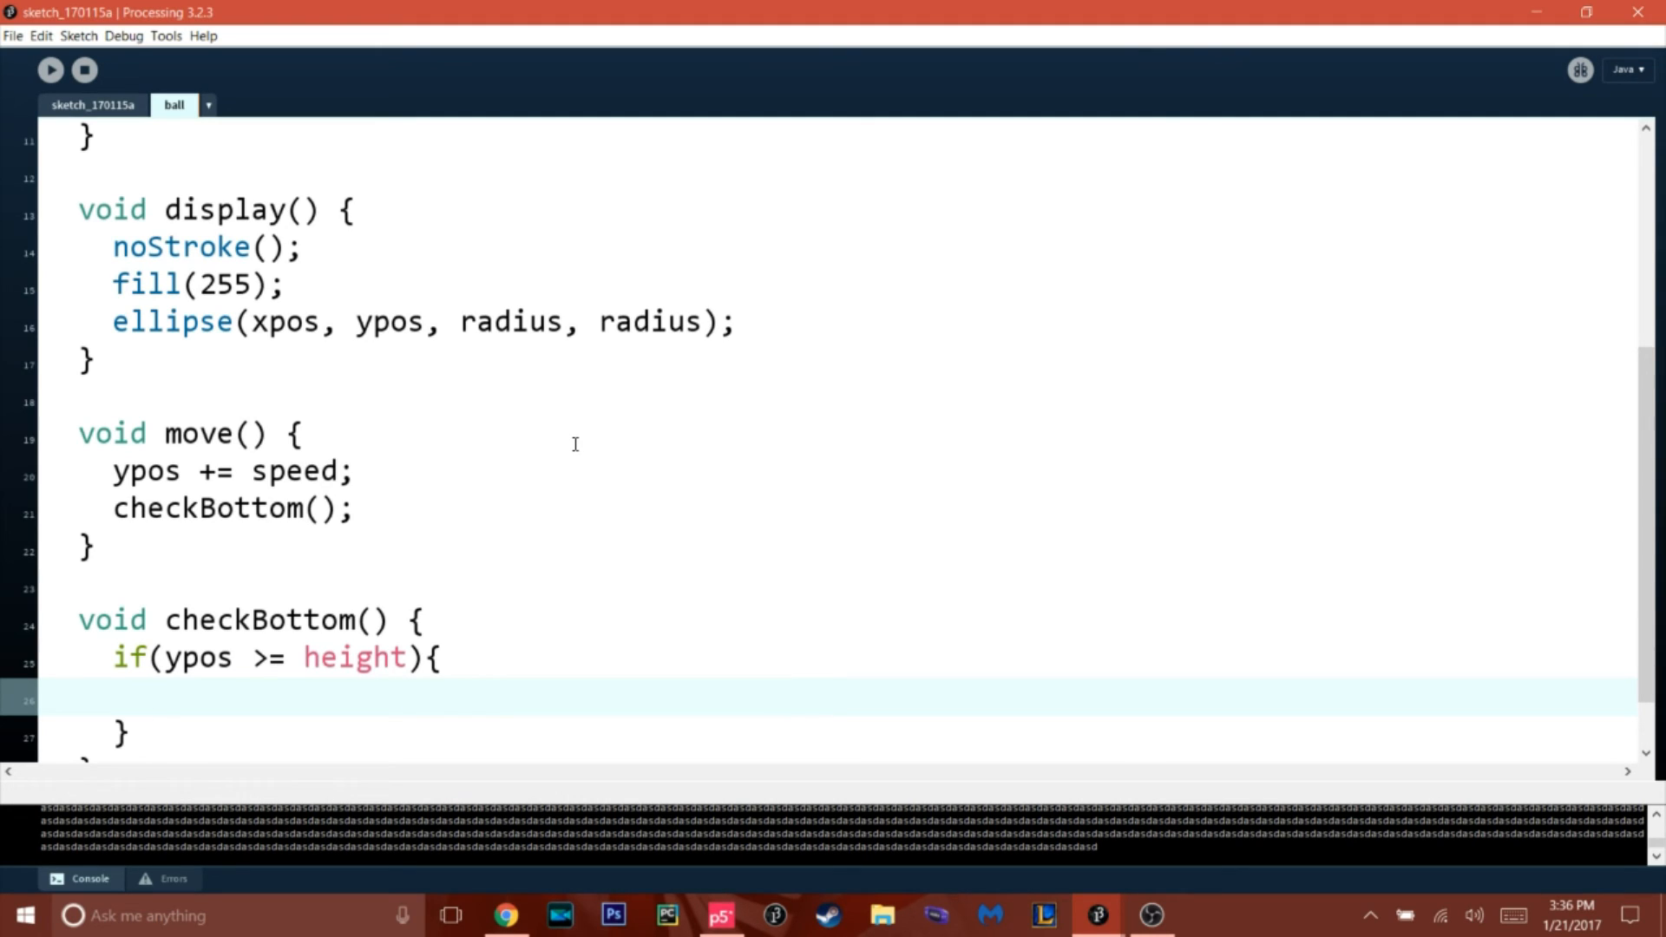
mouse_move(608, 417)
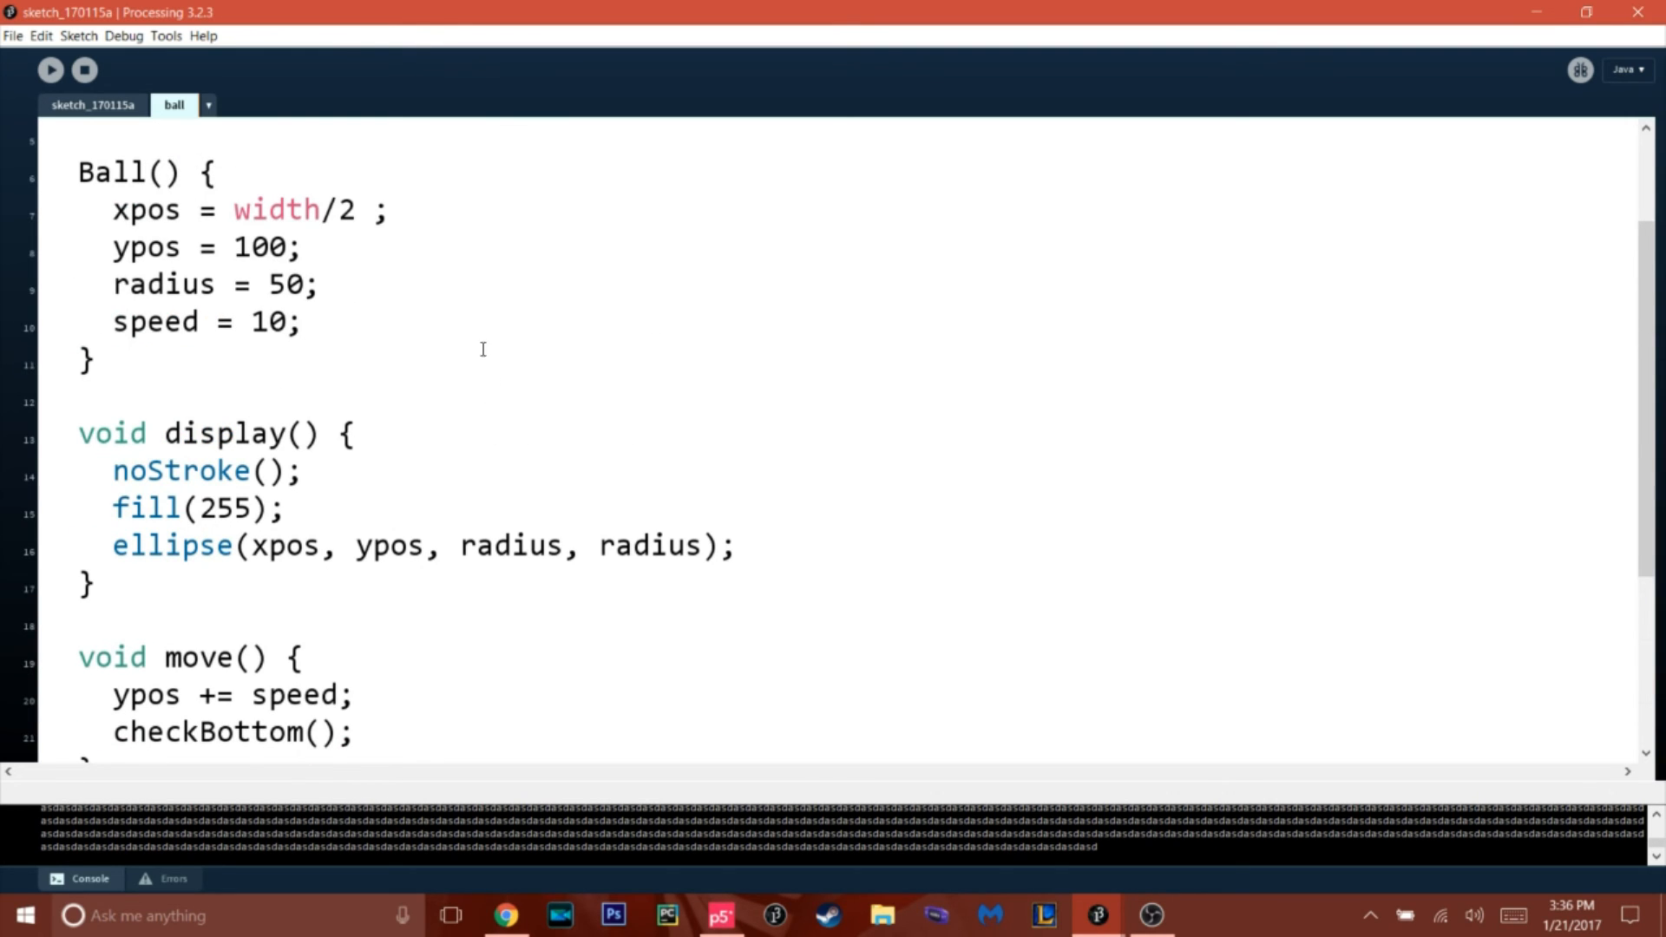
mouse_move(385, 307)
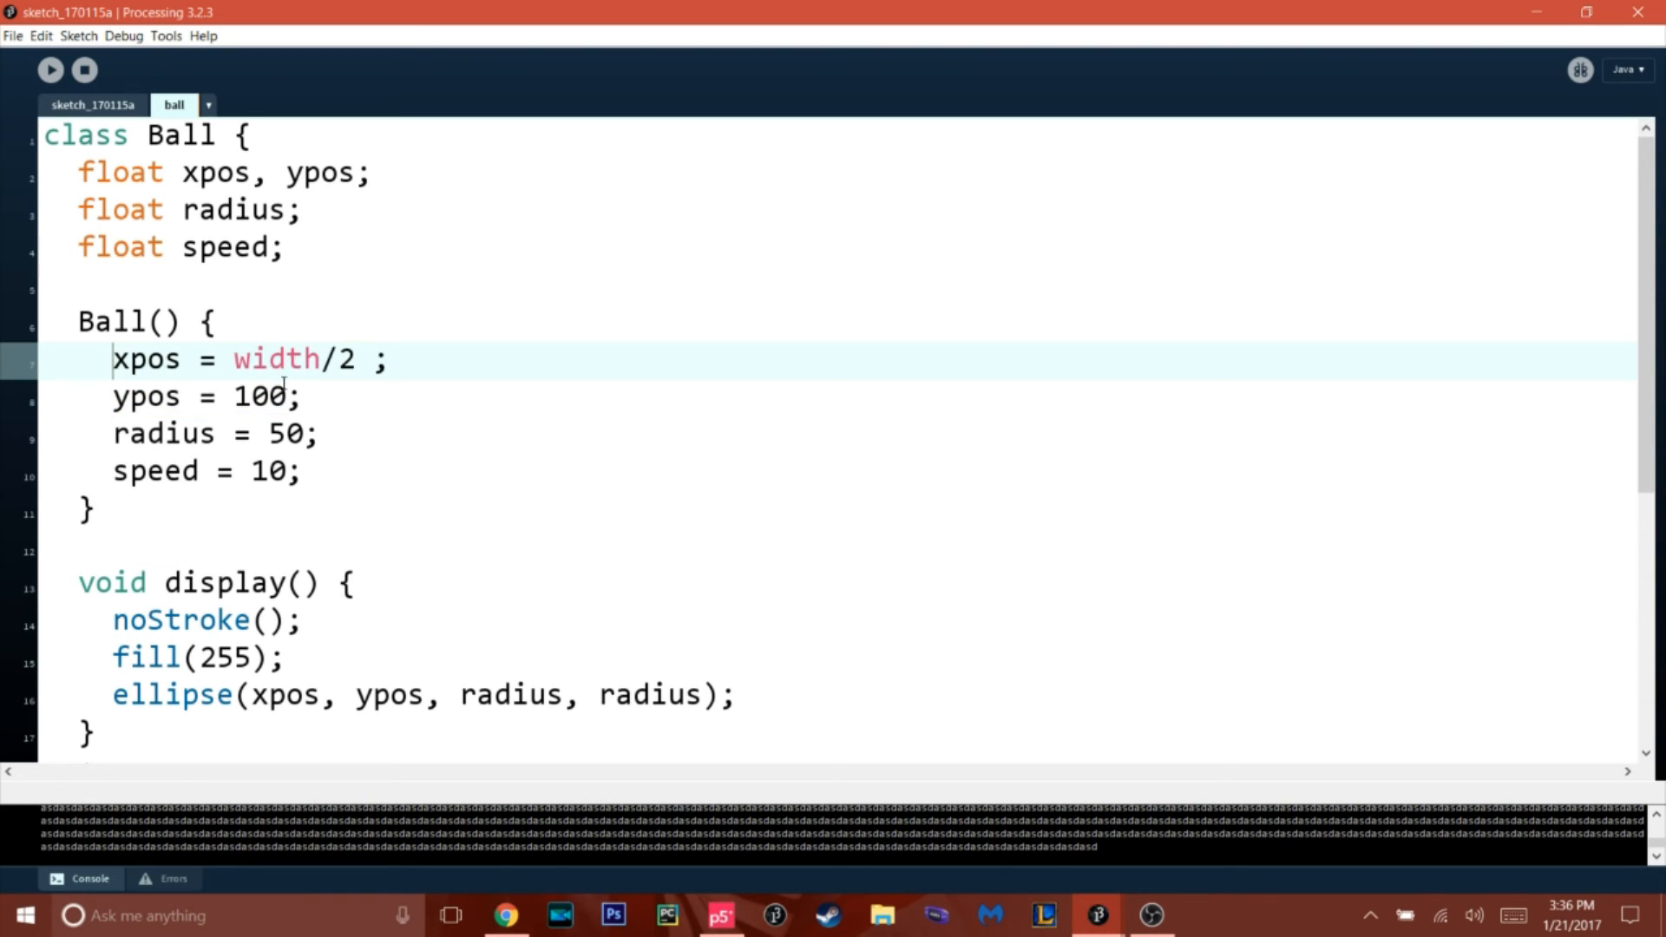
- Copy the constructor's 'xpos = width/2;' and 'ypos = 100;' lines into the if block, then show the main sketch
left_click_drag(139, 360, 301, 396)
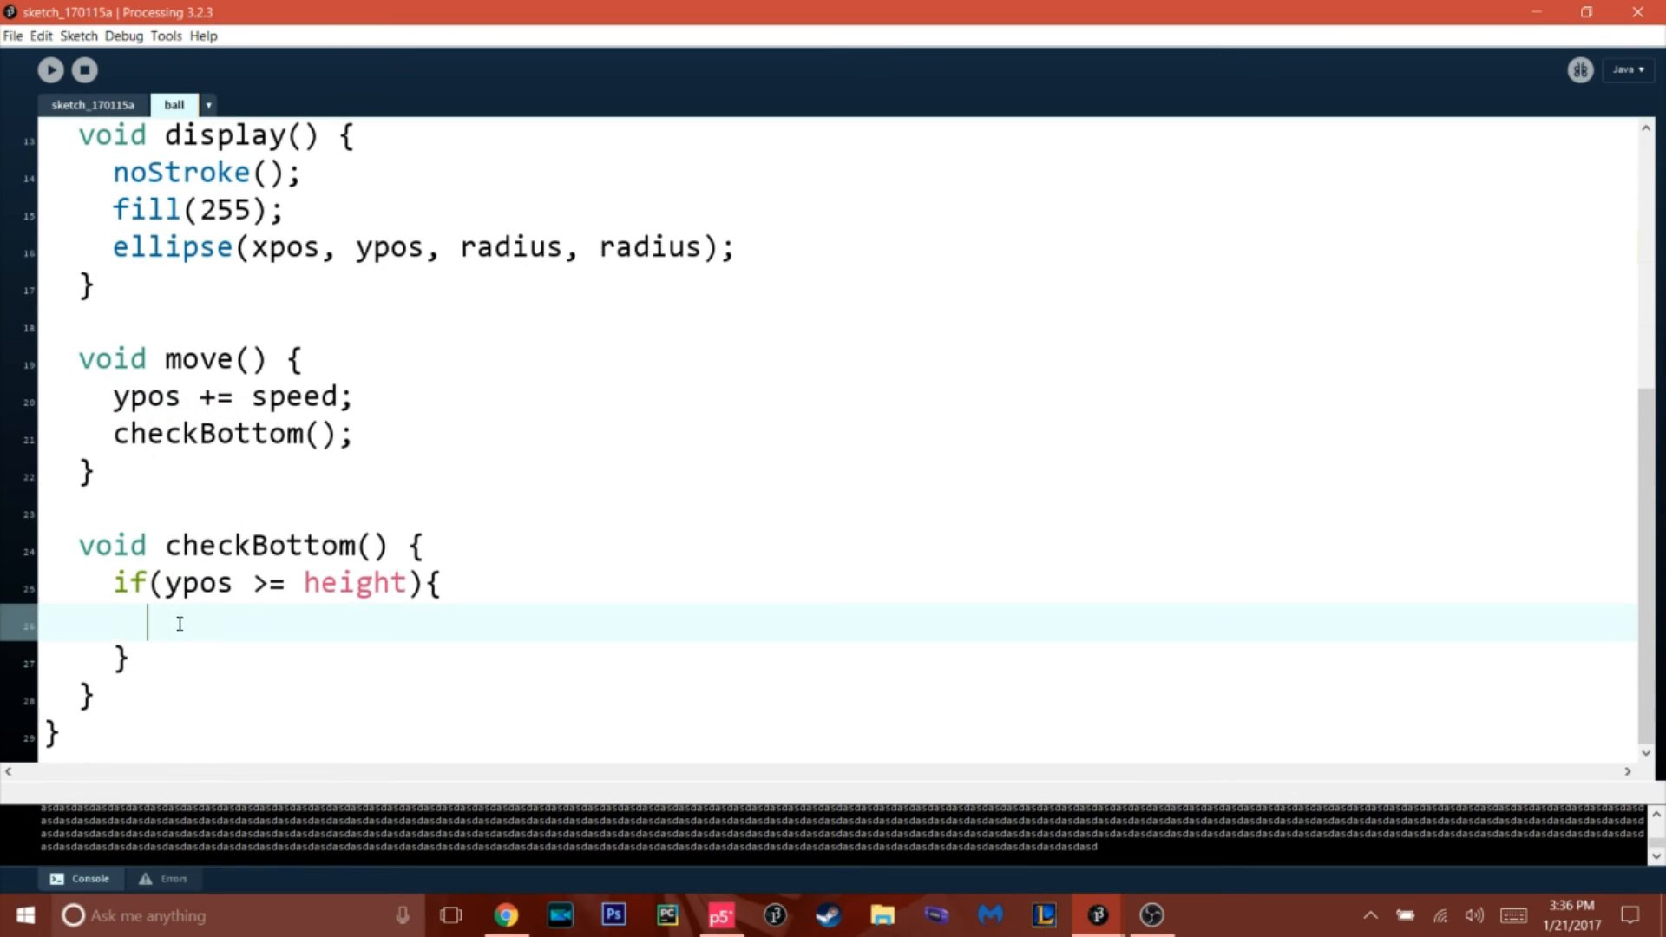
type("xpos = width/2 ;")
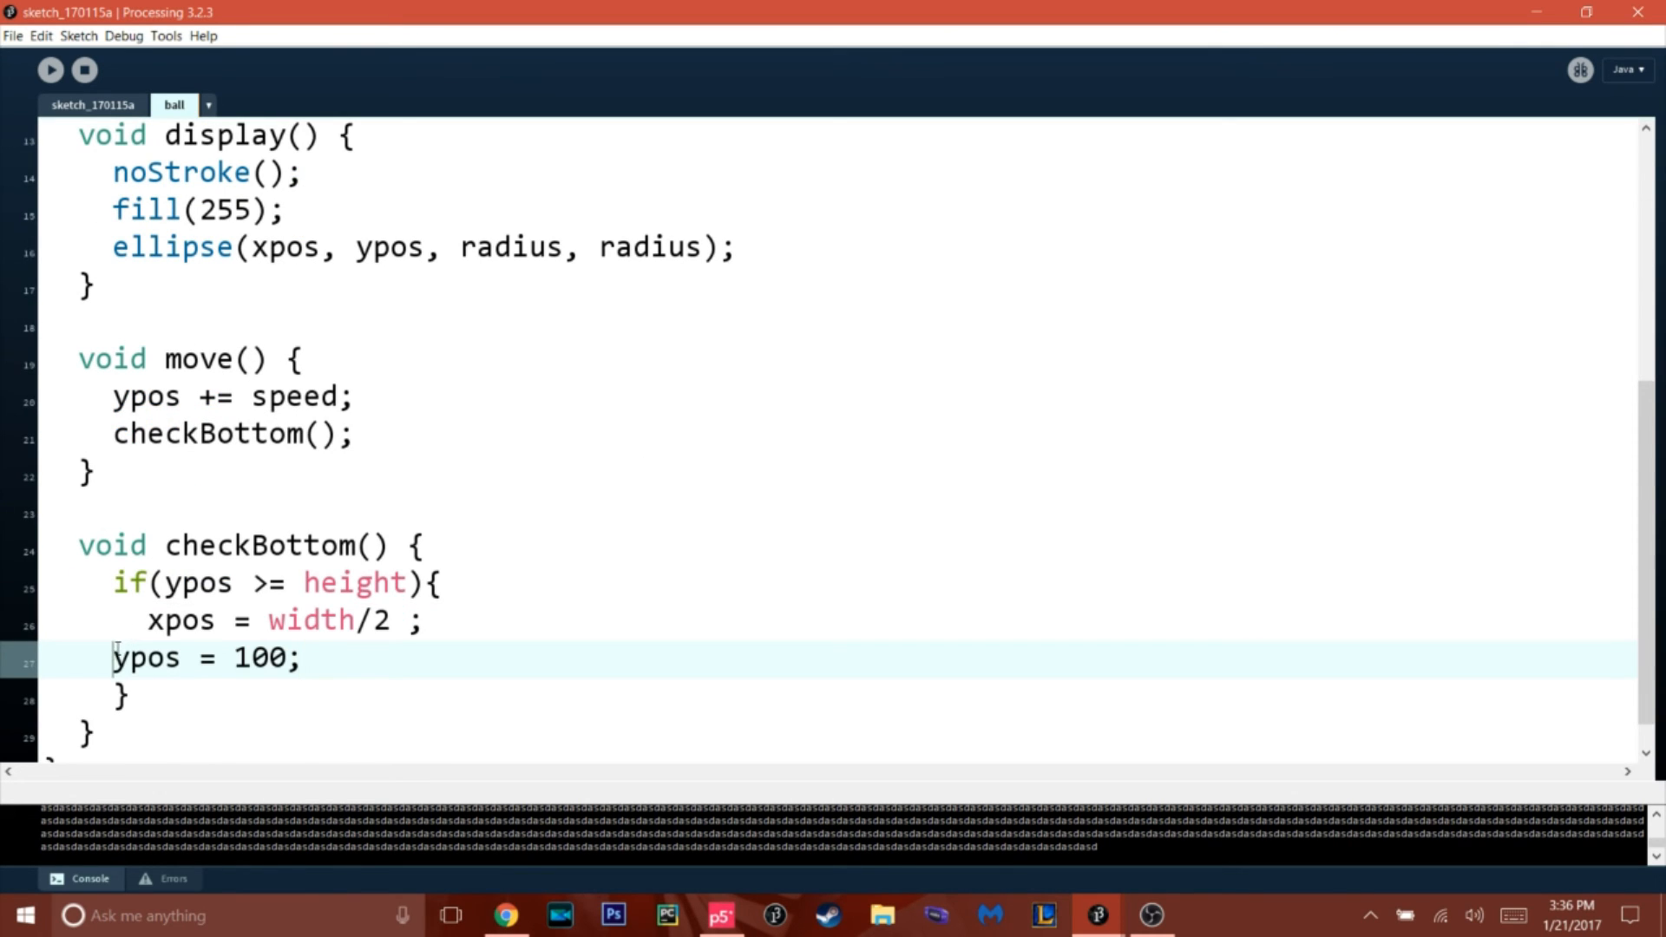
scroll("up", 3)
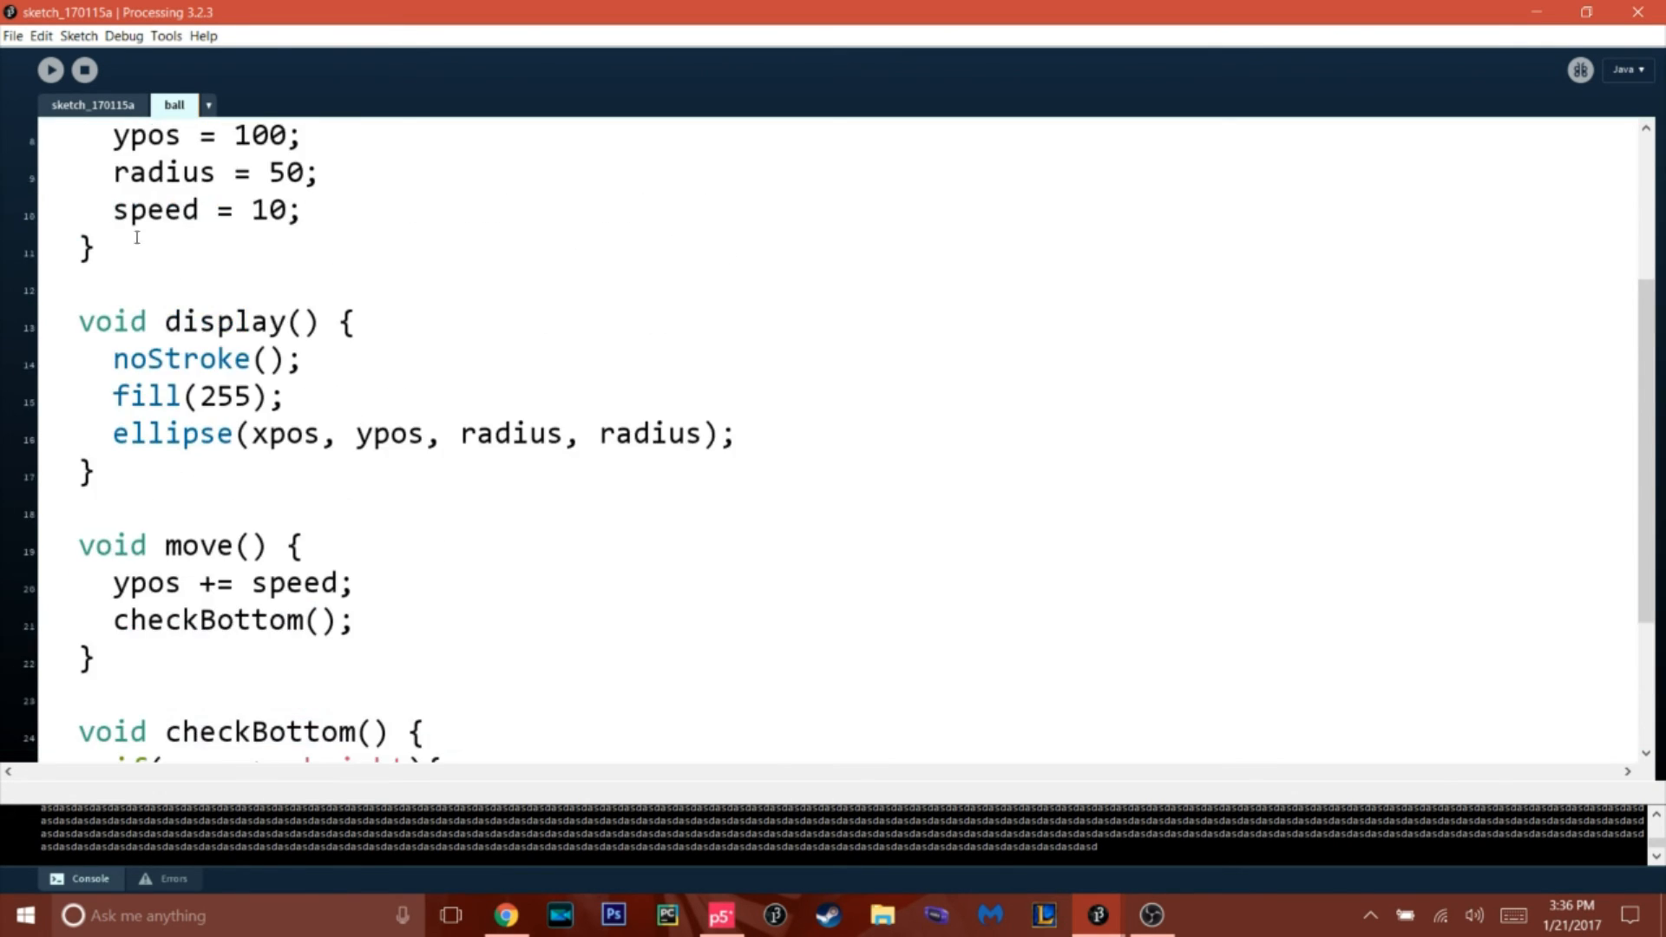
left_click(92, 104)
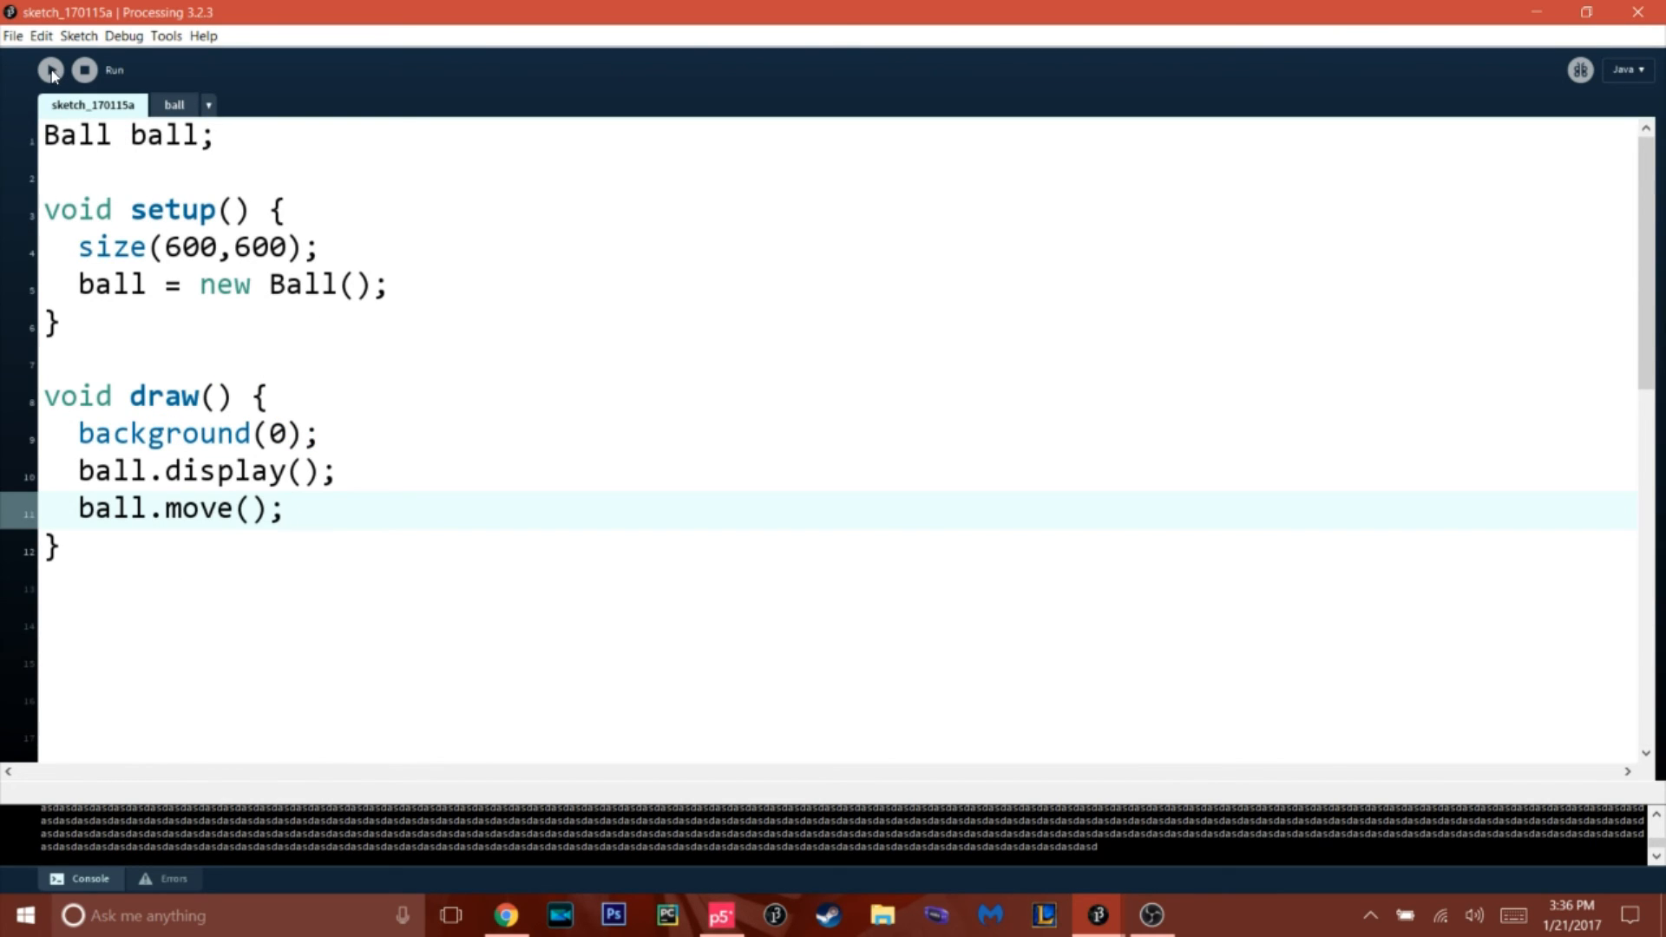
- Run the sketch to watch the ball fall and reset, close it, and return to the Ball class
left_click(51, 69)
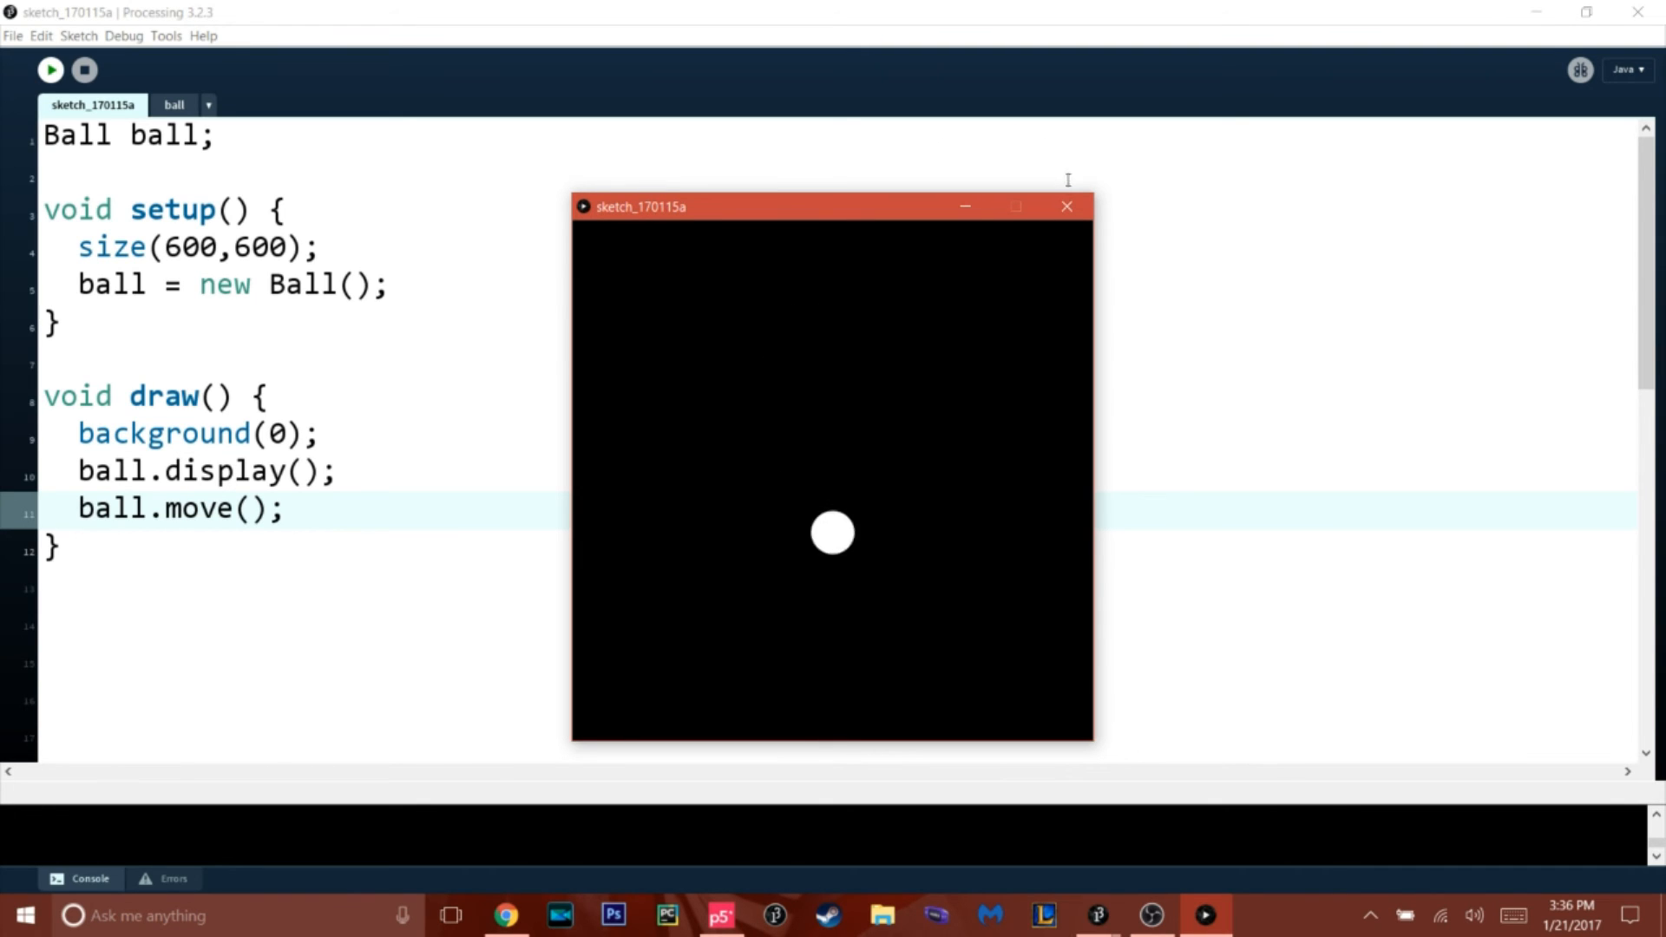
left_click(174, 104)
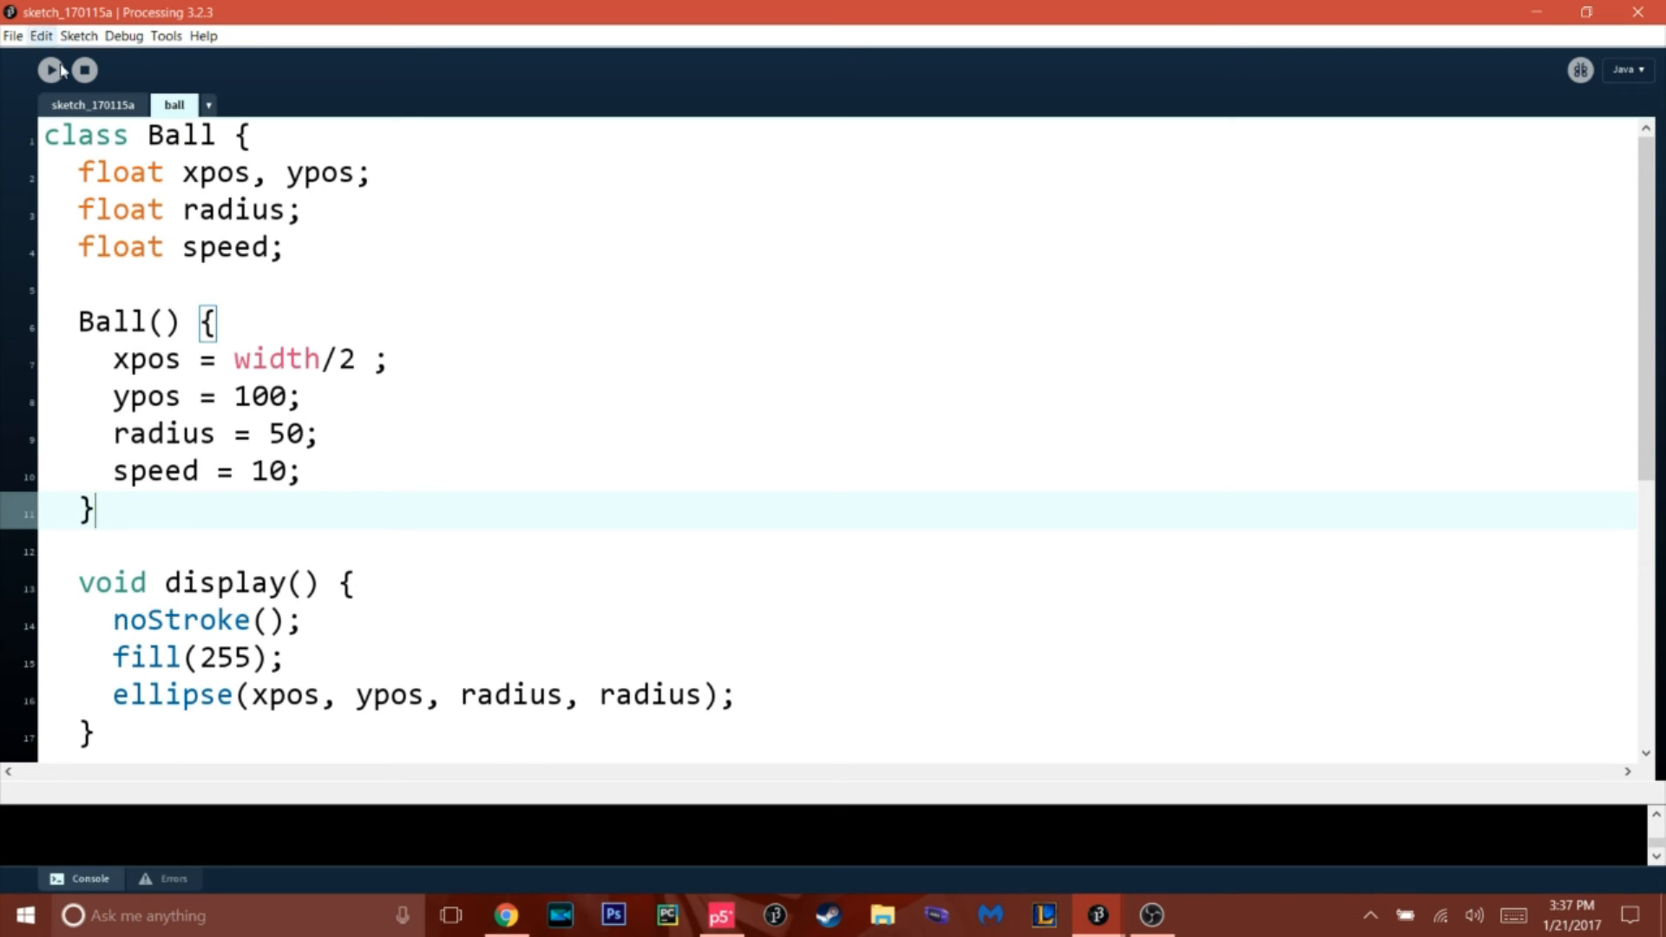
left_click(92, 104)
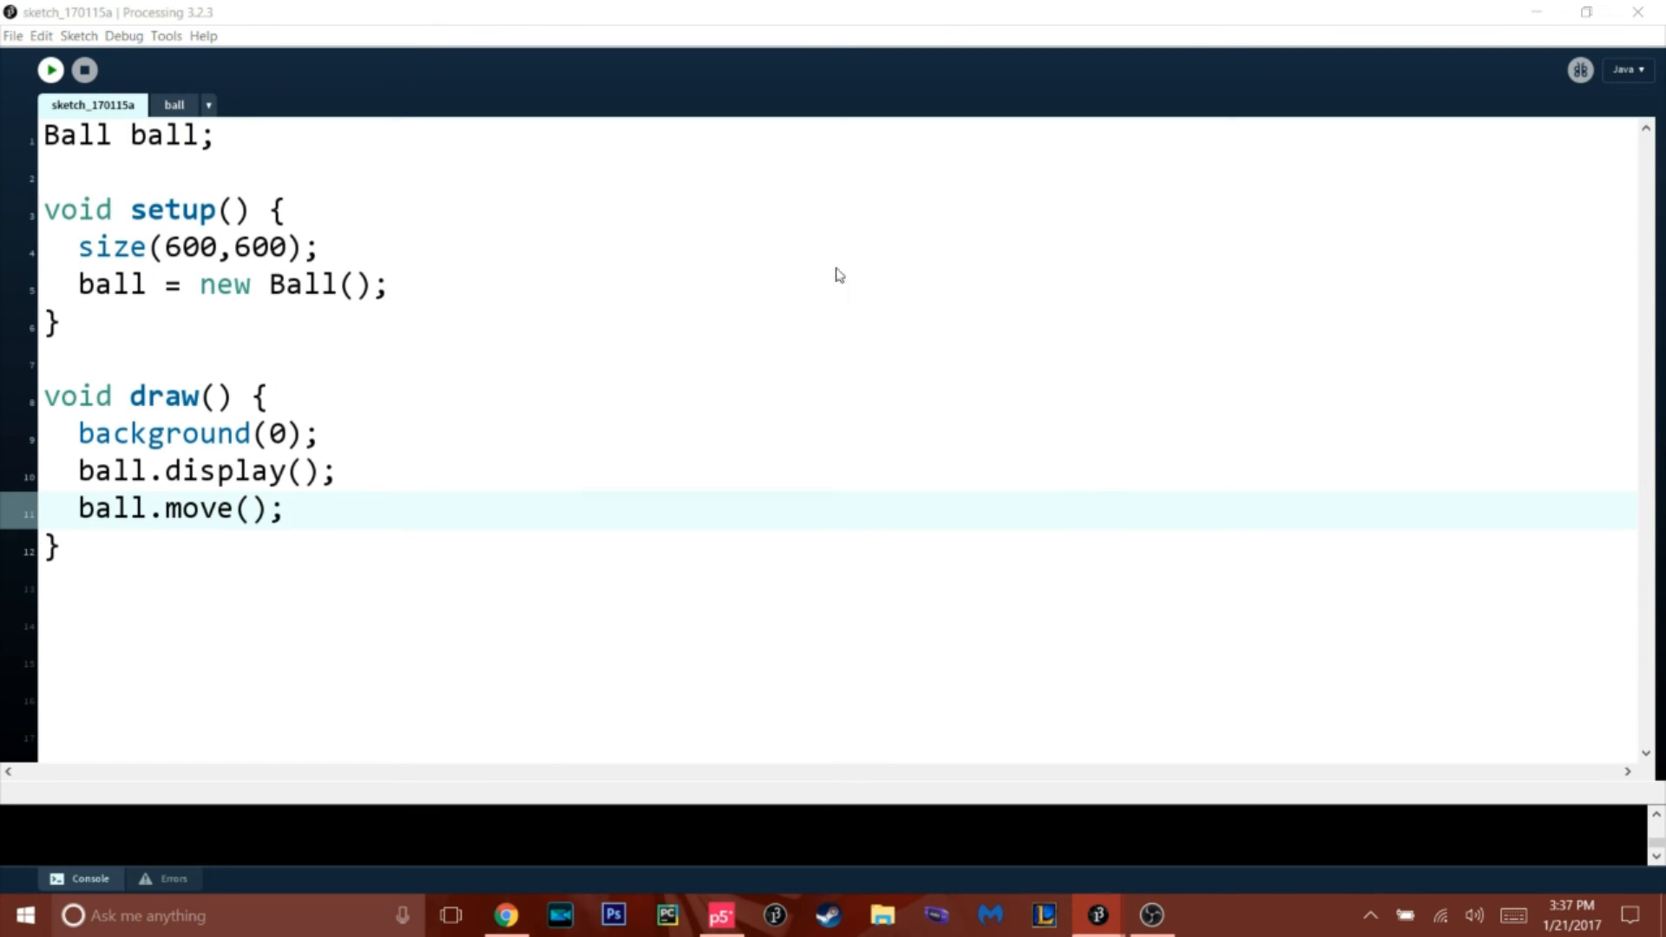
left_click(50, 69)
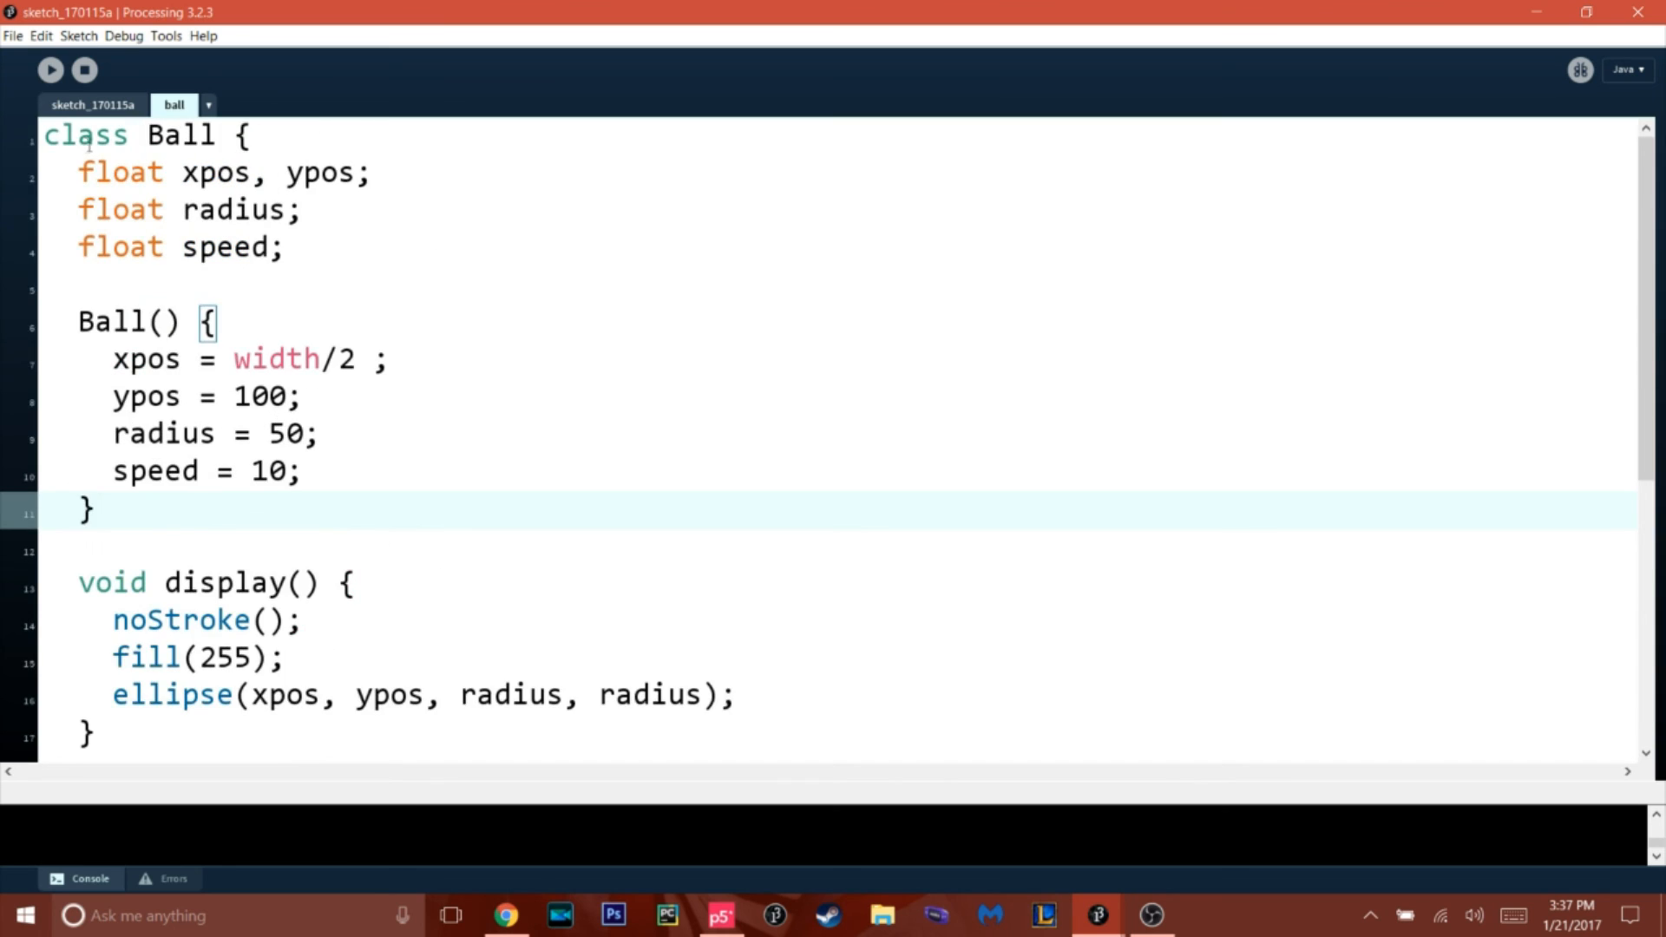
- Highlight the Ball class field declarations and scroll through its methods to explain them
left_click(92, 104)
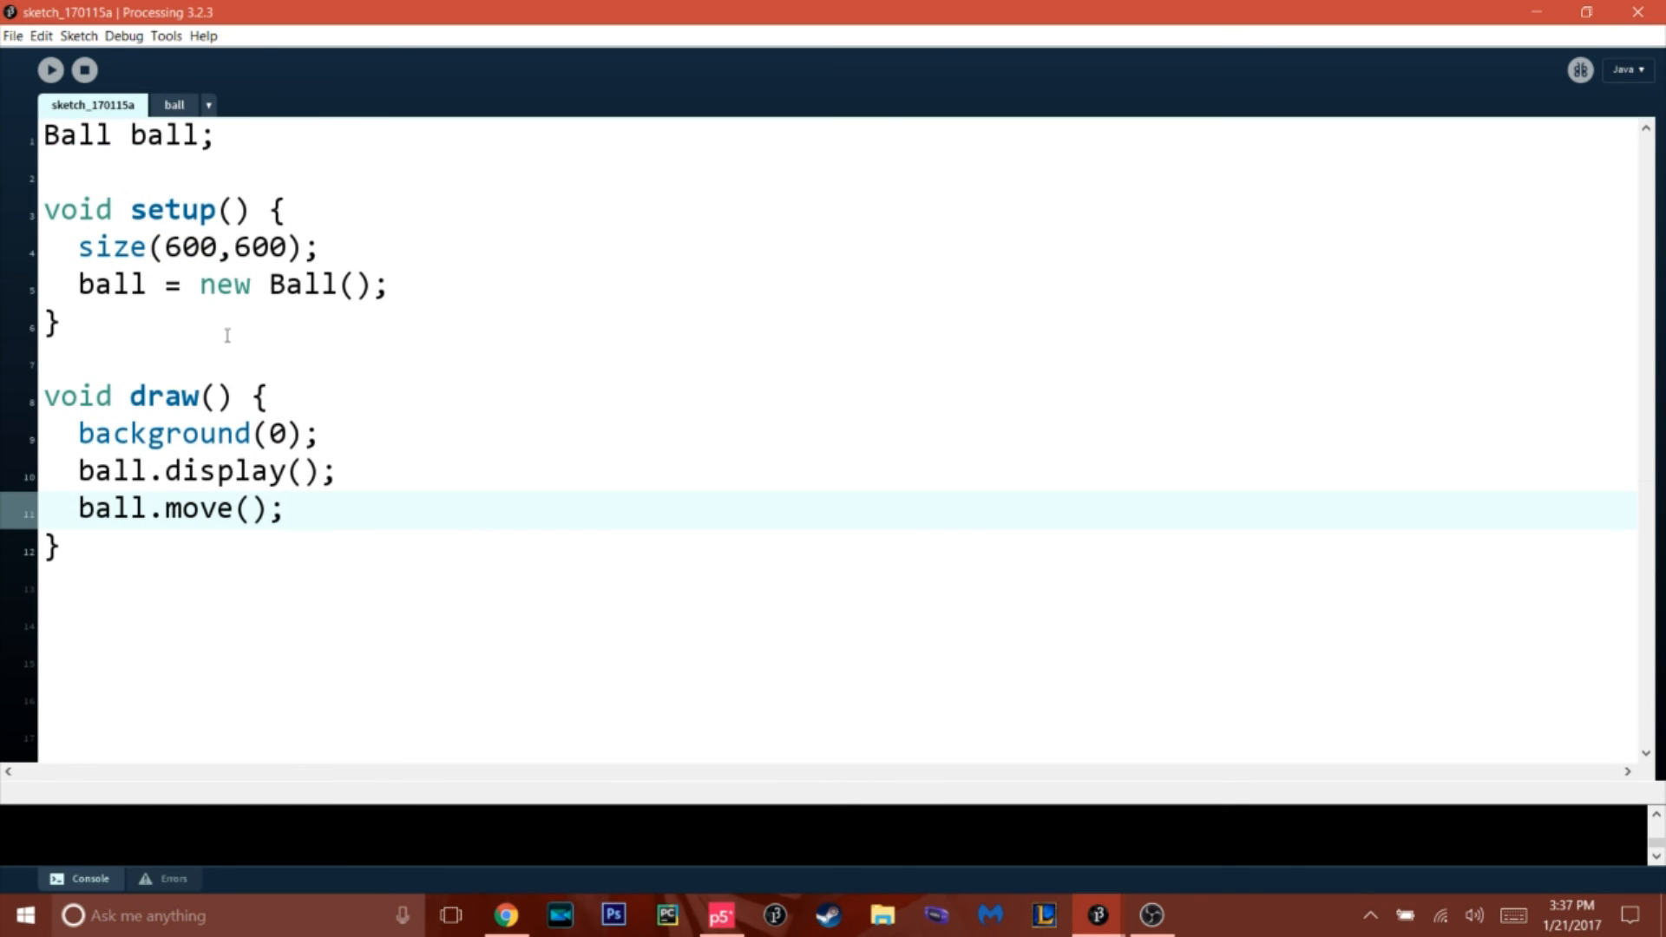
left_click(174, 104)
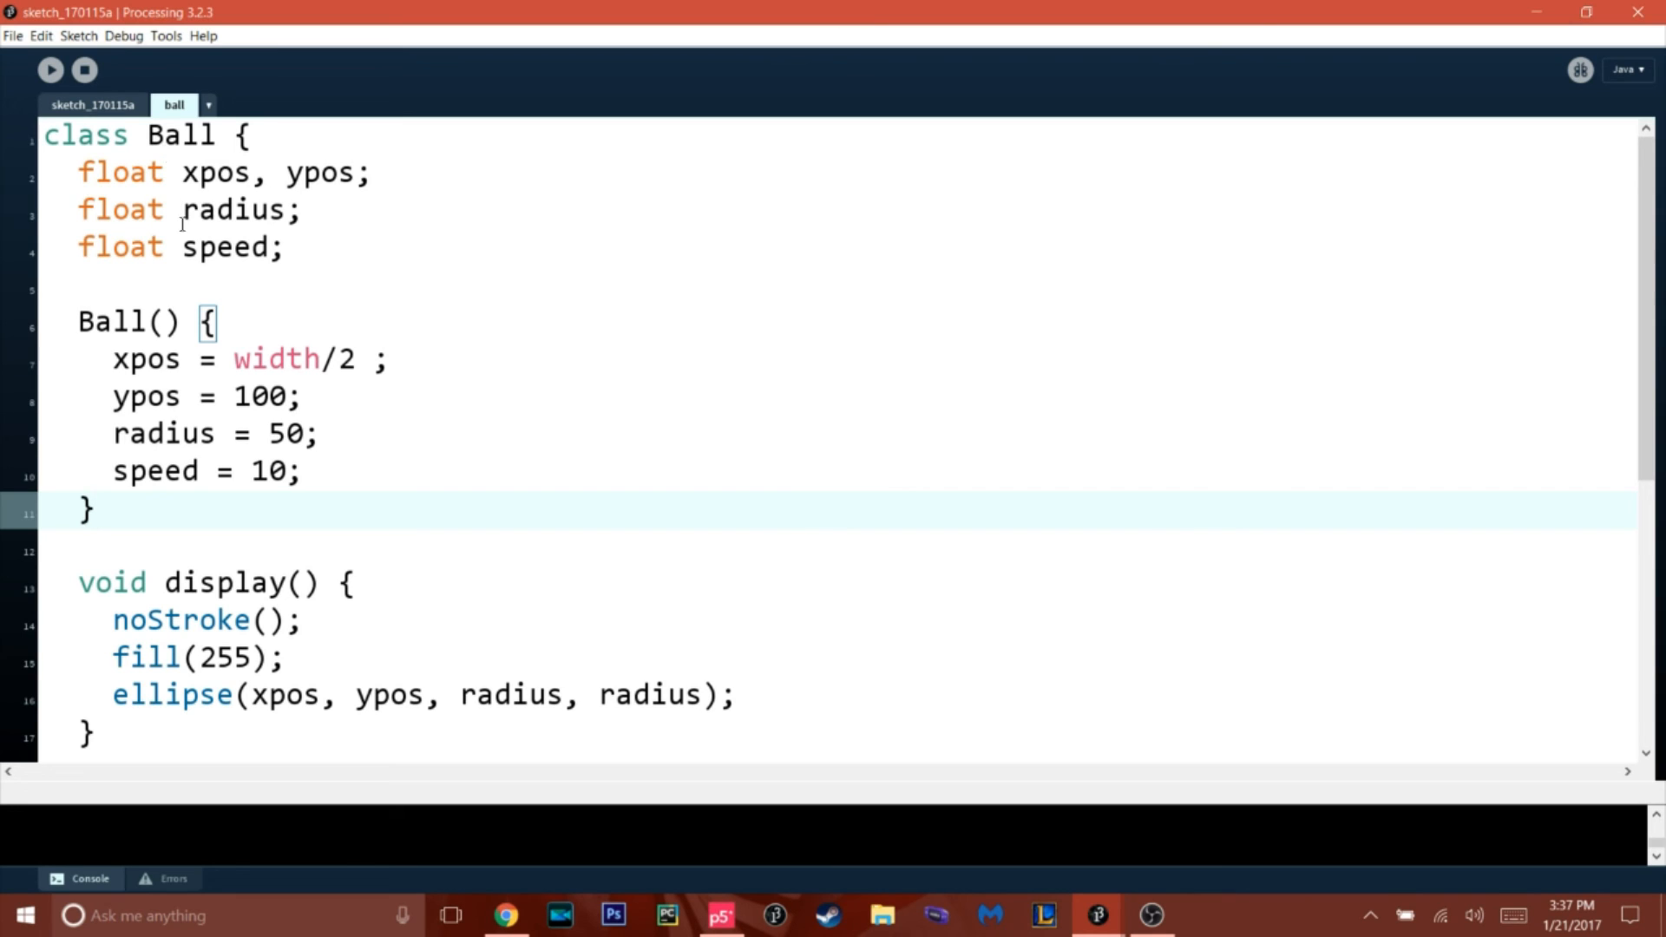
left_click(287, 246)
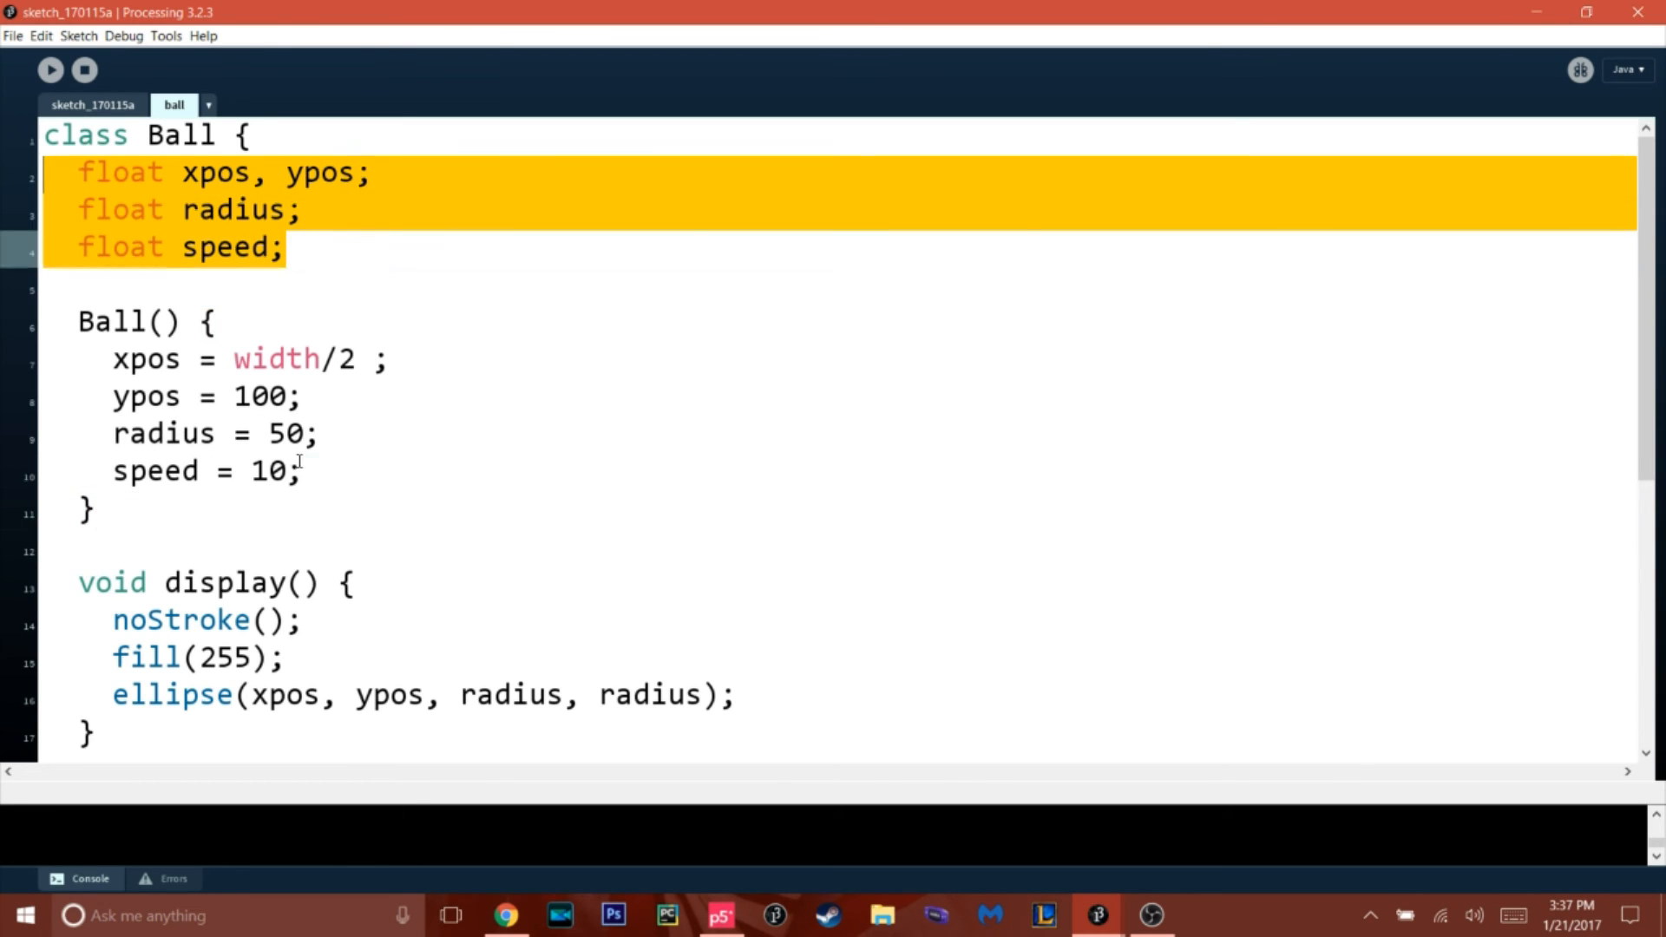
scroll("down", 3)
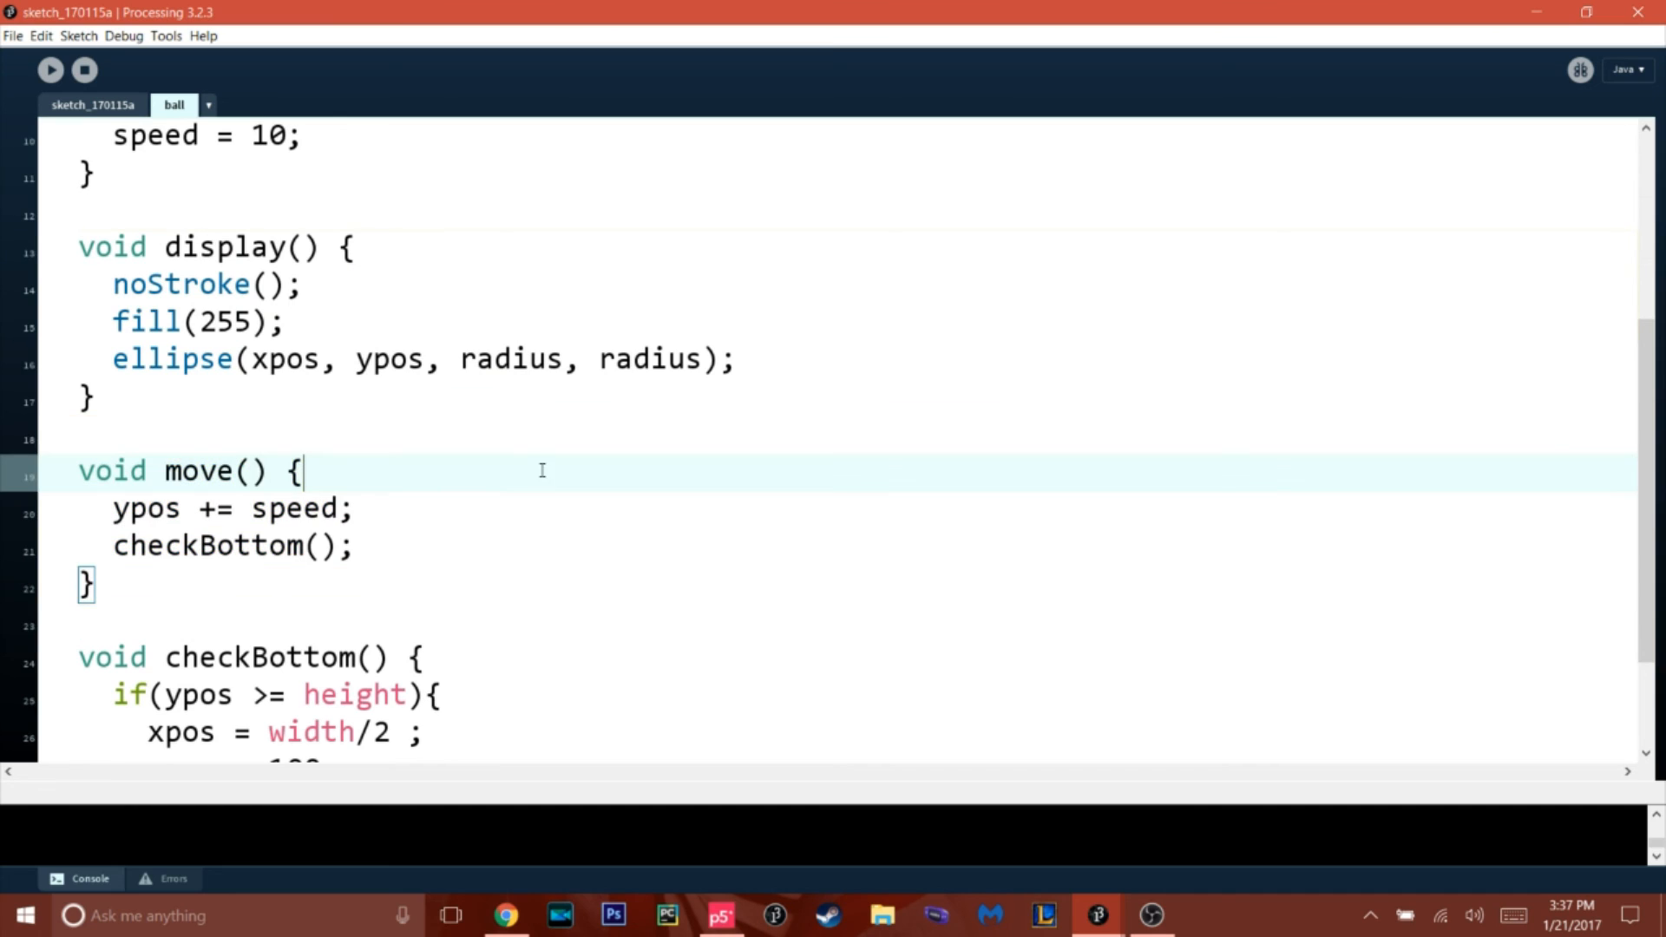
mouse_move(522, 436)
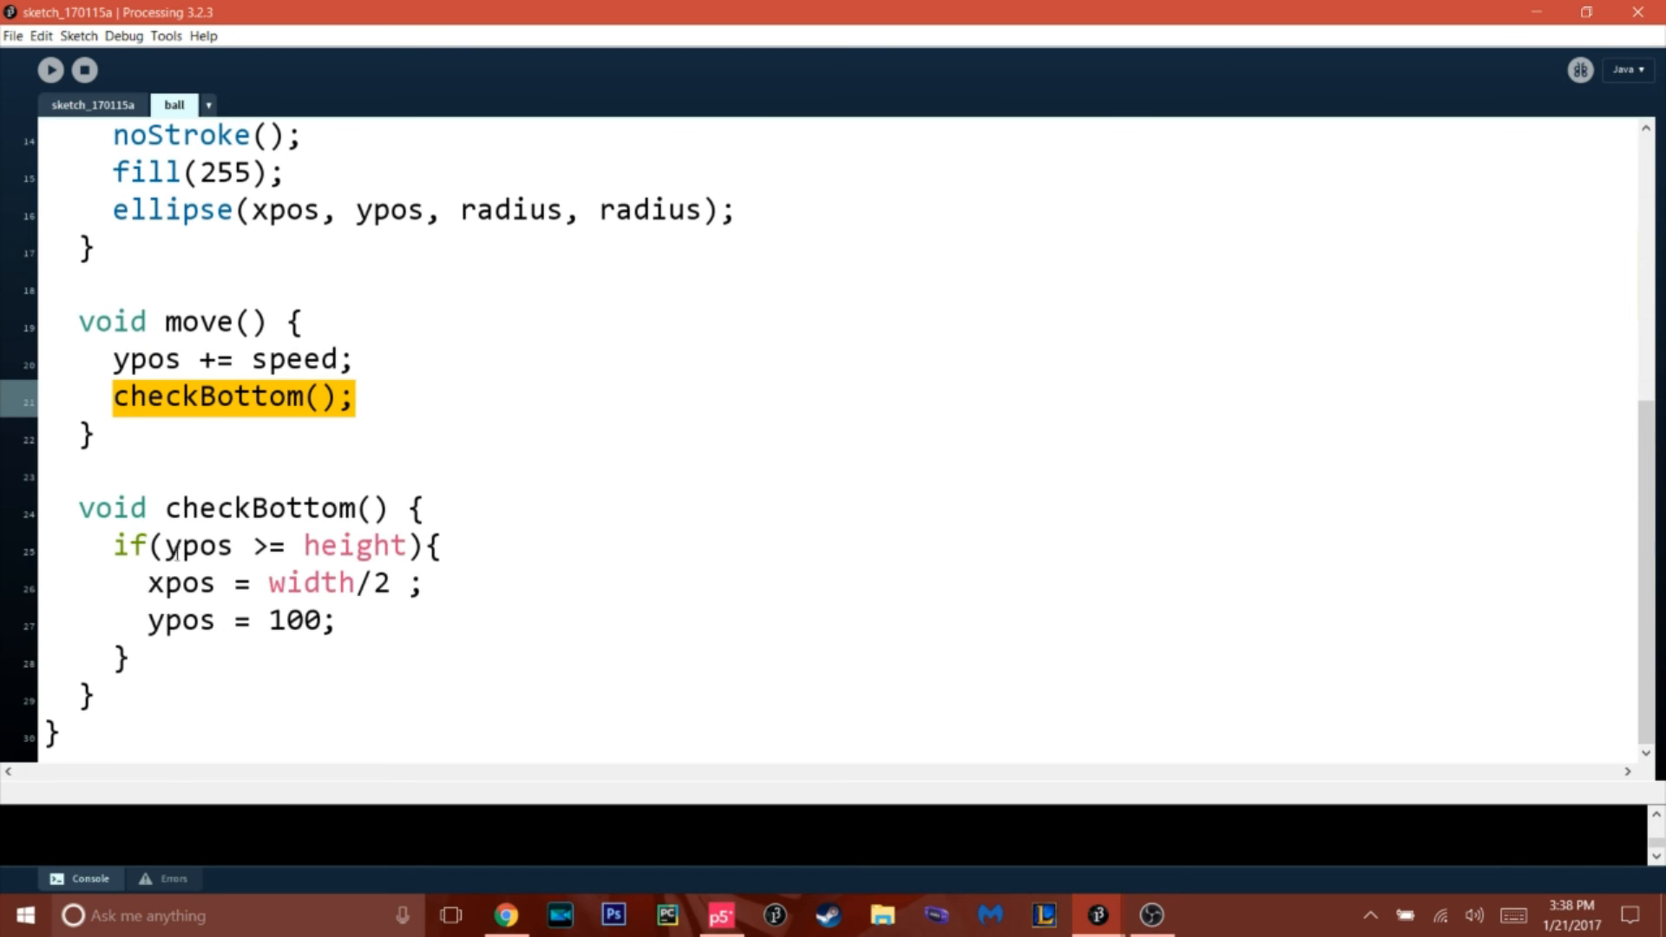
left_click(92, 104)
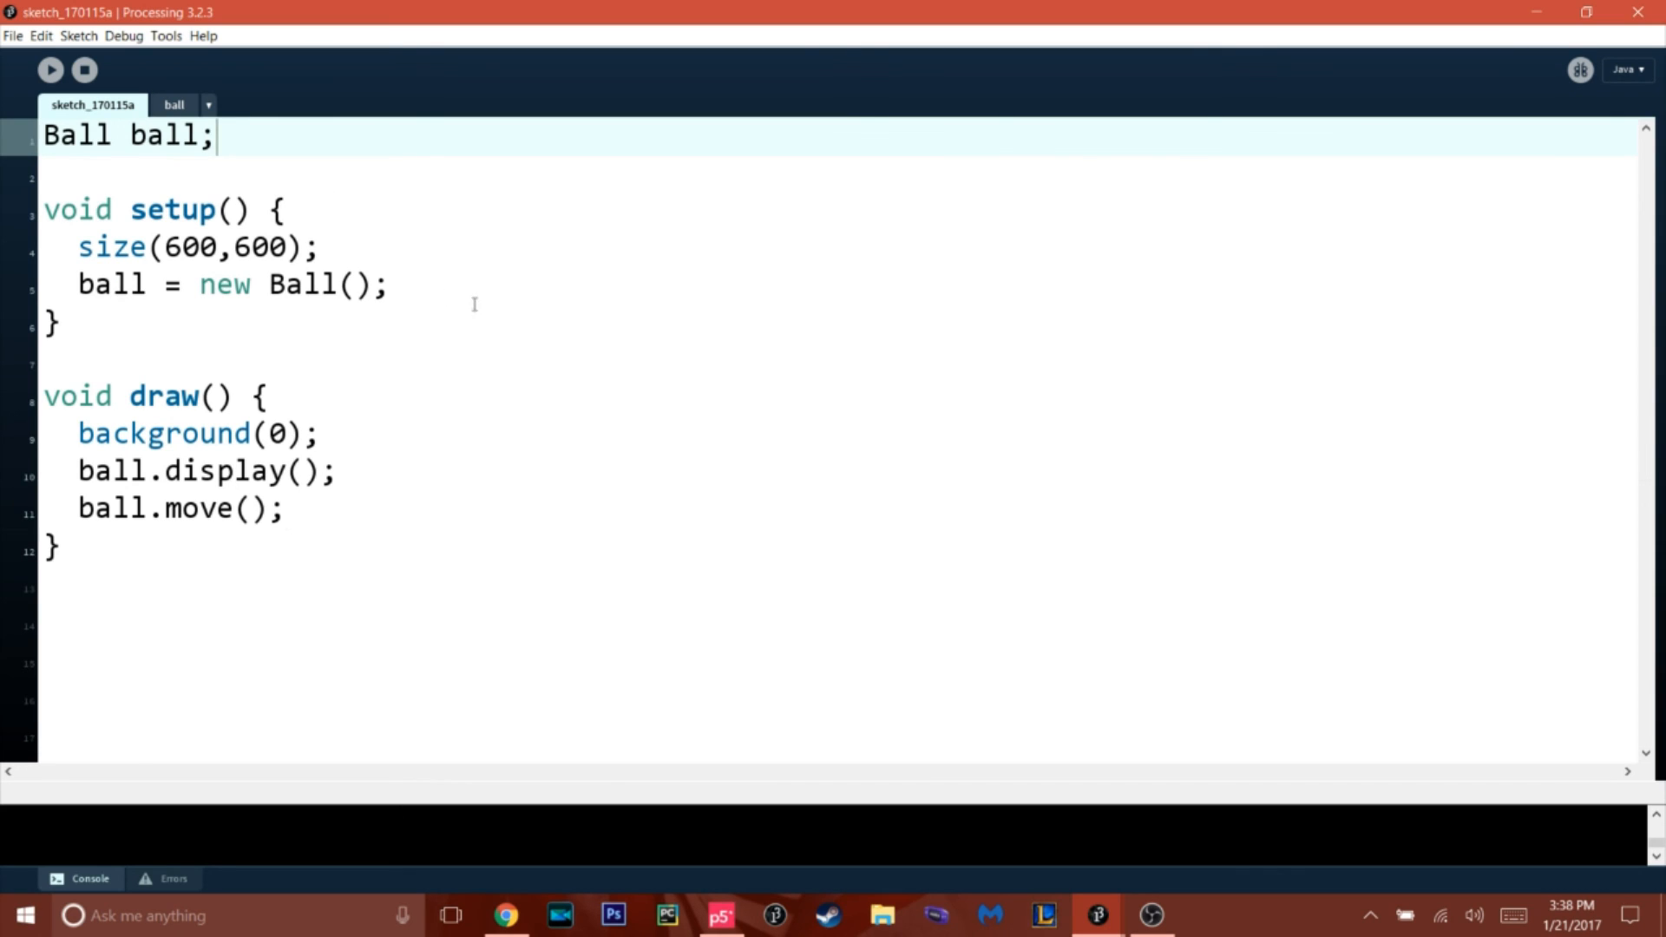
- Select the ball.display() and ball.move() calls in draw(), flipping between tabs, ending on the main sketch
left_click_drag(76, 470, 283, 509)
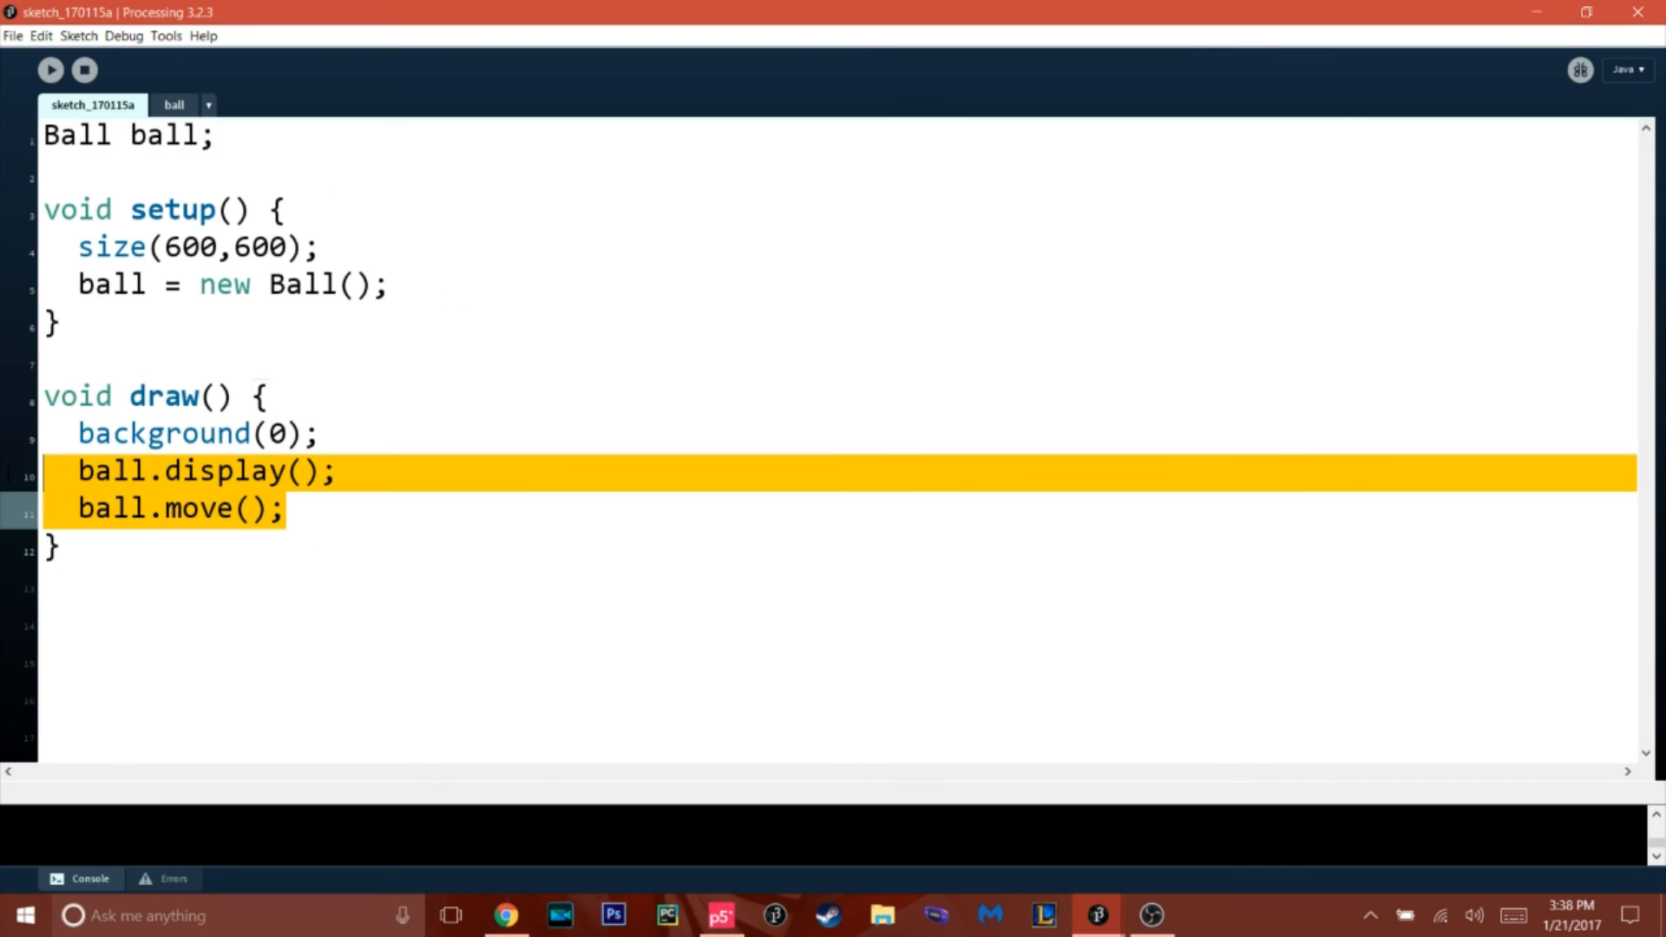
left_click(169, 470)
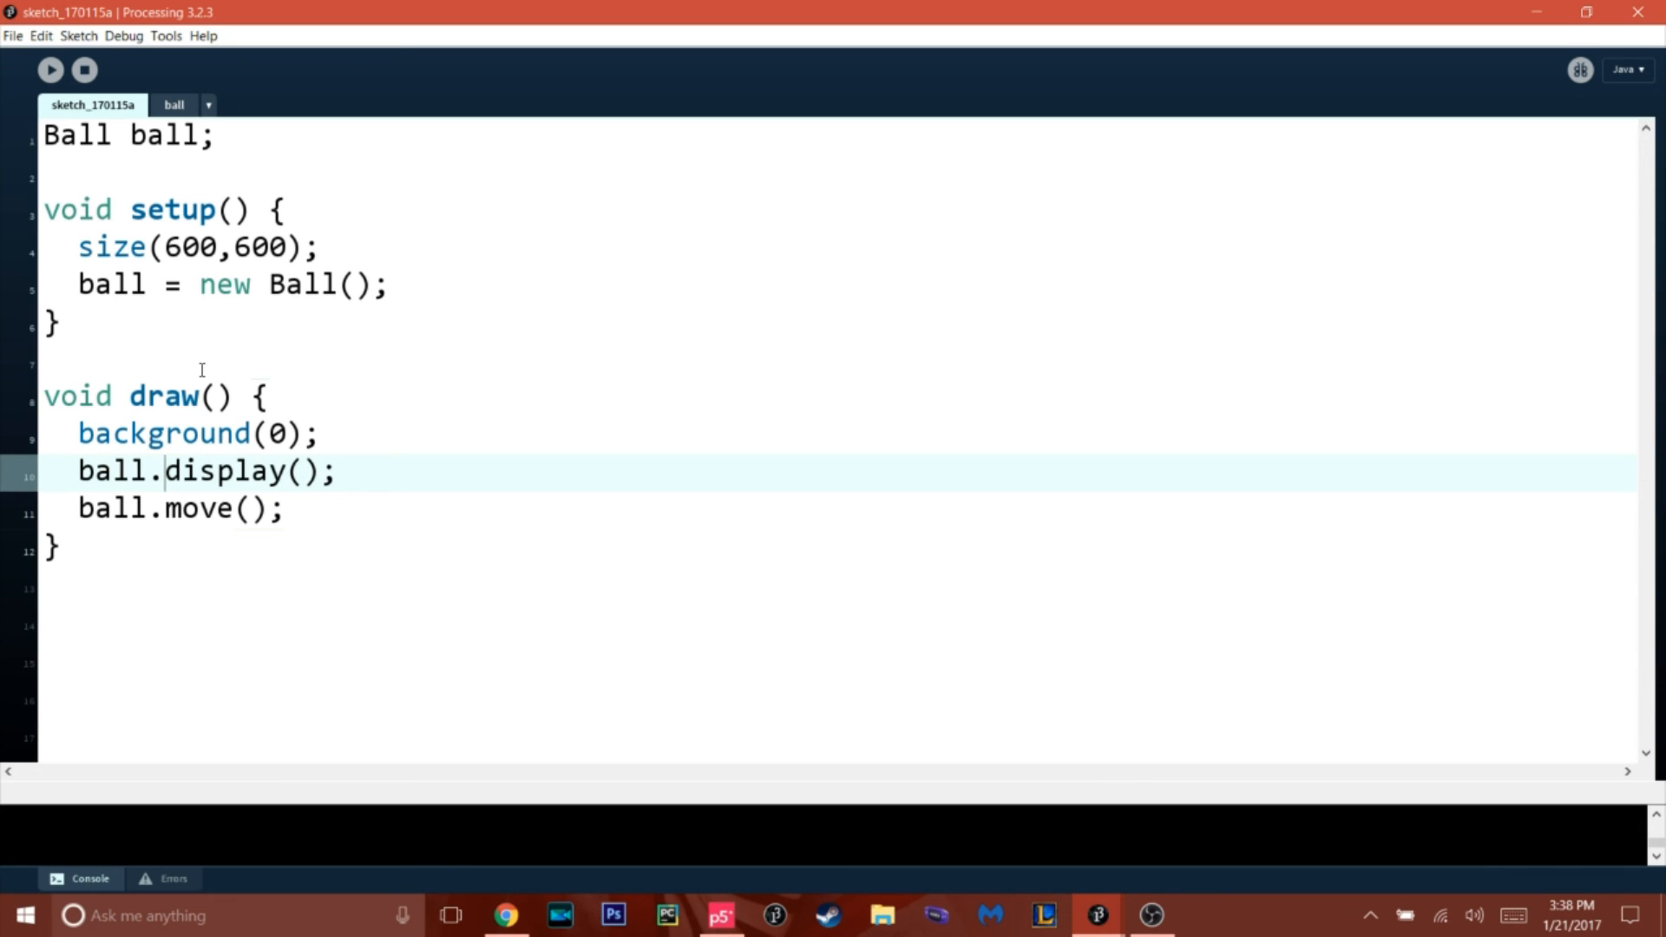
double_click(111, 471)
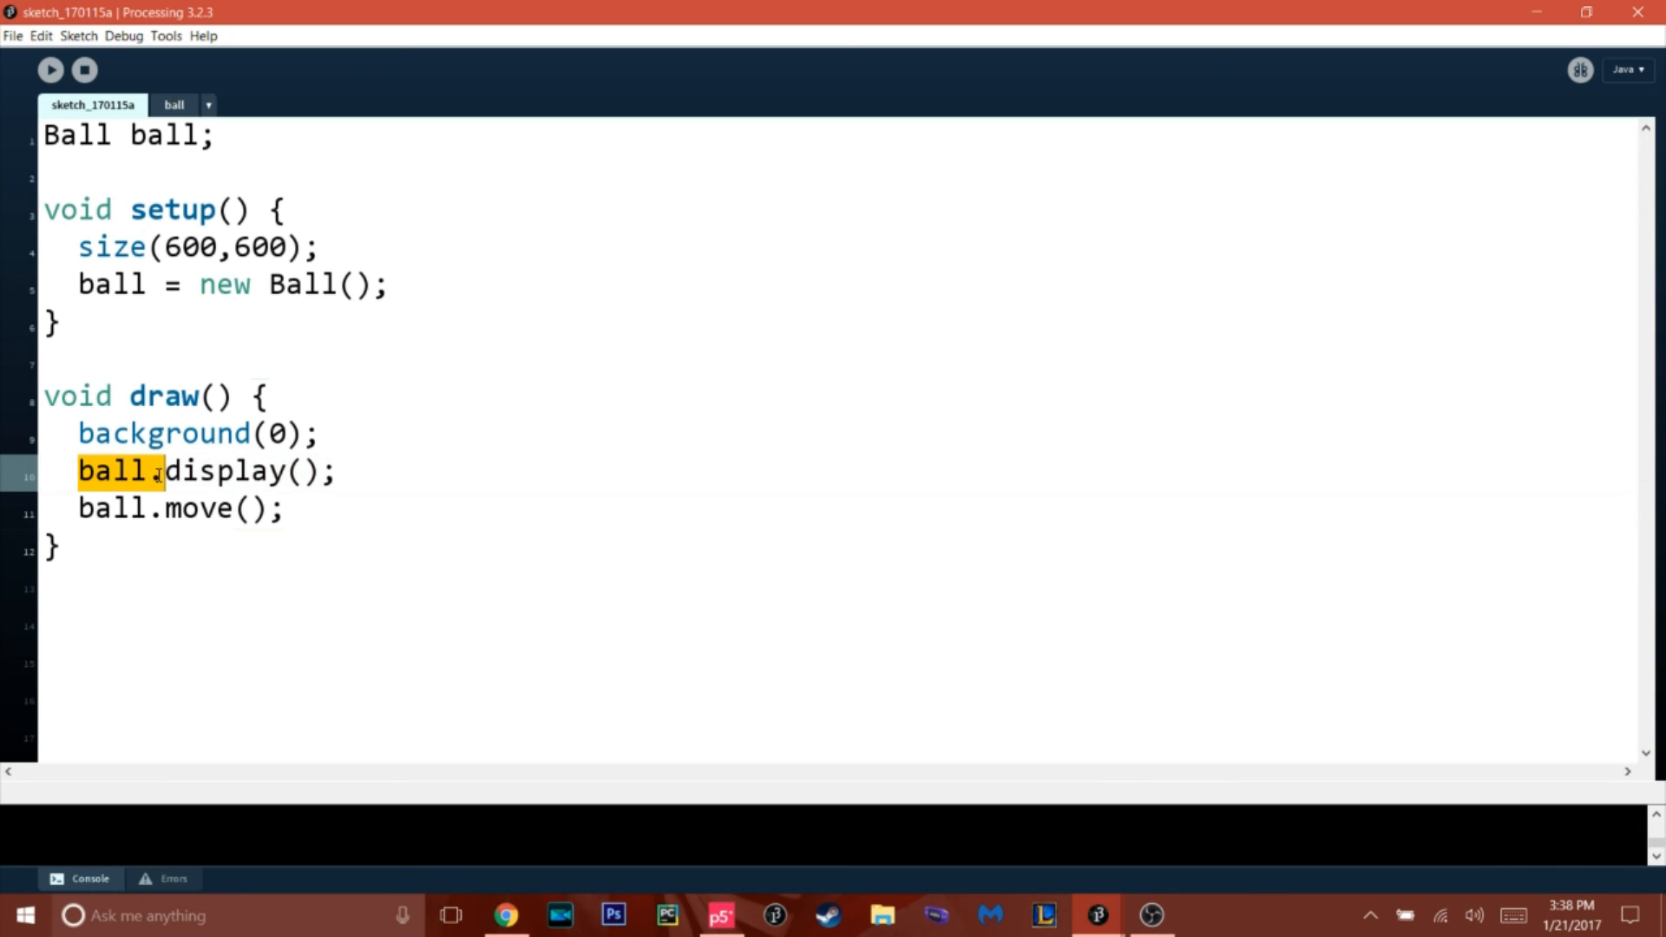
left_click(173, 104)
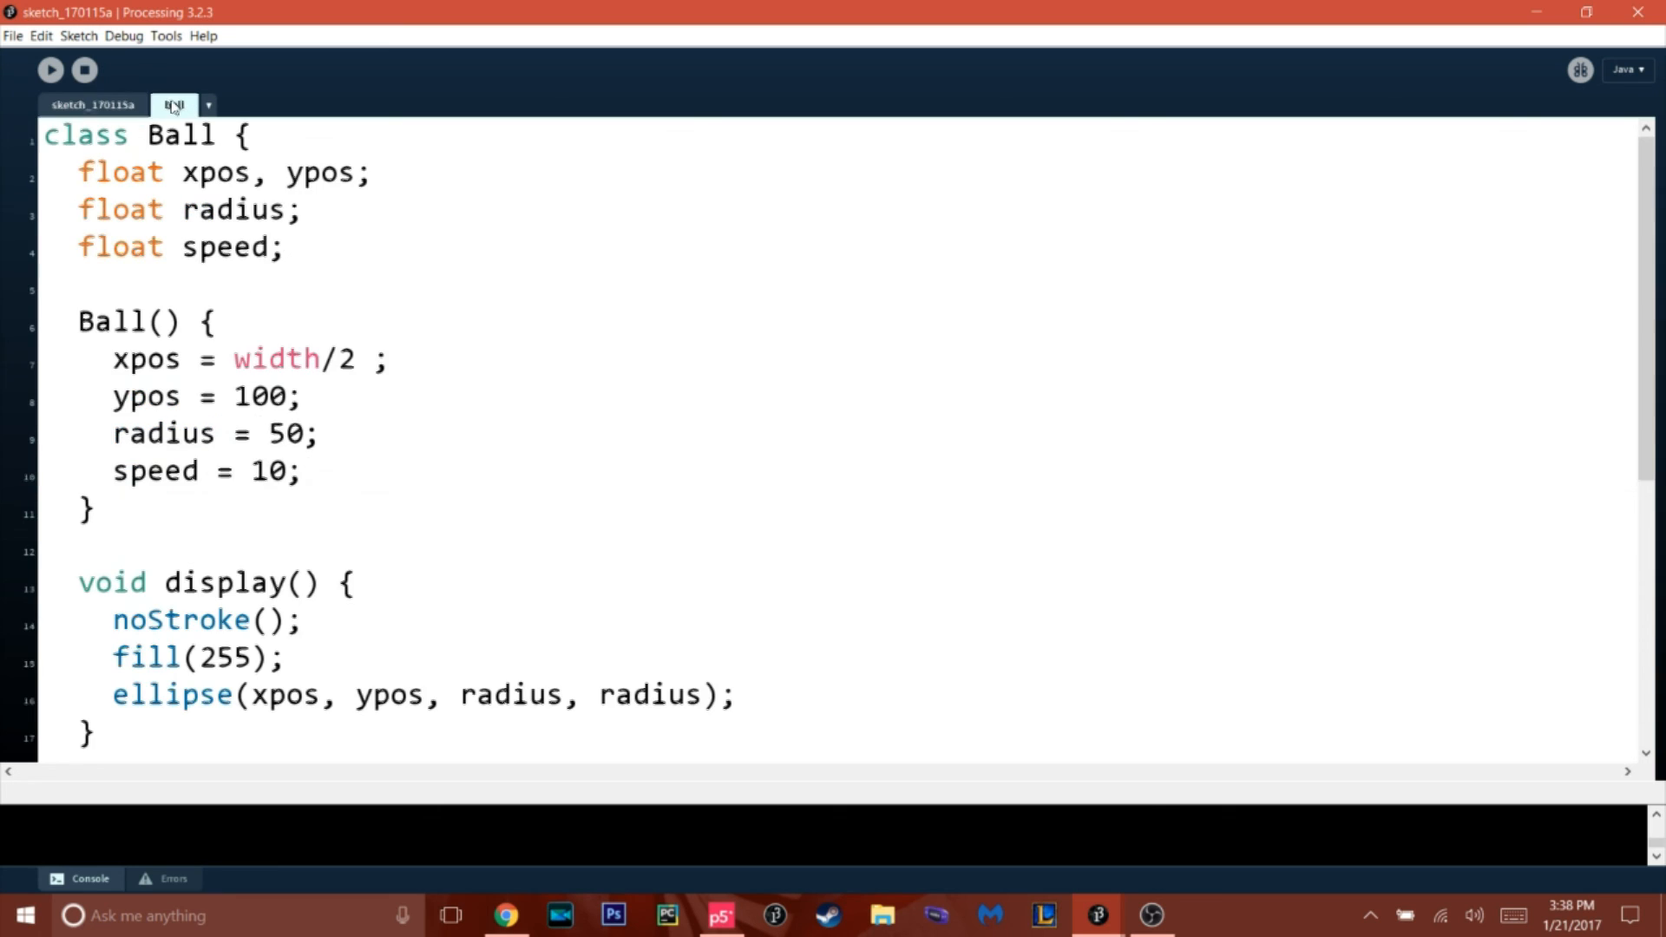
left_click(92, 105)
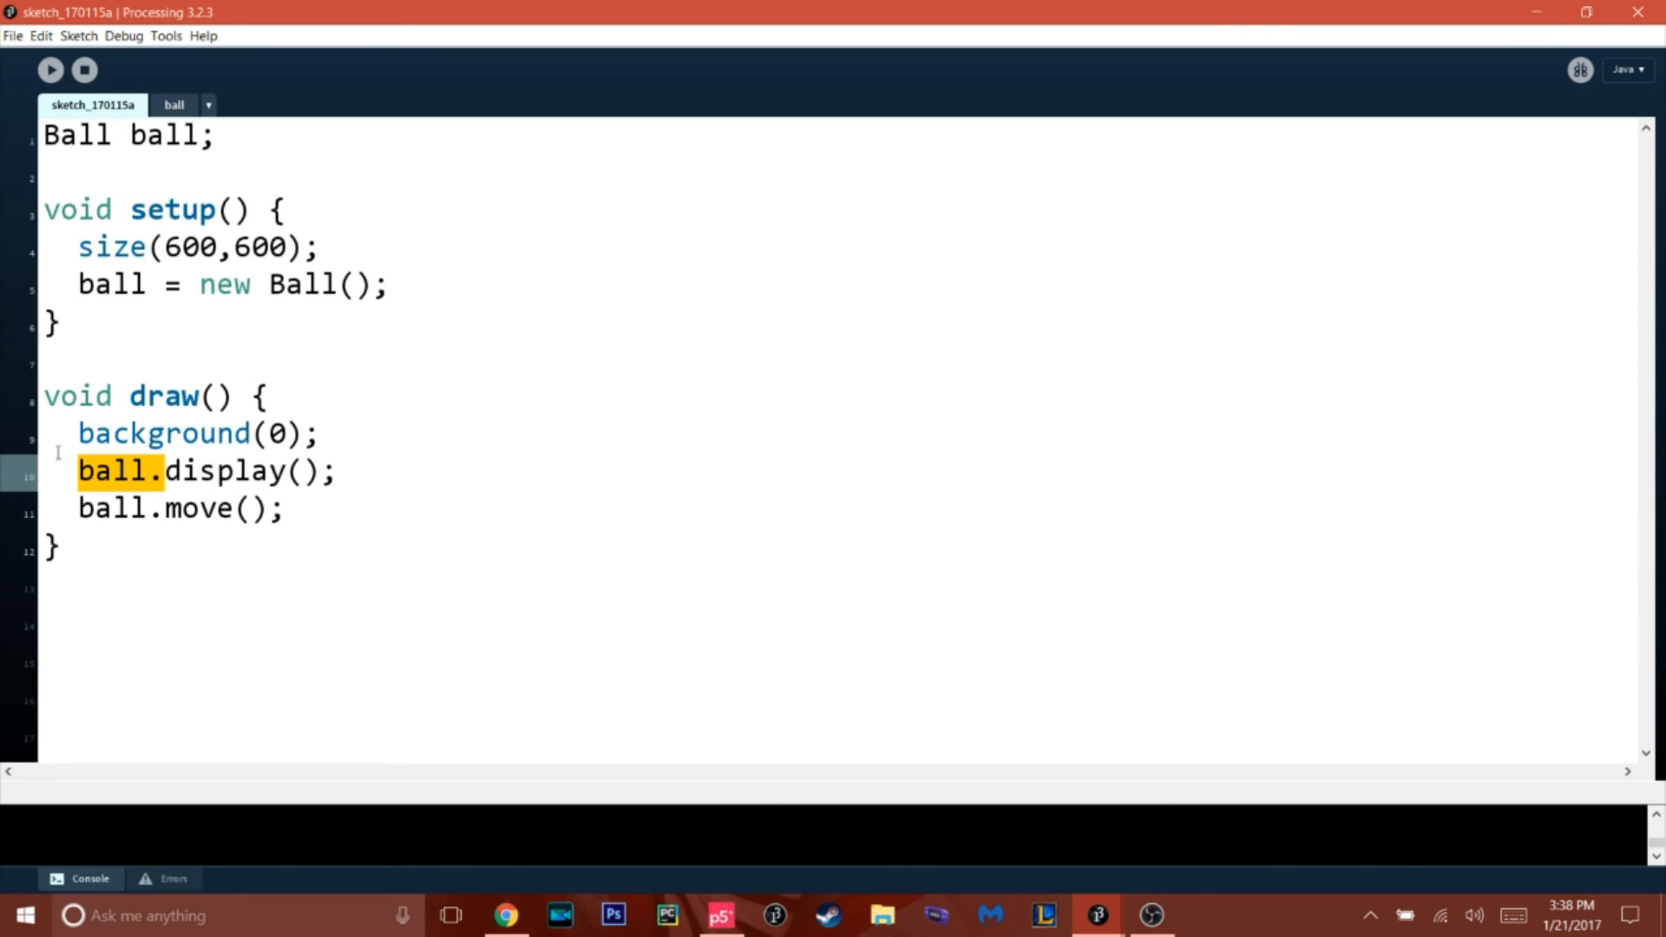
left_click(174, 104)
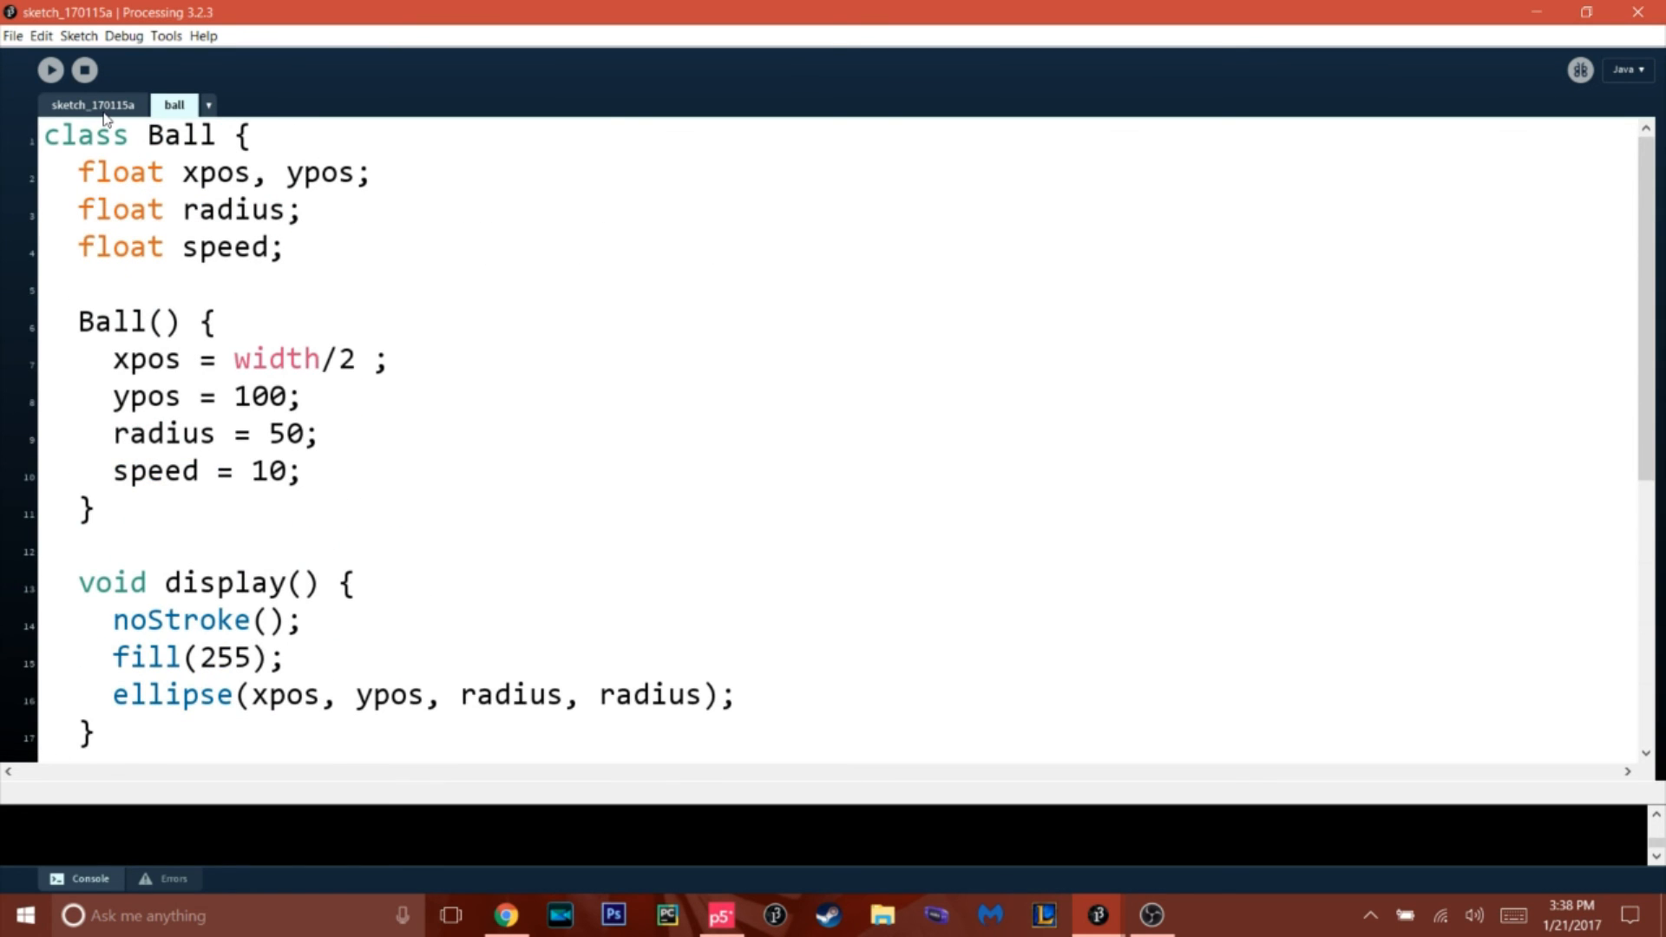
left_click(92, 105)
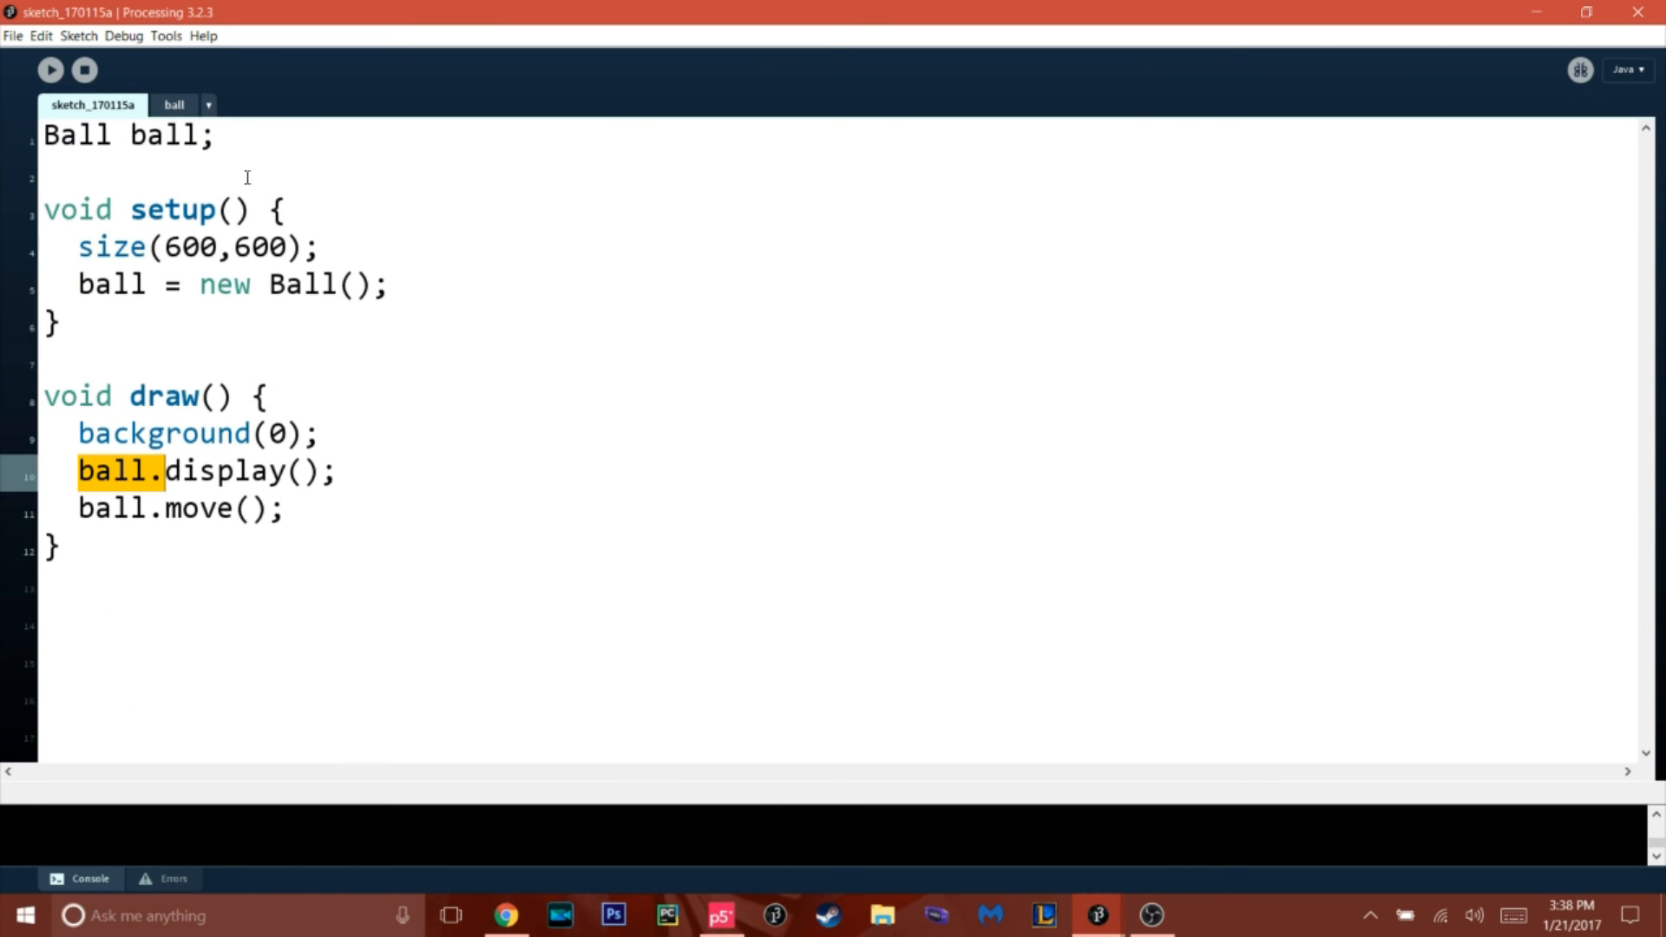